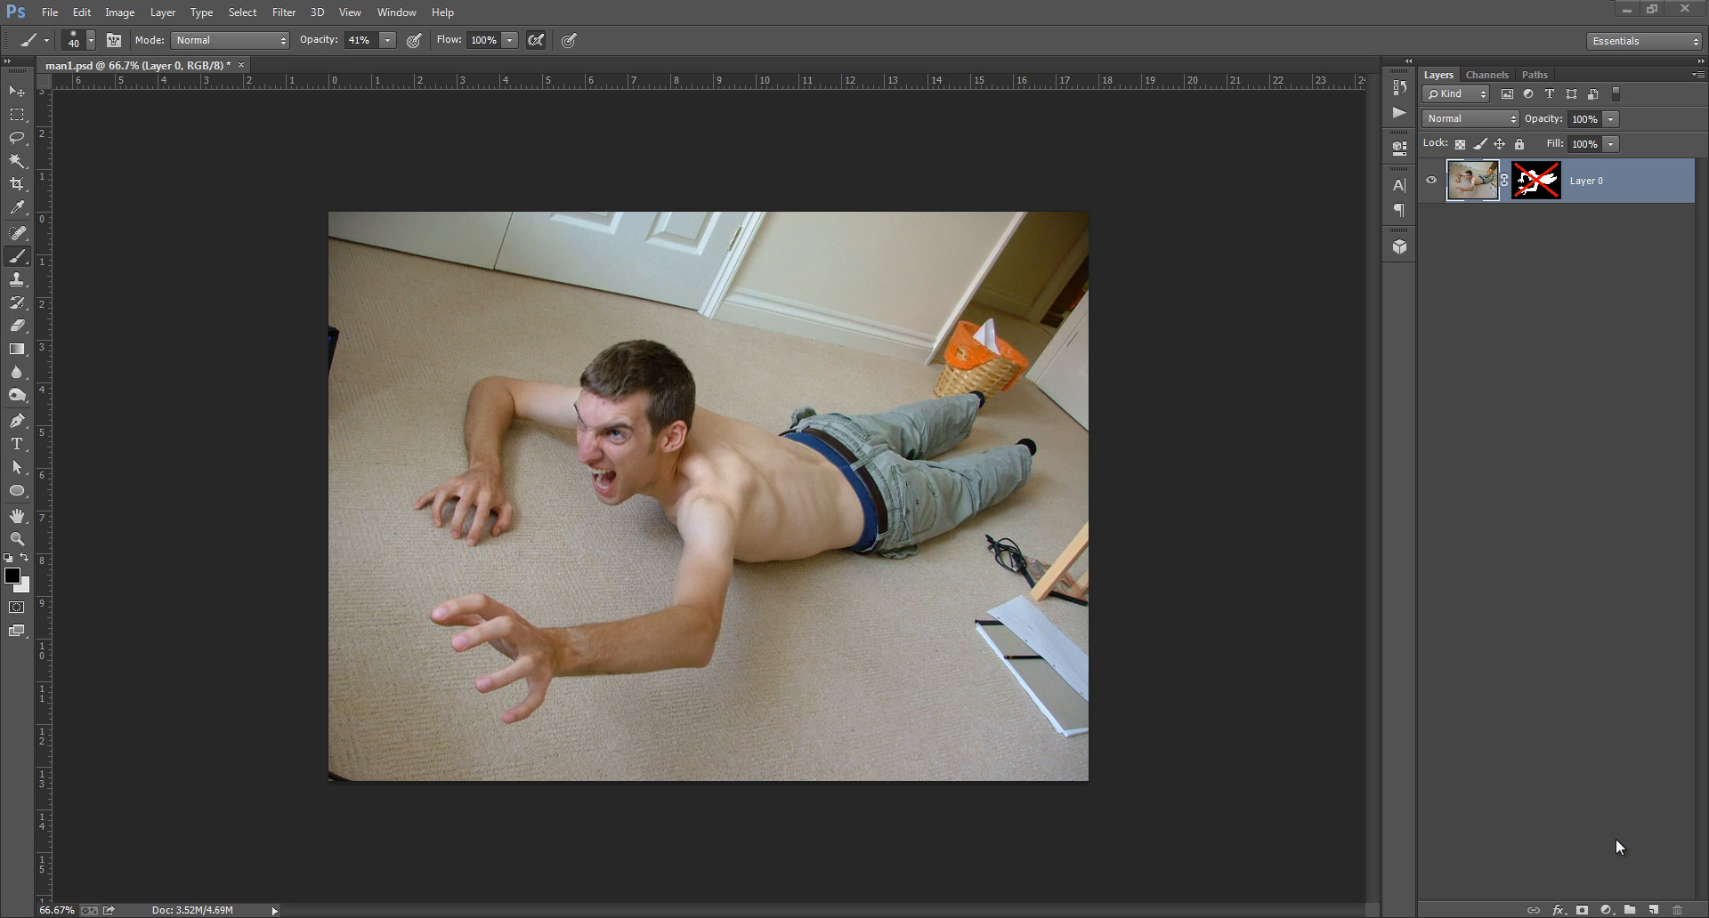
mouse_move(1033, 802)
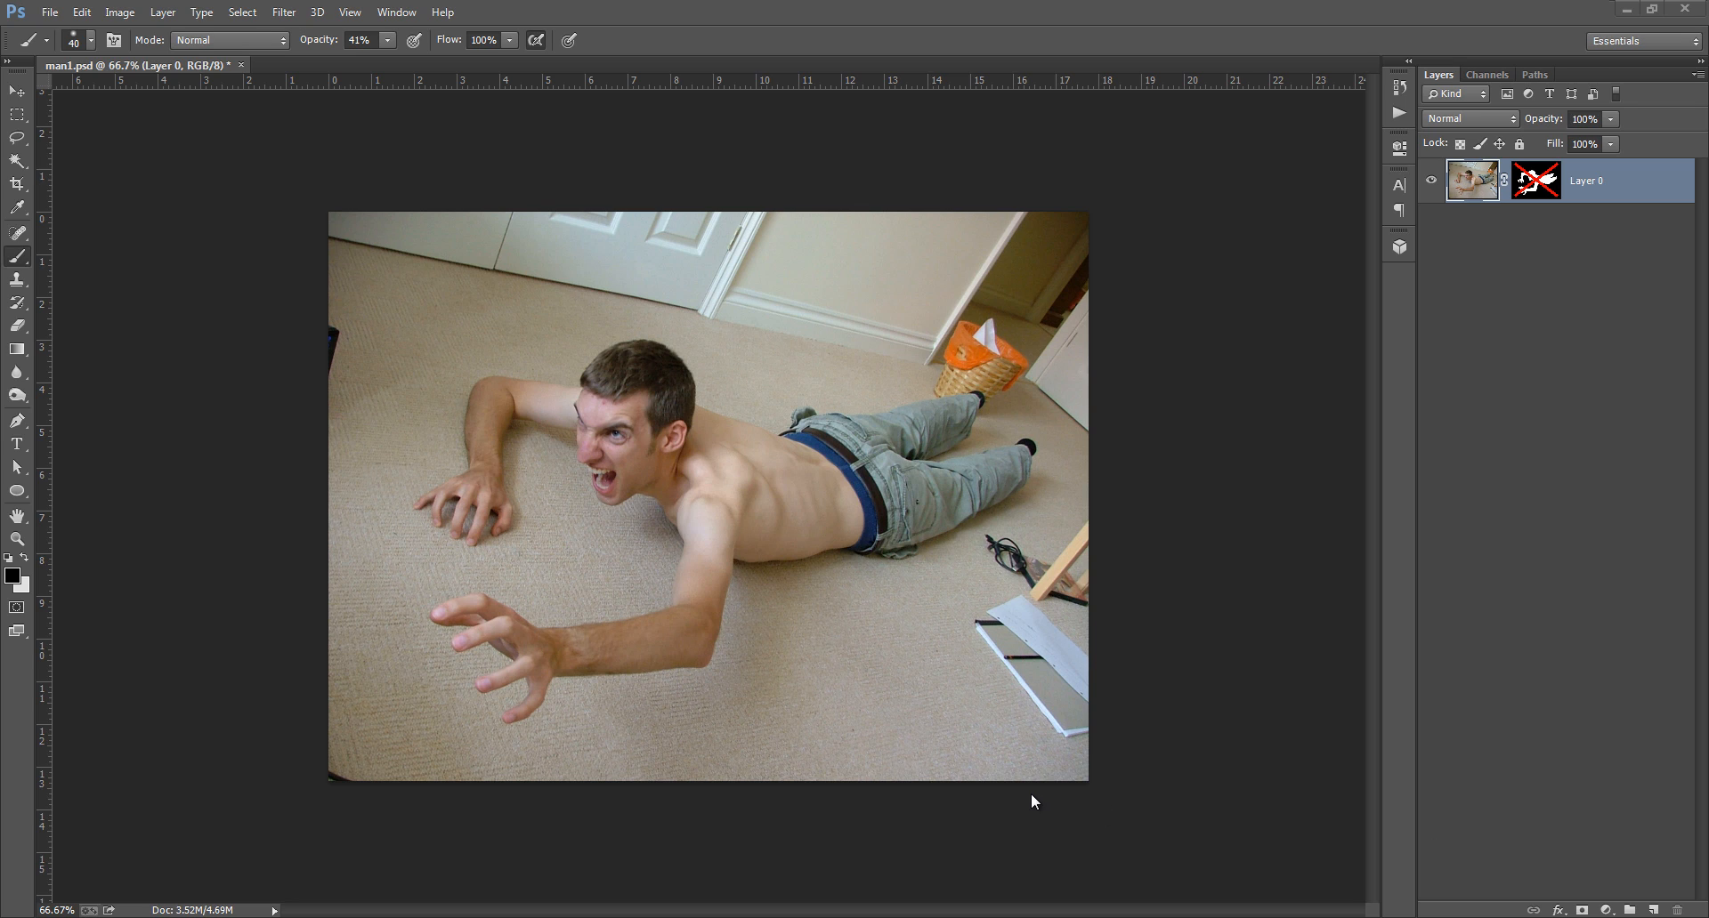
mouse_move(484, 527)
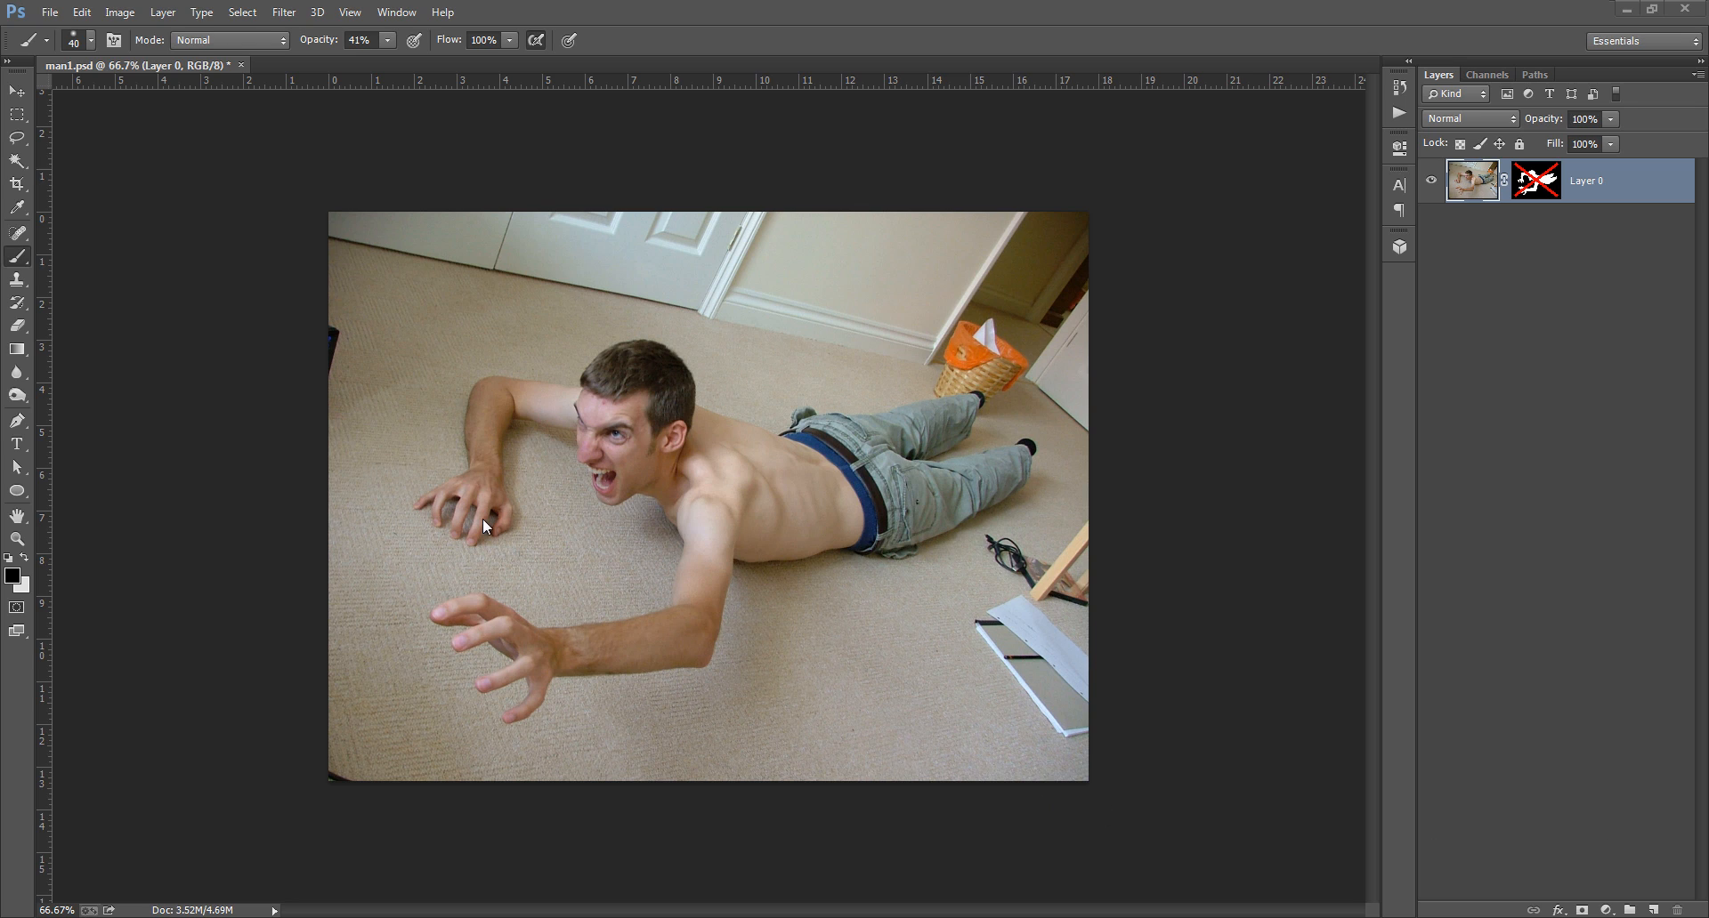
mouse_move(545, 437)
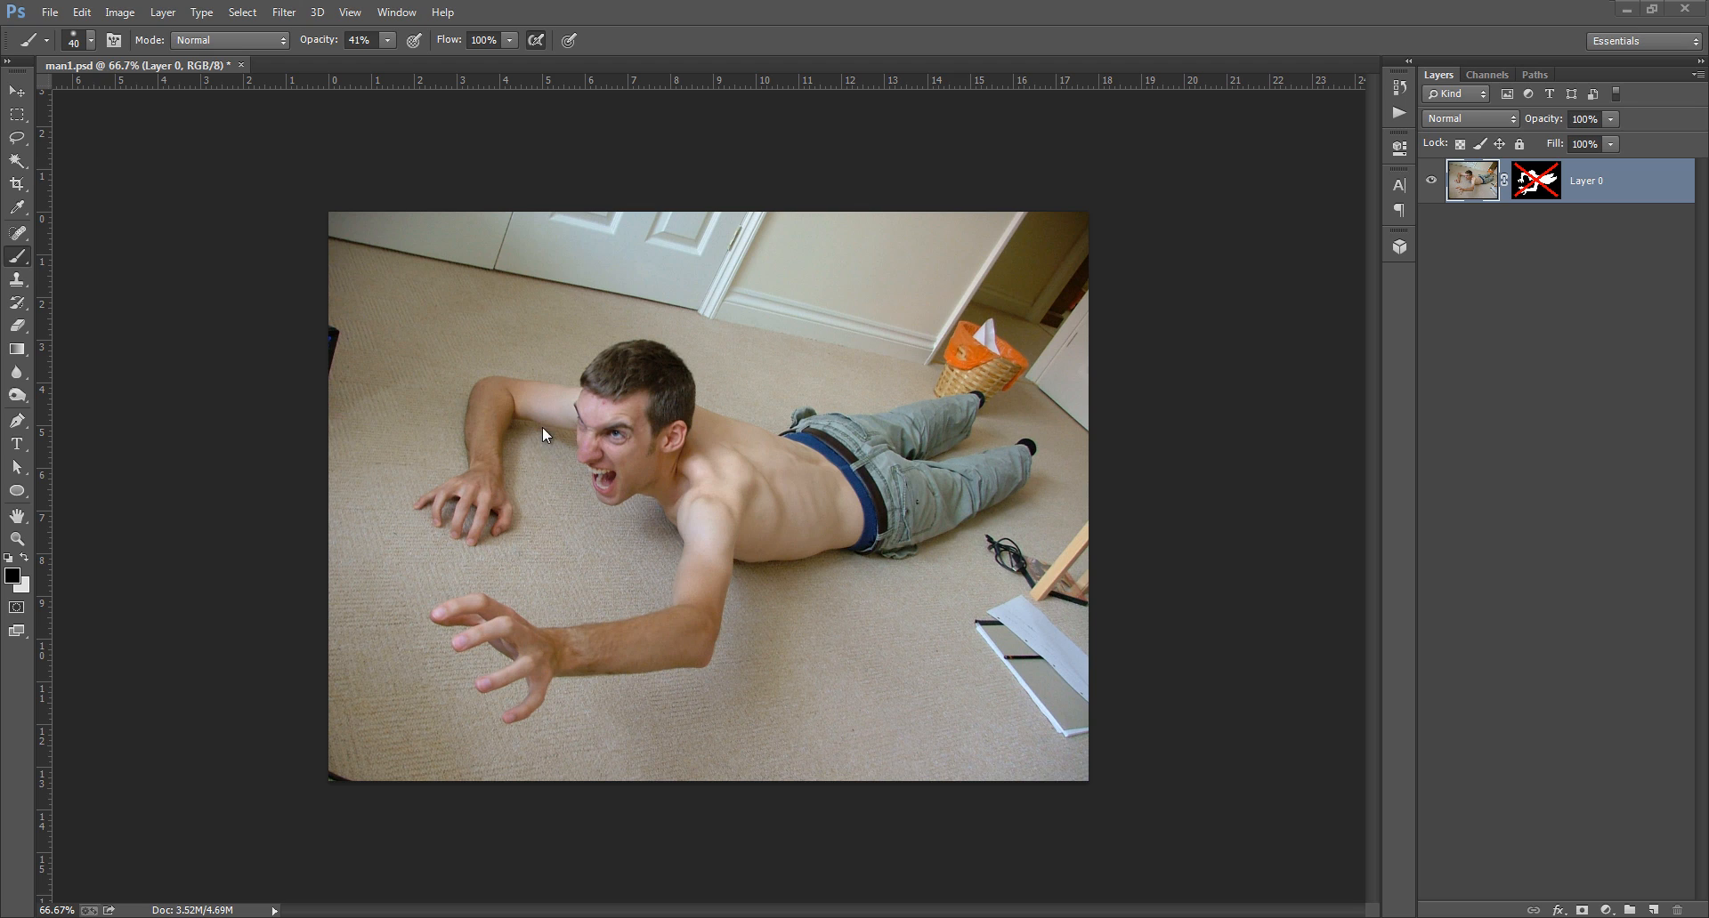
mouse_move(871, 575)
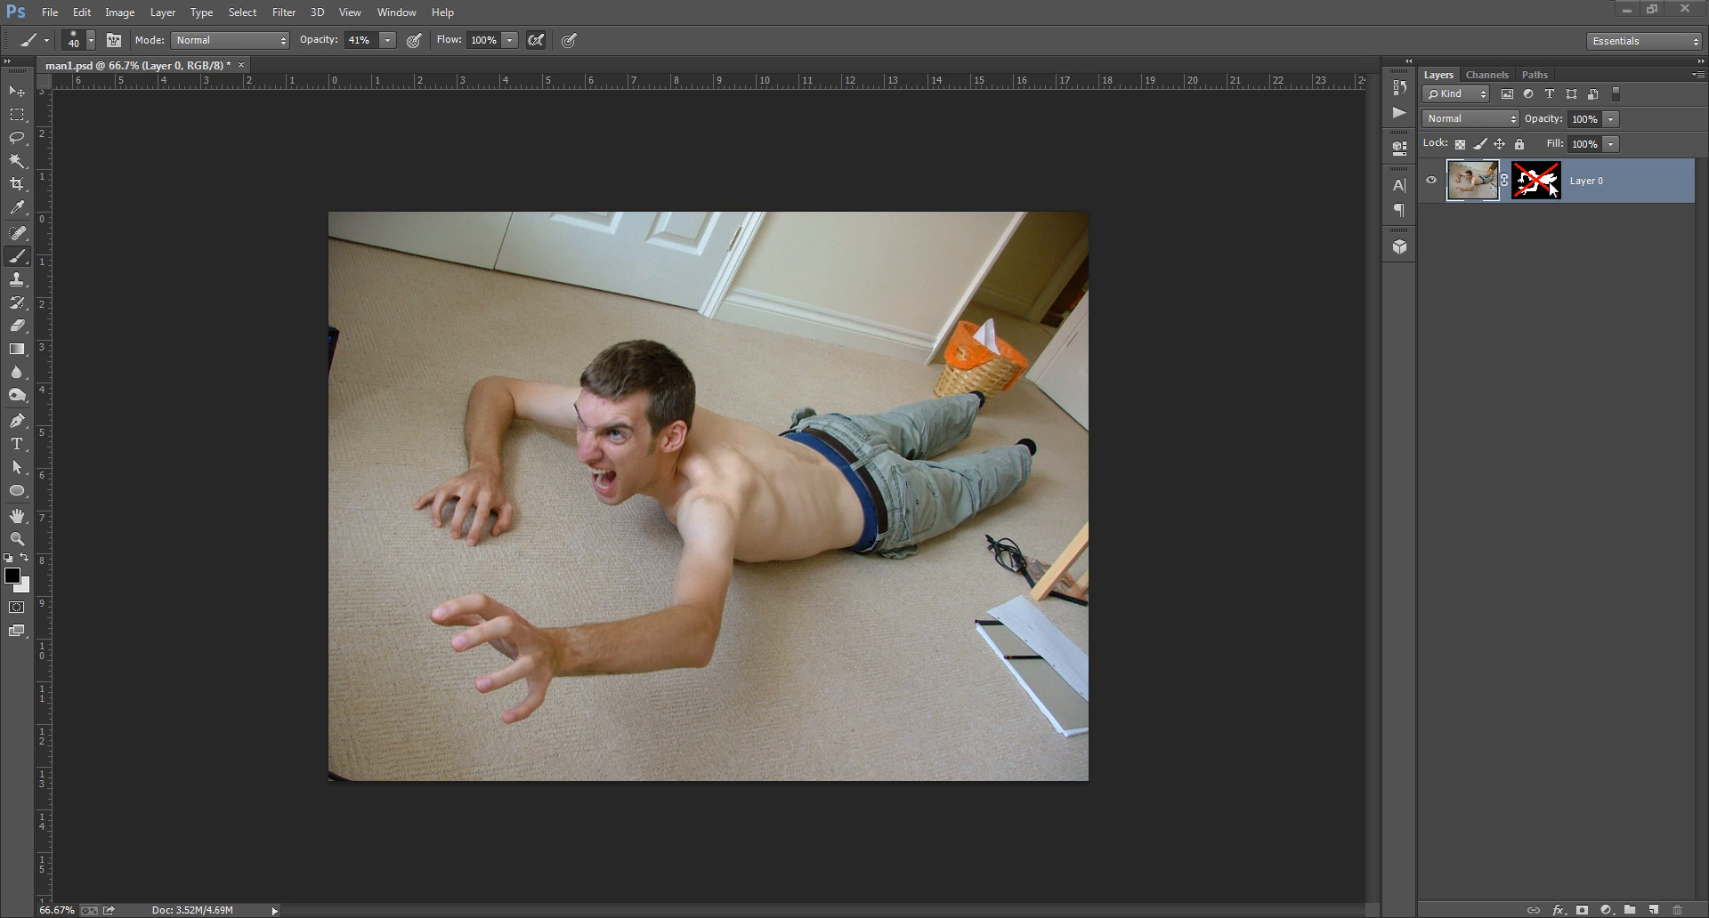
- Toggle the man's layer mask on and off to compare the cut-out with the full room photo
right_click(1534, 180)
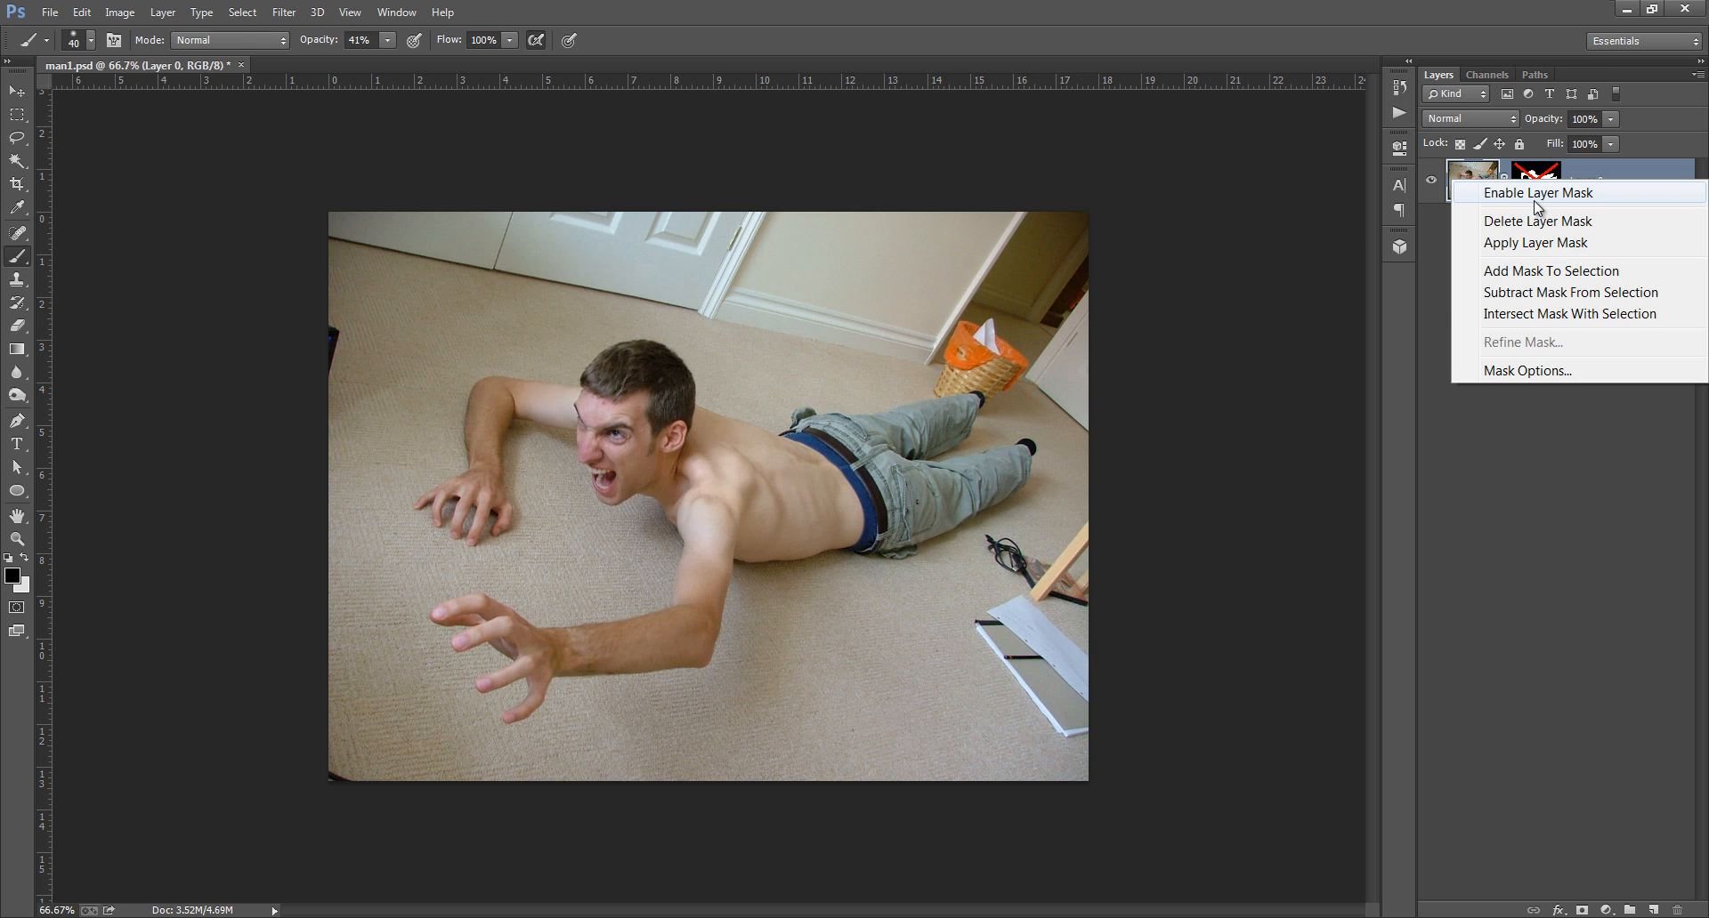
left_click(1537, 193)
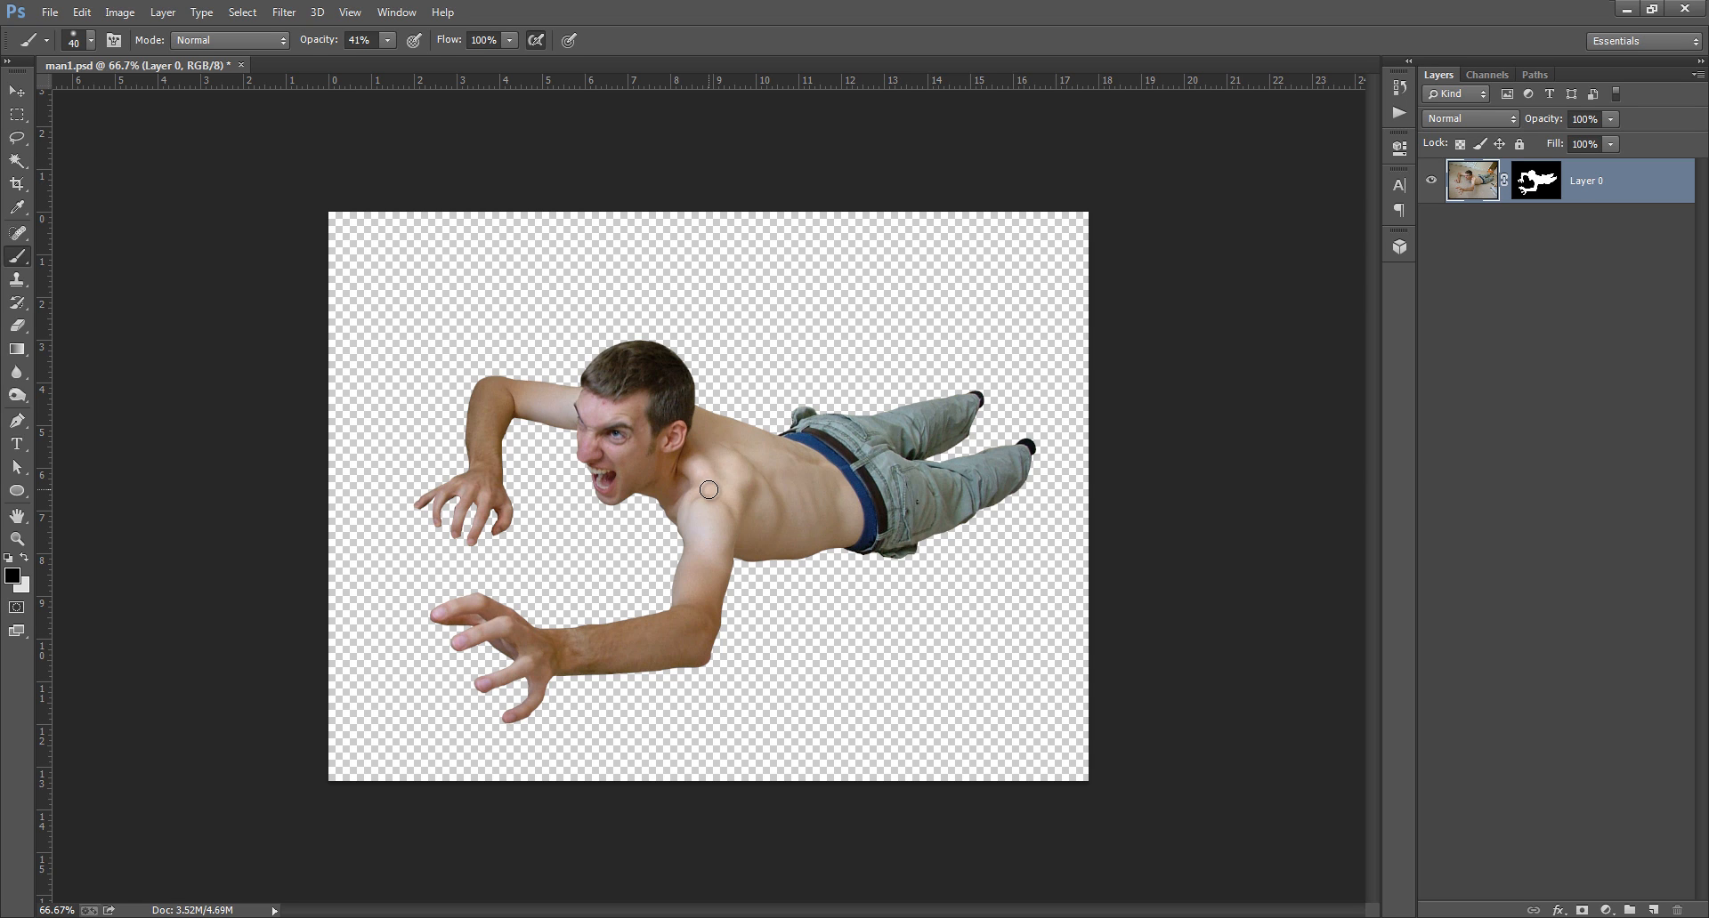
mouse_move(1566, 463)
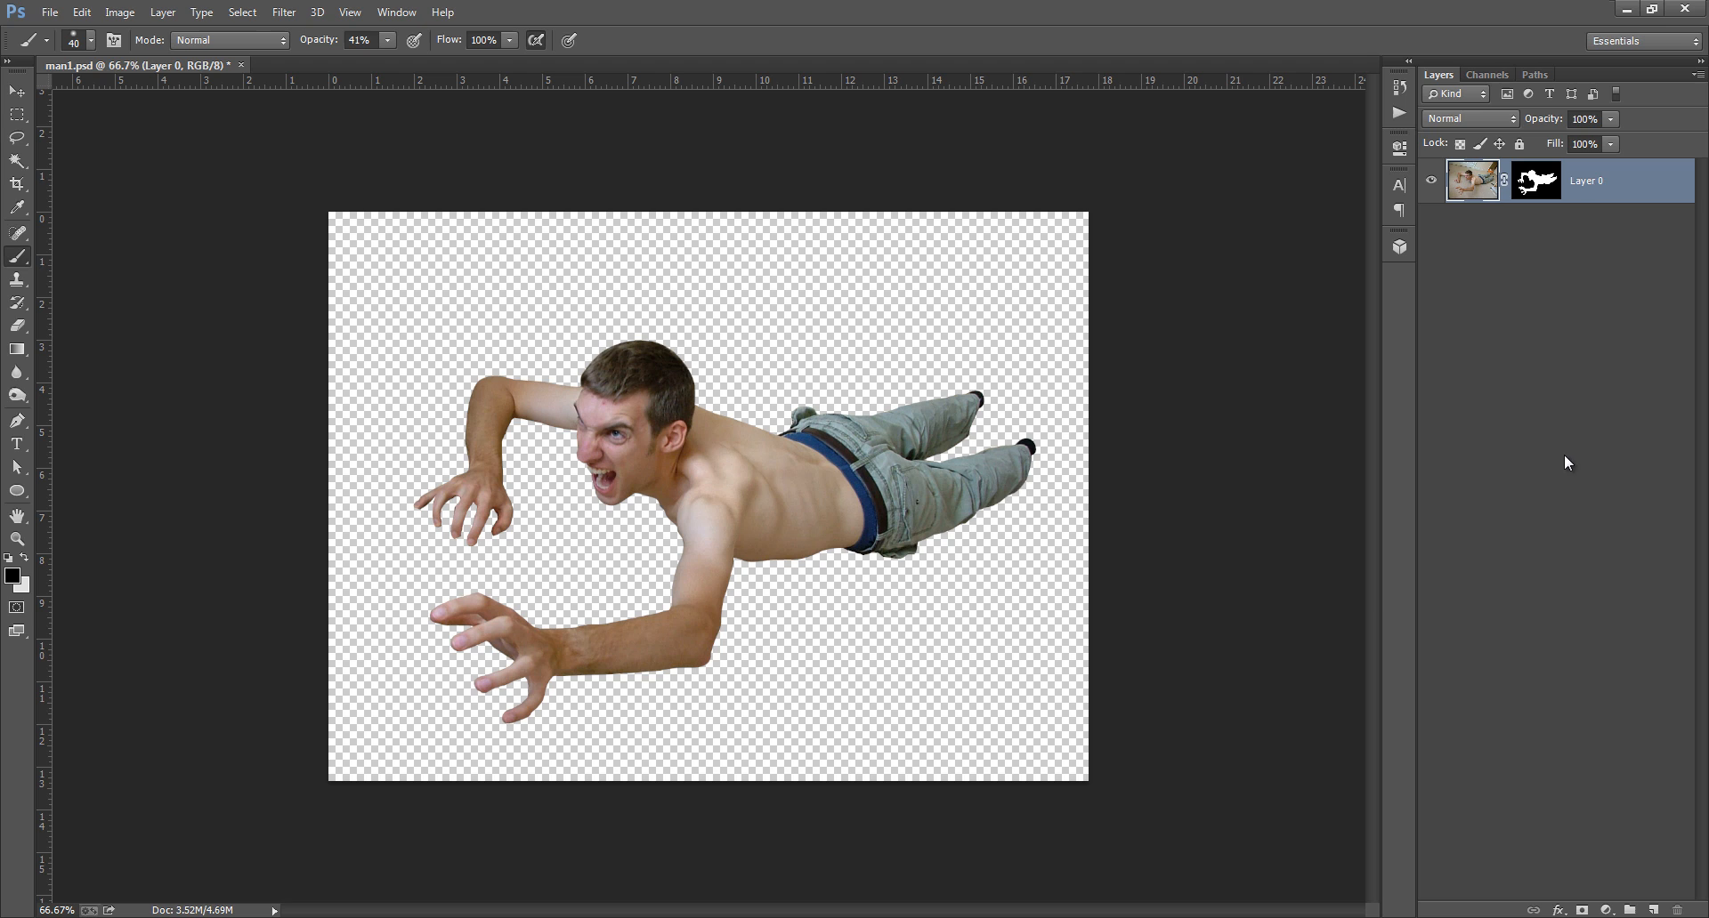
right_click(1534, 181)
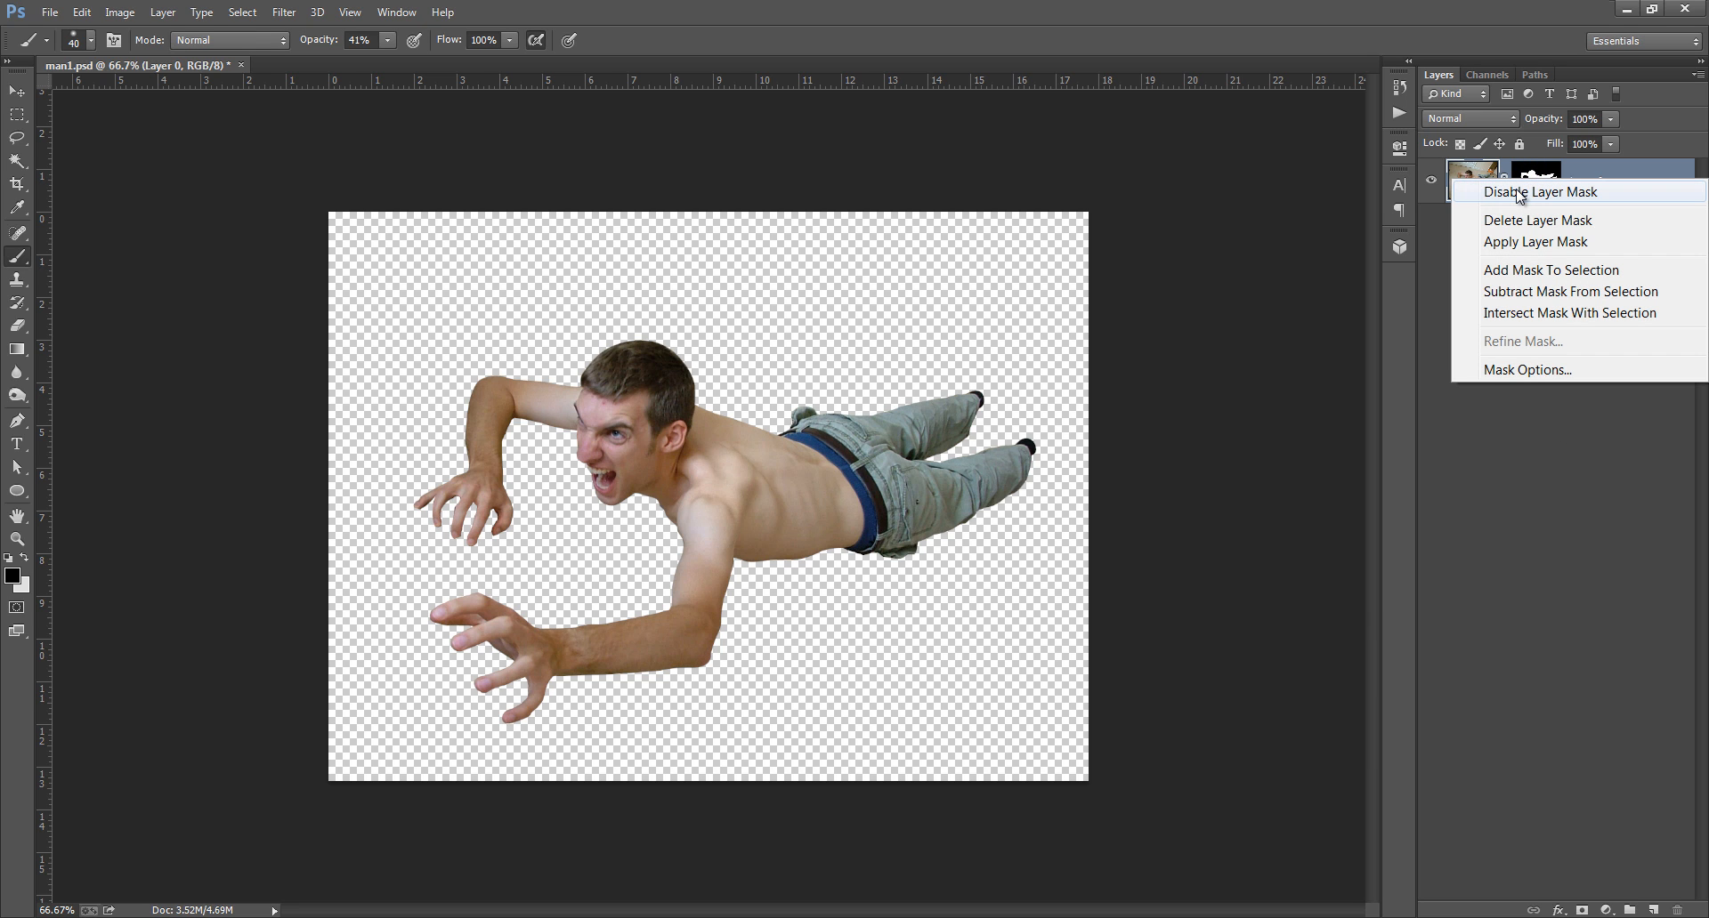
left_click(1539, 192)
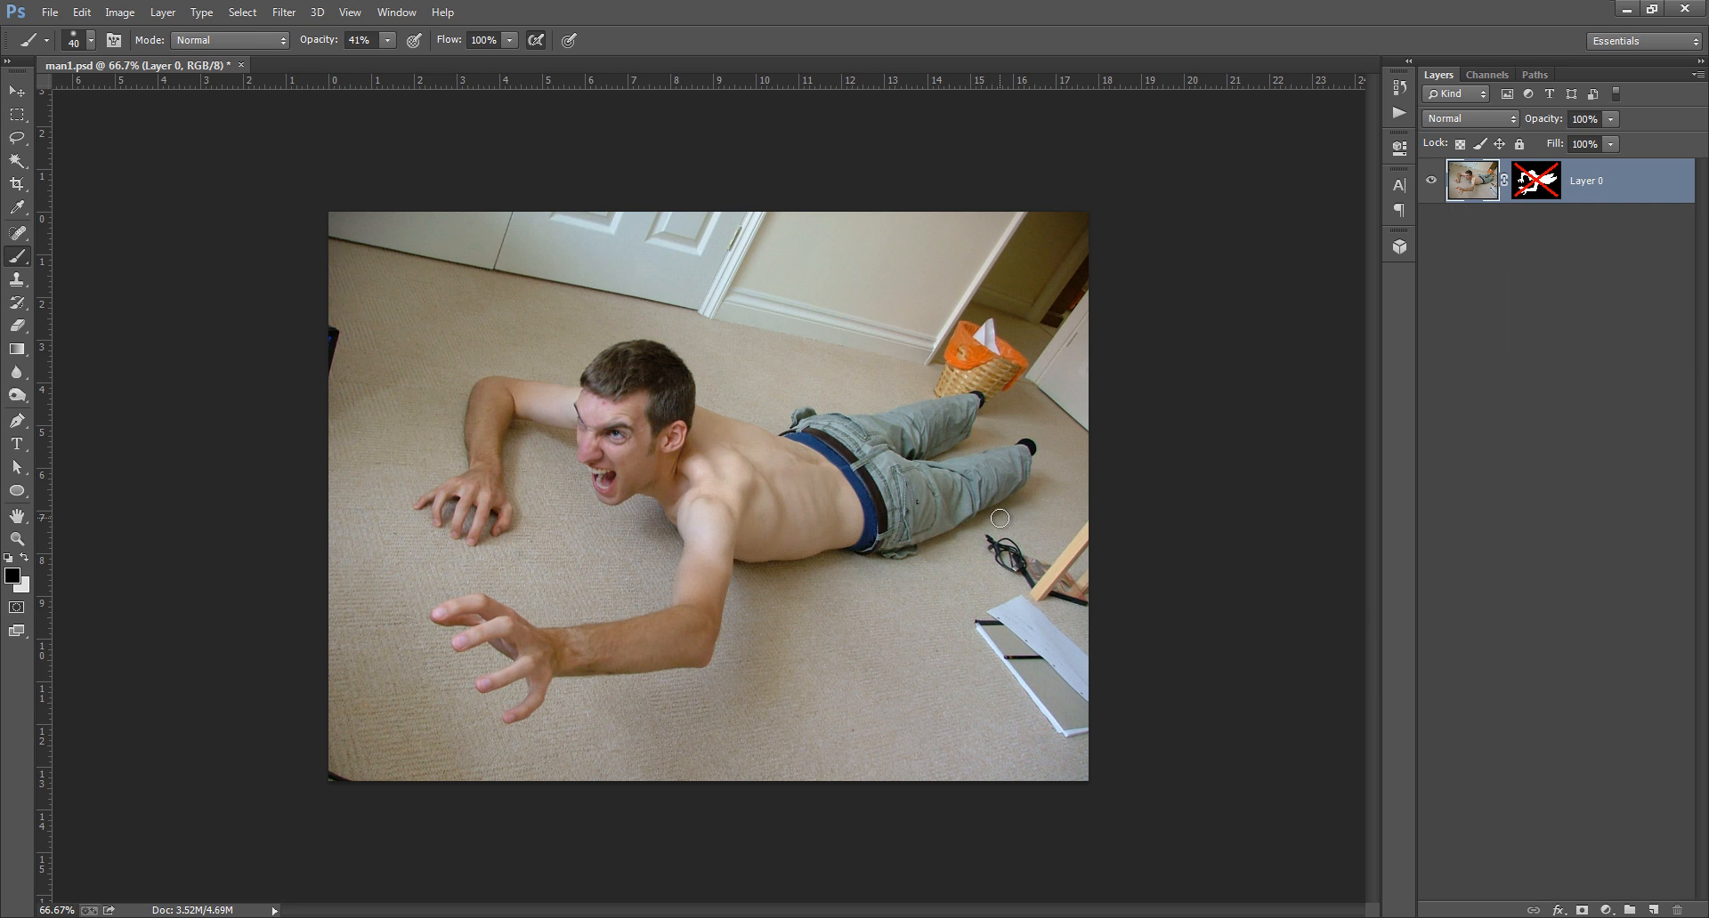
mouse_move(764, 610)
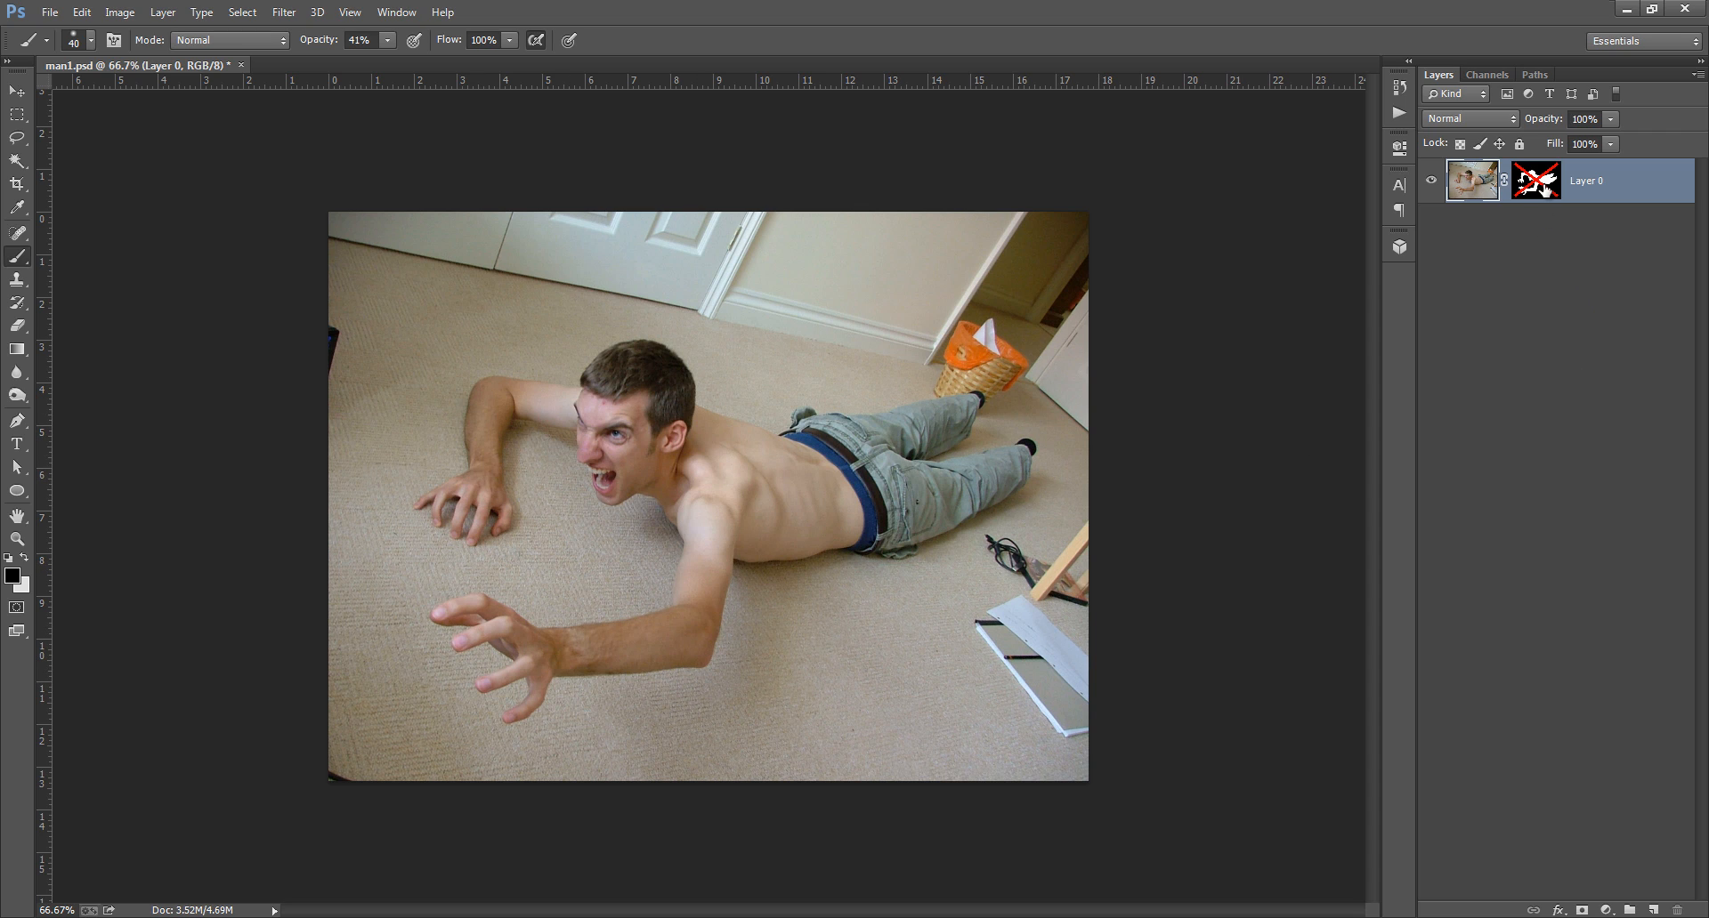
- Add a new layer beneath the man, fill it light grey as a backdrop, and return to the man's layer
left_click(1536, 180)
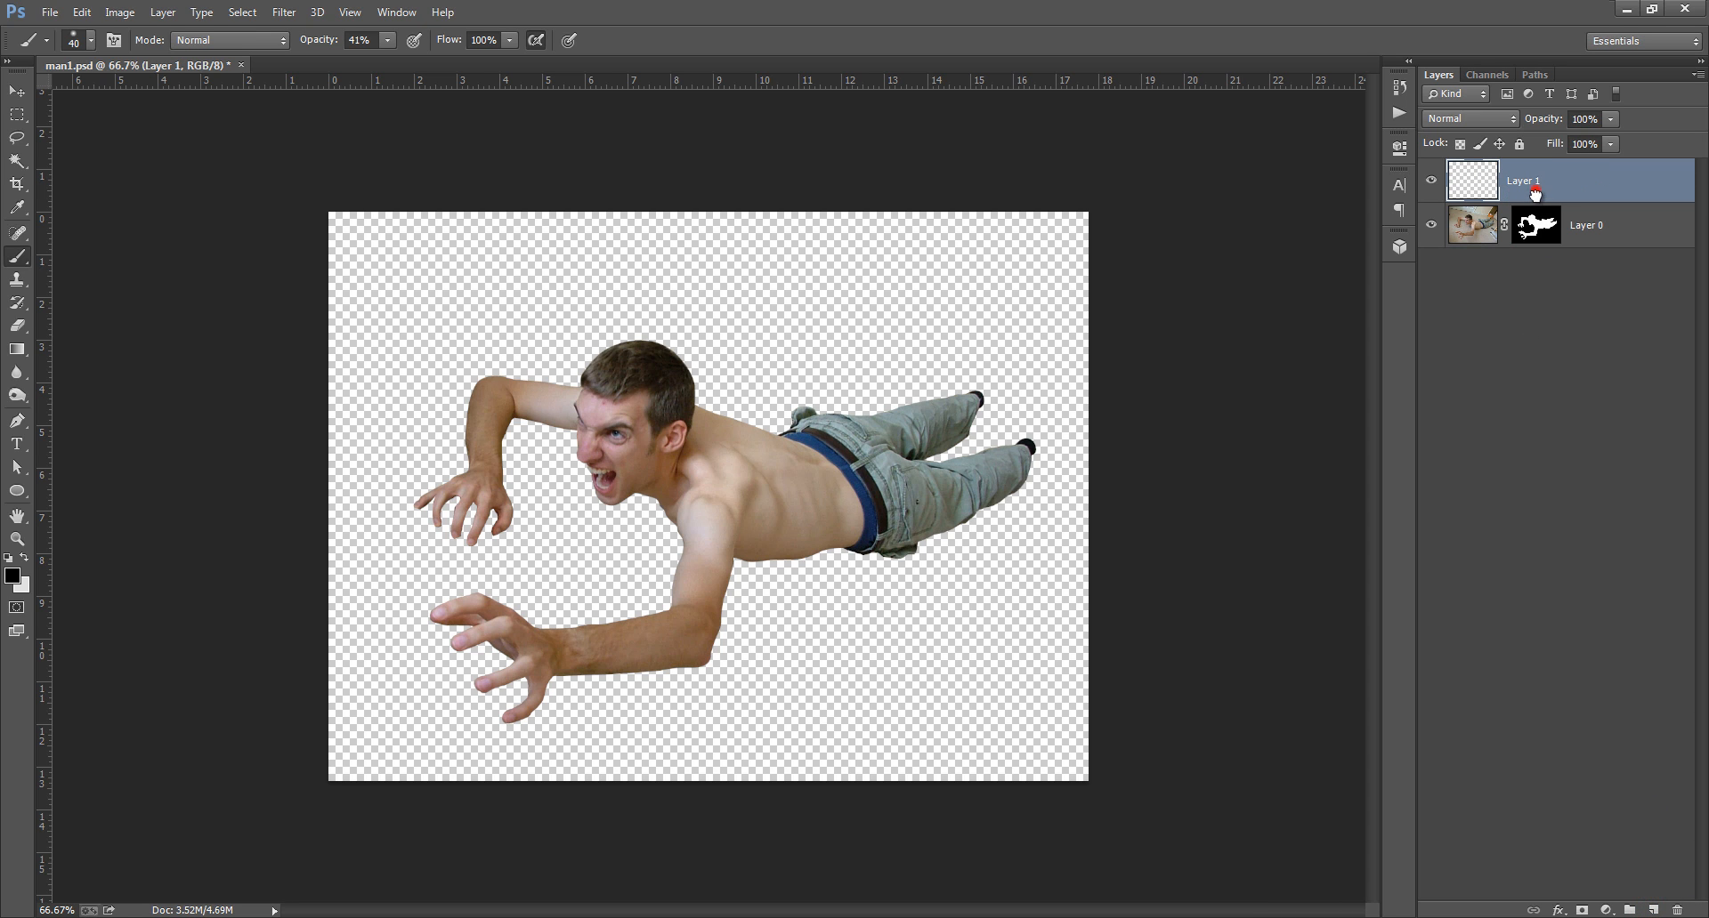
left_click_drag(1521, 180, 1522, 230)
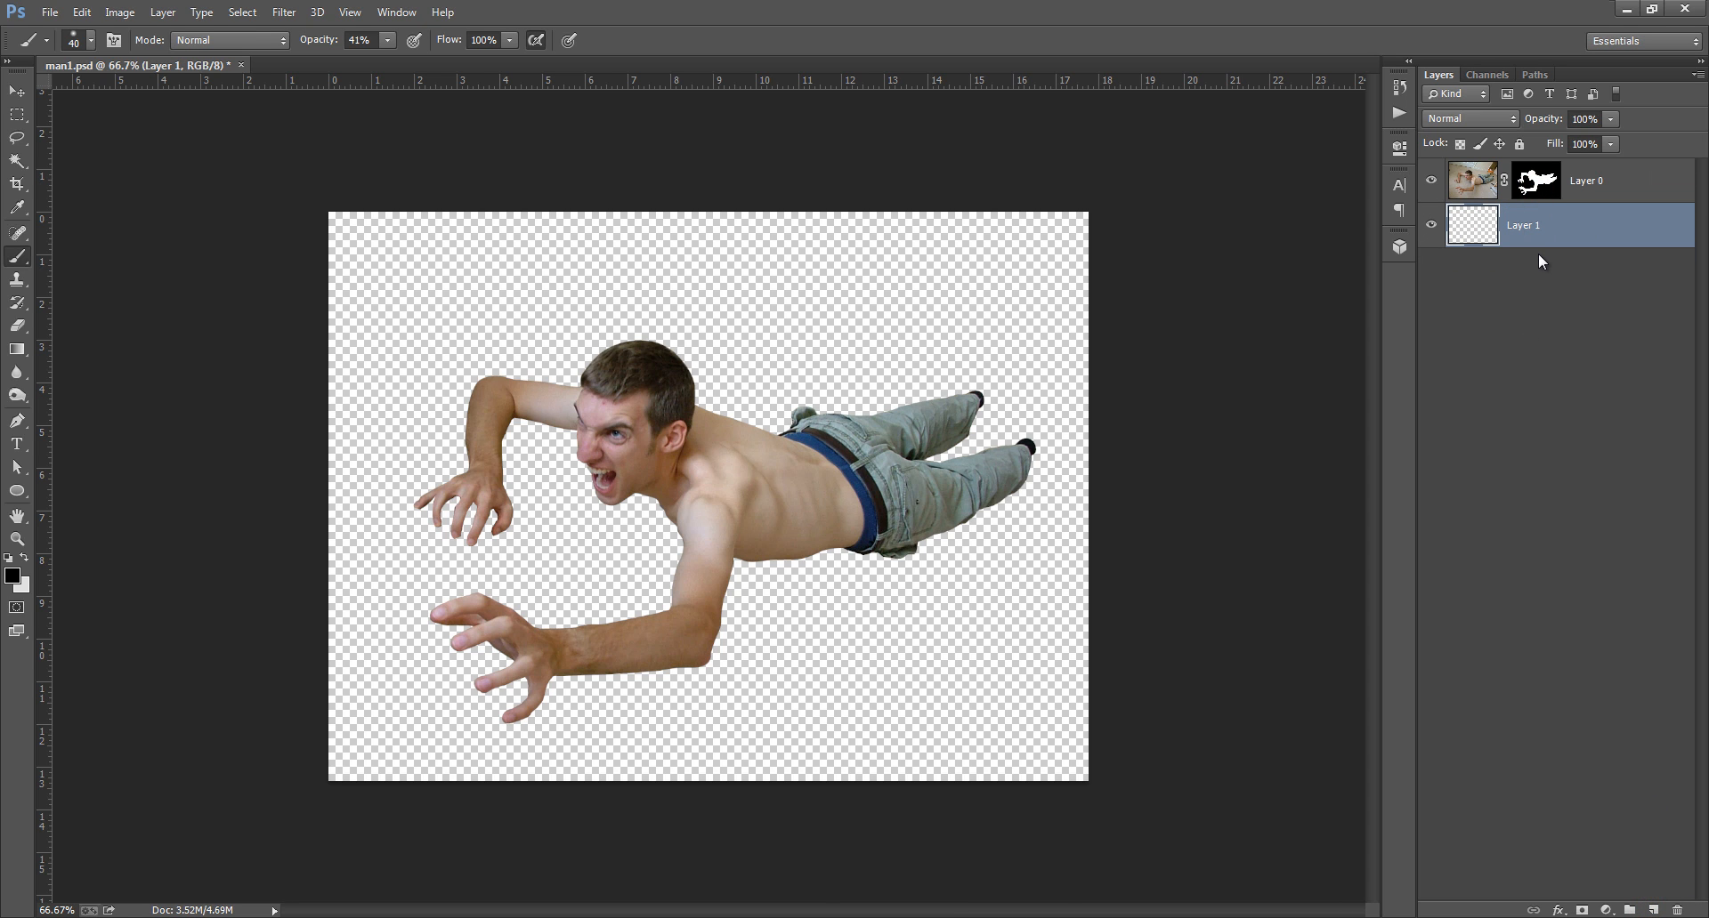
key("ctrl+0")
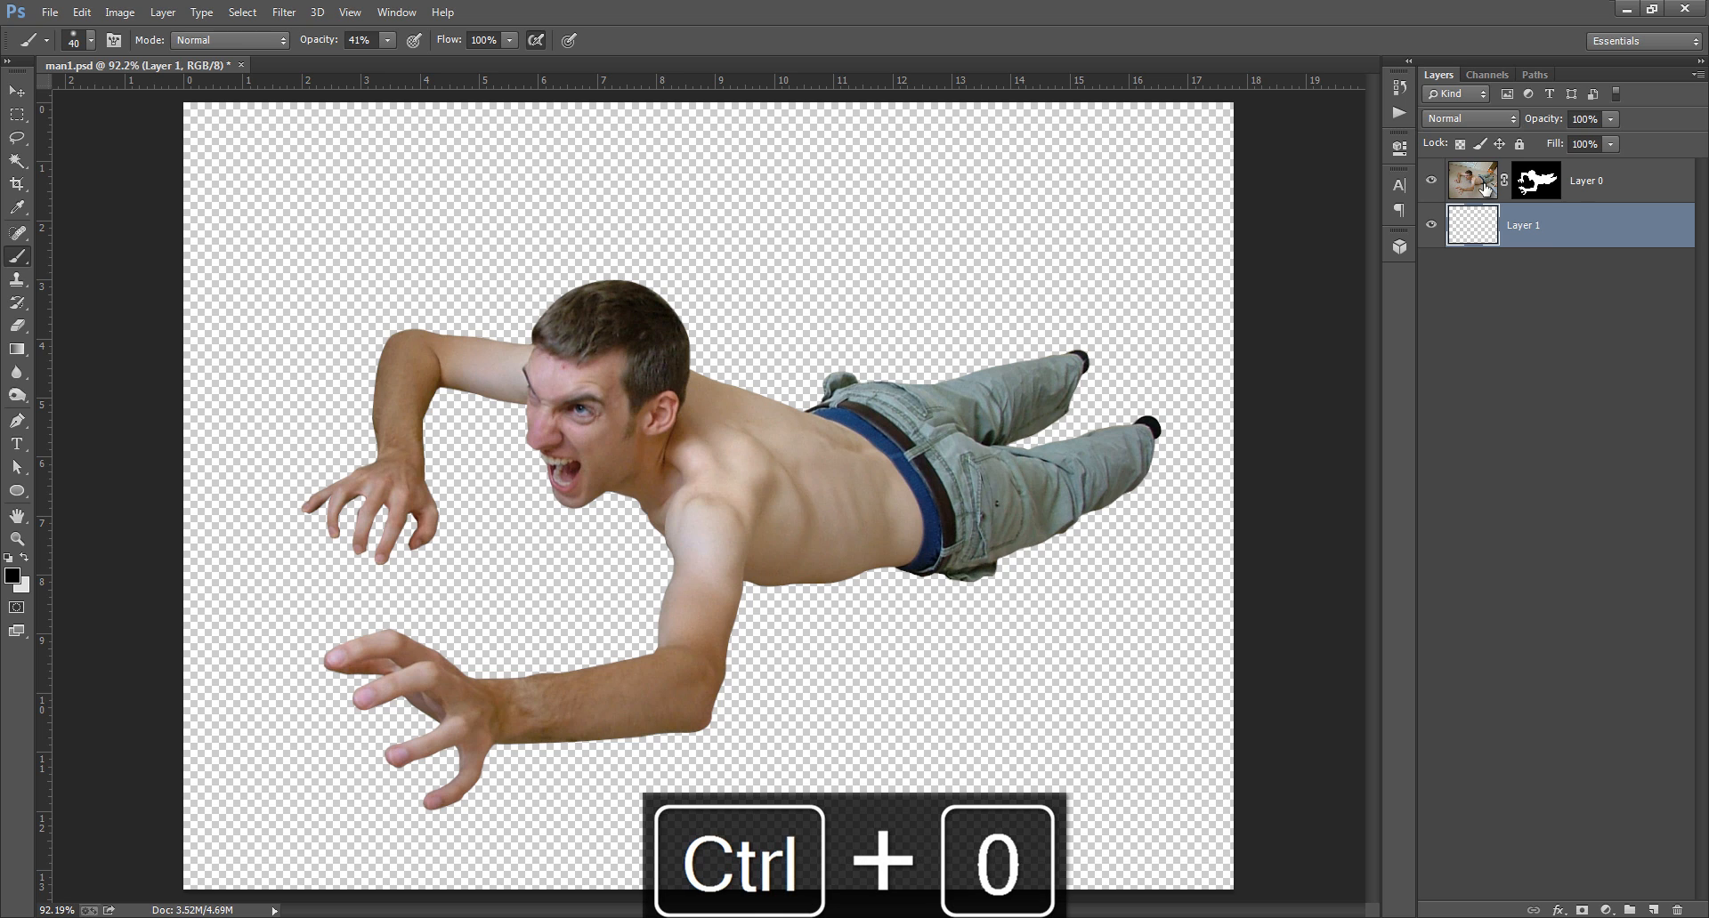
mouse_move(1472, 226)
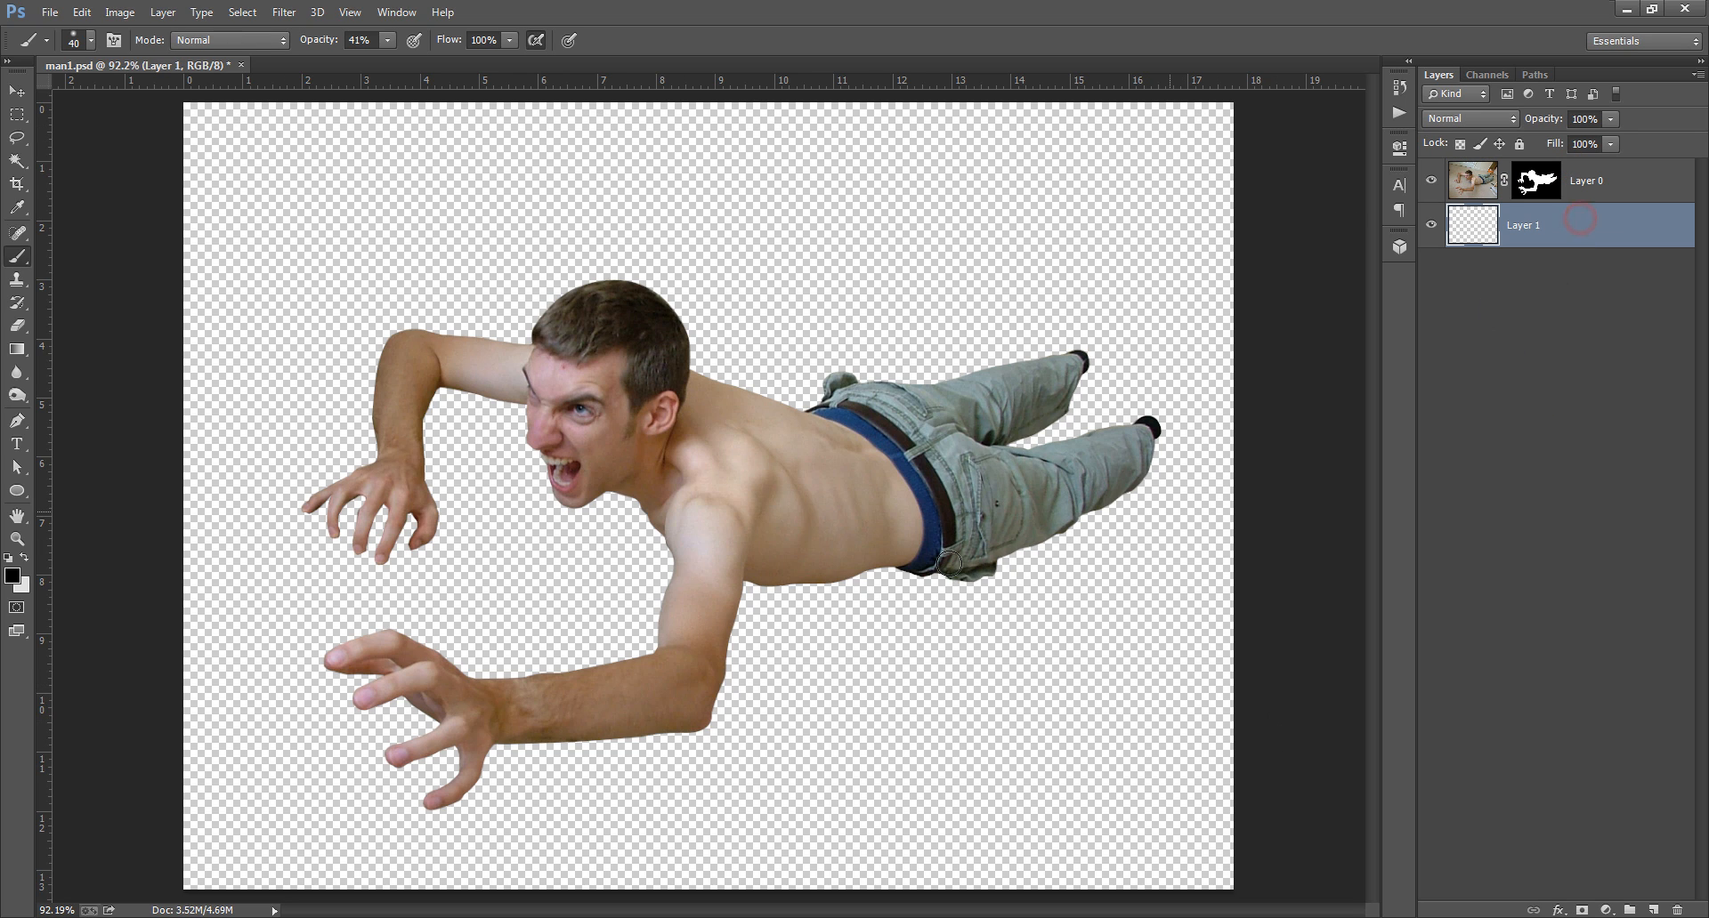
left_click(11, 572)
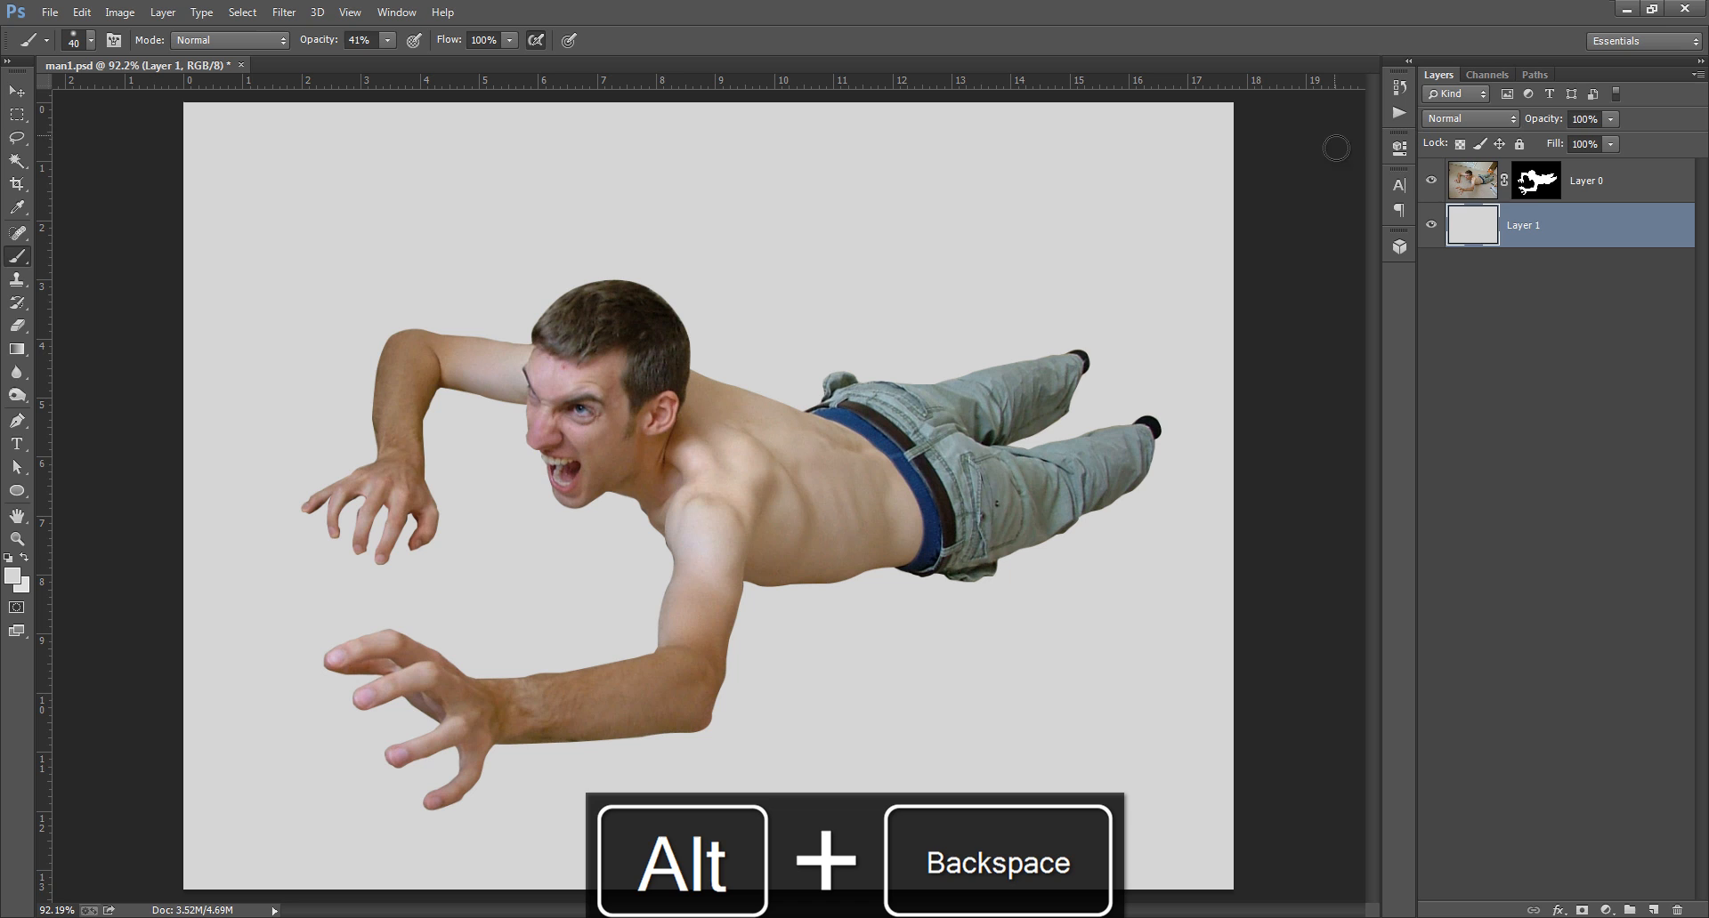
left_click(1586, 181)
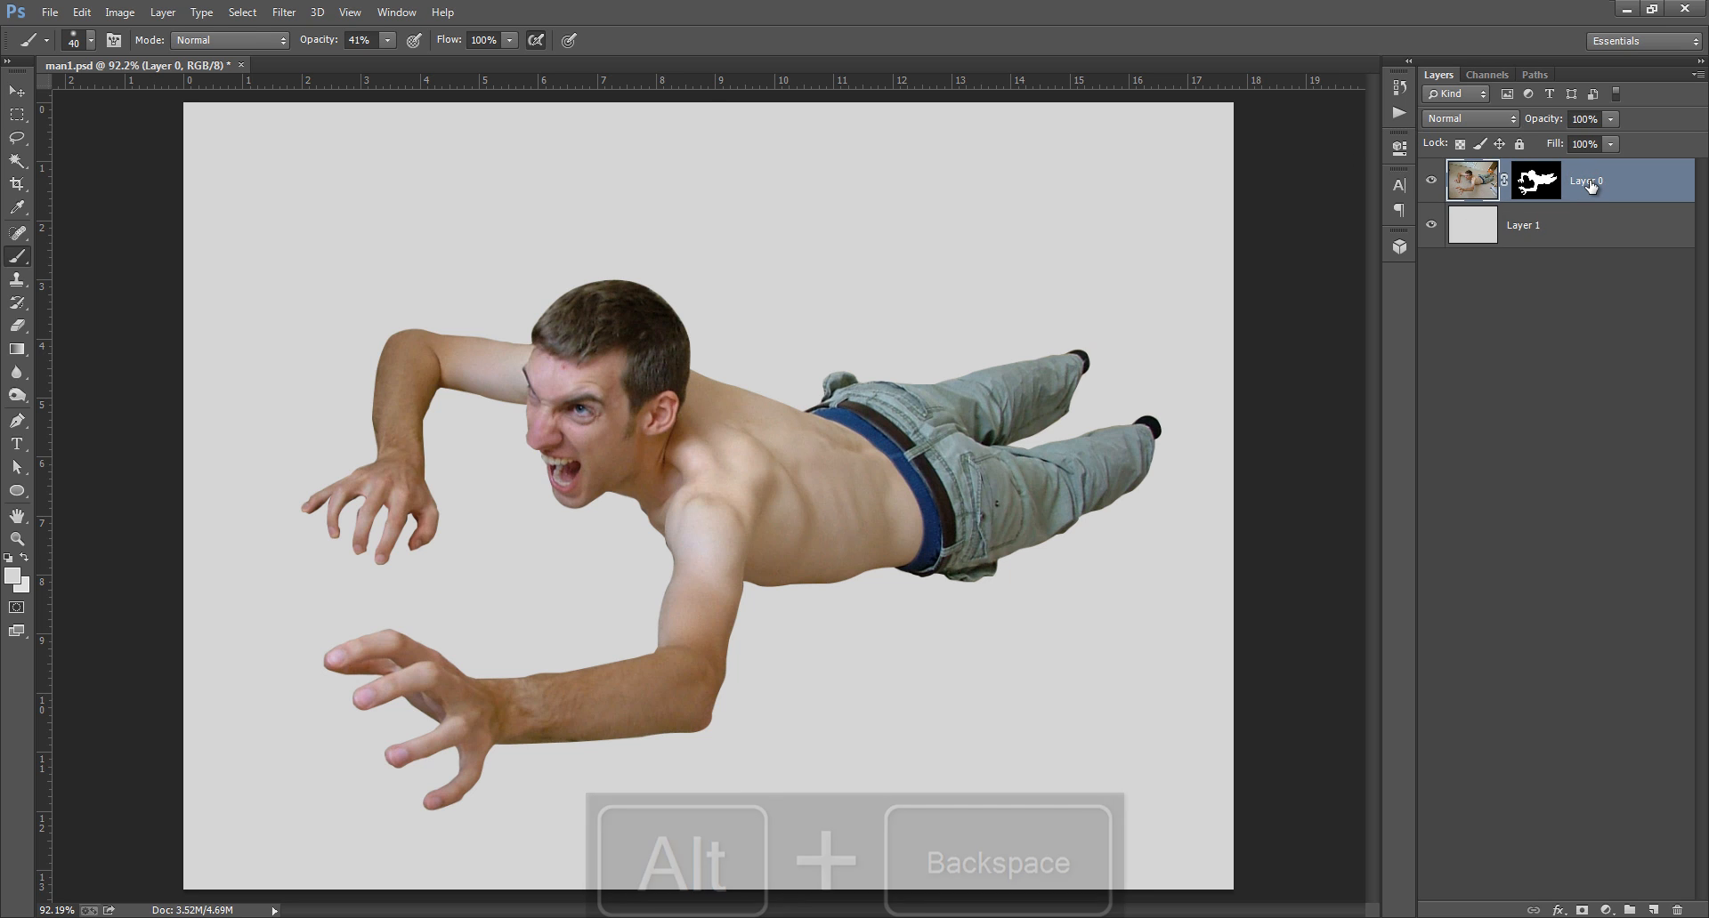
- Free-transform the cut-out man down to about 74% and centre him on the grey canvas
key("ctrl+t")
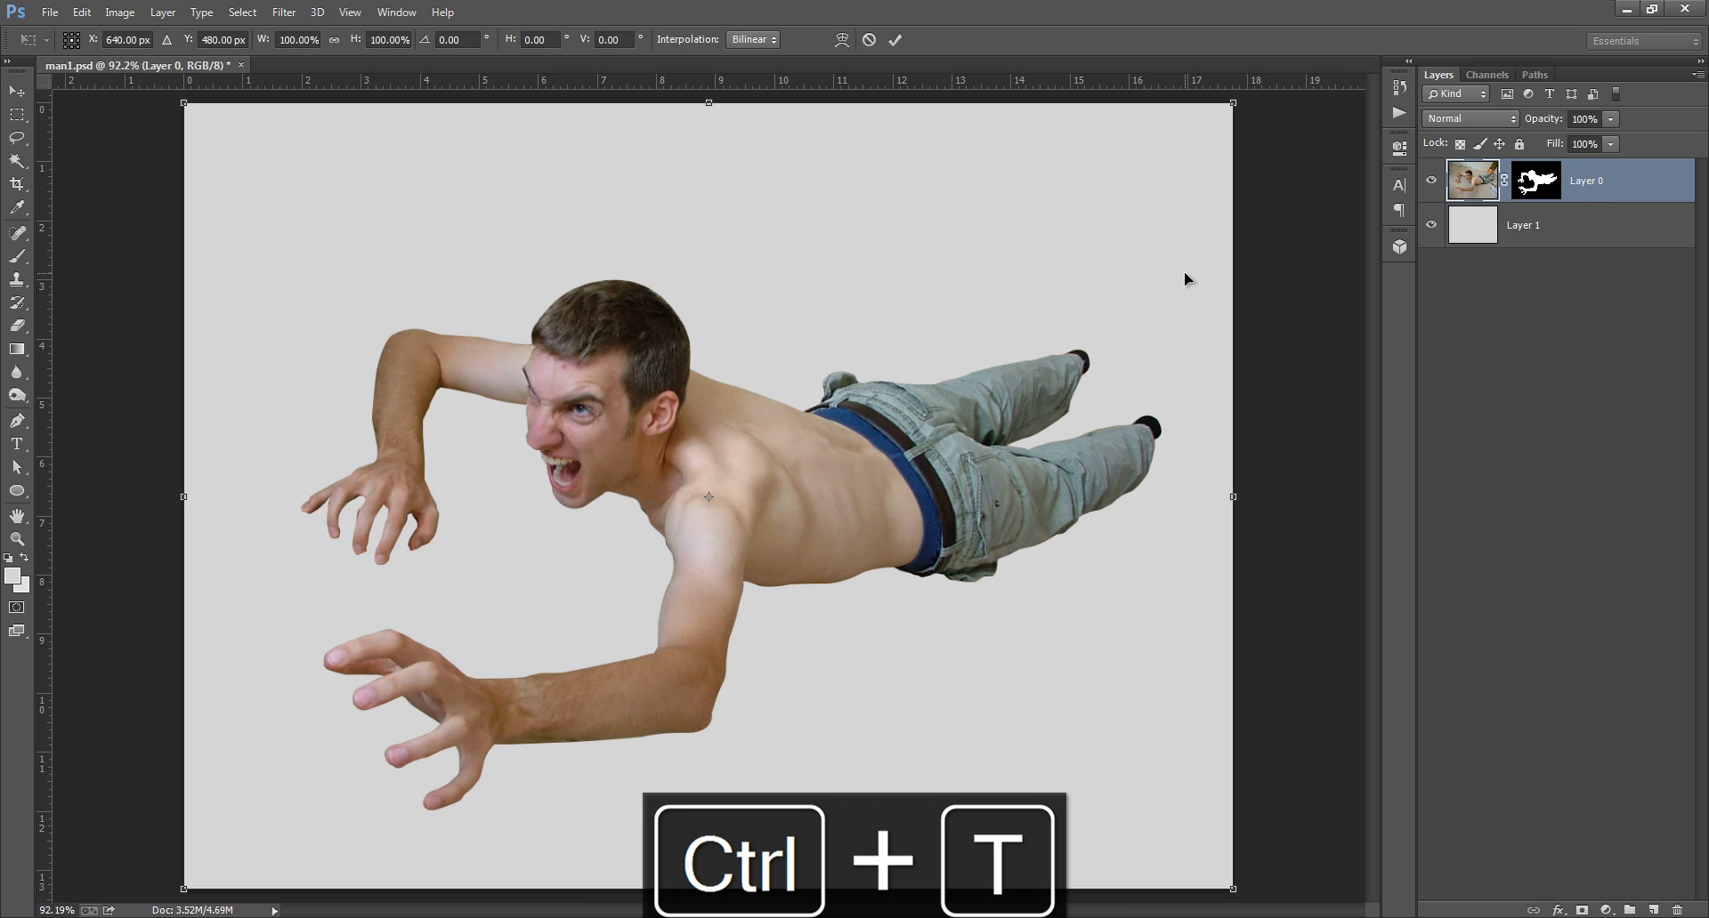
left_click_drag(1232, 104, 1237, 100)
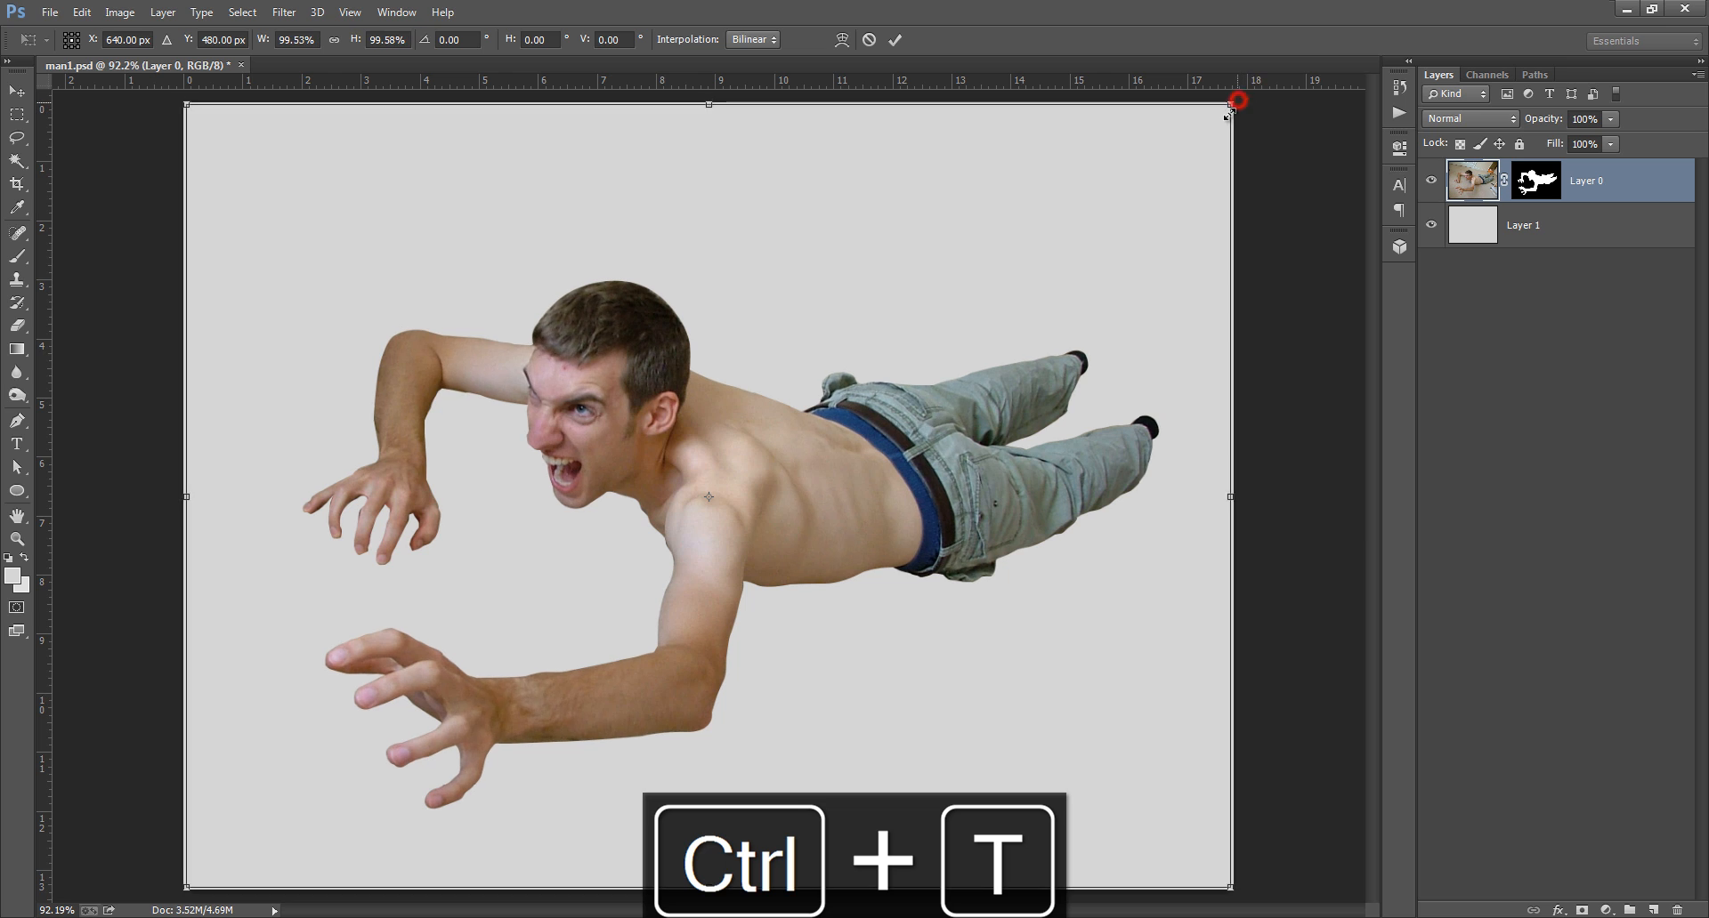
left_click_drag(1232, 116, 1091, 207)
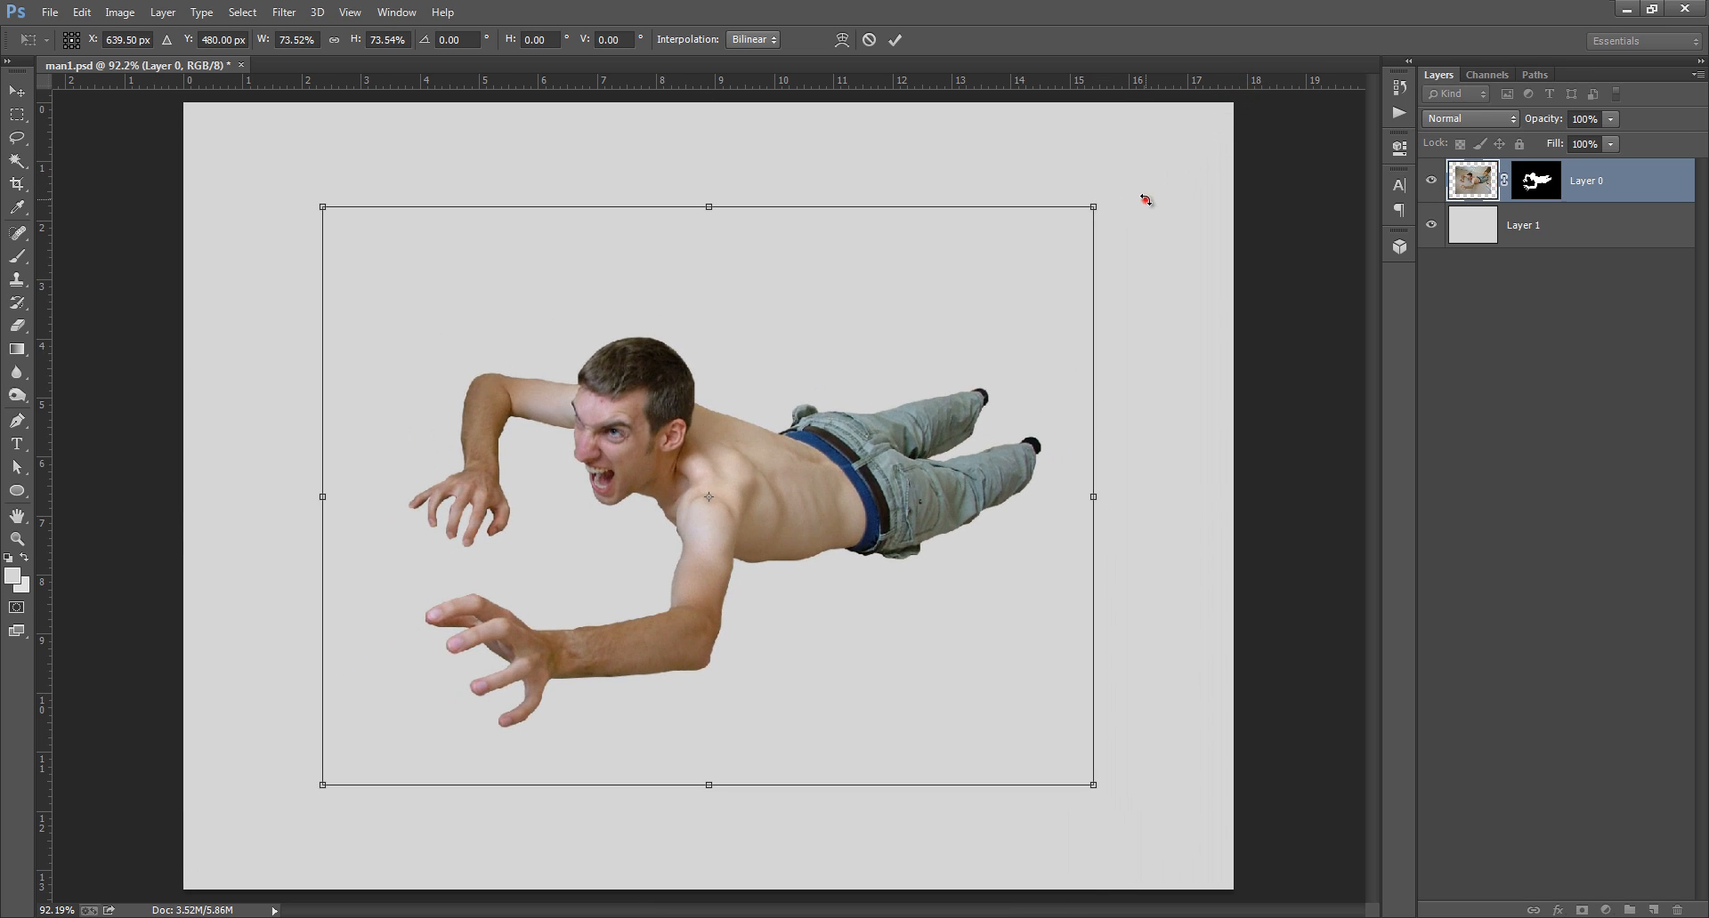
left_click_drag(1093, 207, 1072, 173)
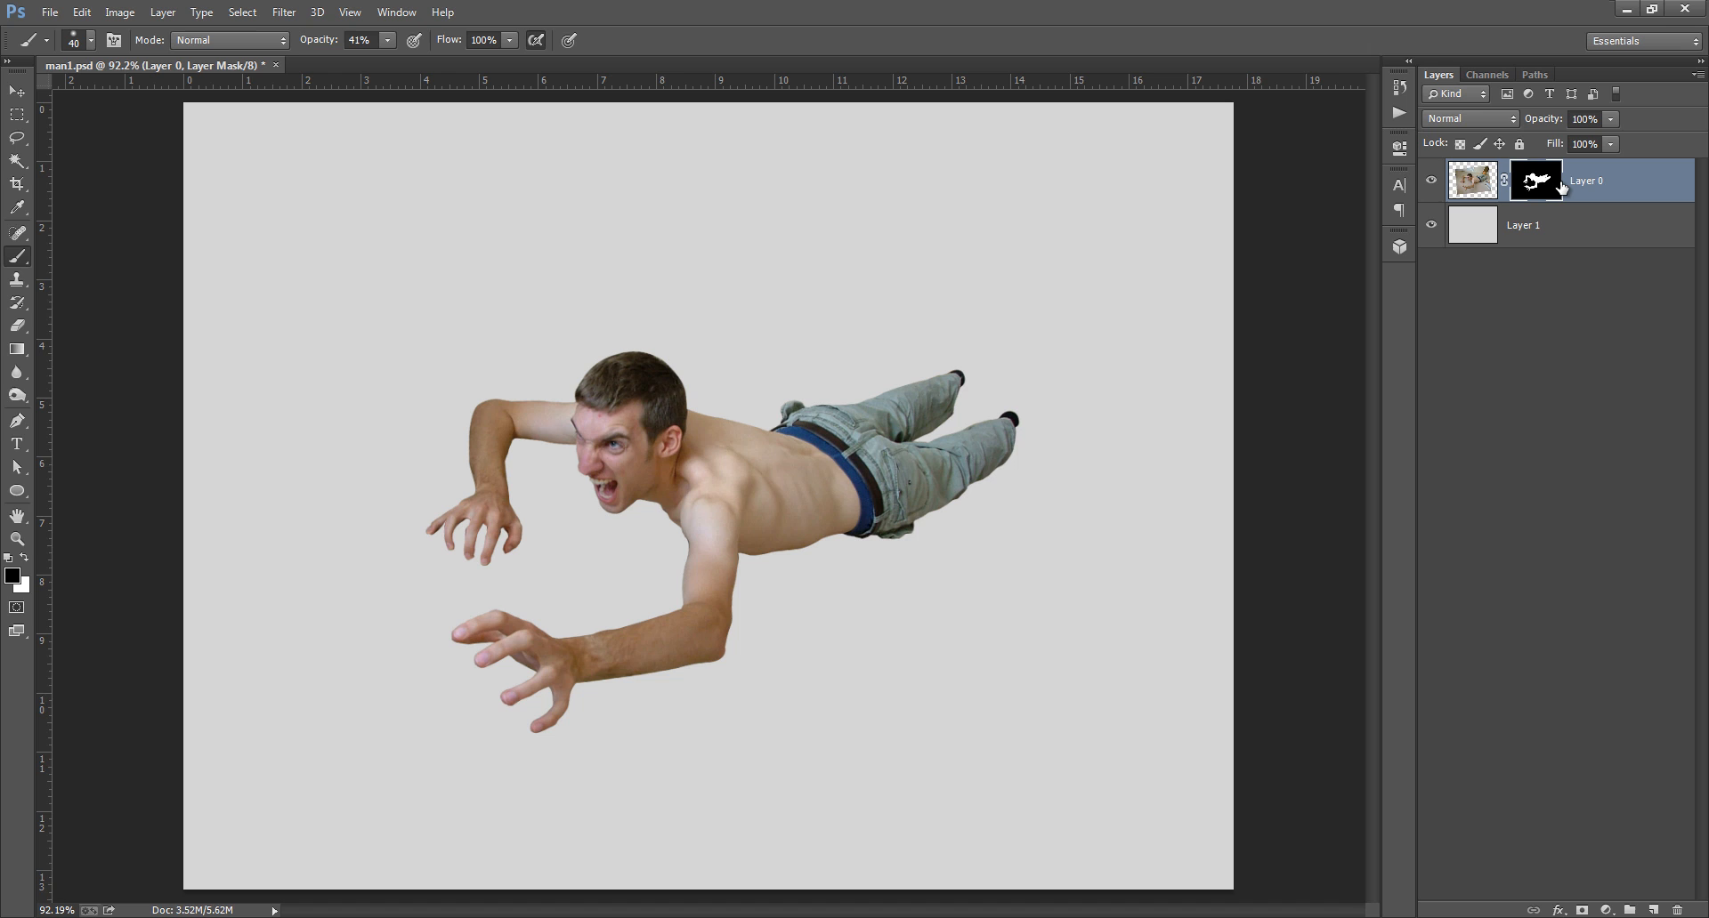
key("ctrl+j")
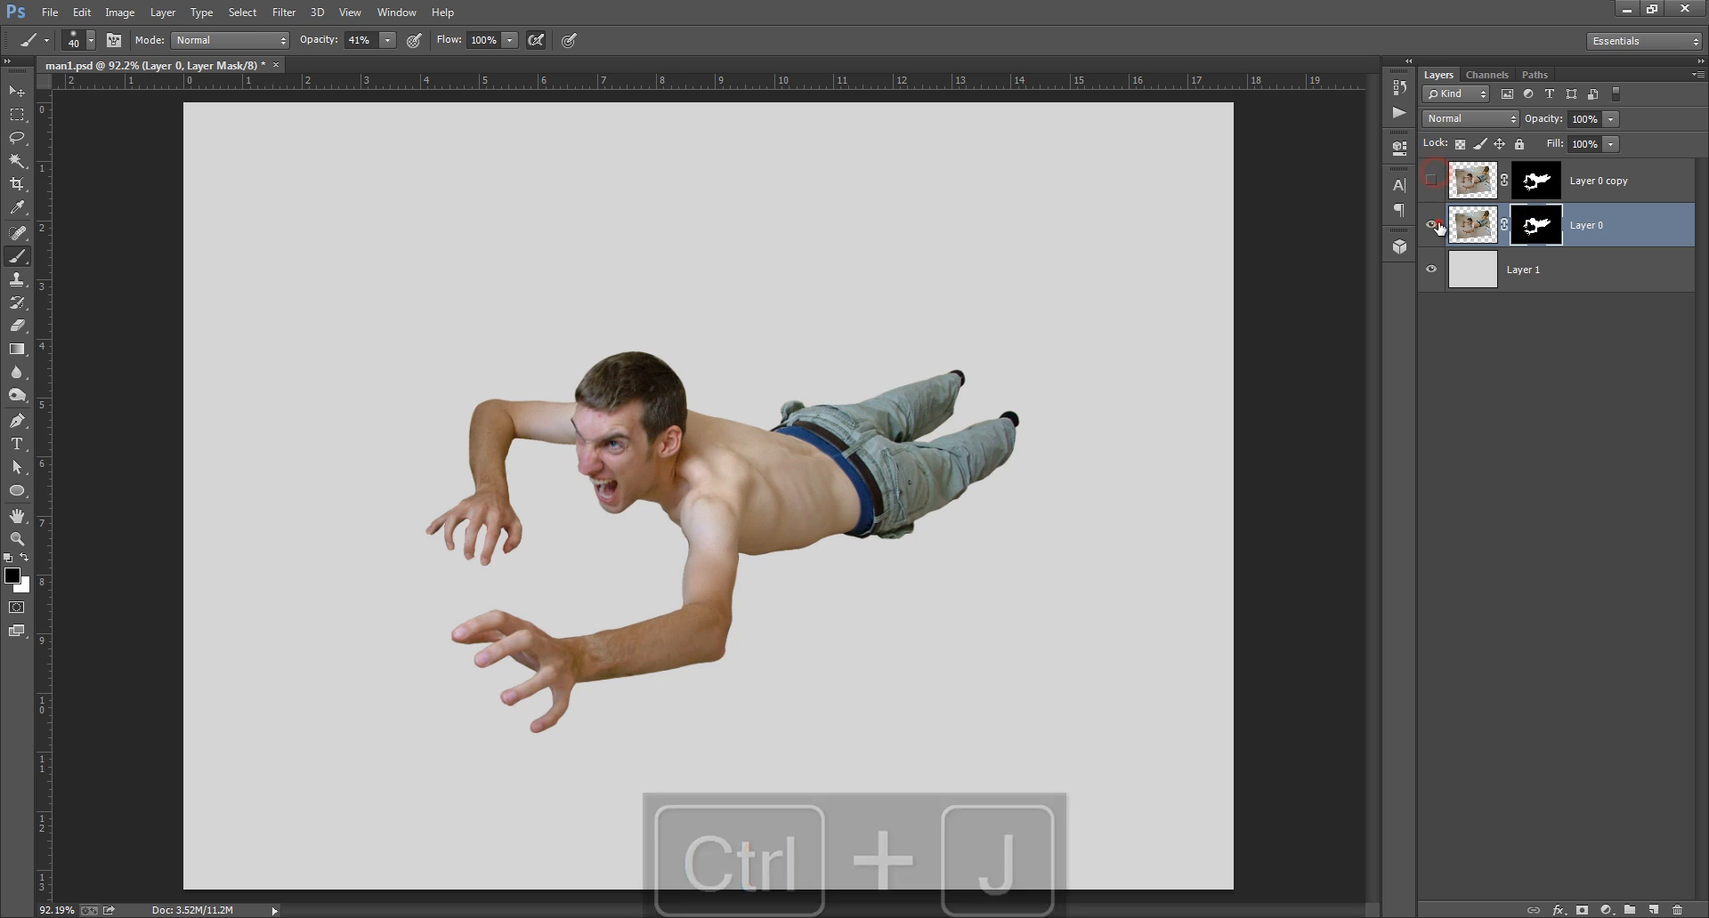
left_click(1431, 226)
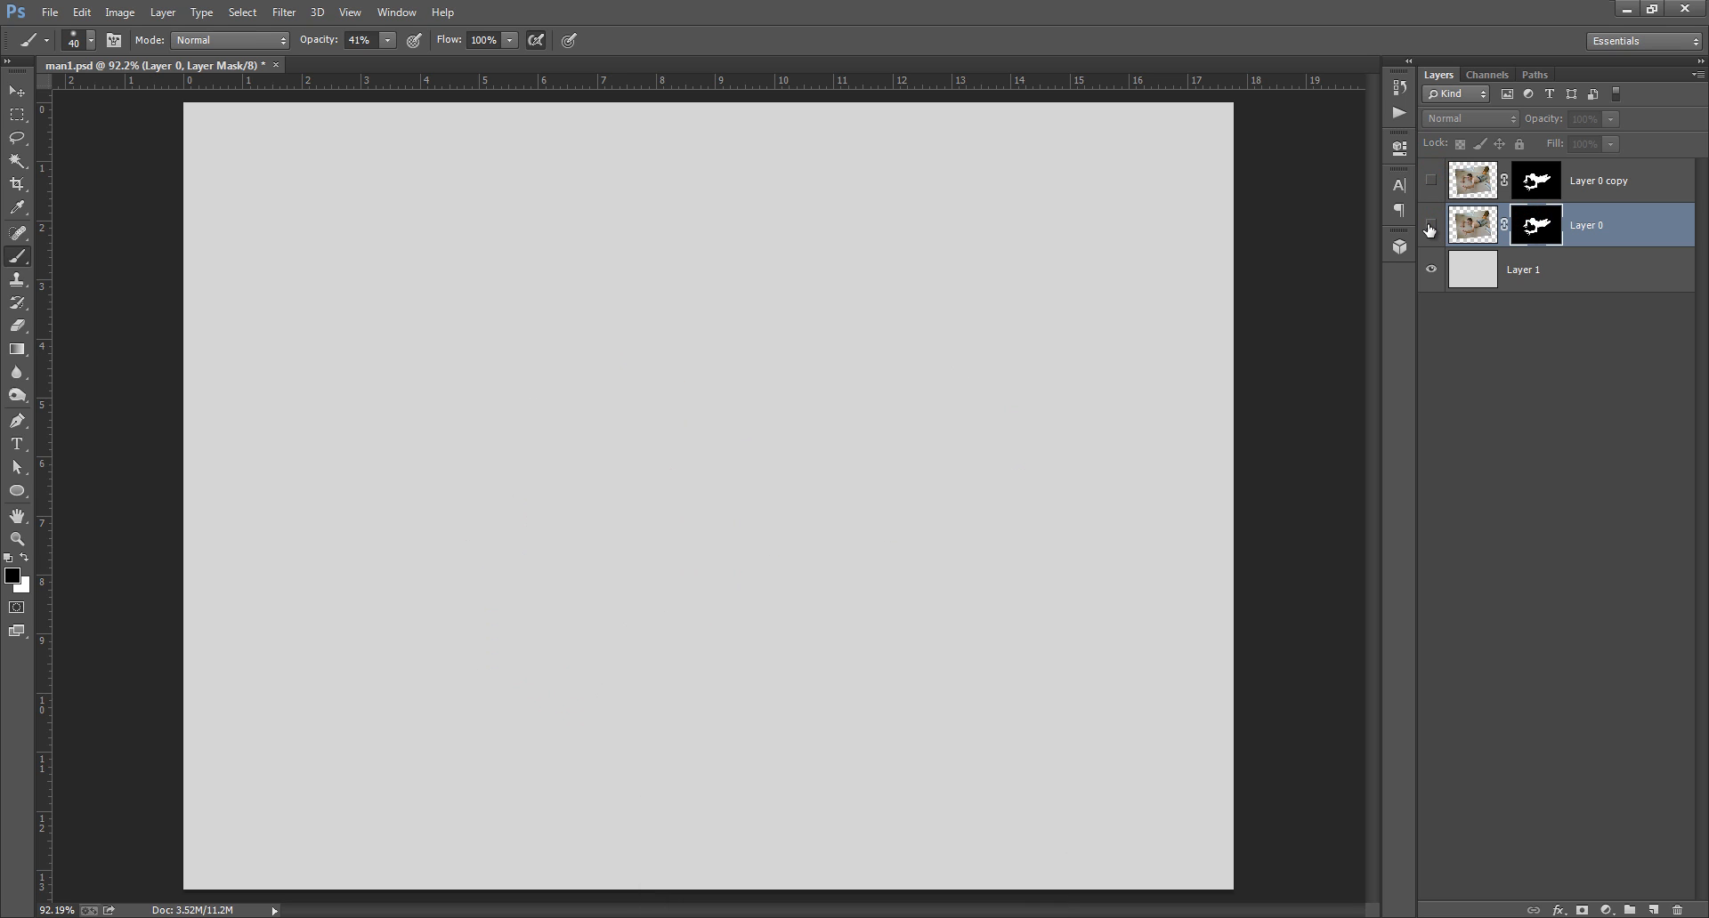
left_click(1431, 227)
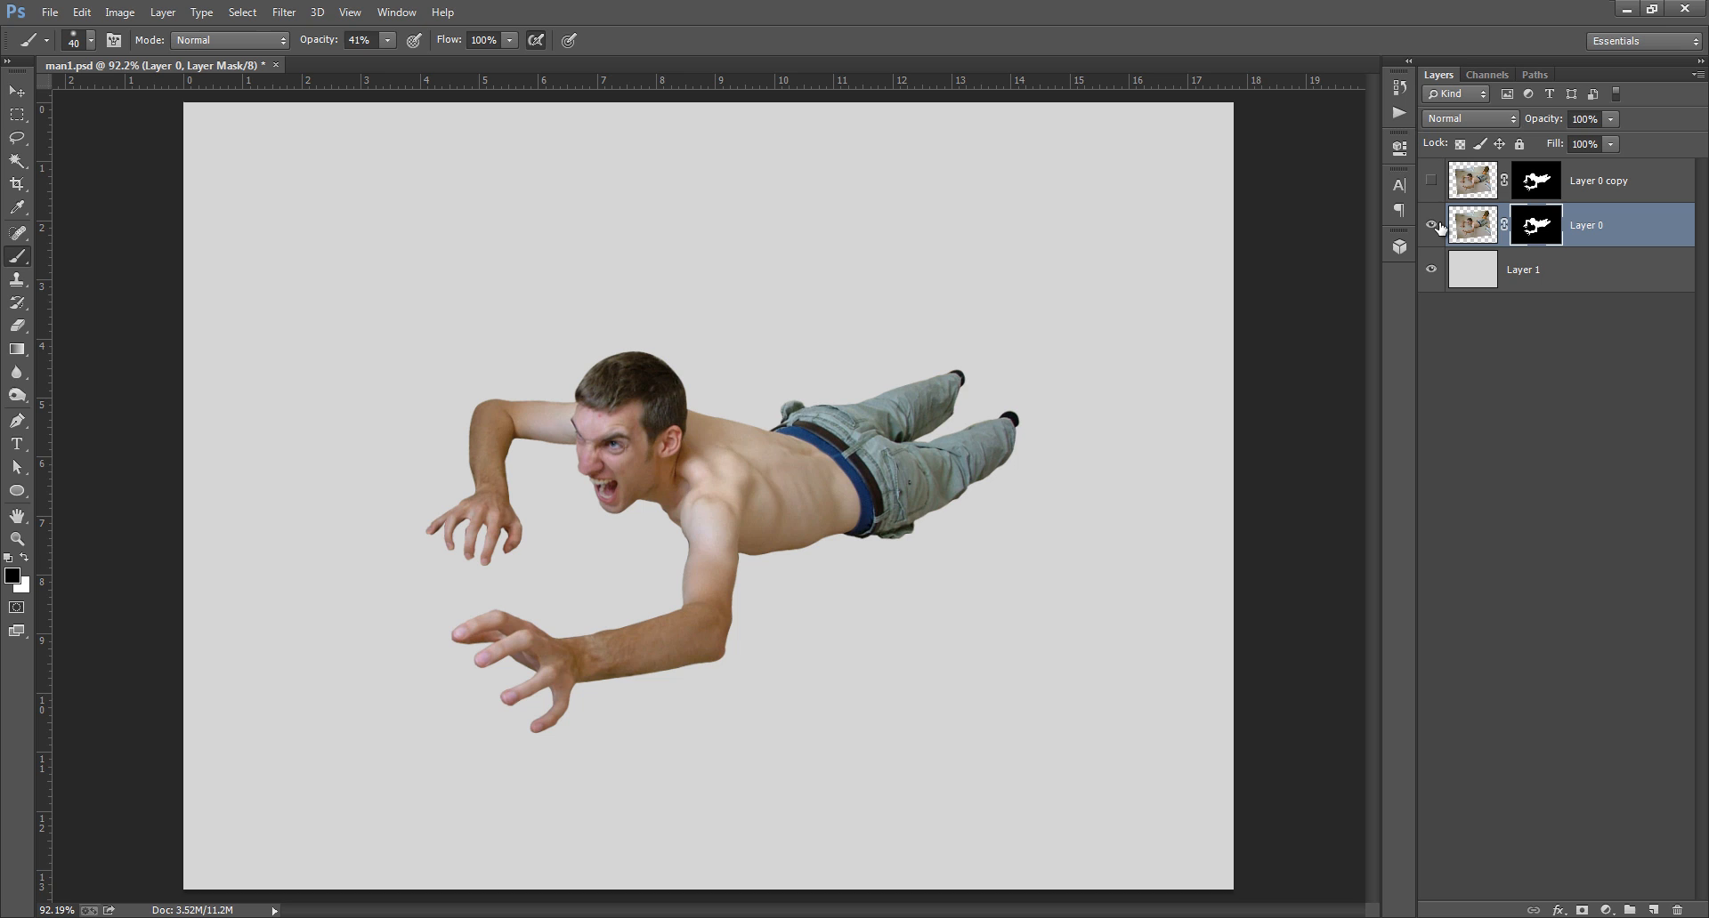
left_click(1431, 181)
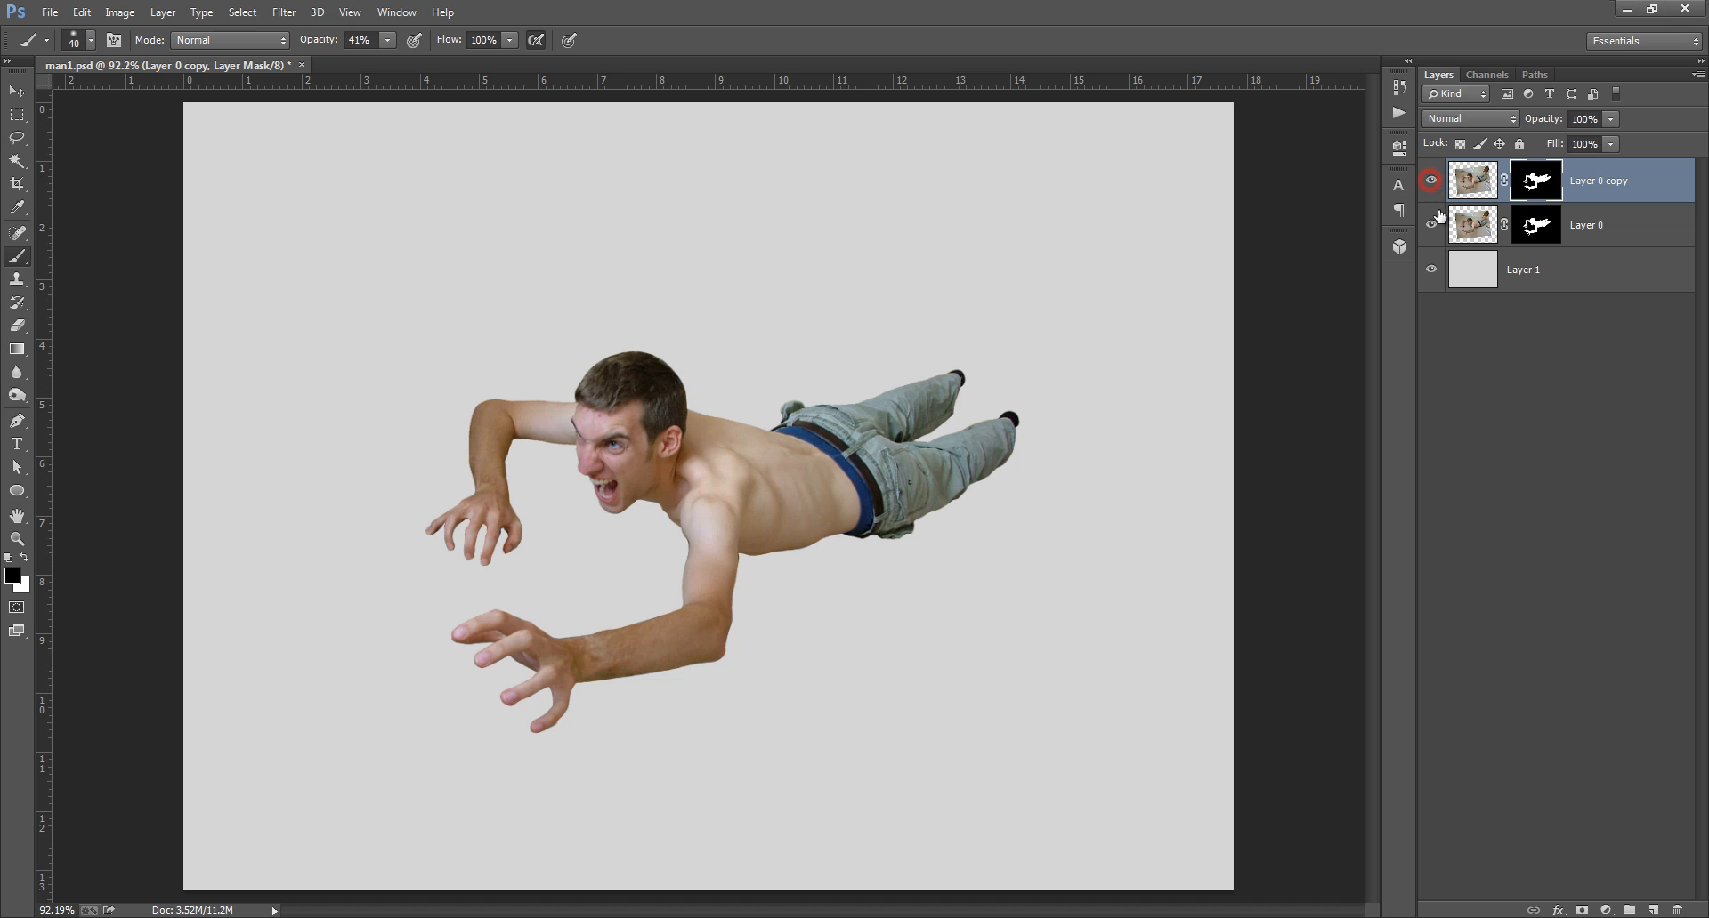
right_click(1534, 226)
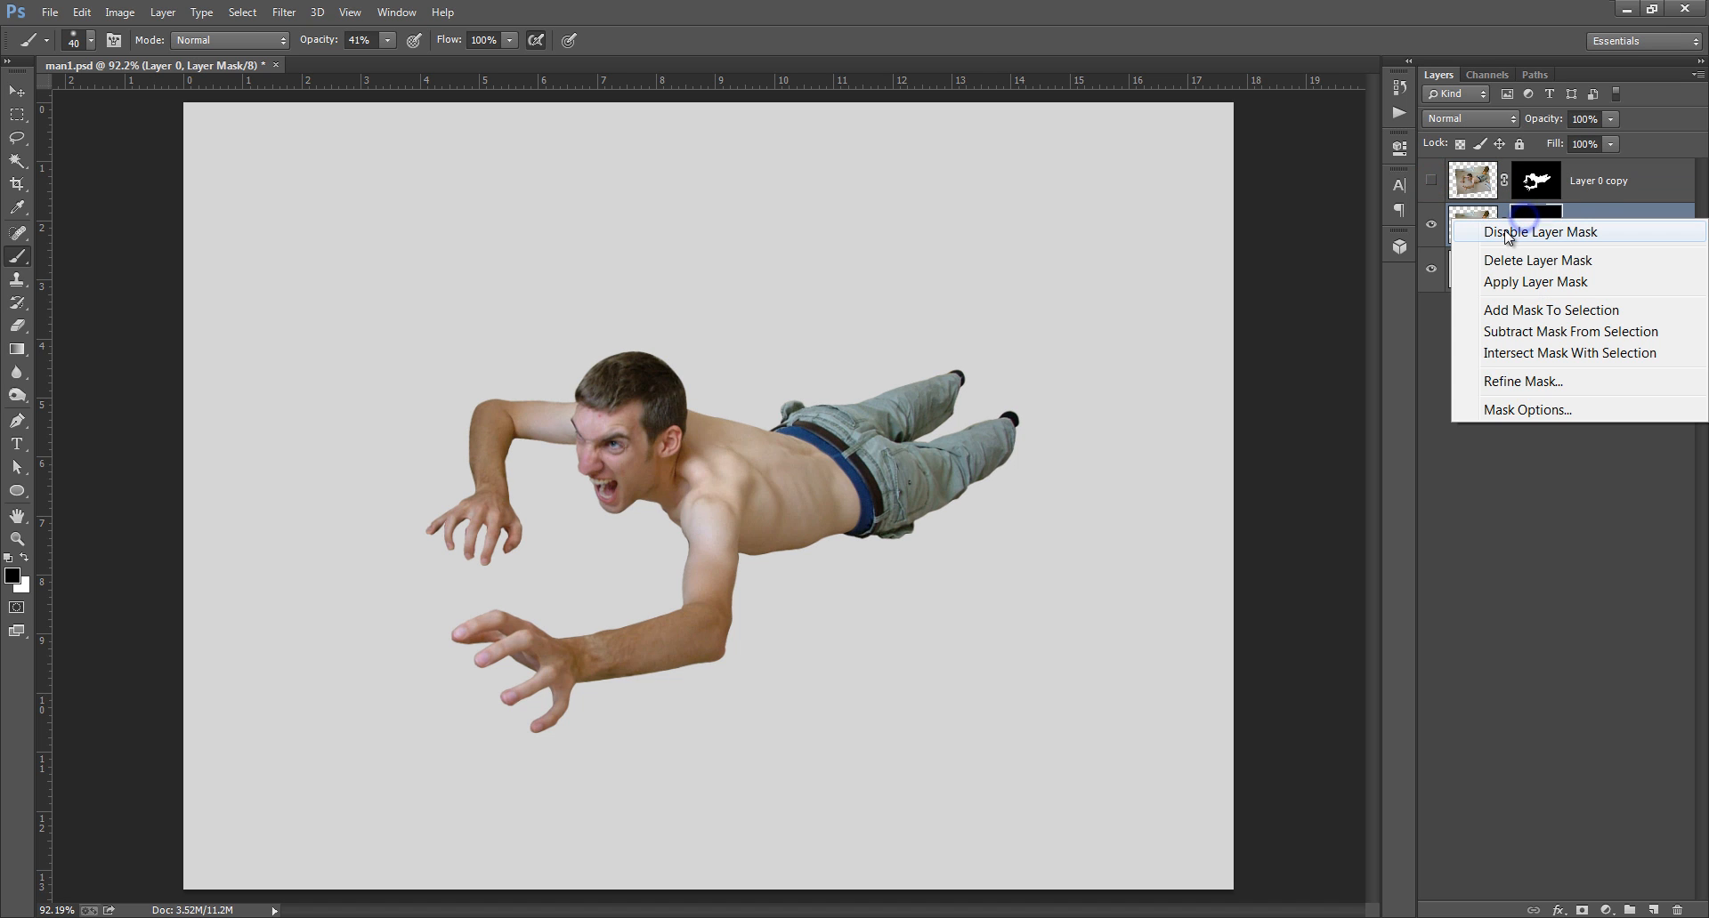
left_click(1541, 232)
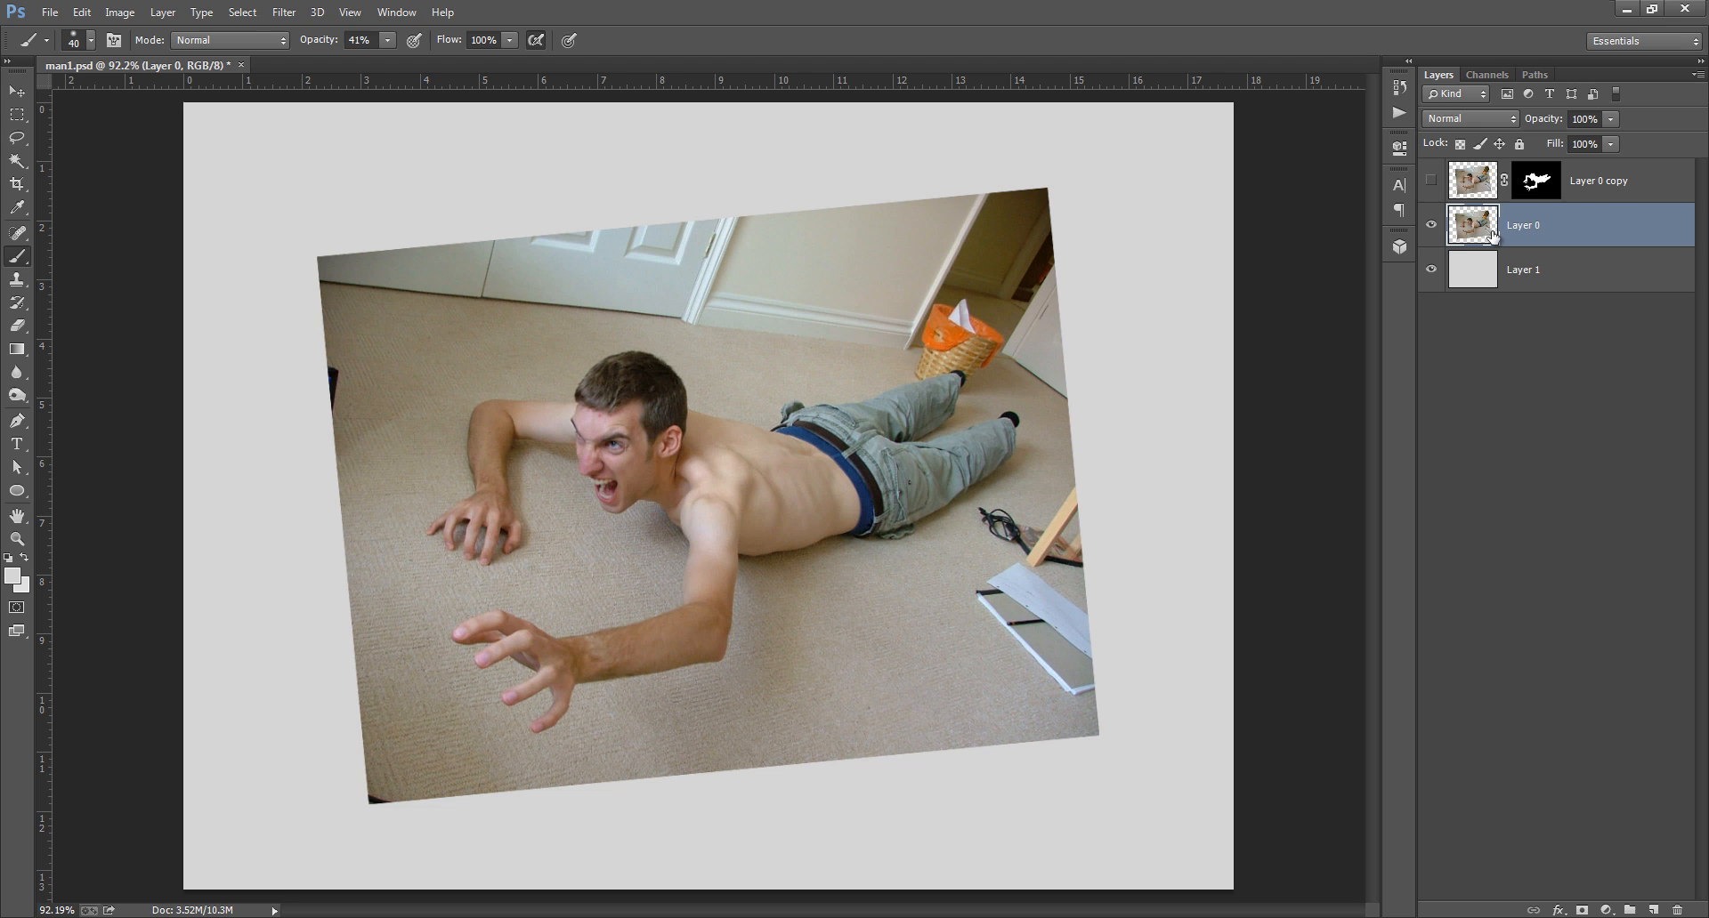
left_click(1468, 119)
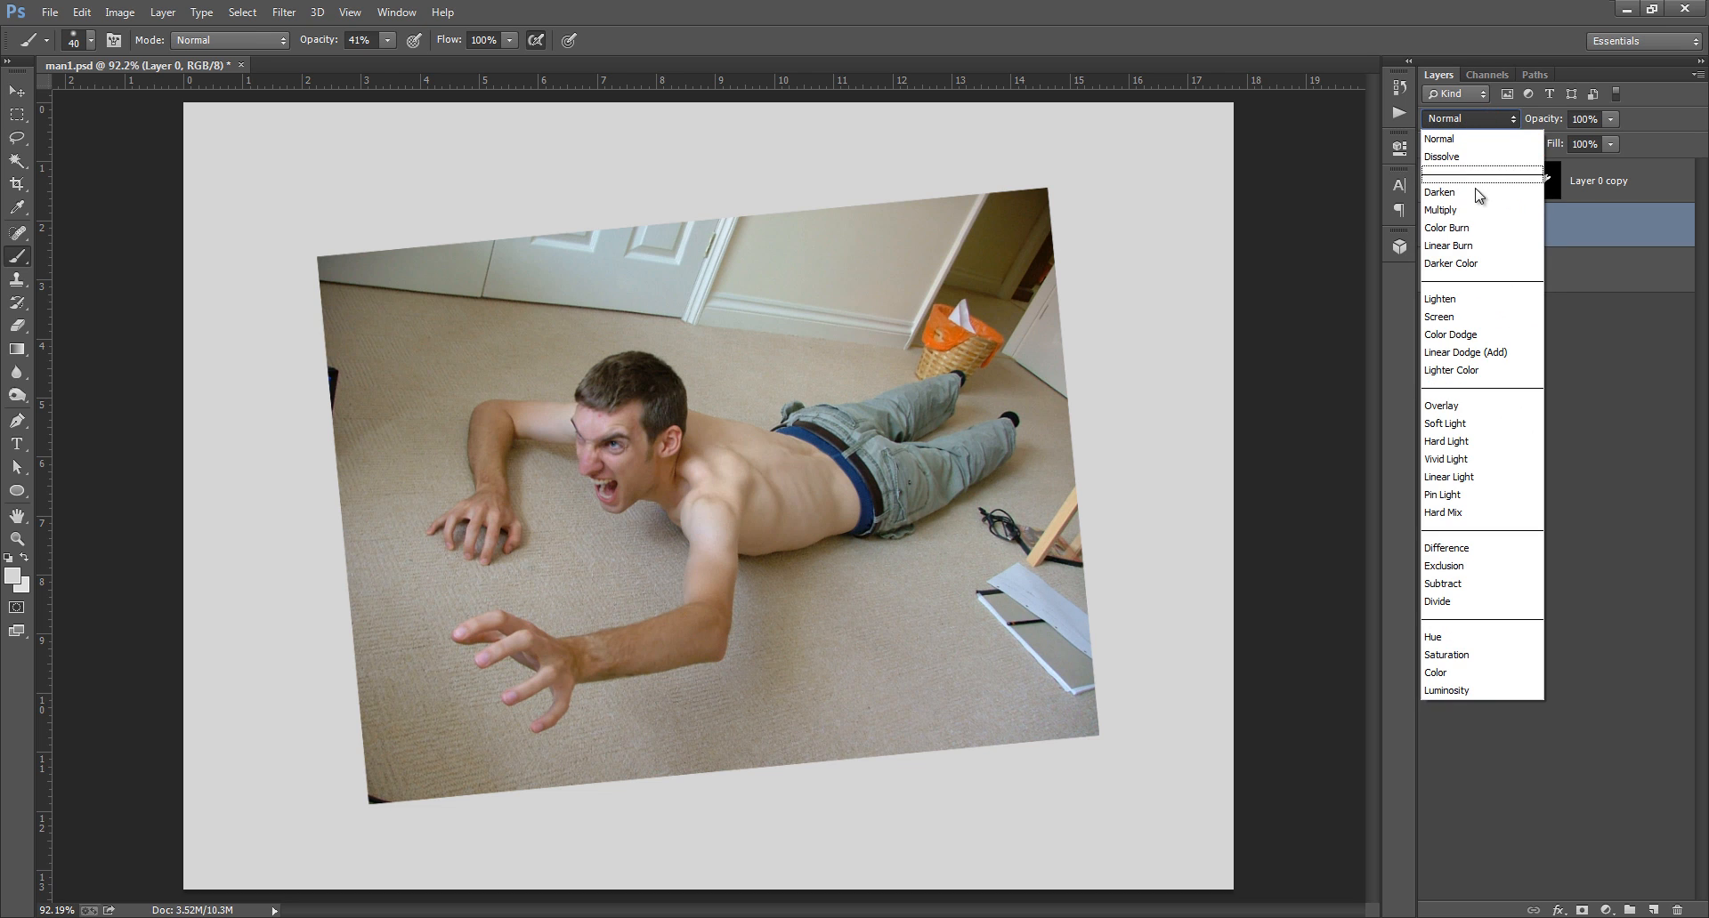
left_click(1440, 210)
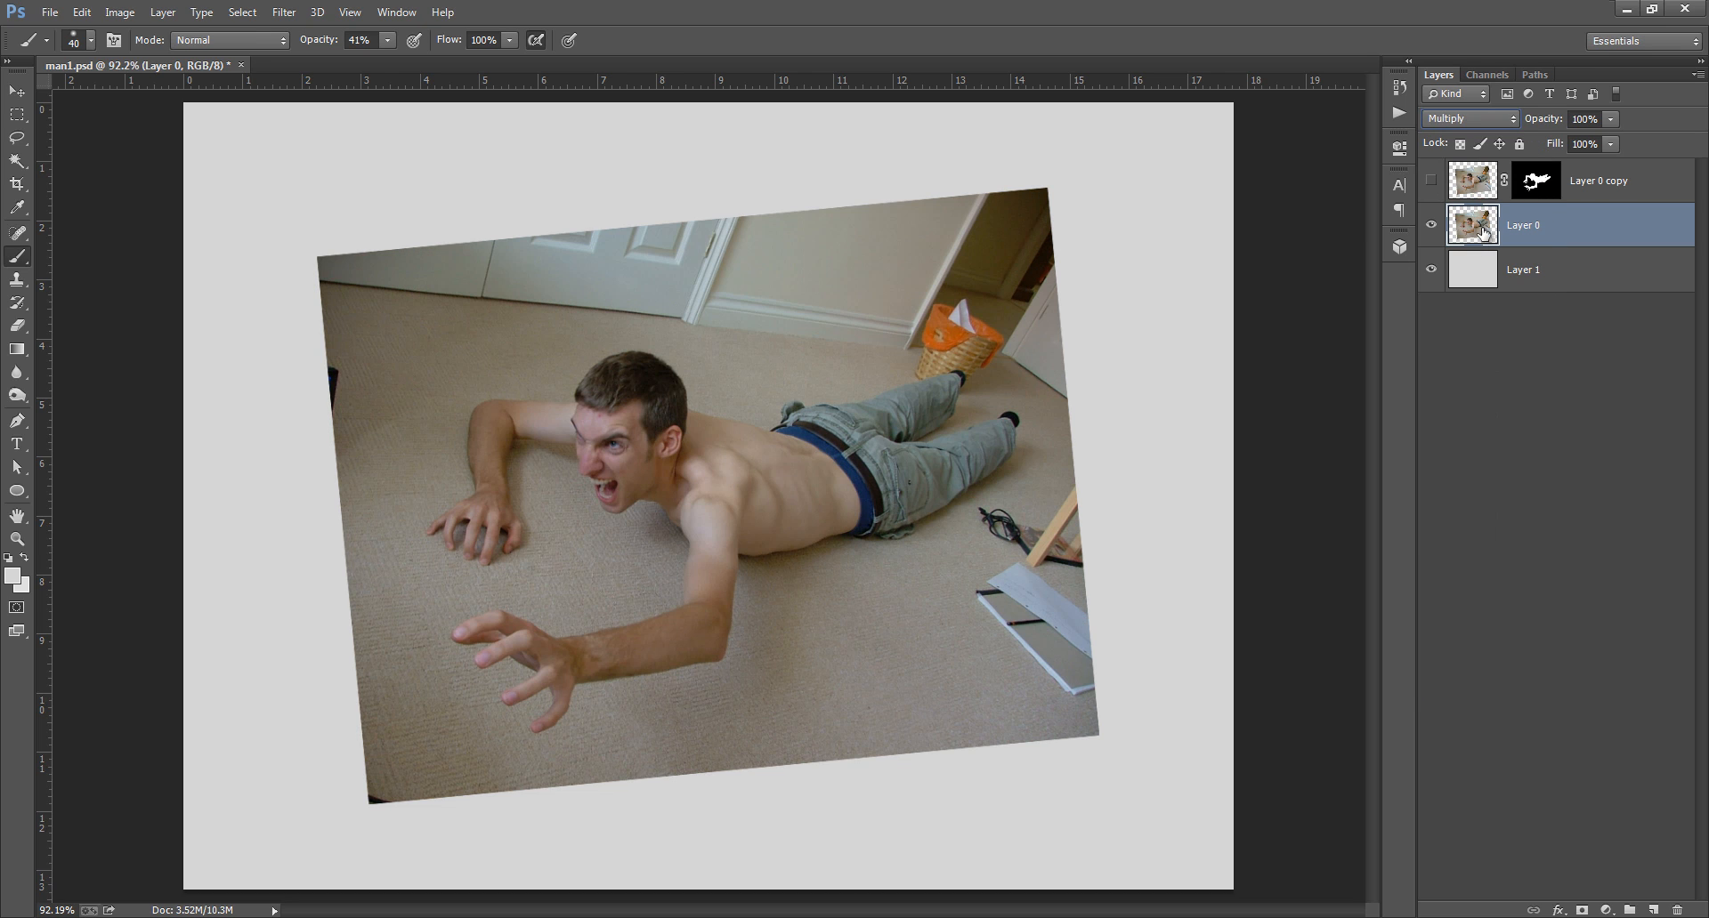
mouse_move(1620, 760)
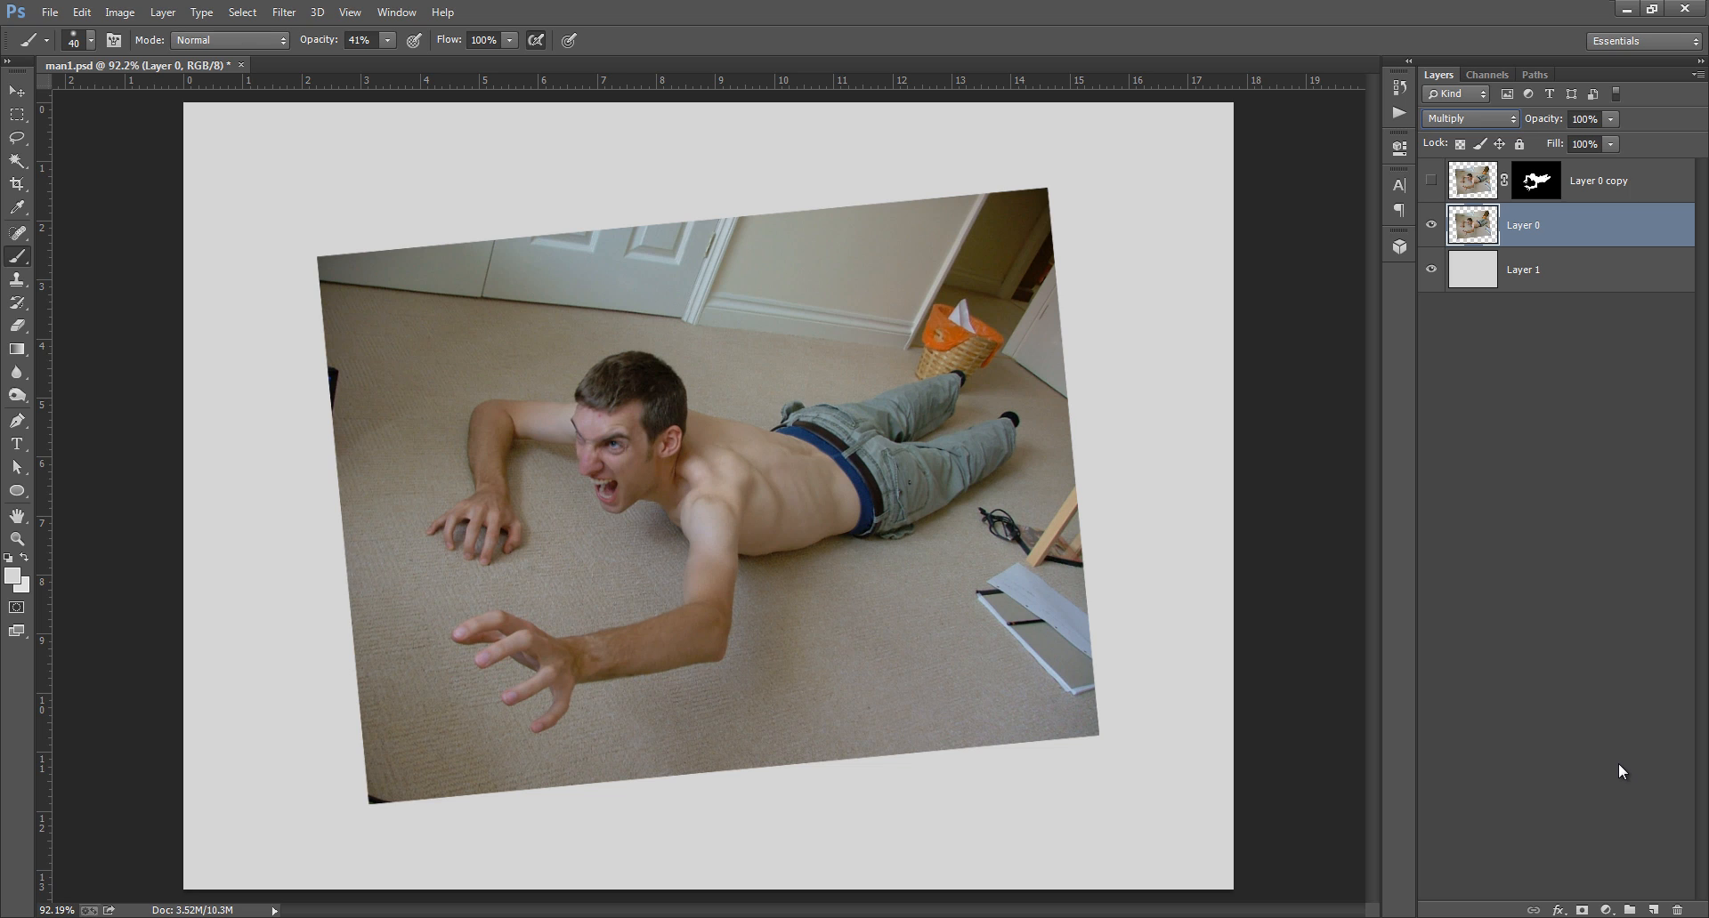
left_click(1559, 224)
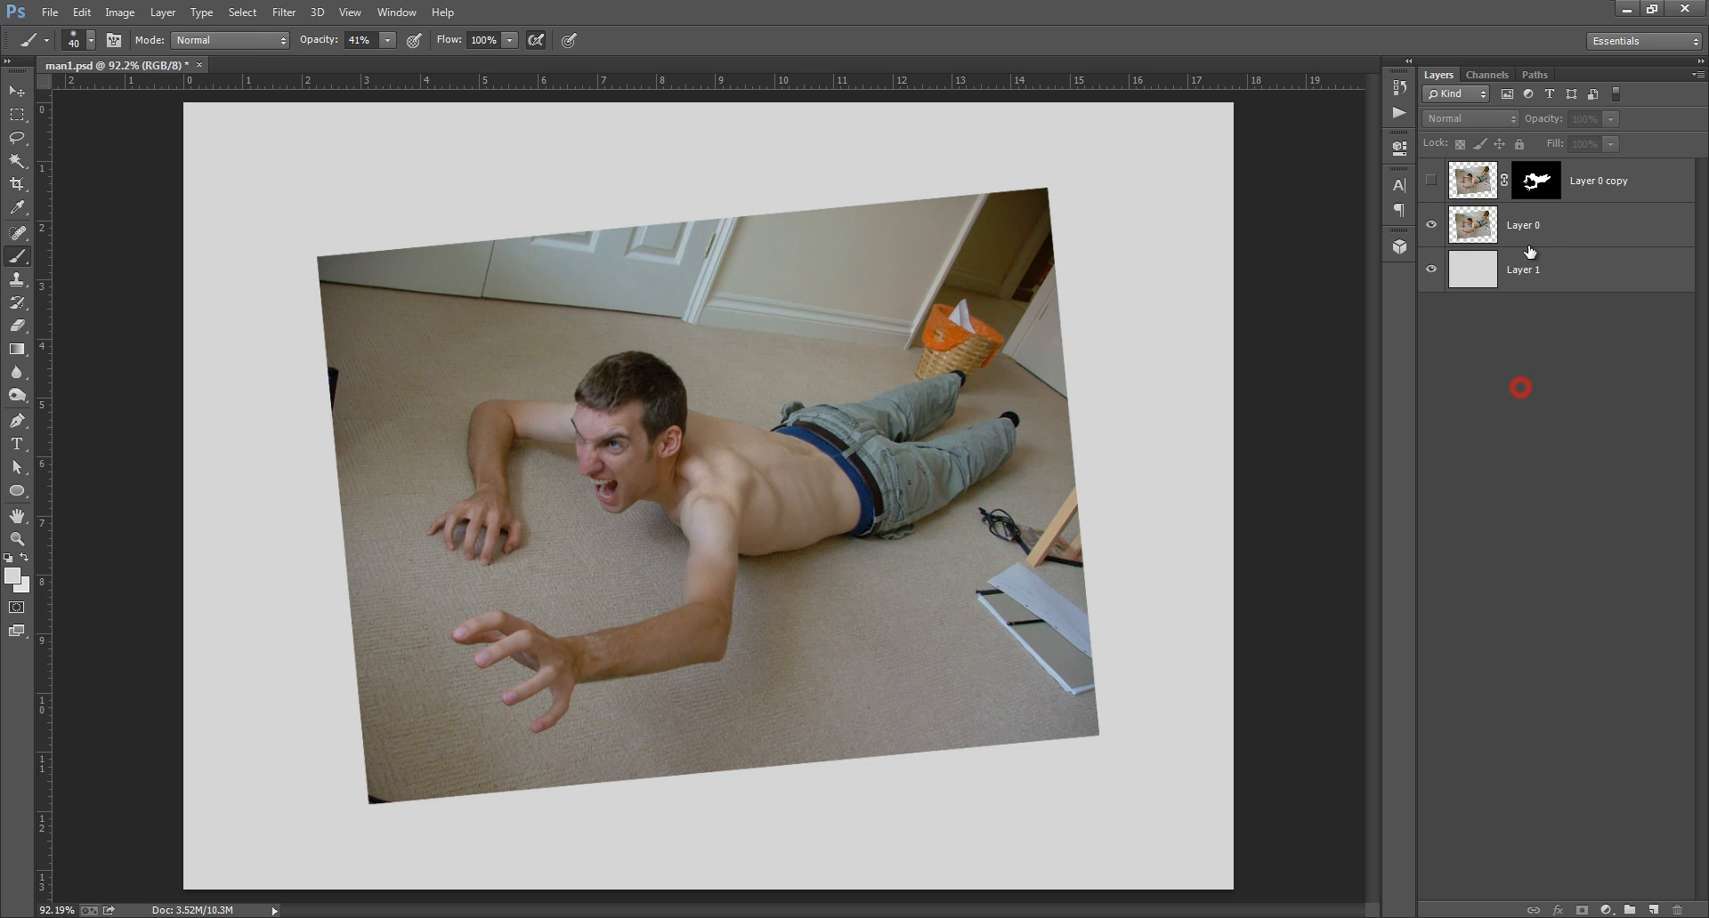
- Add a Hue/Saturation adjustment clipped above the full room photo layer
left_click(1521, 225)
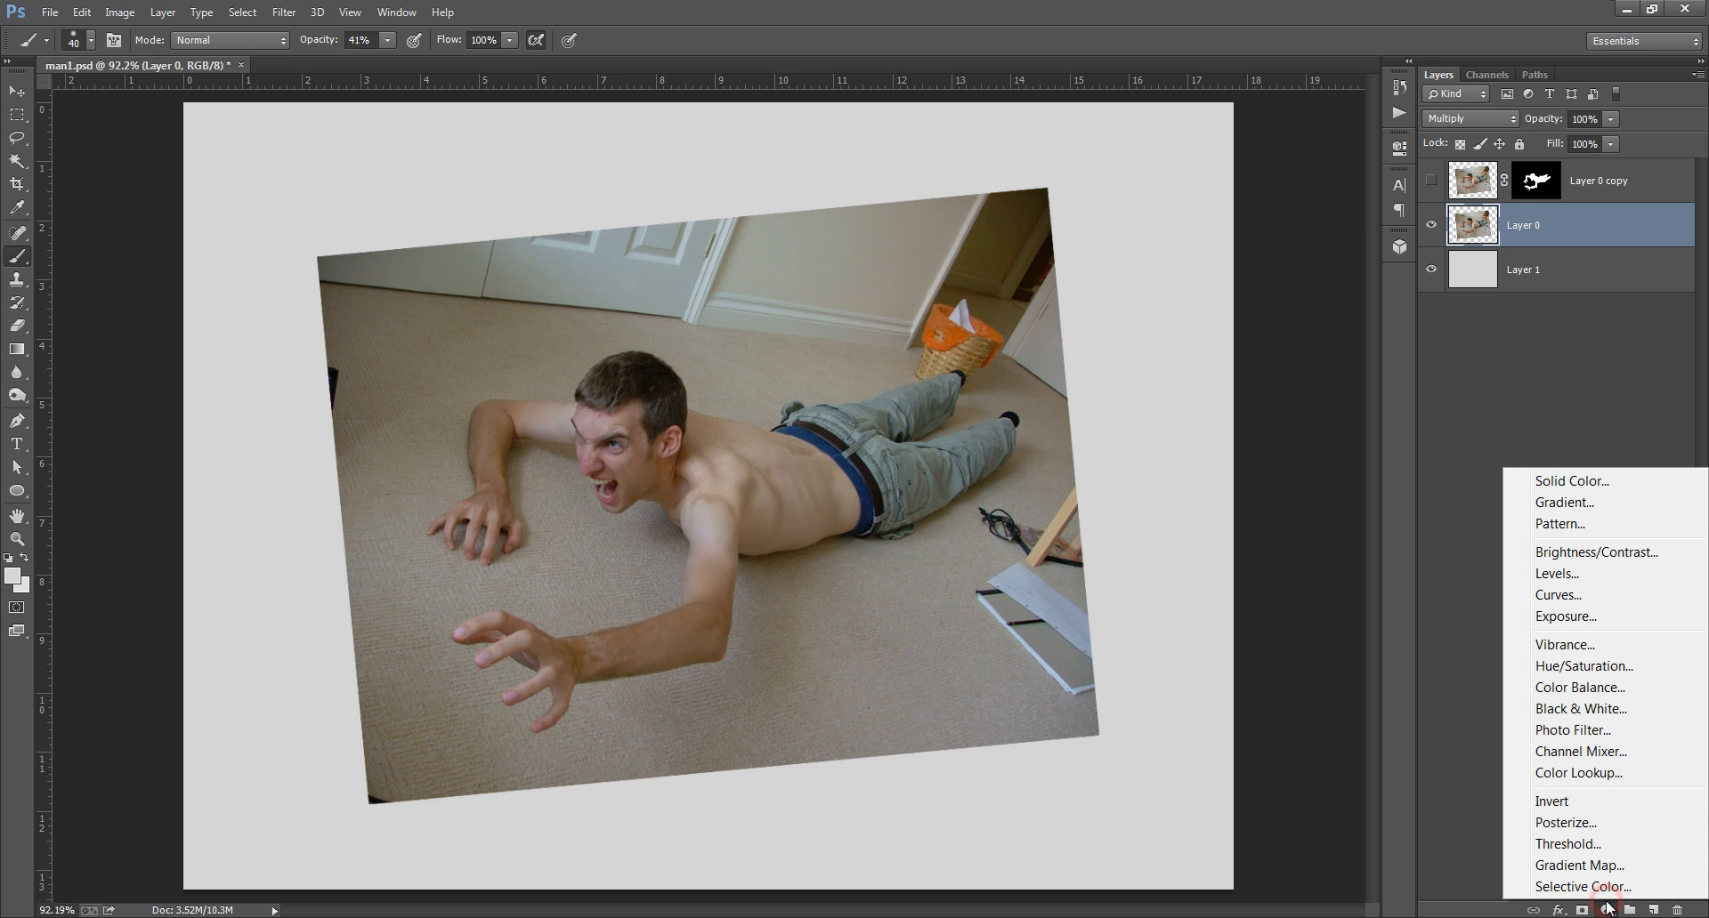
mouse_move(1590, 687)
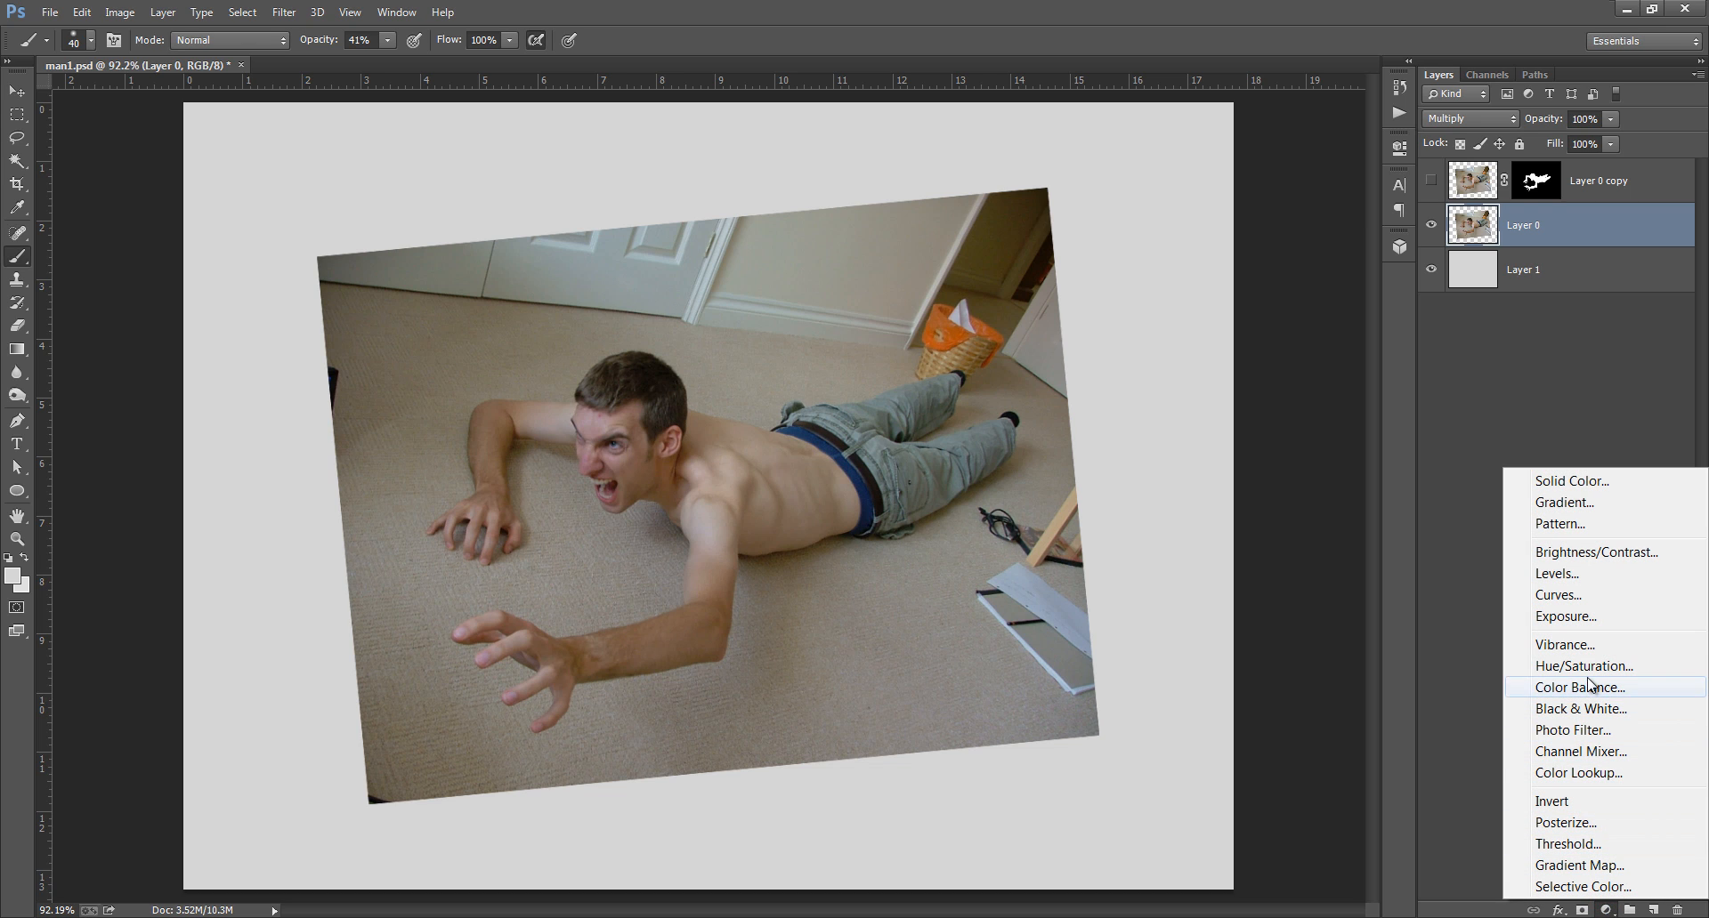
left_click(1584, 666)
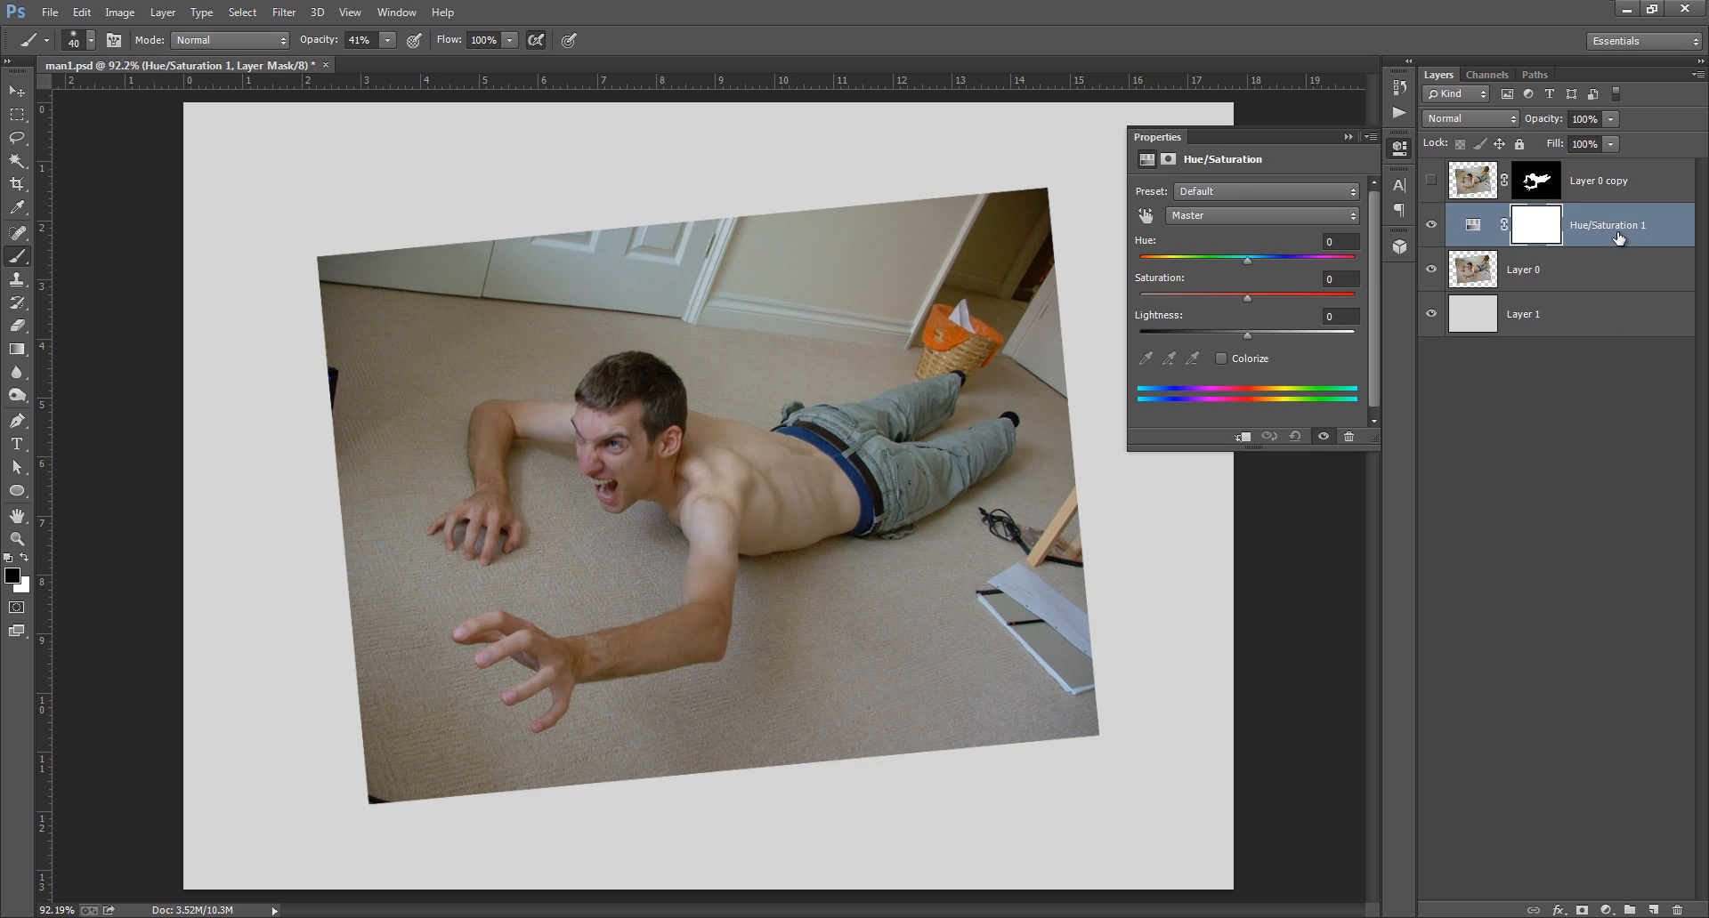
mouse_move(1486, 267)
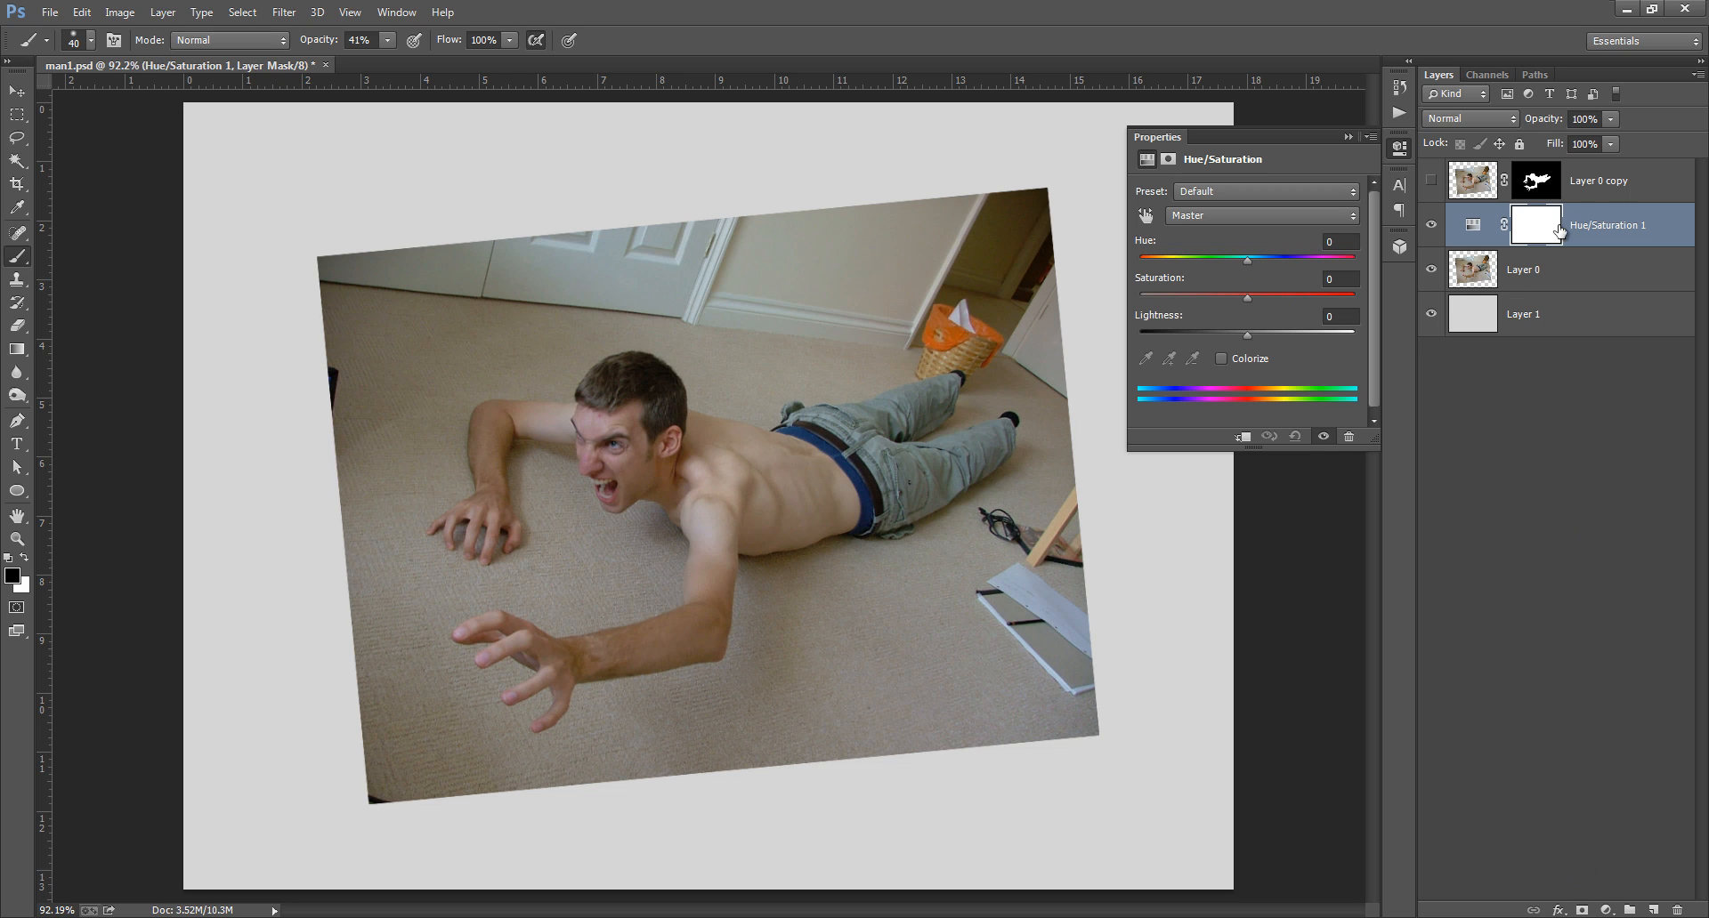
left_click(1522, 269)
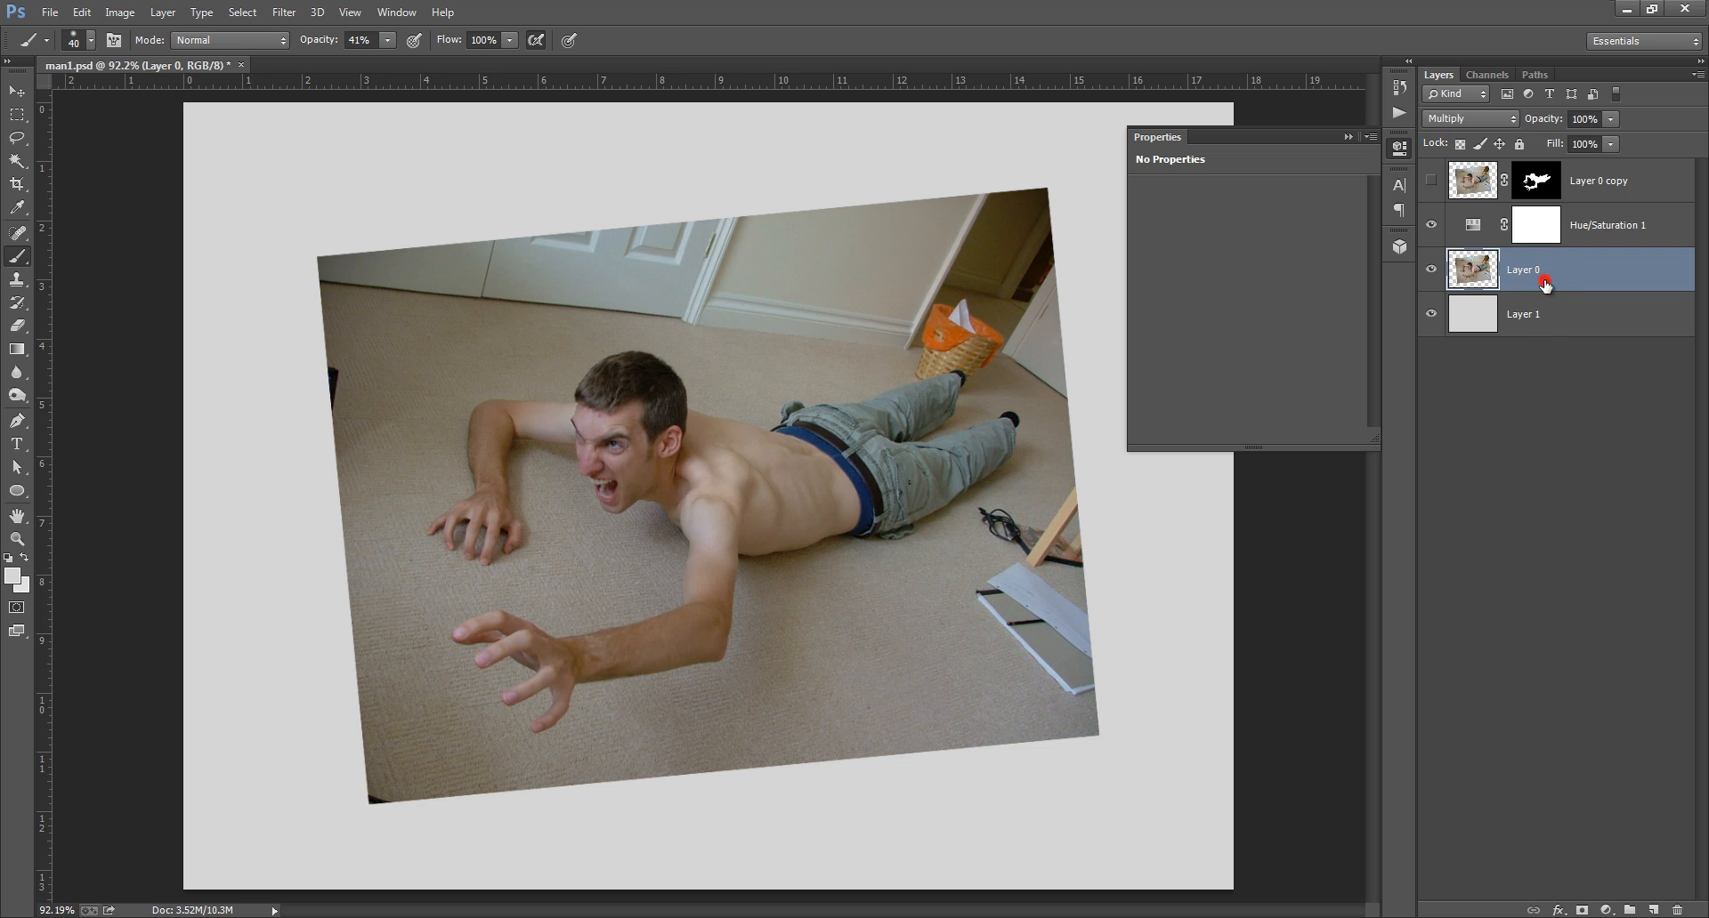
mouse_move(1589, 235)
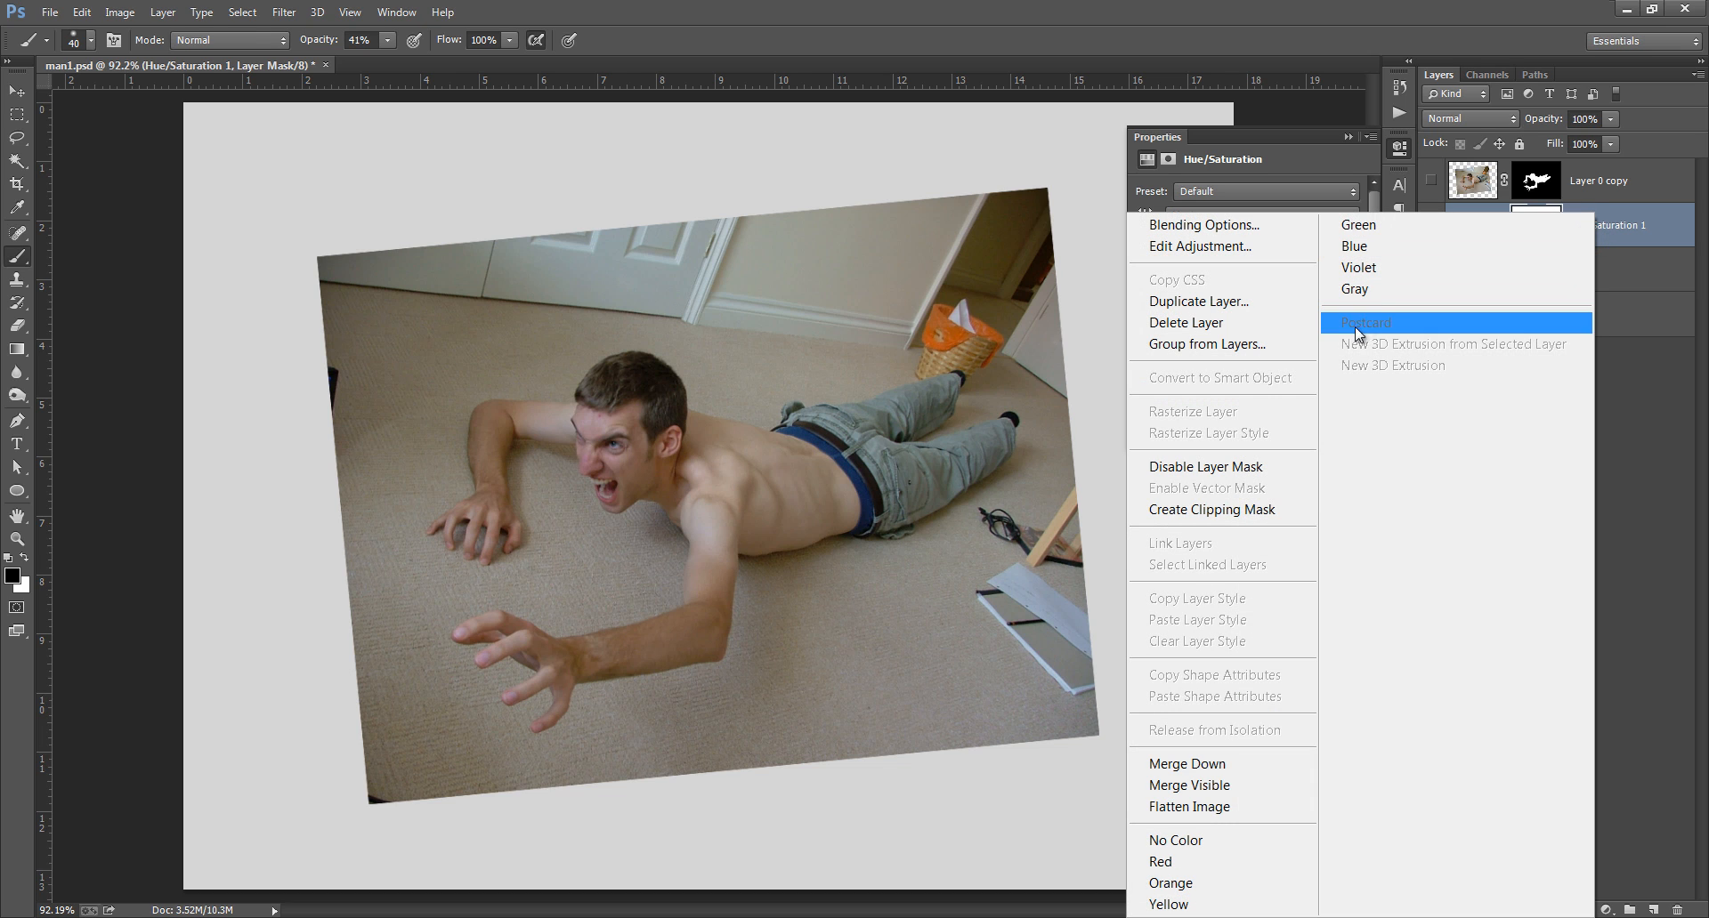
mouse_move(1223, 442)
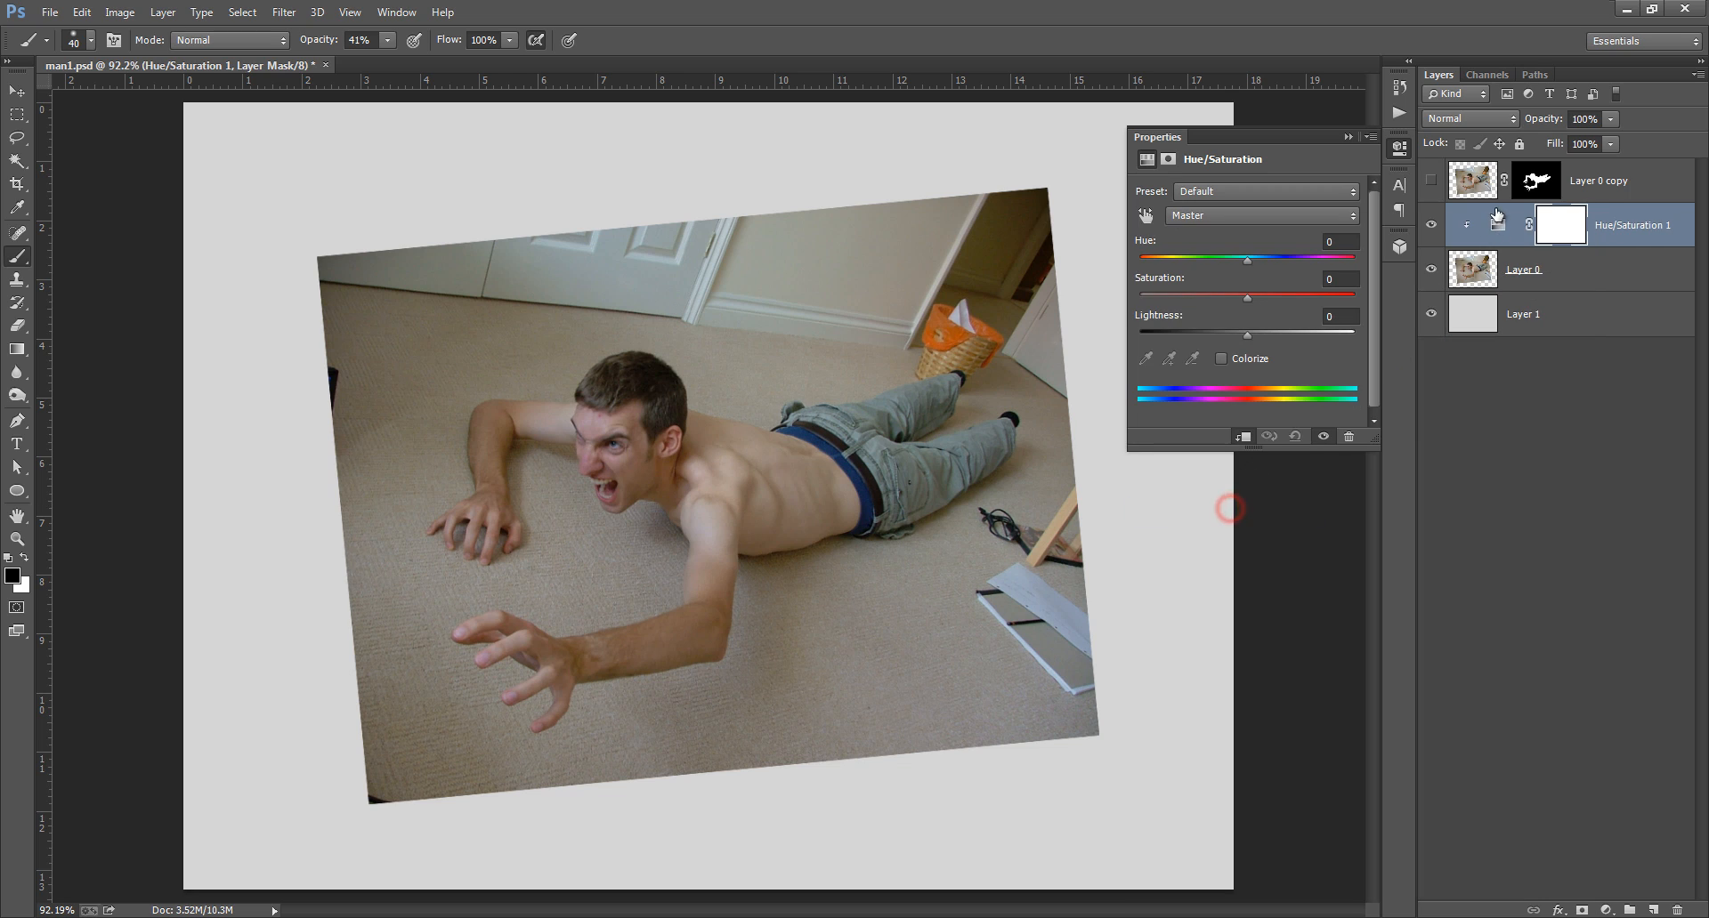
mouse_move(1463, 229)
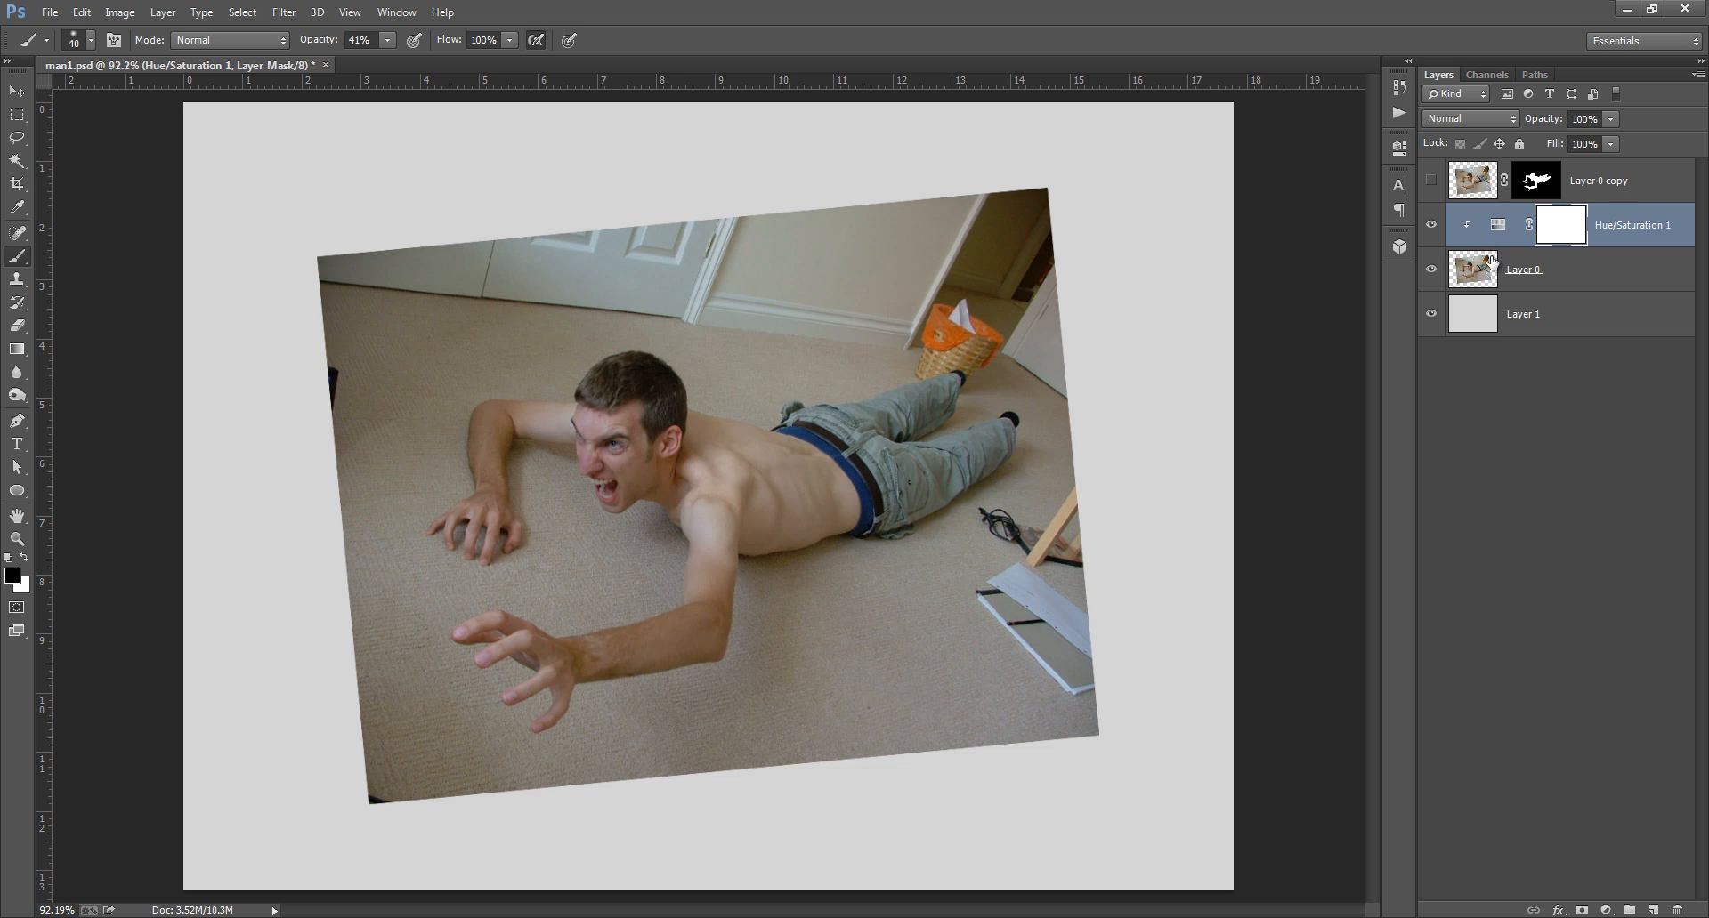
double_click(1497, 226)
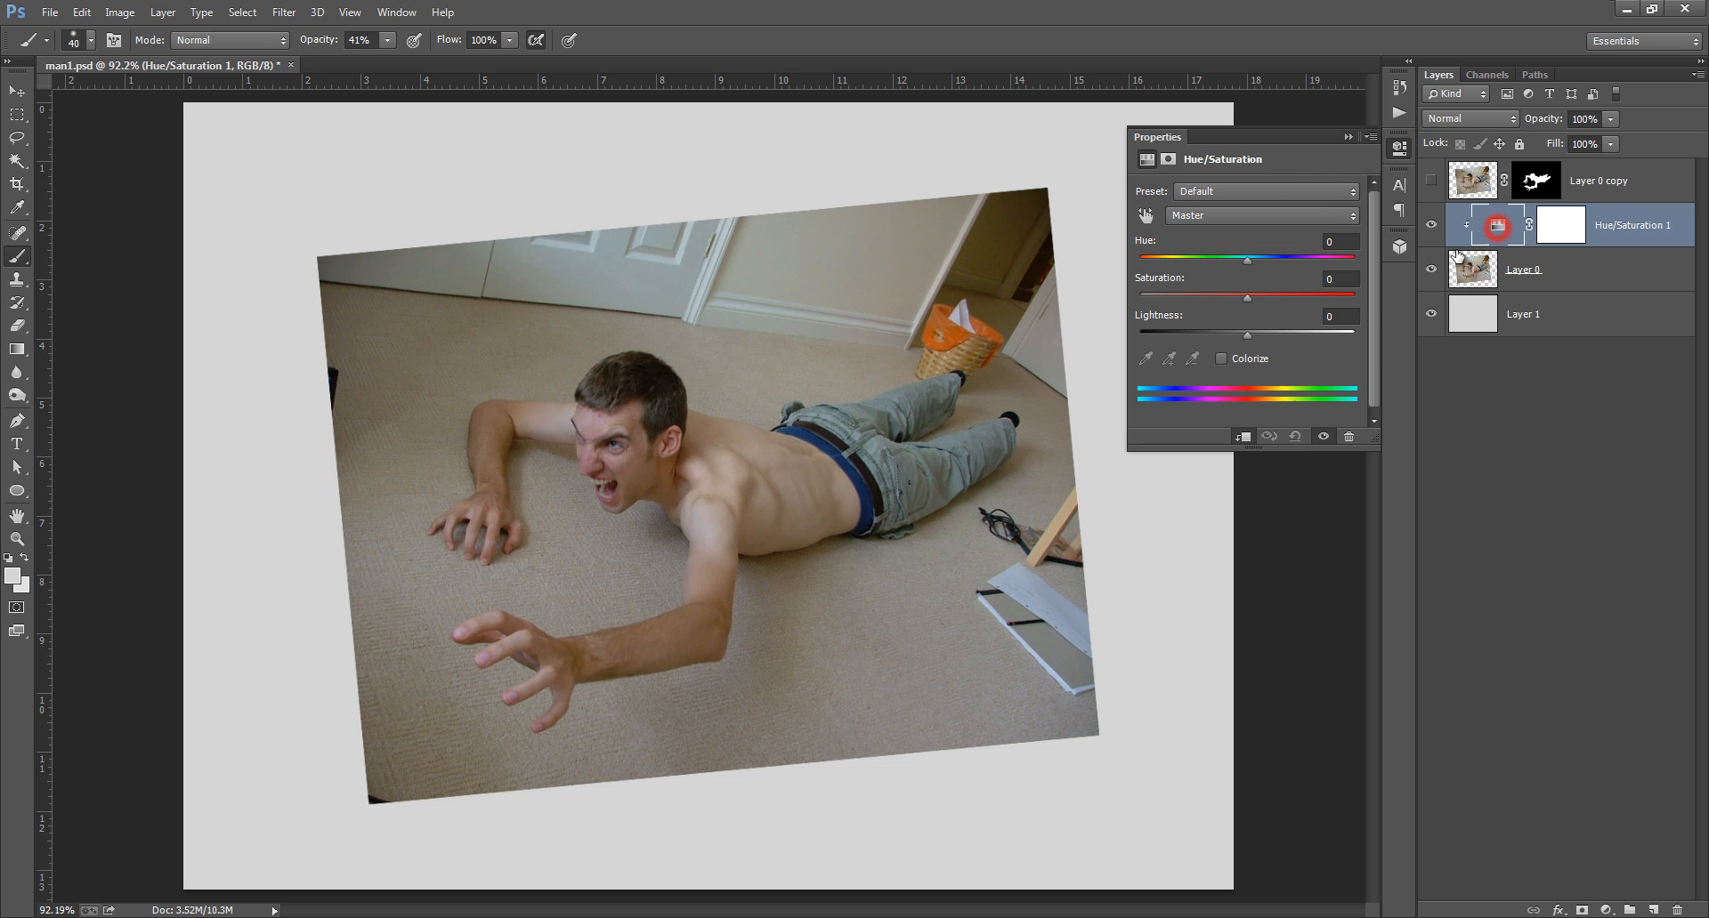
- Set Saturation to -100 so the room turns grey, then show the colour cut-out man again
left_click_drag(1246, 297, 1173, 297)
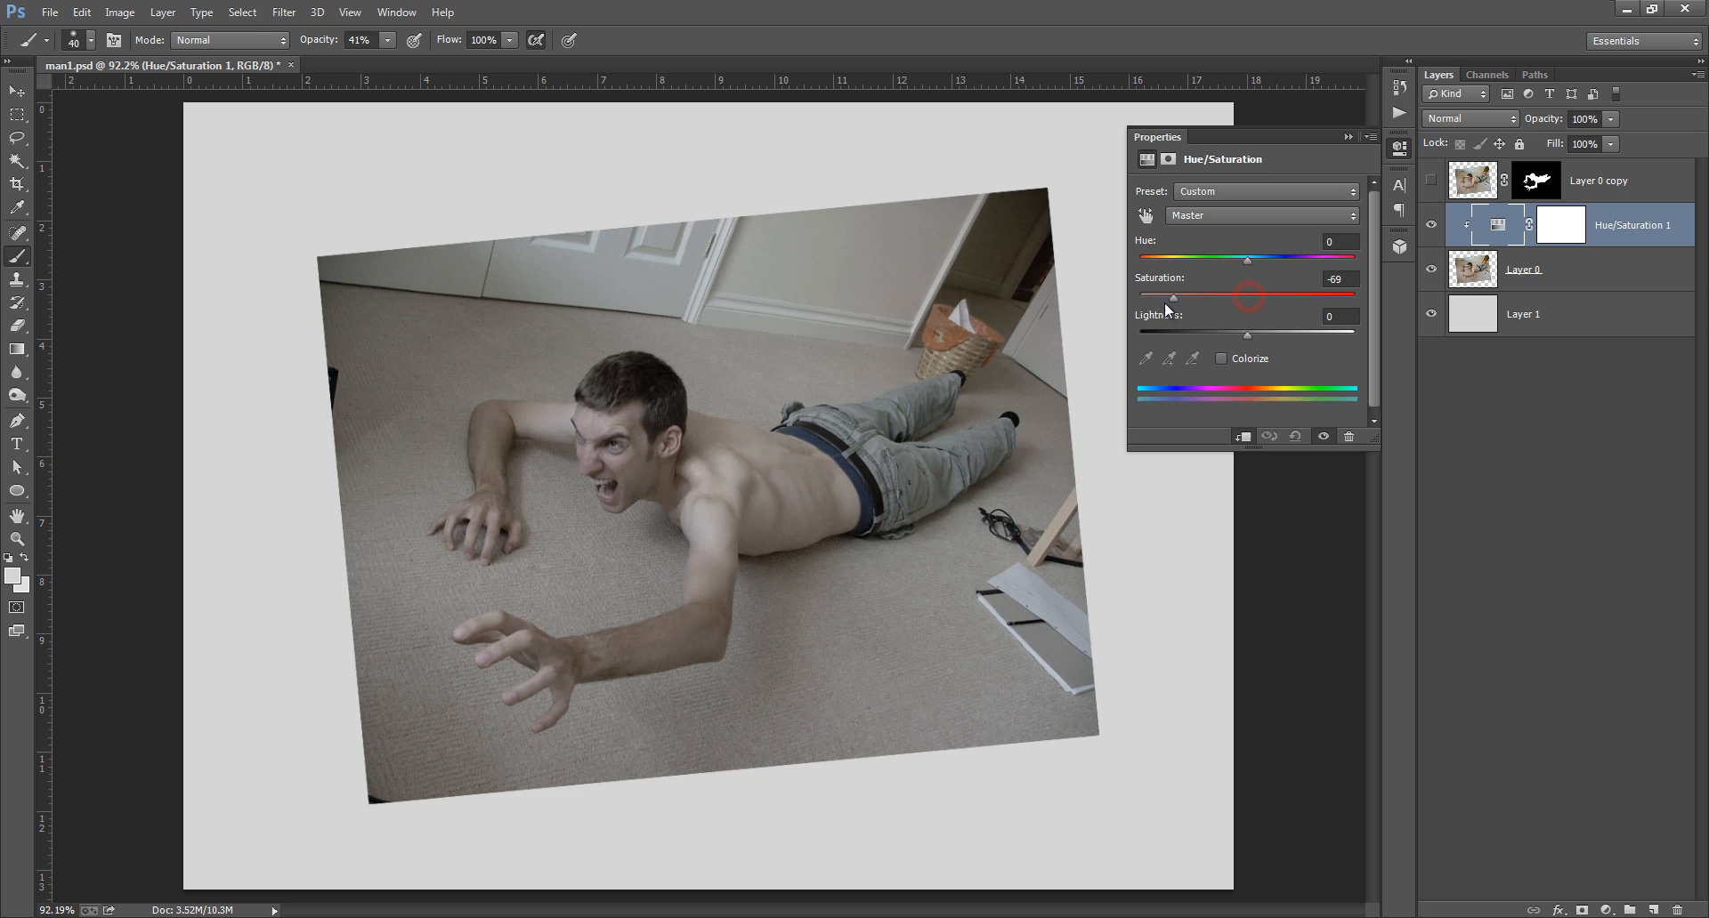
left_click_drag(1177, 296, 1139, 295)
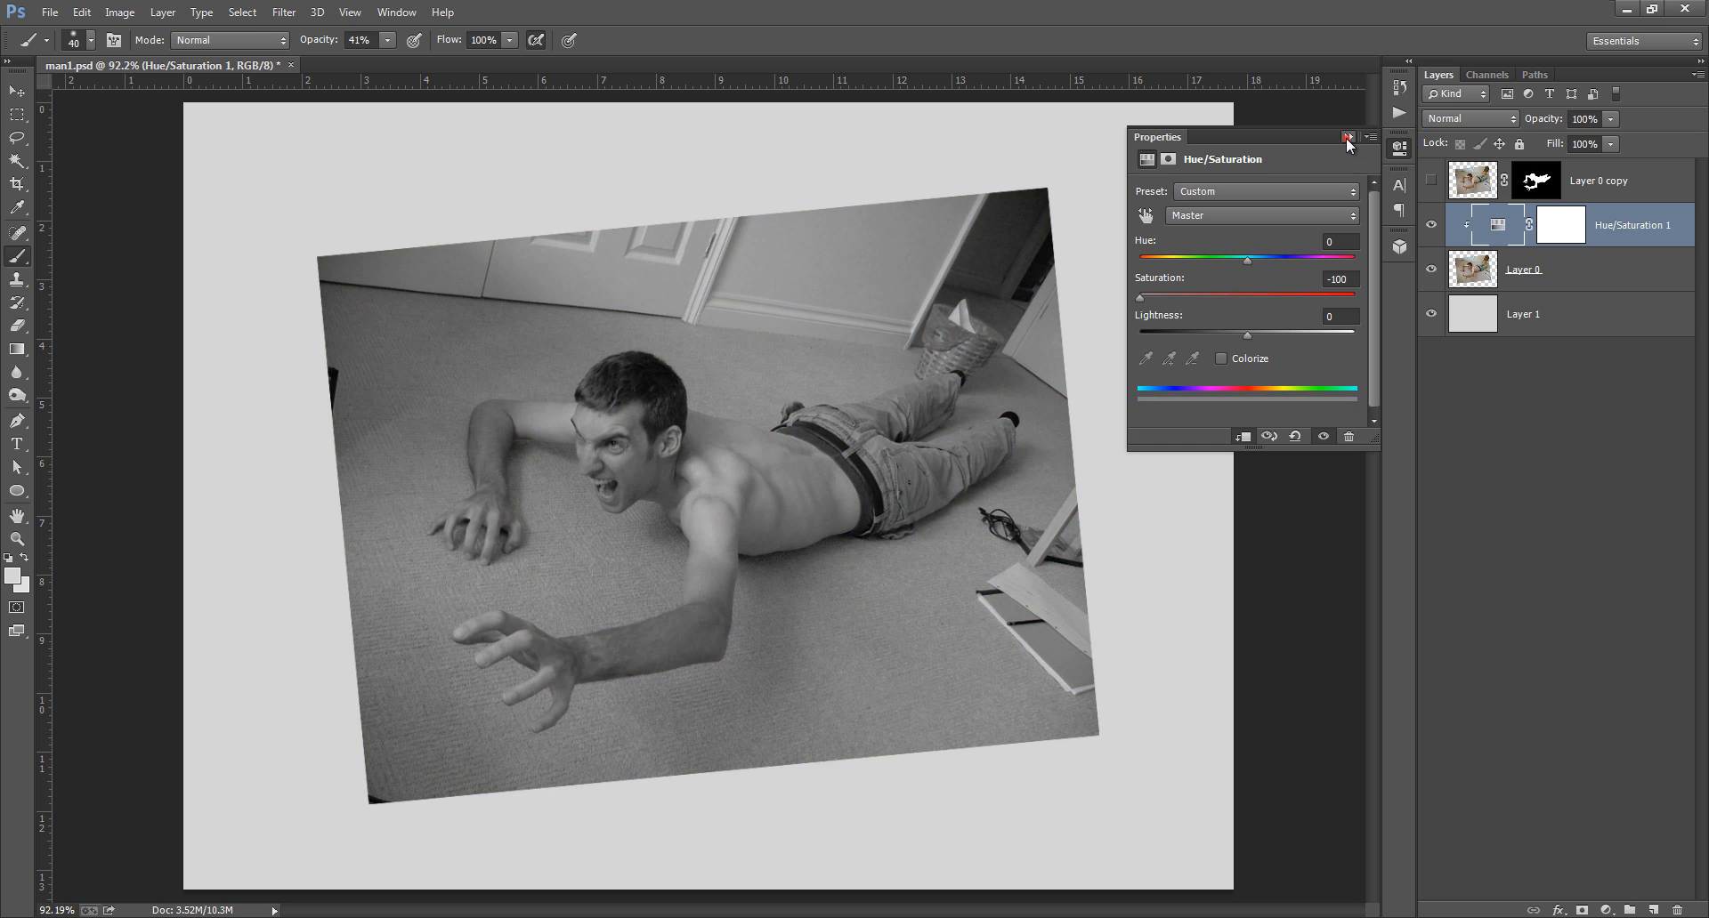
left_click(1524, 268)
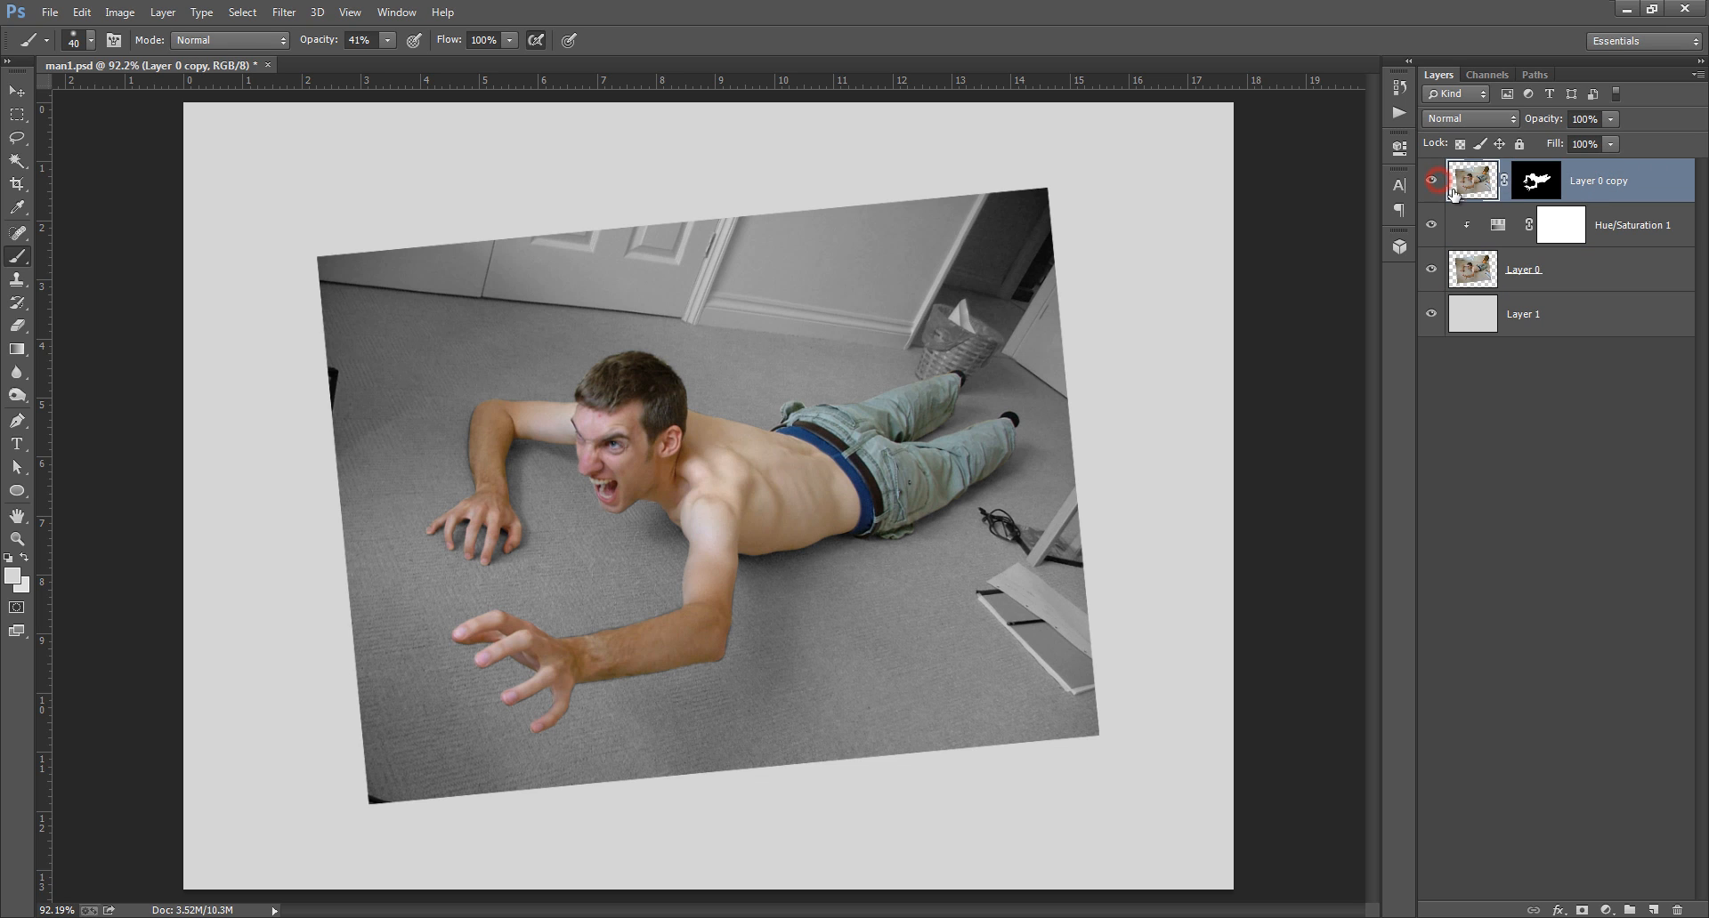
left_click(1522, 269)
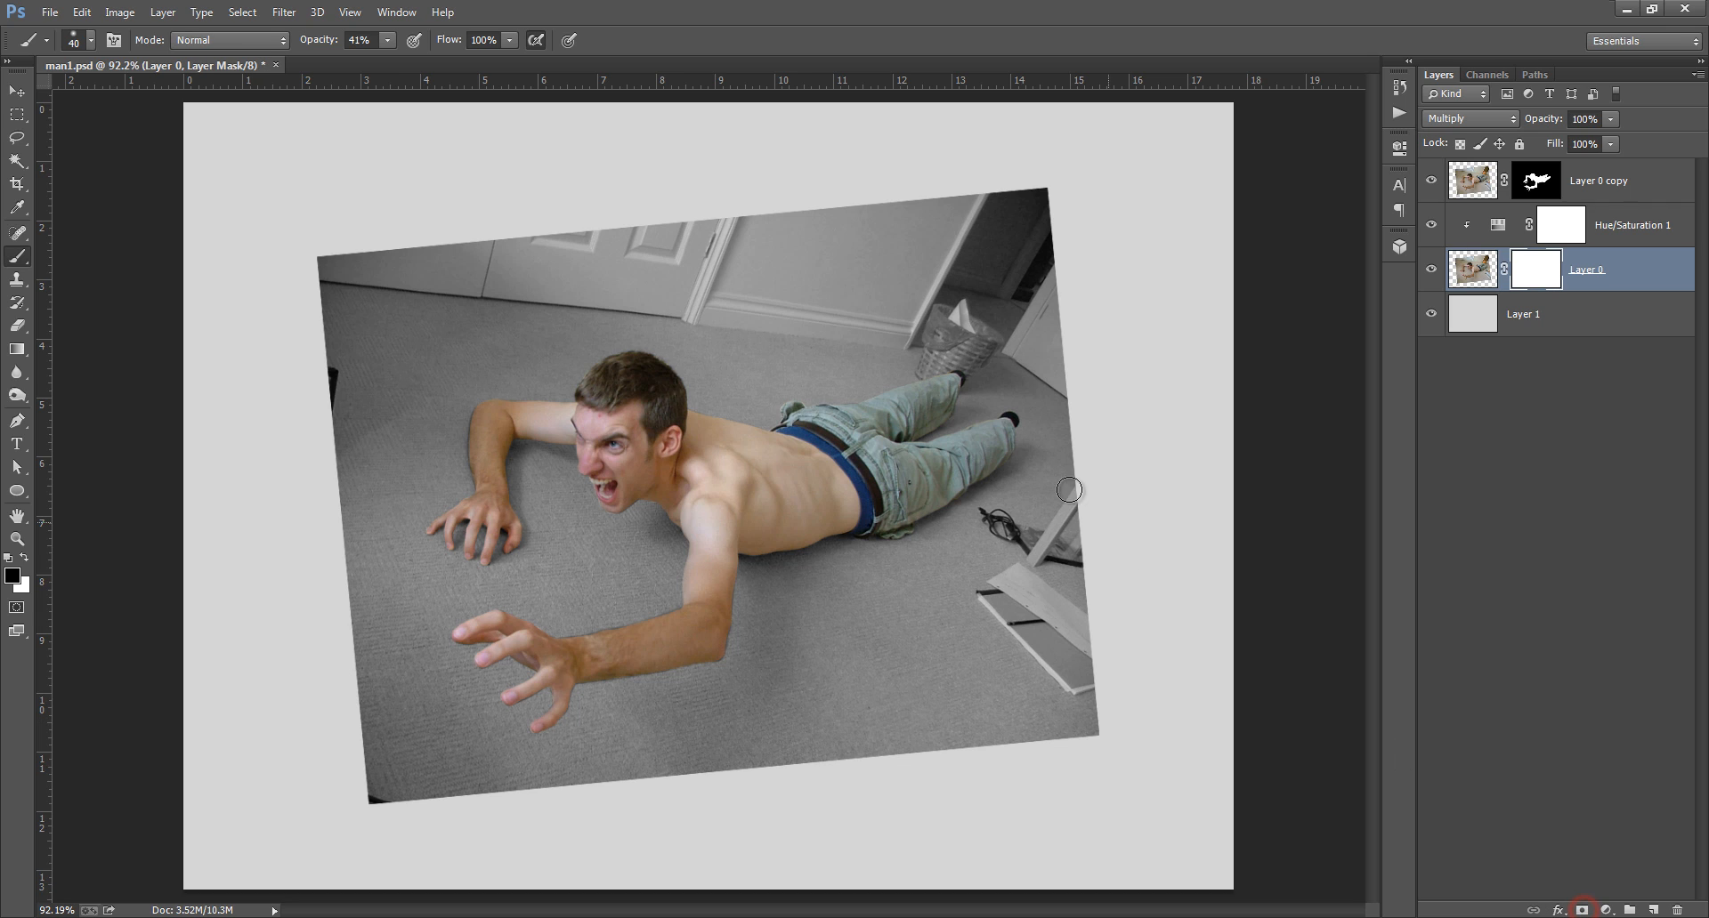
mouse_move(187, 91)
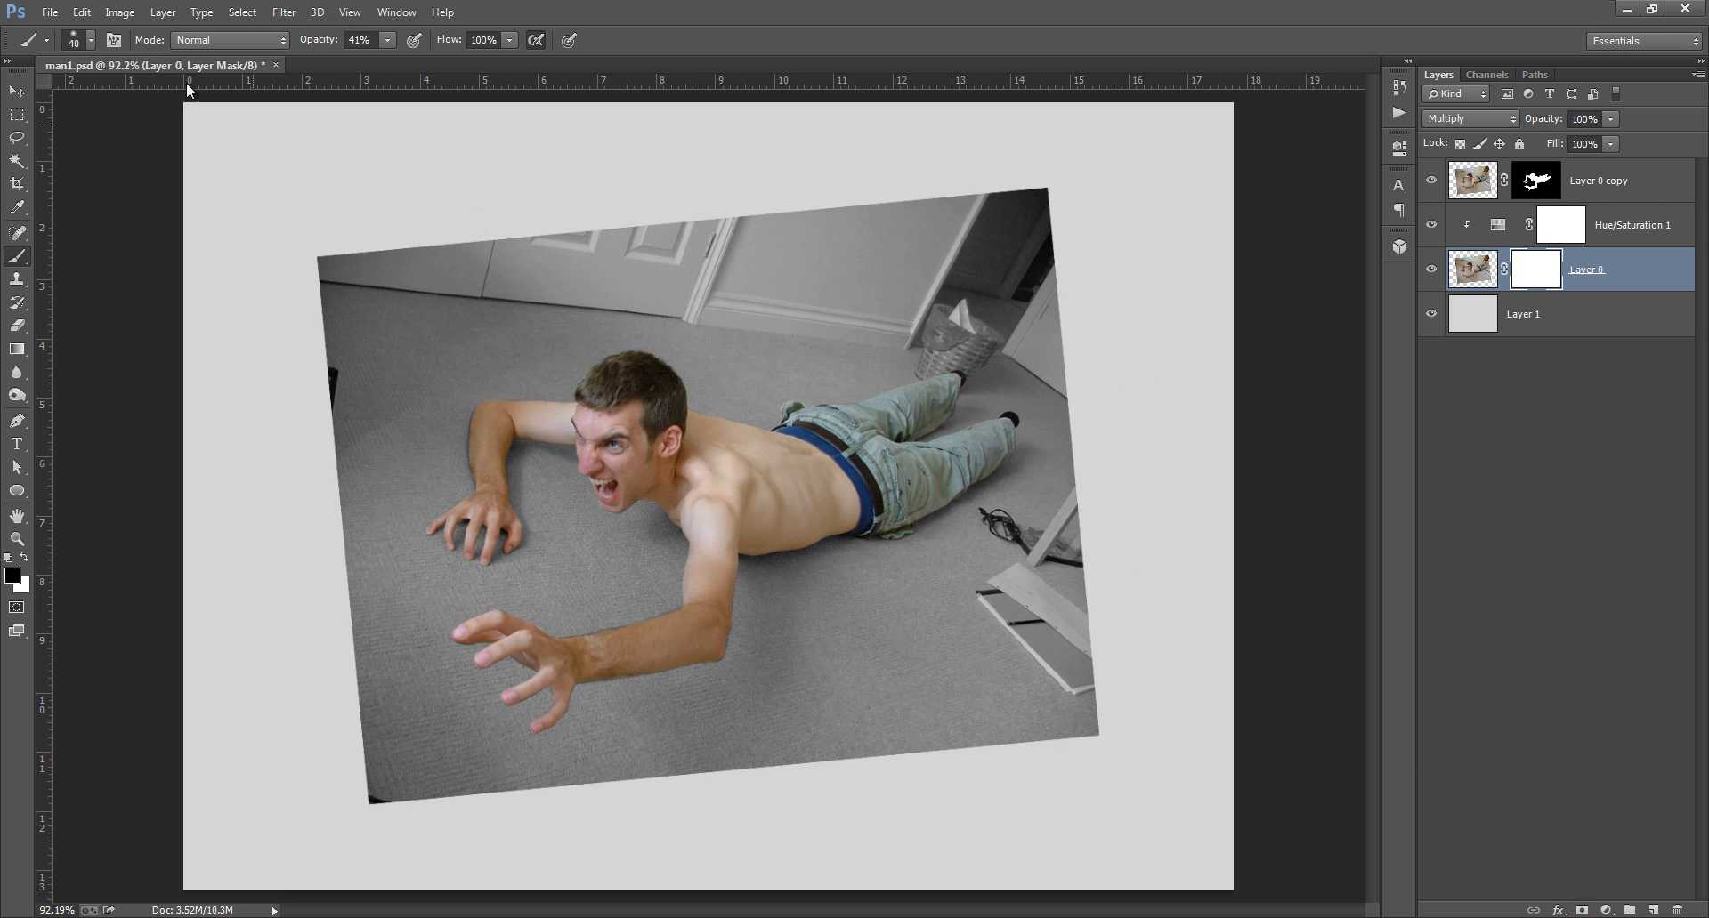
- Choose a soft round 150 px brush at 100% opacity for painting the room layer's mask
left_click(91, 41)
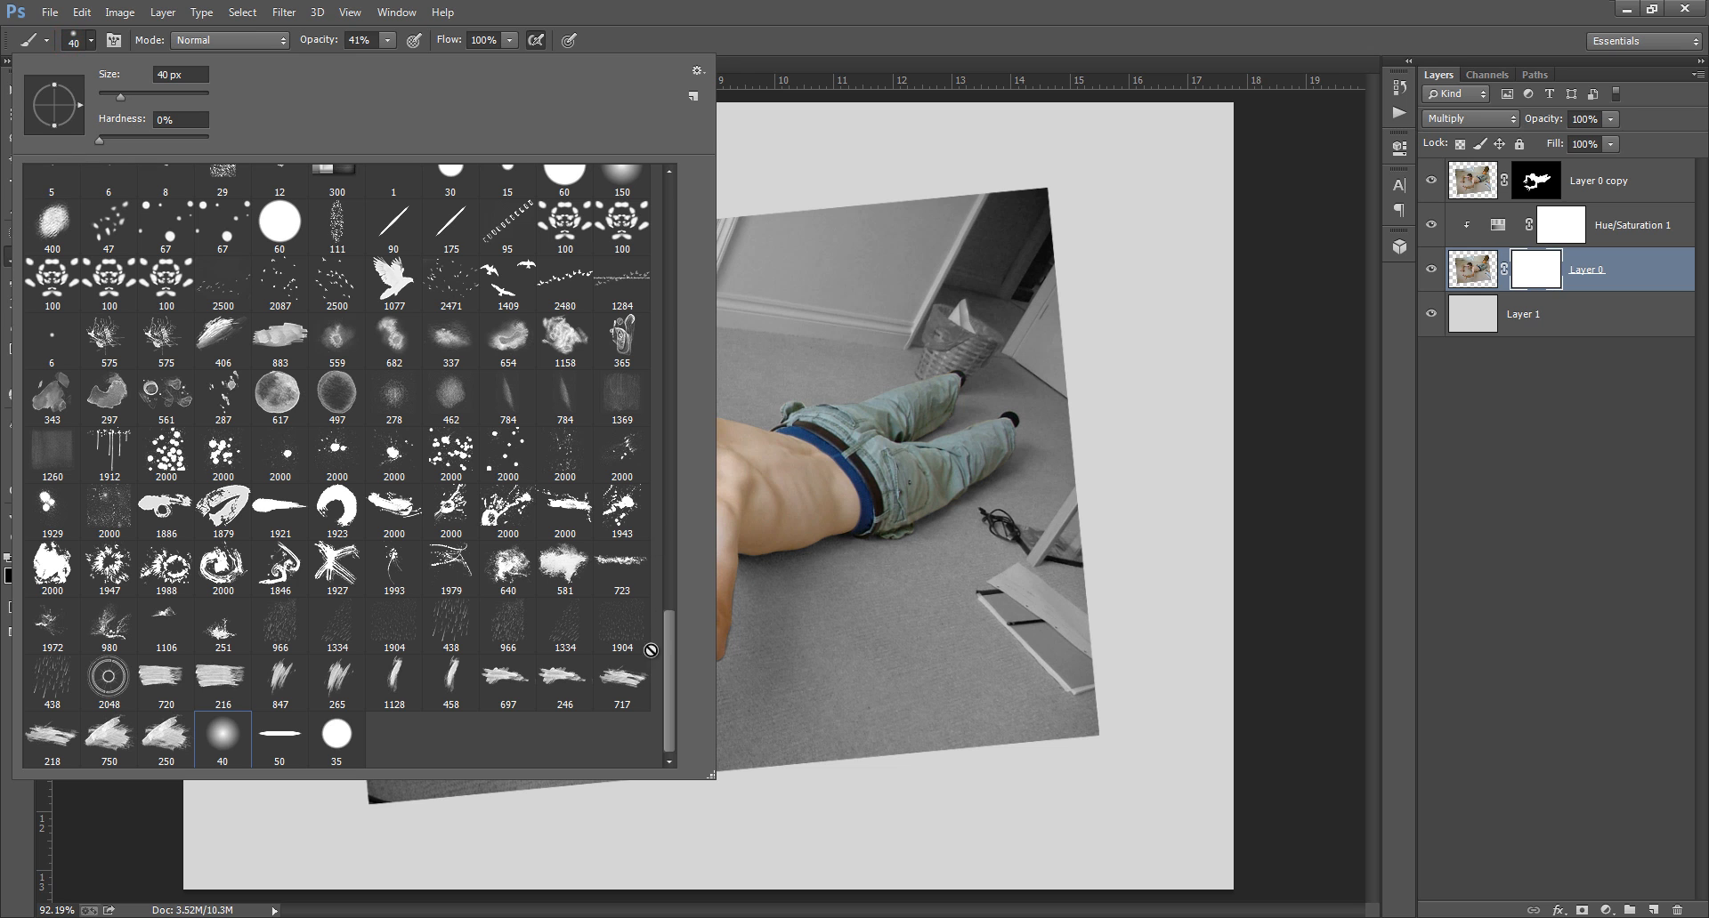
scroll("down", 3)
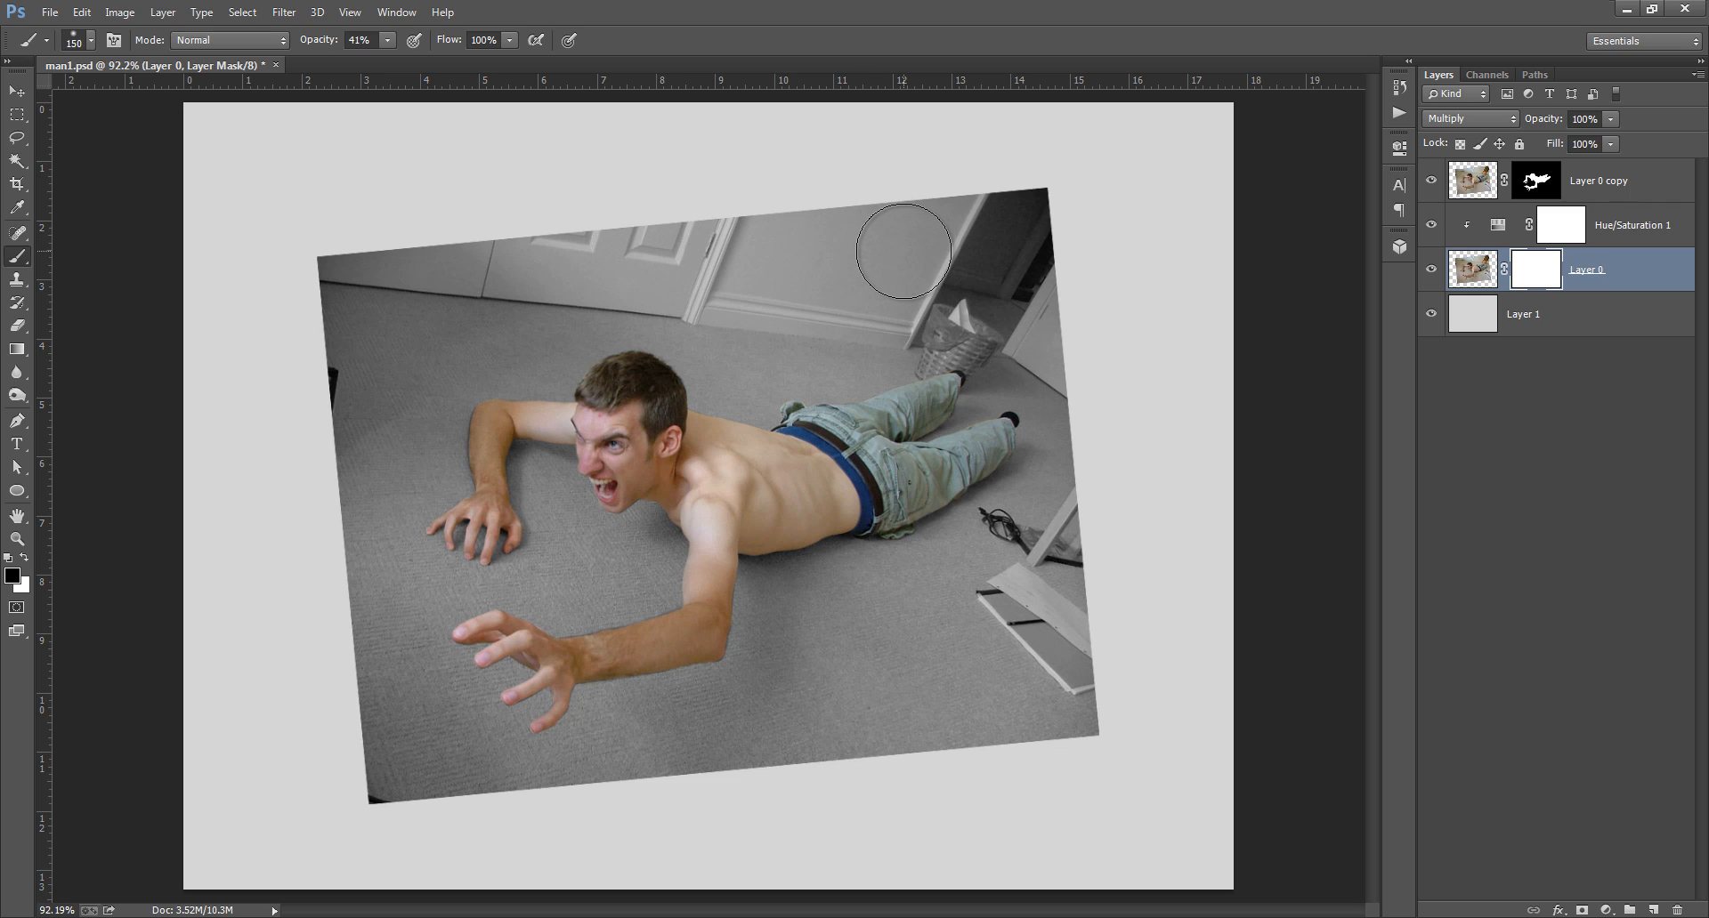
mouse_move(954, 204)
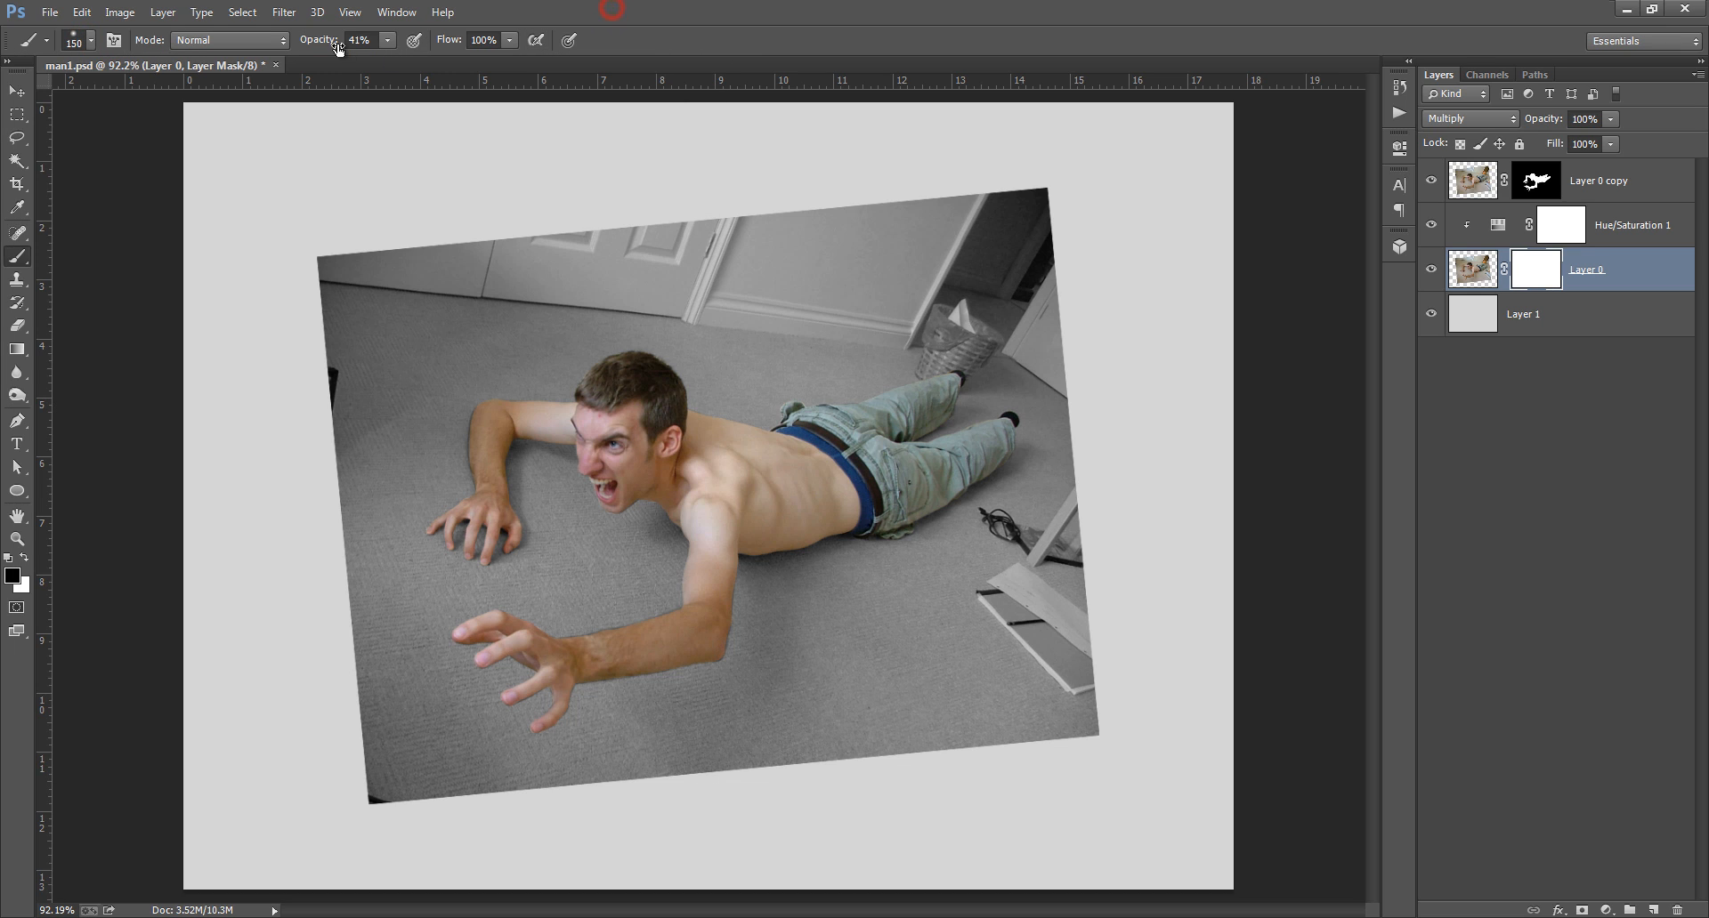
left_click(484, 41)
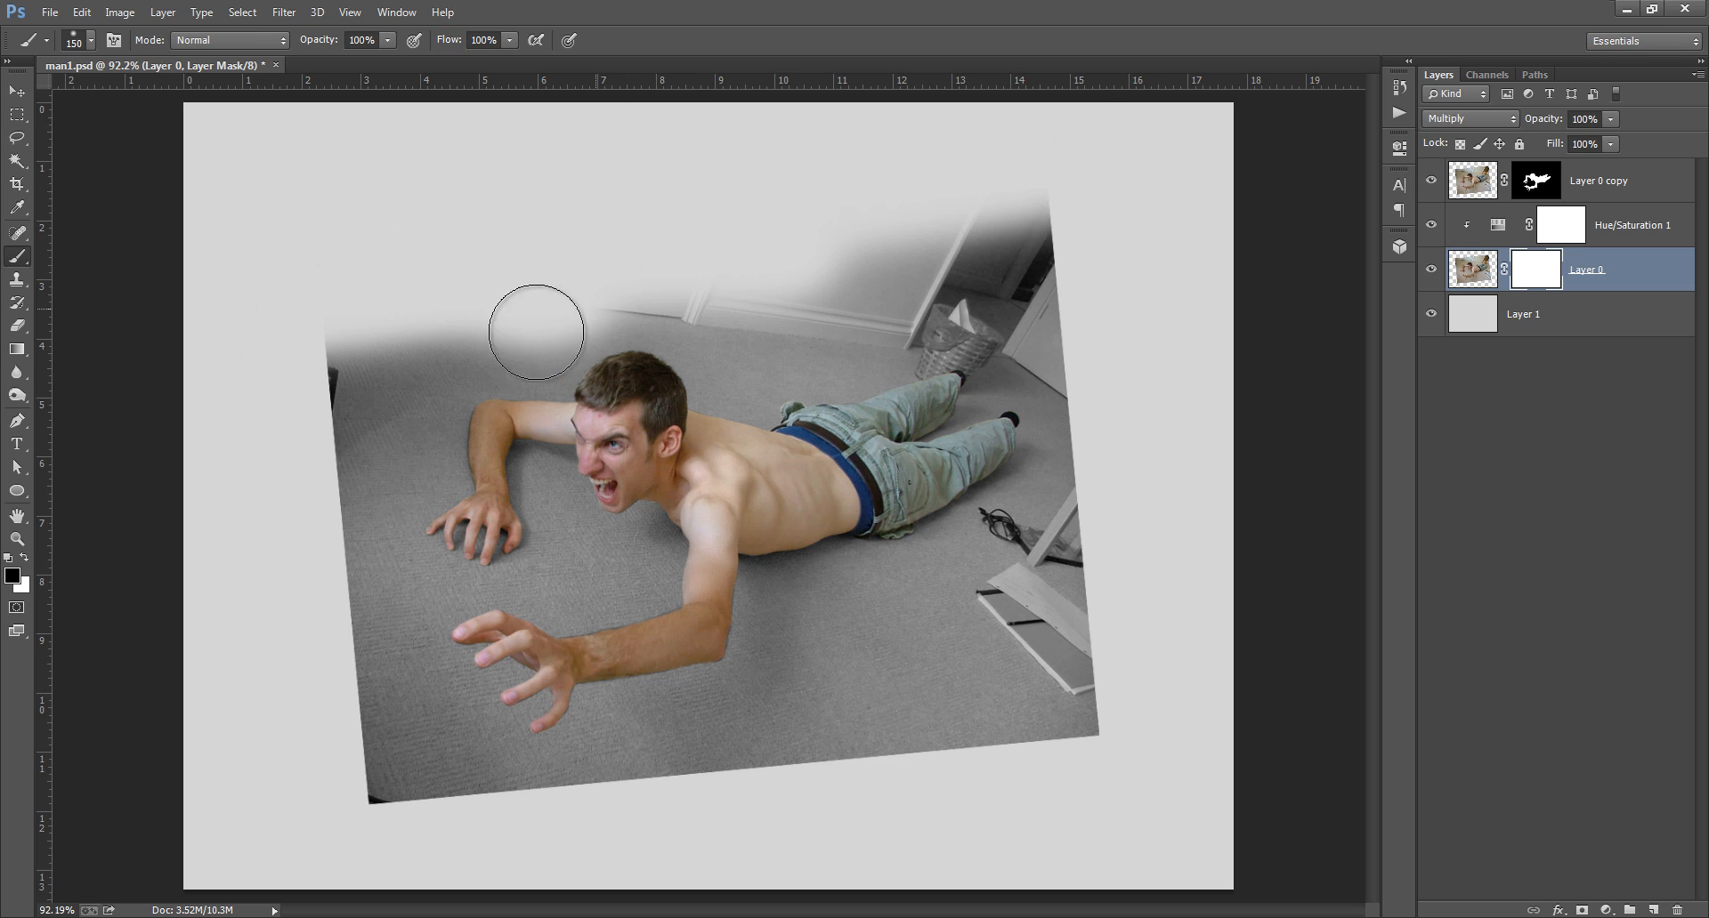
left_click_drag(534, 333, 877, 369)
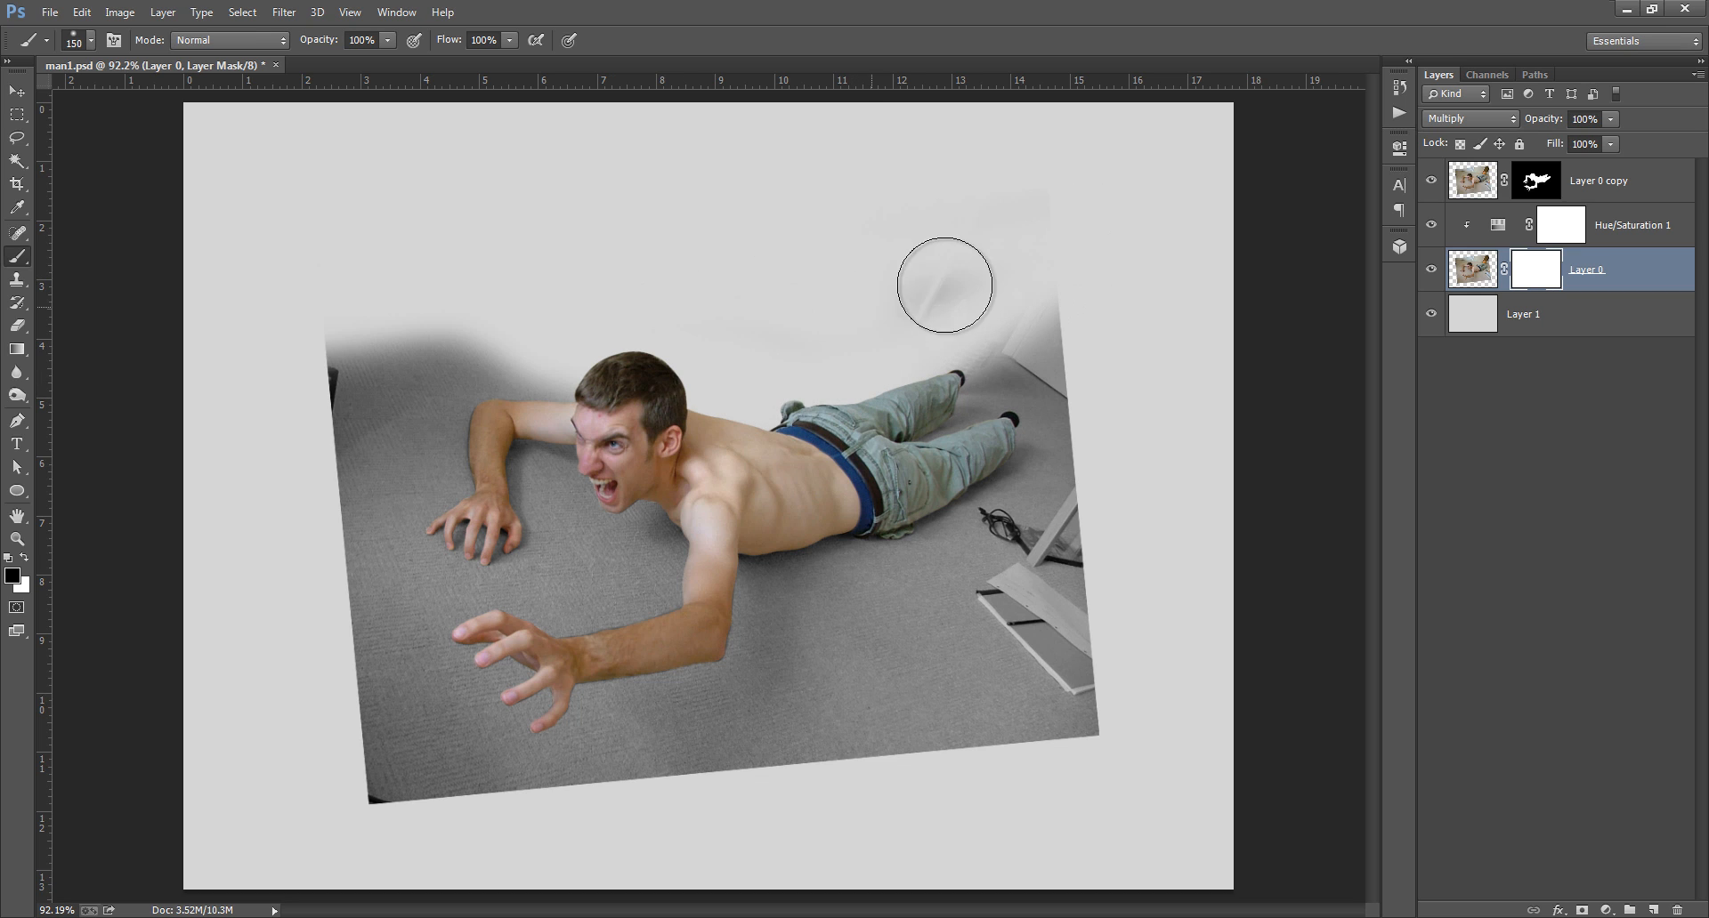
left_click_drag(945, 284, 383, 360)
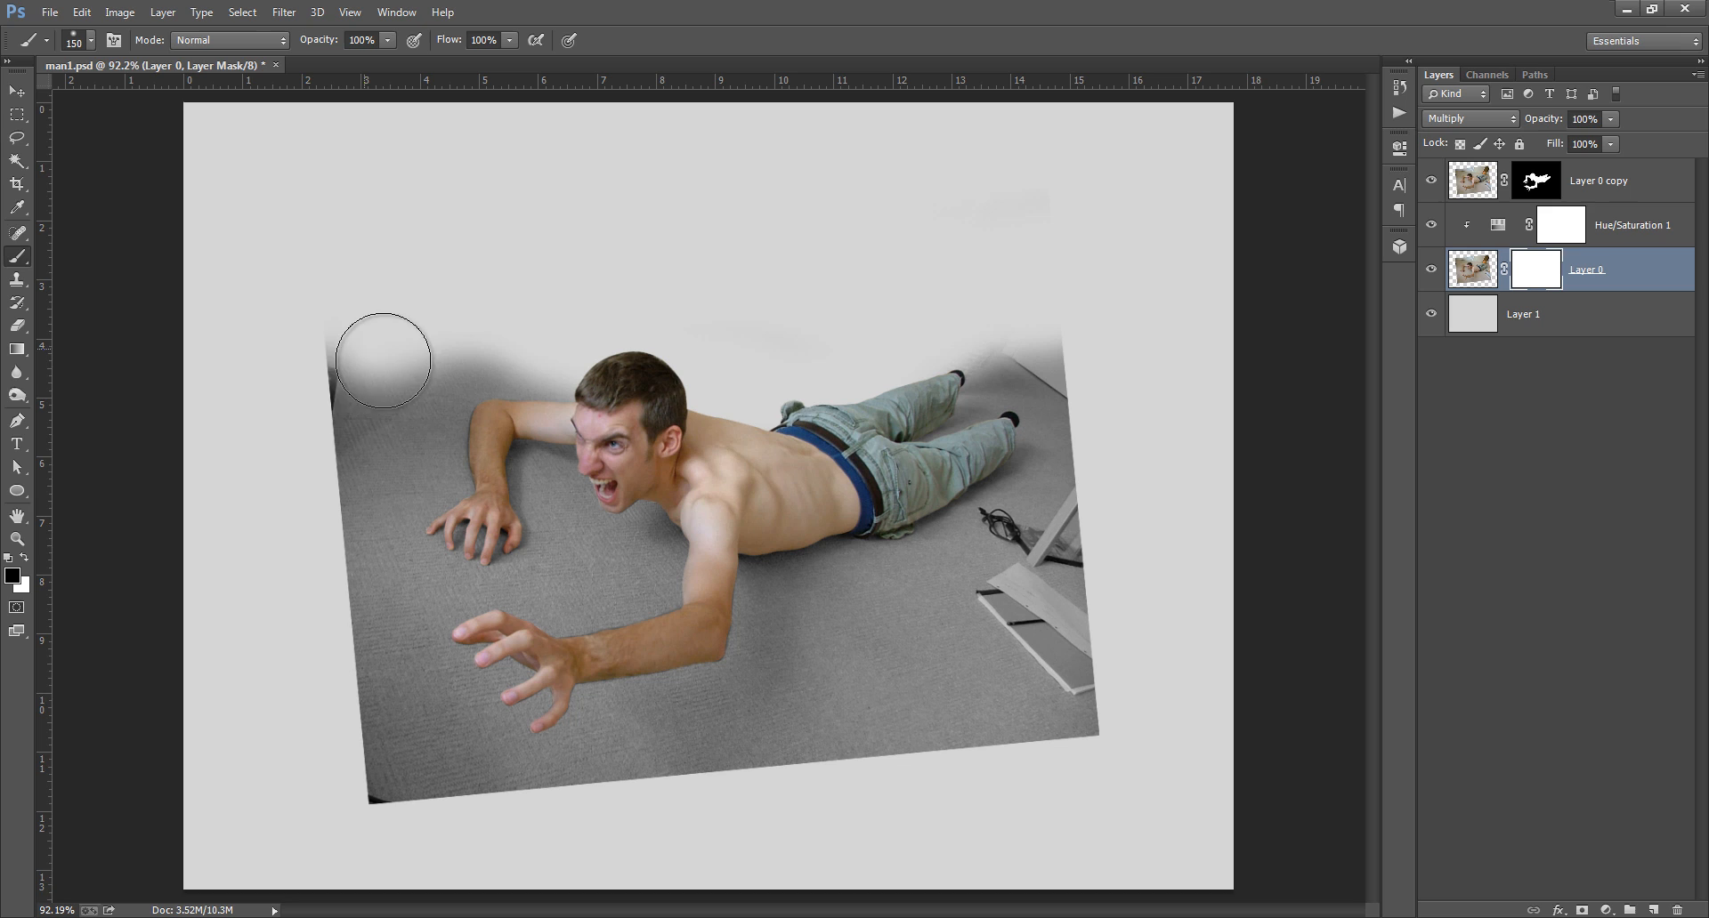
left_click_drag(383, 361, 342, 390)
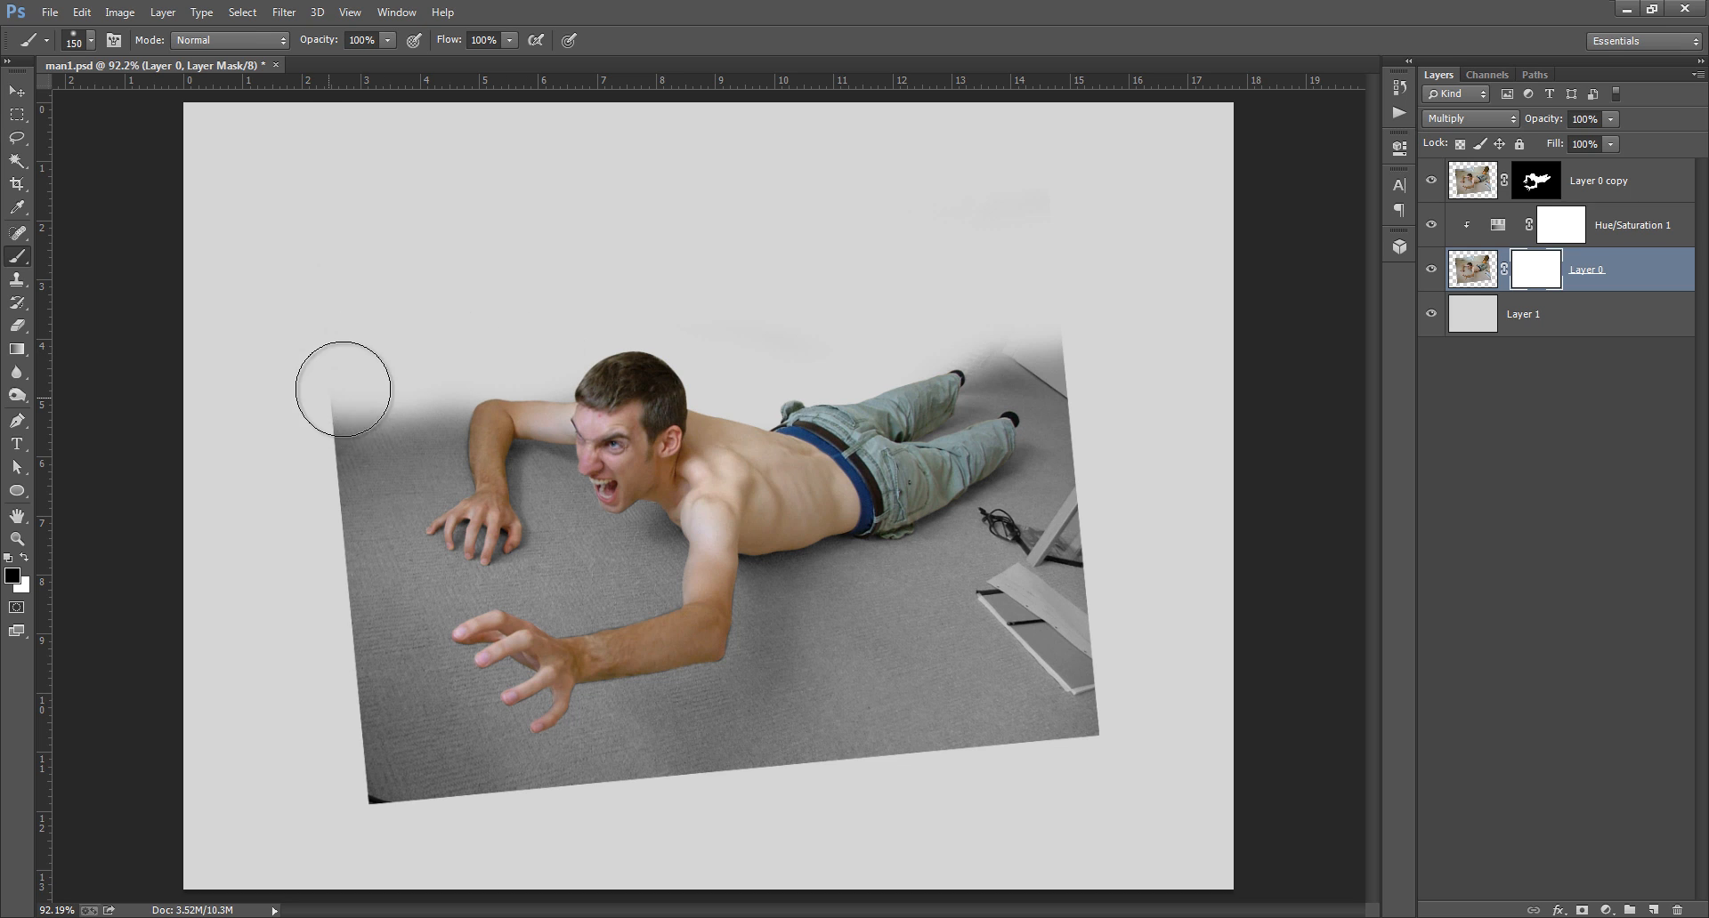
left_click_drag(342, 390, 401, 410)
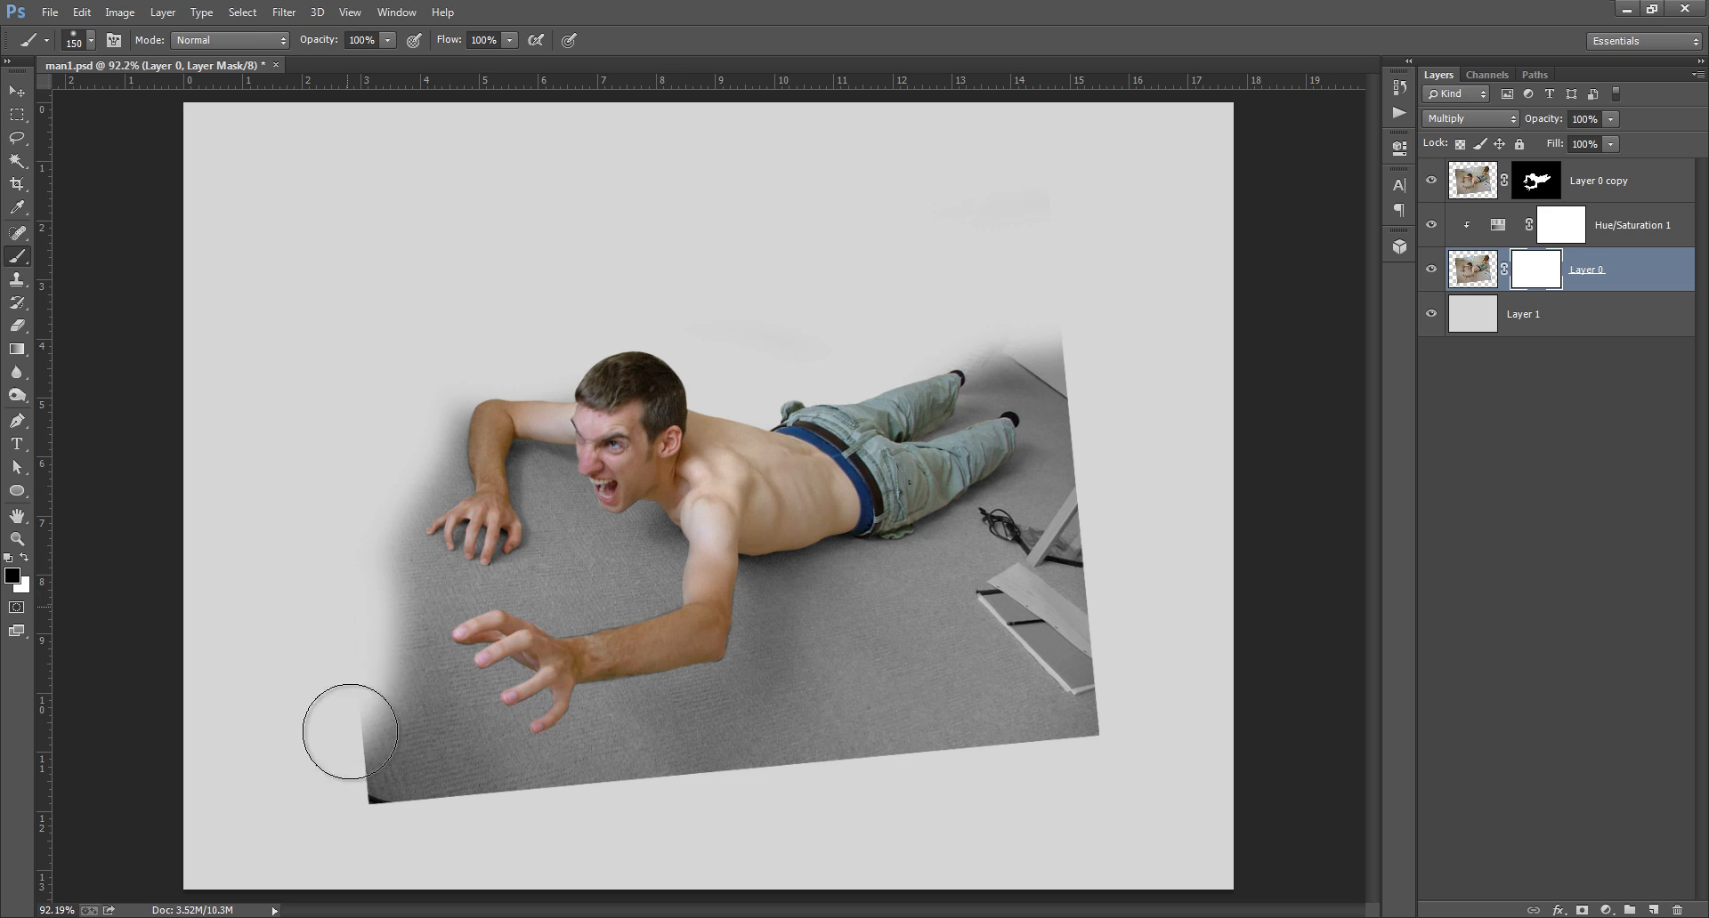
left_click_drag(350, 731, 445, 755)
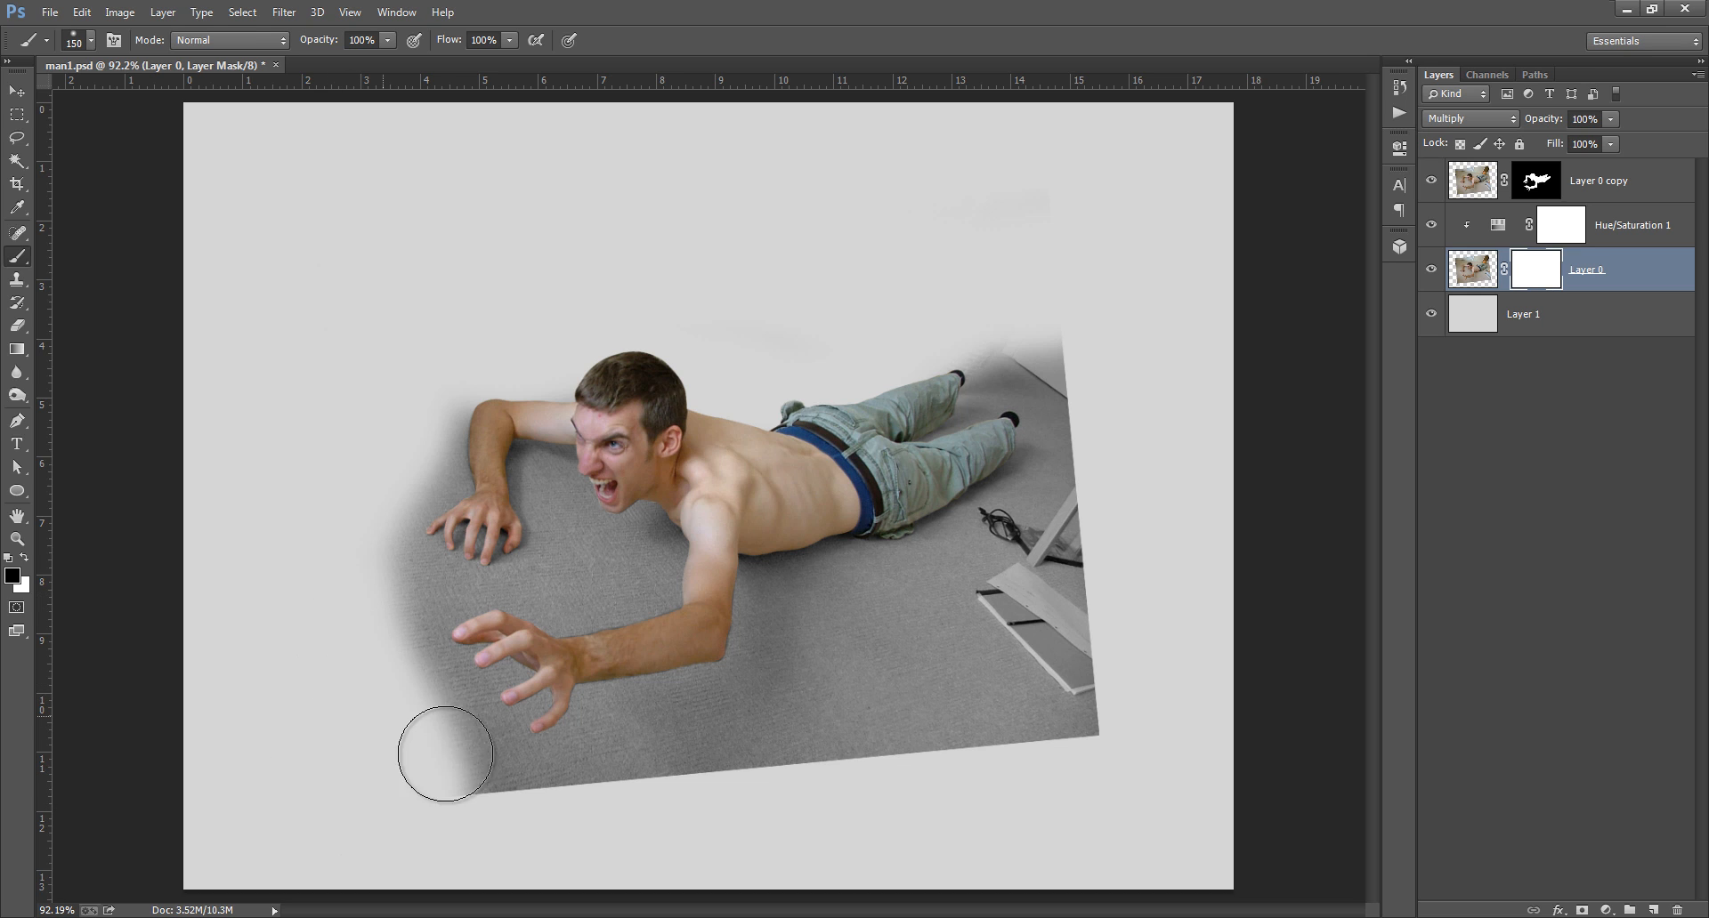
left_click_drag(445, 755, 940, 760)
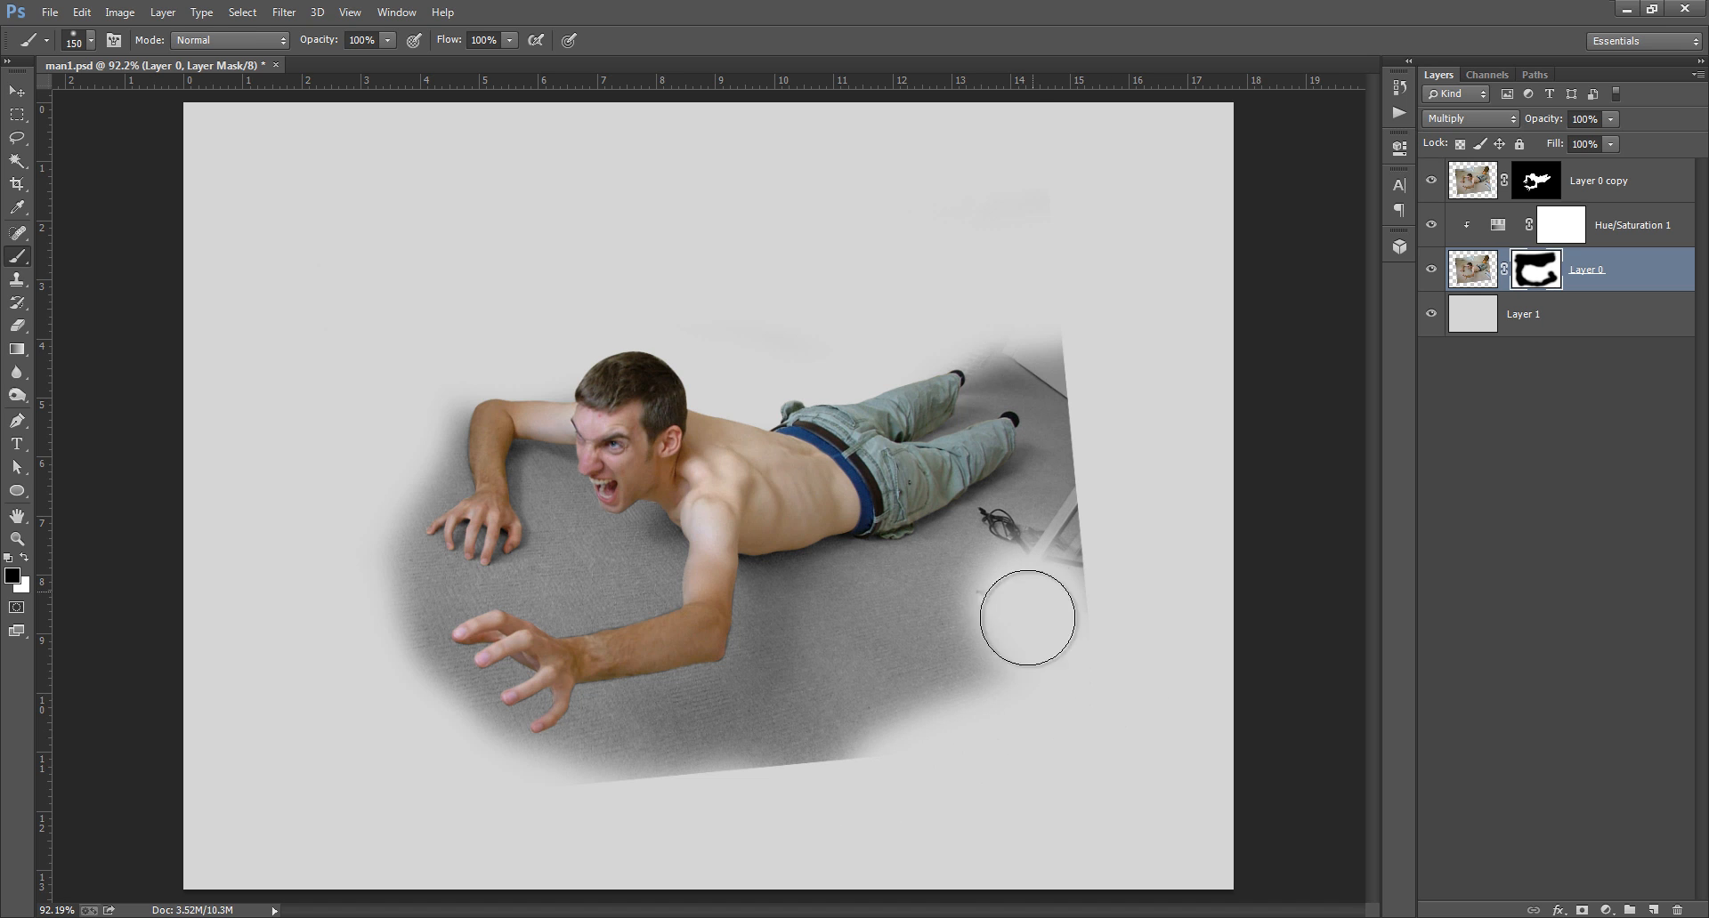
left_click_drag(1027, 618, 929, 589)
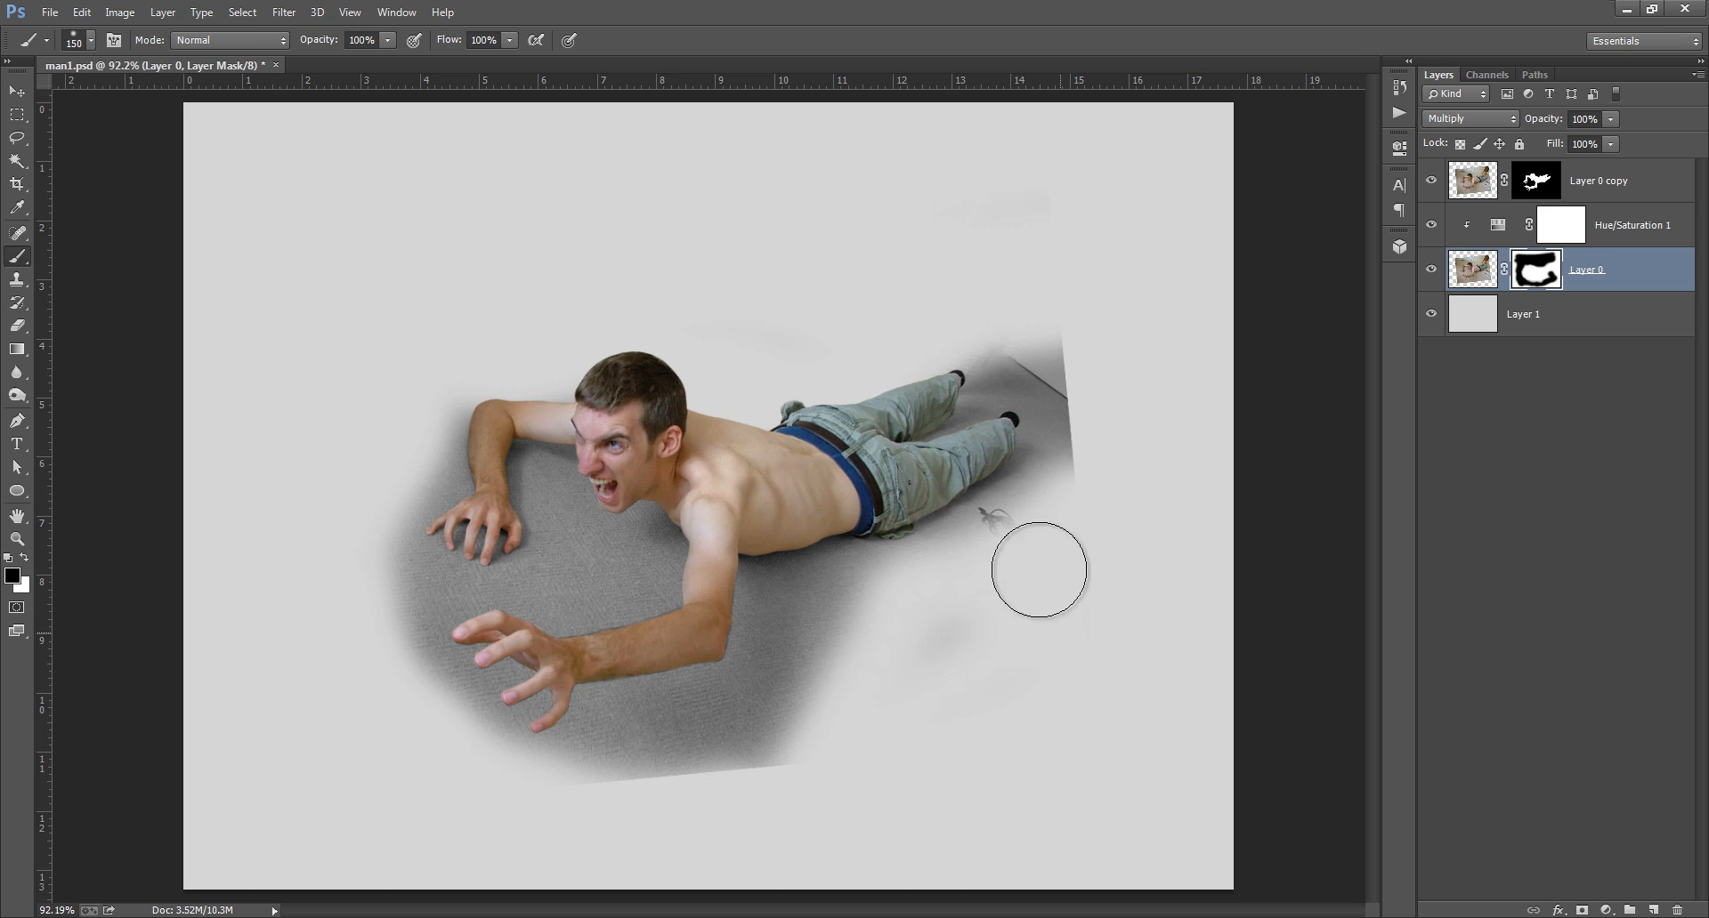
left_click_drag(1038, 569, 982, 299)
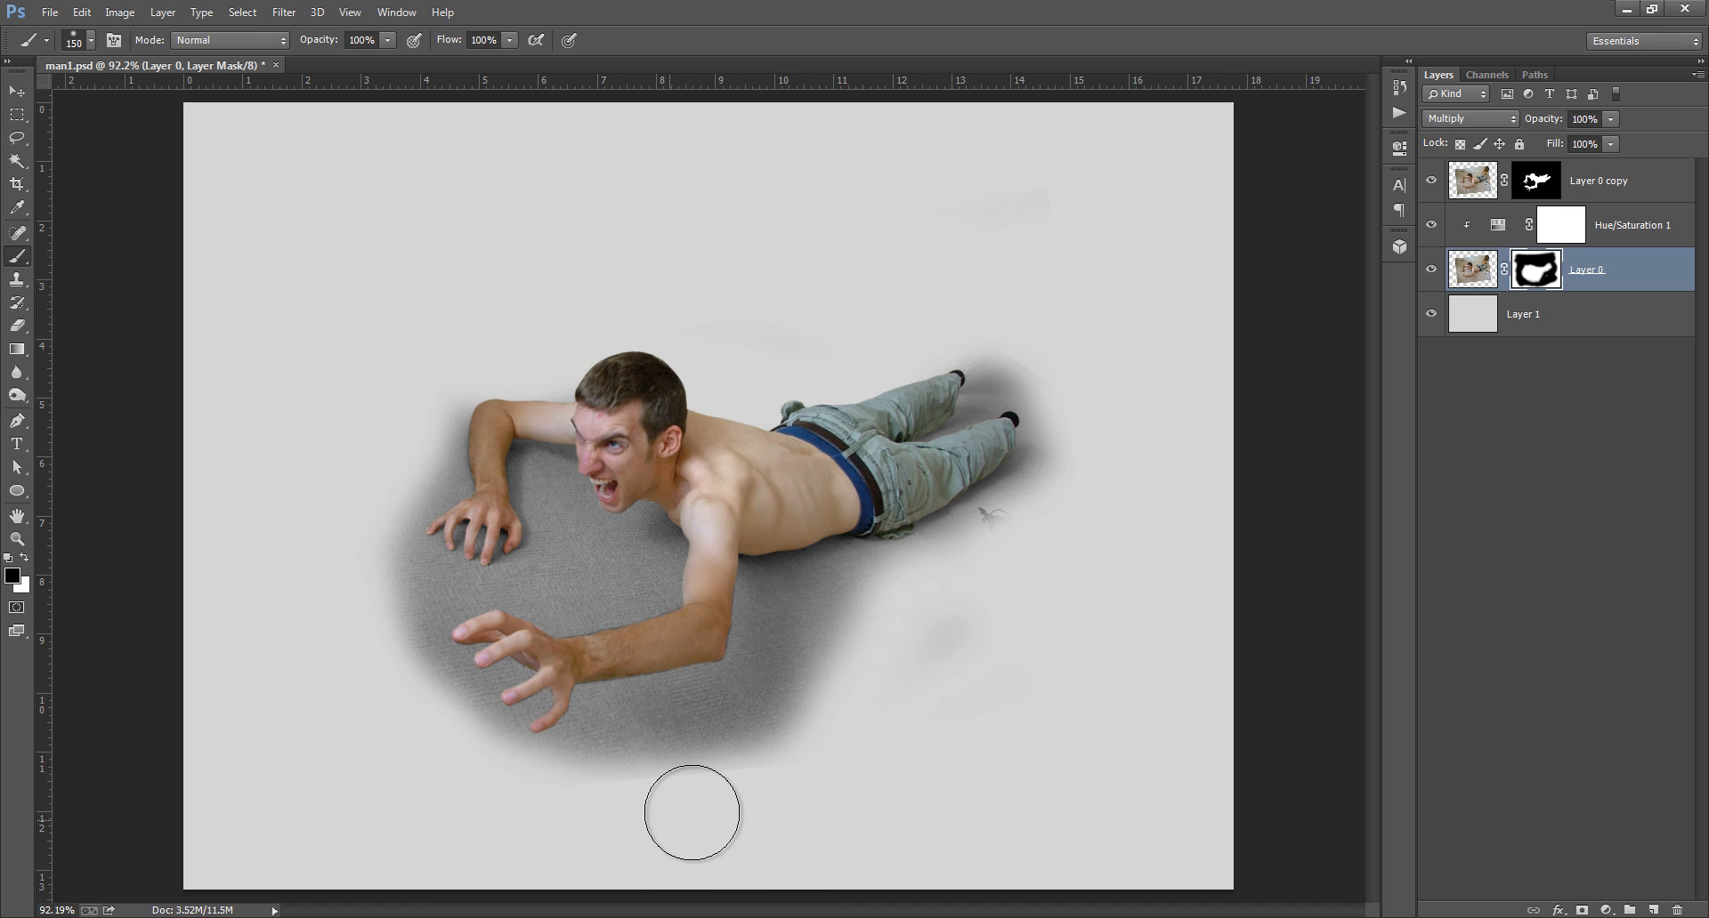
mouse_move(1620, 342)
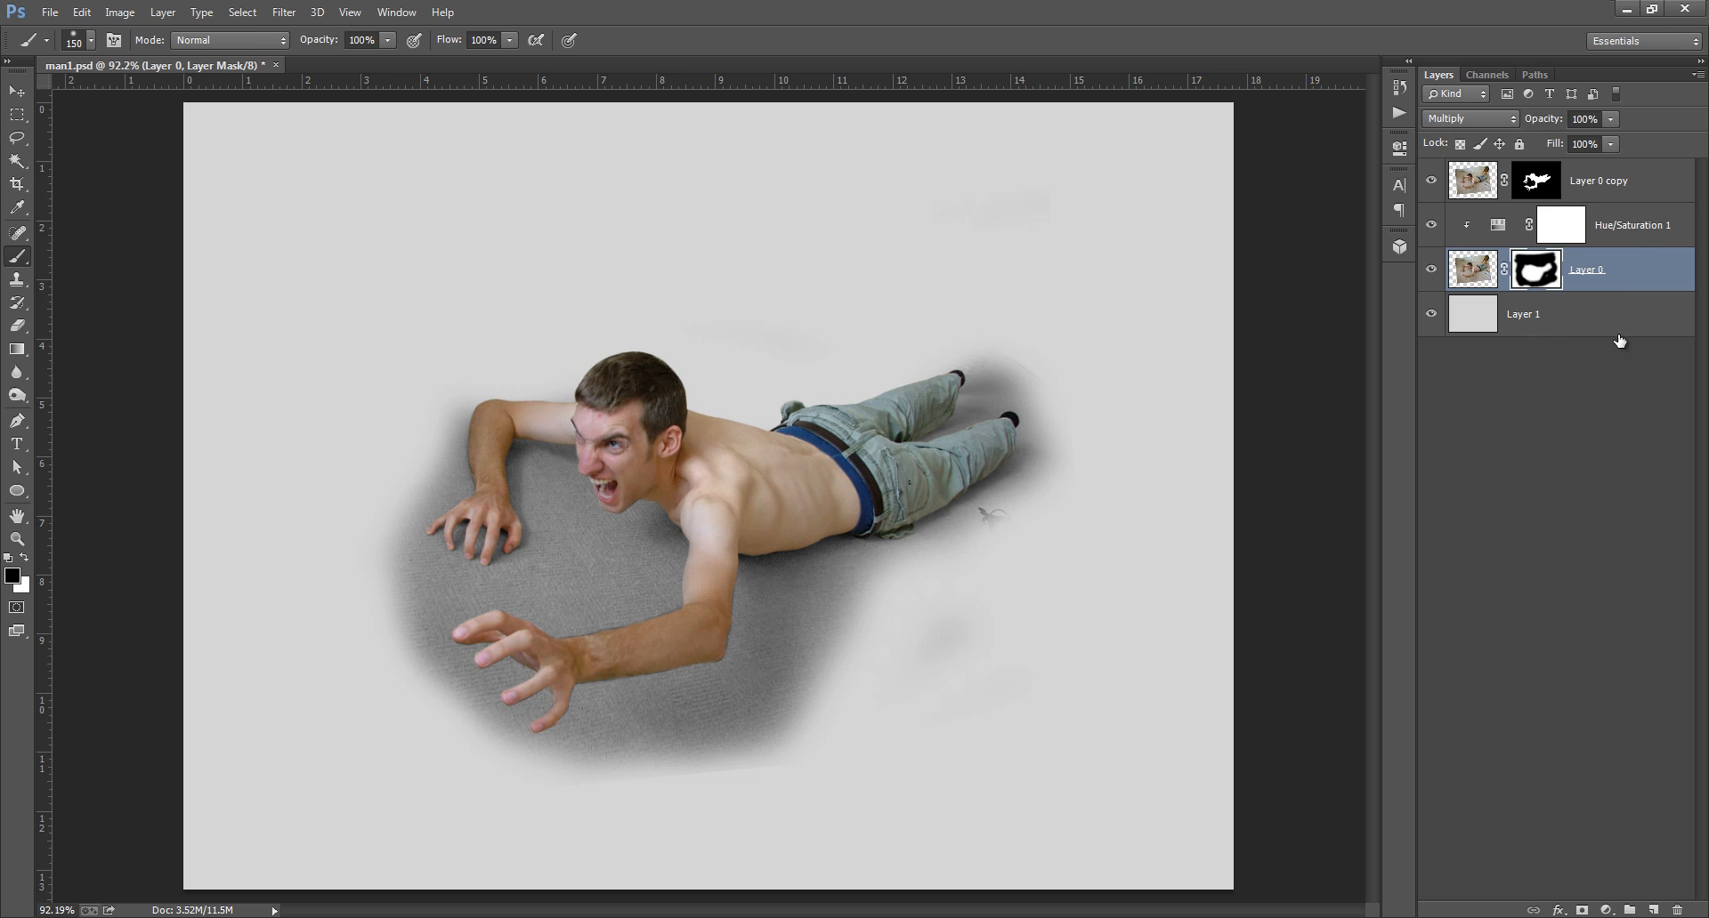
mouse_move(1573, 348)
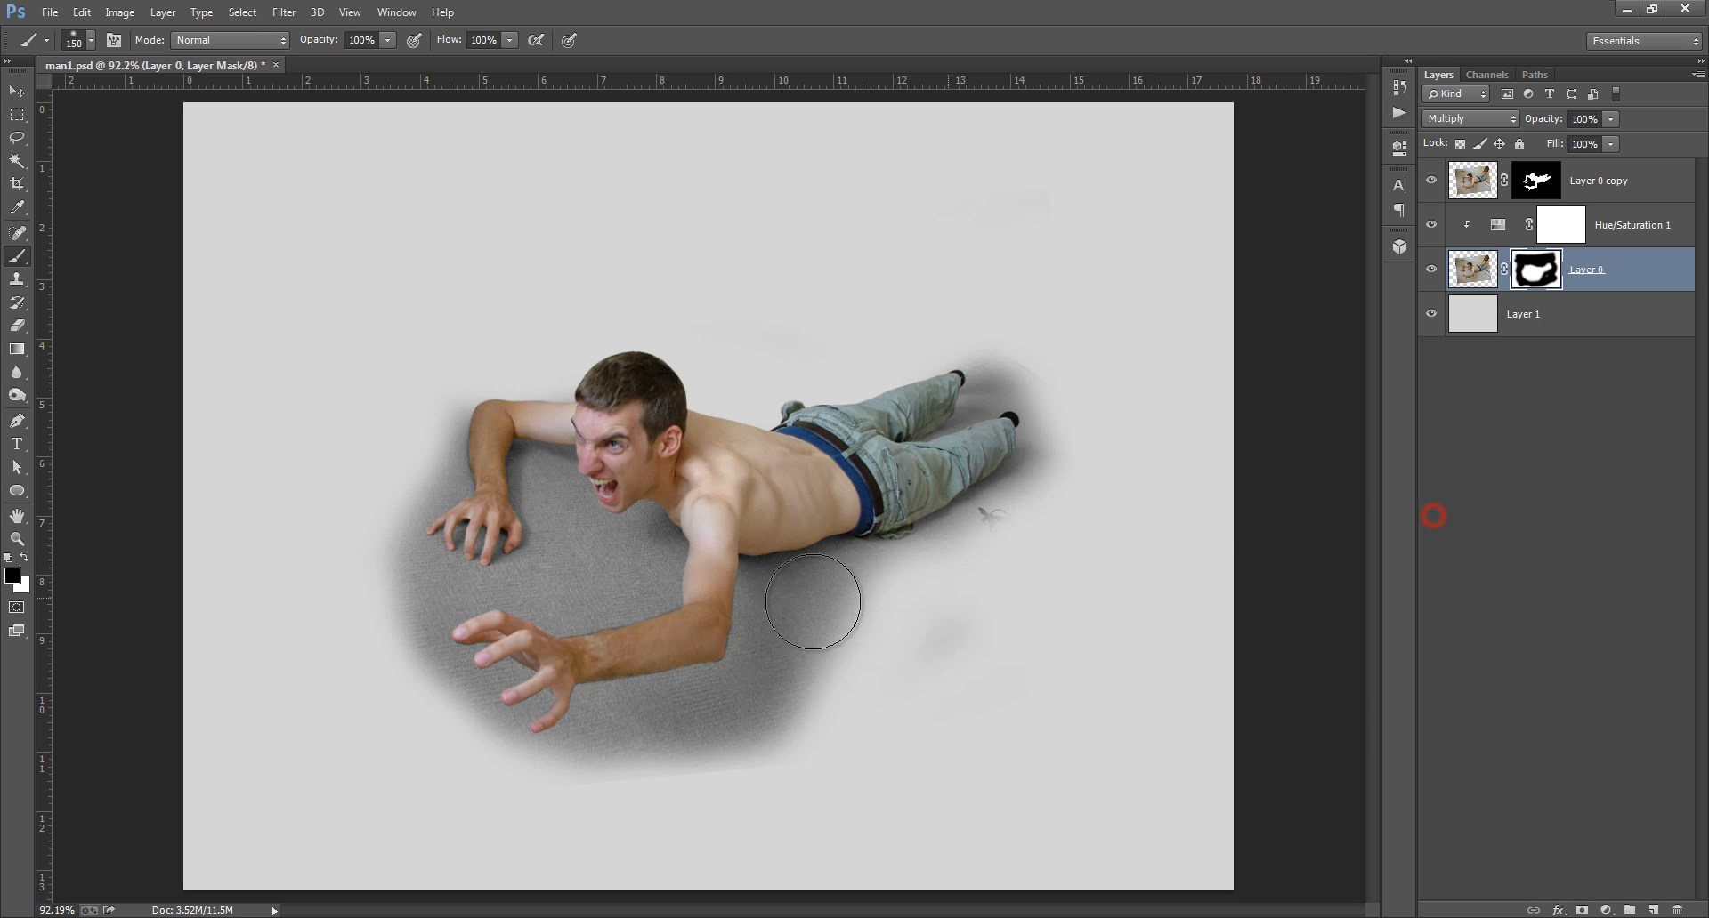
mouse_move(580, 586)
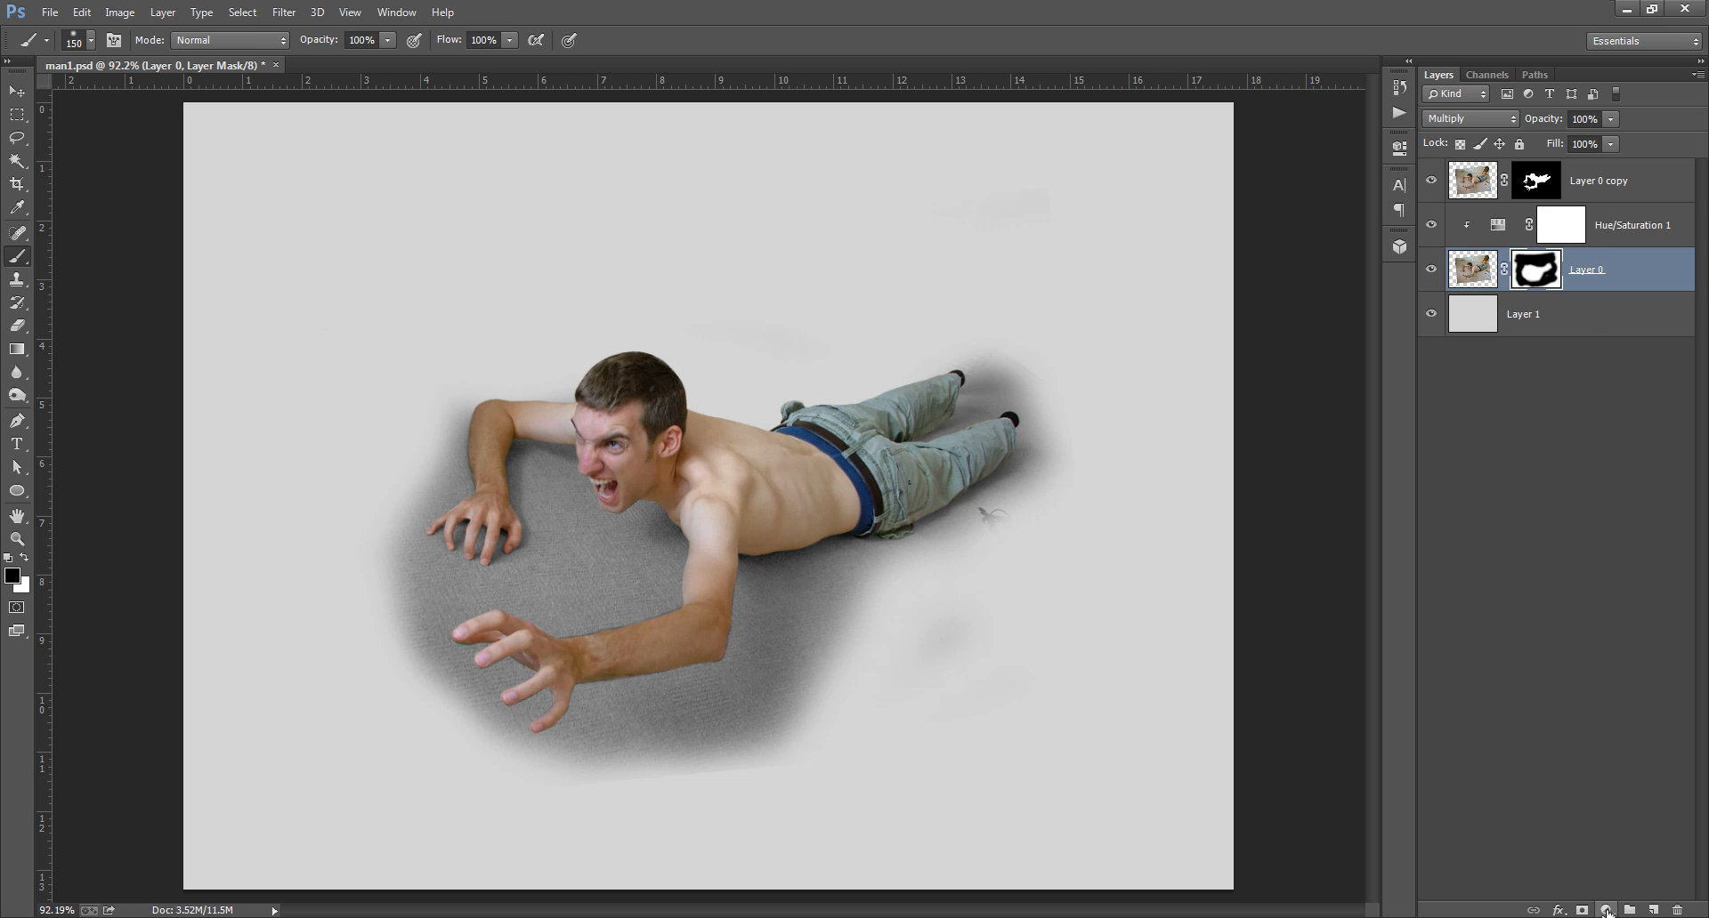
left_click(1605, 910)
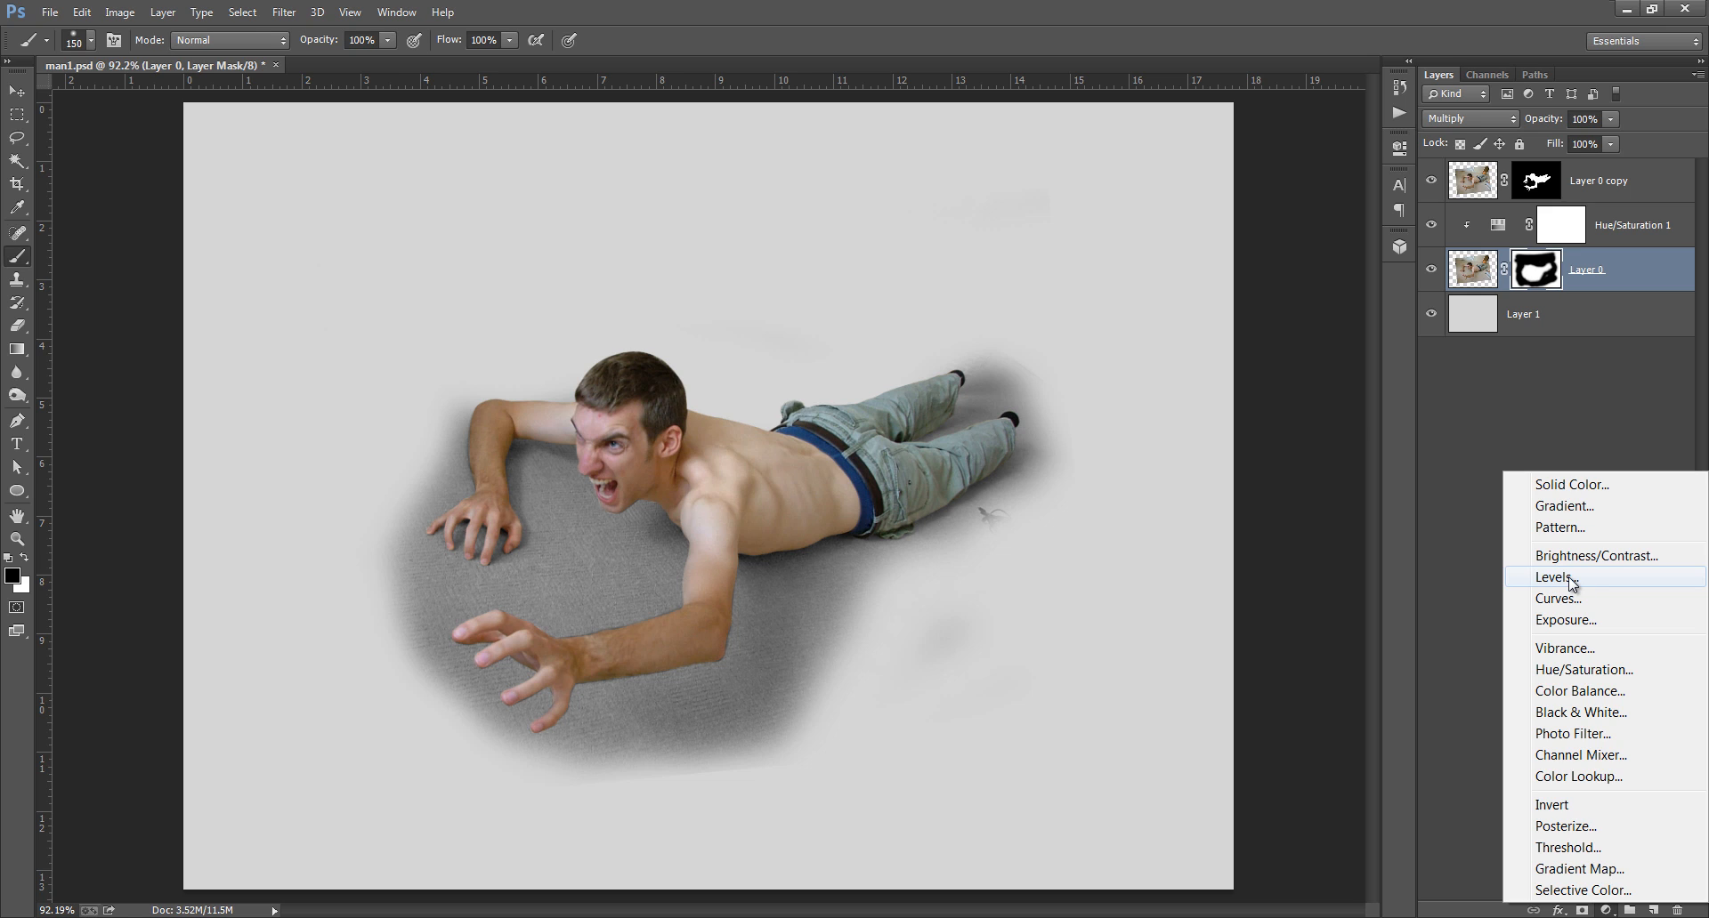
- Add a Levels adjustment above Hue/Saturation and pull its white input down to 187
left_click(1552, 576)
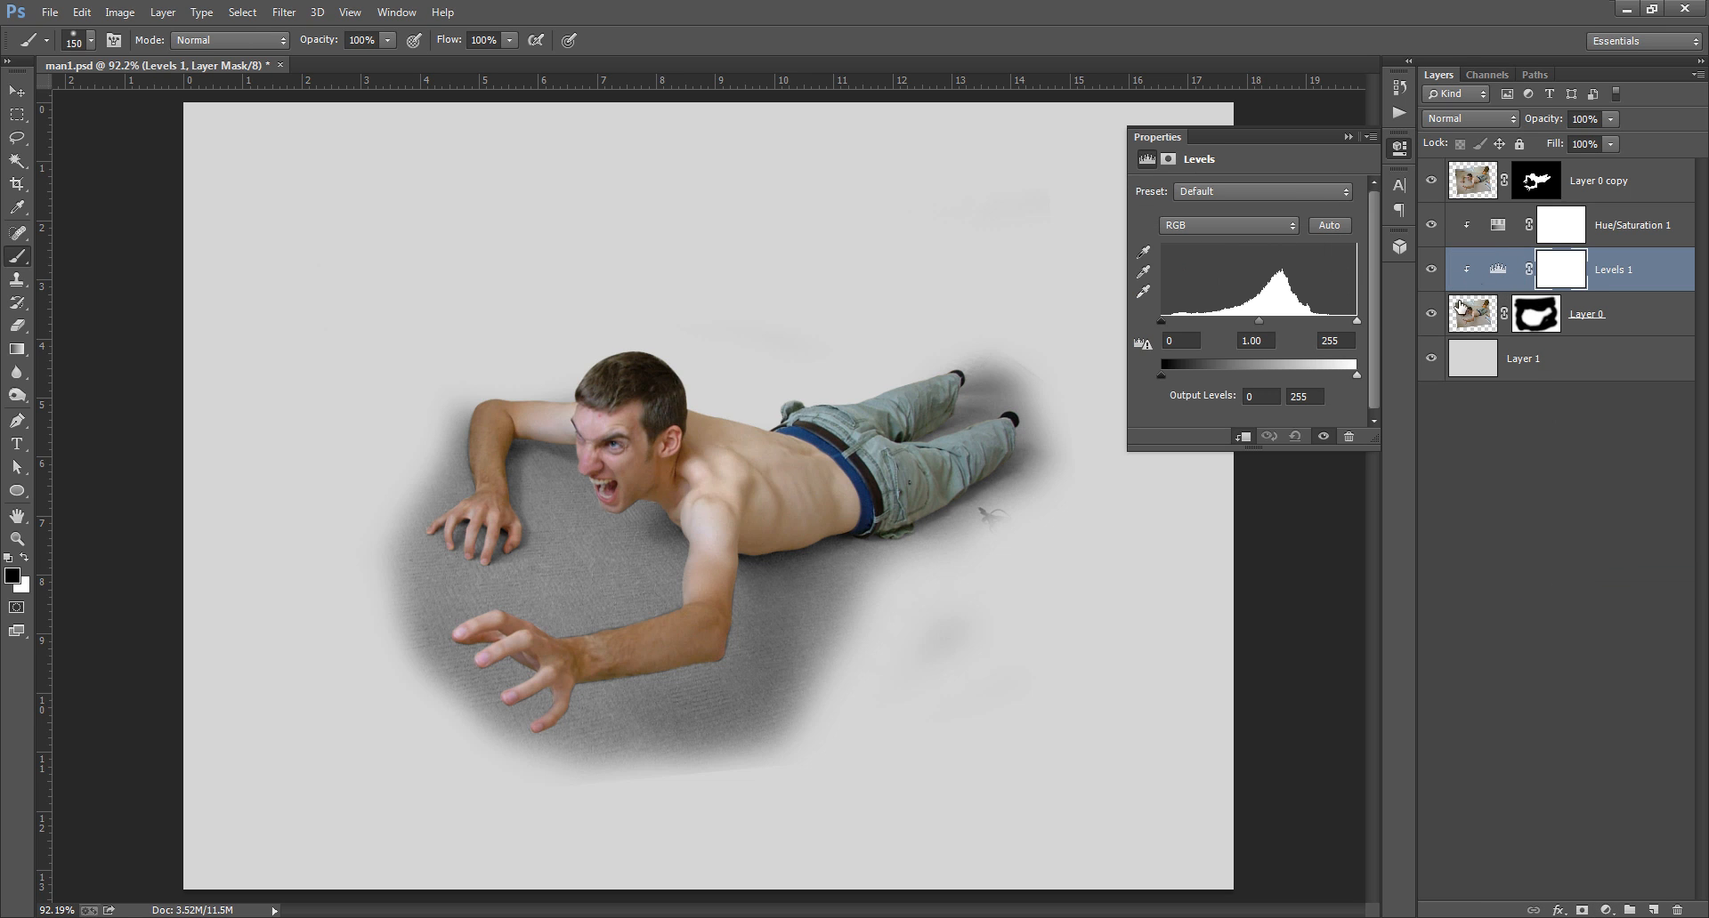
left_click(1586, 314)
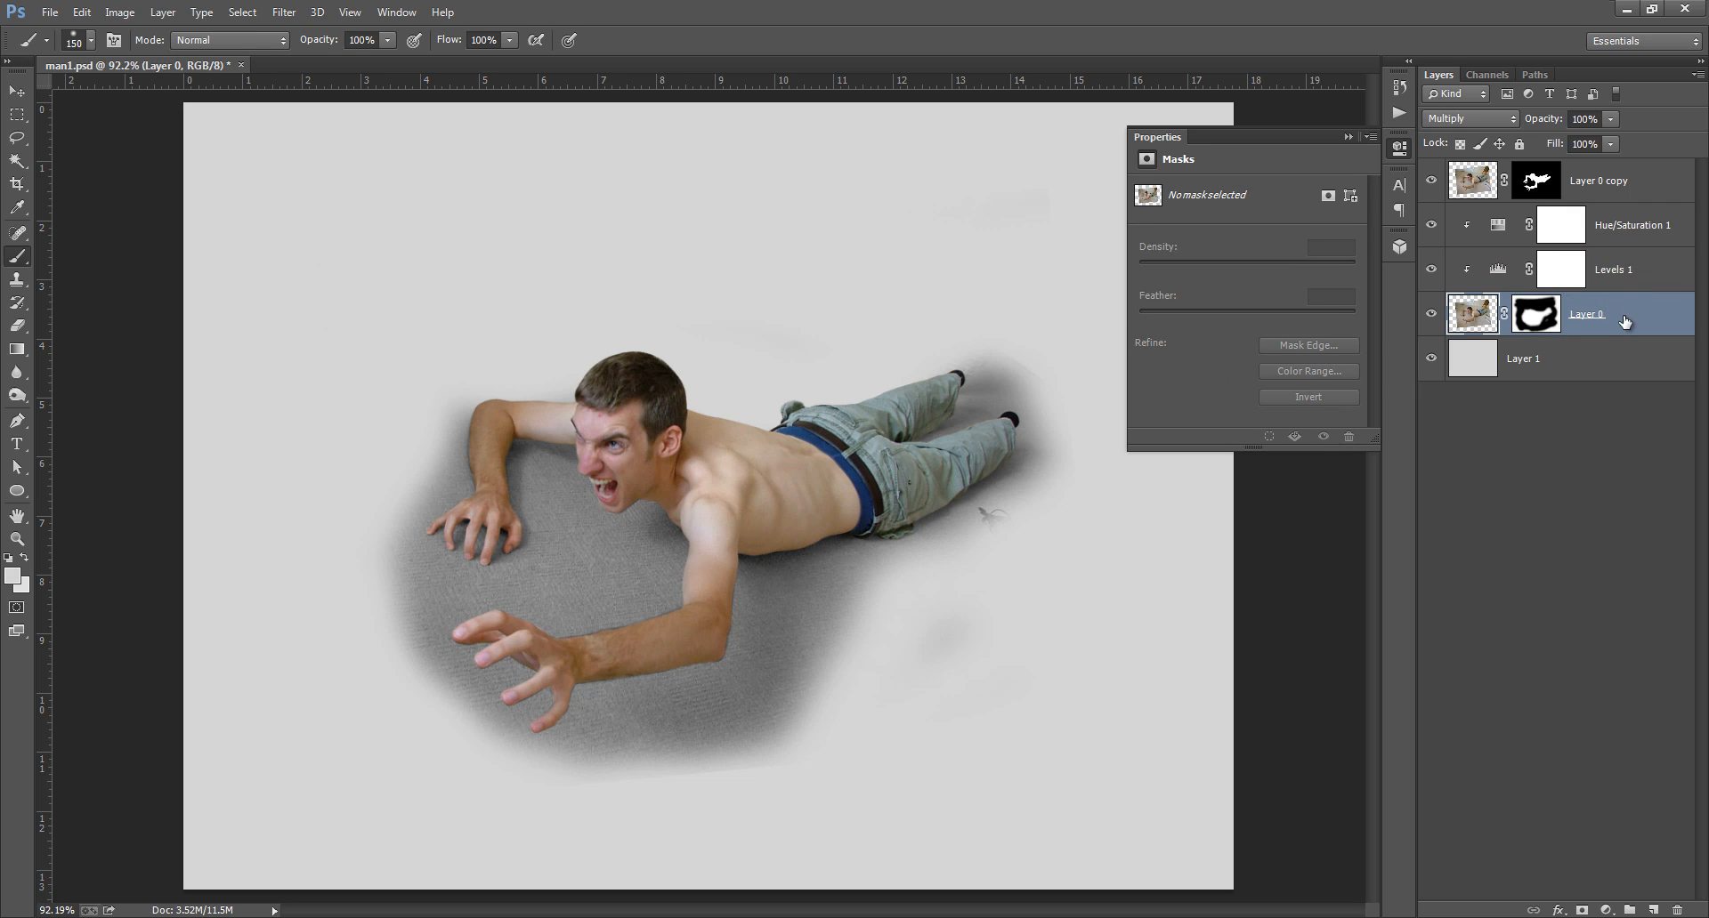
mouse_move(1623, 354)
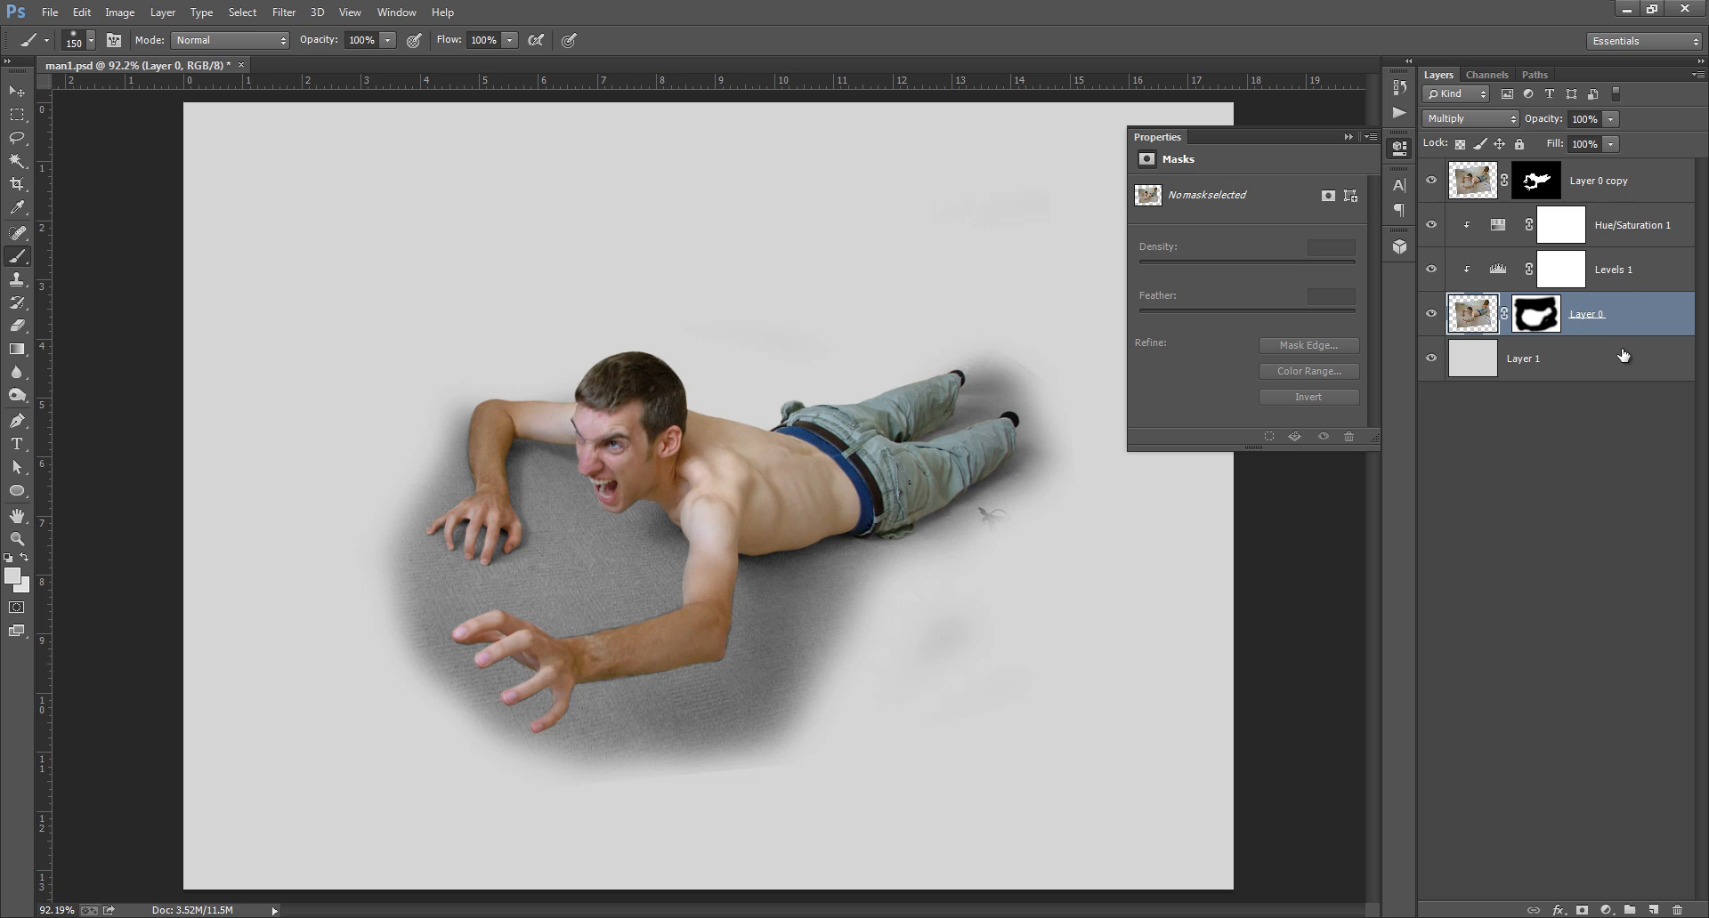
left_click(1612, 269)
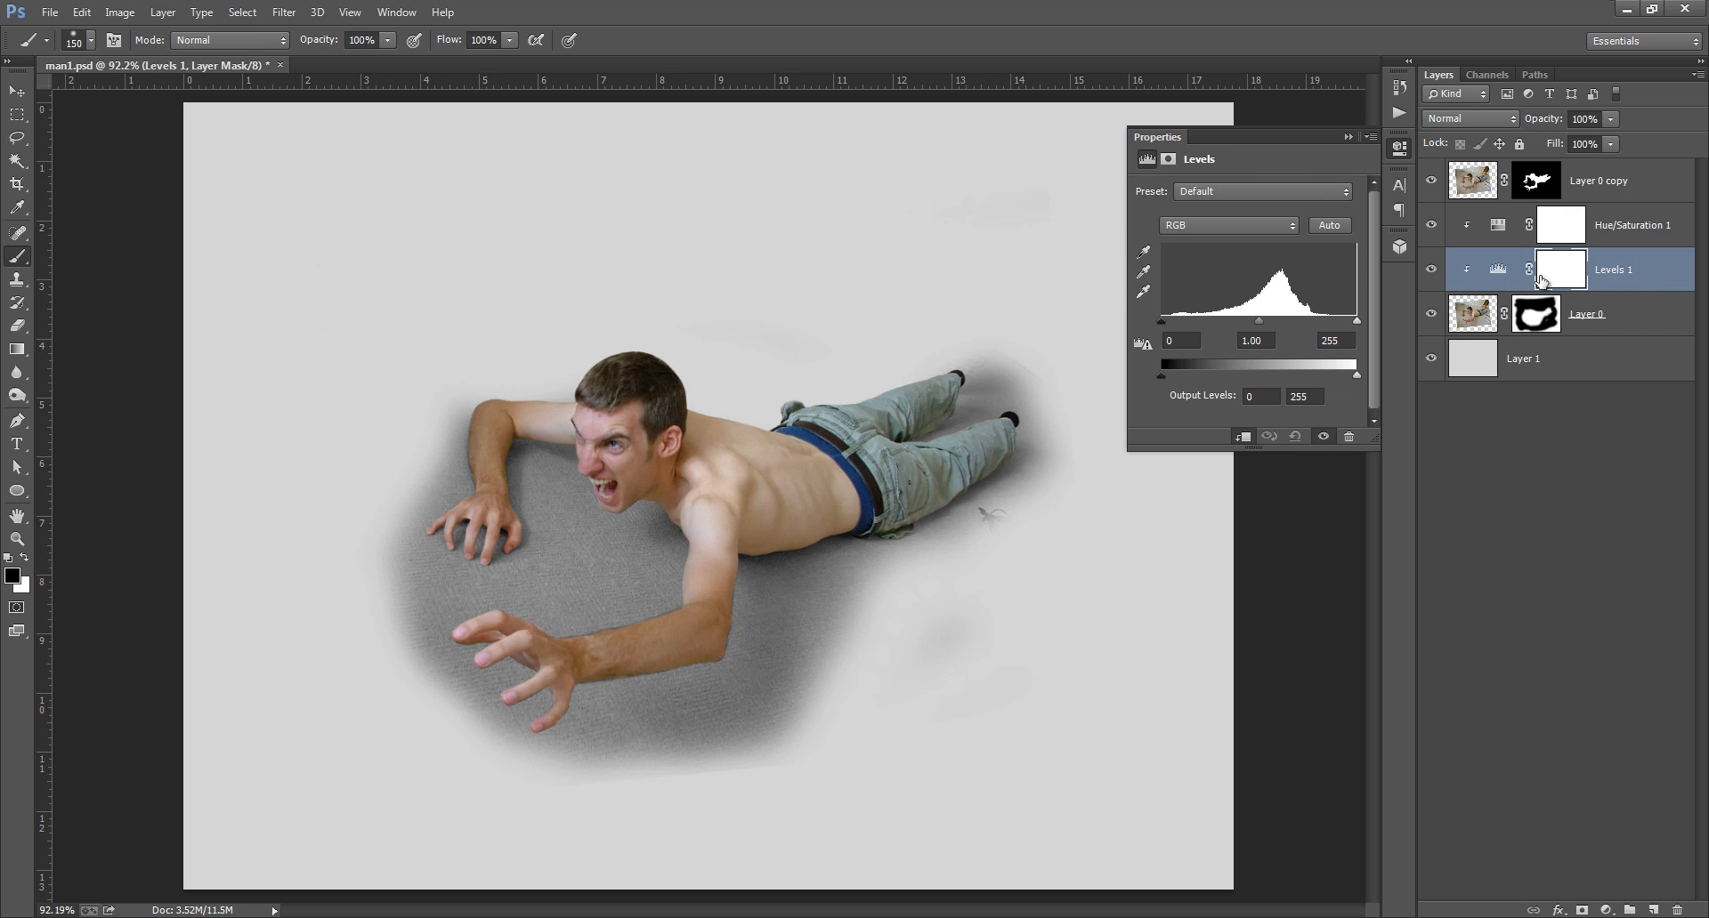
left_click_drag(1612, 269, 1613, 226)
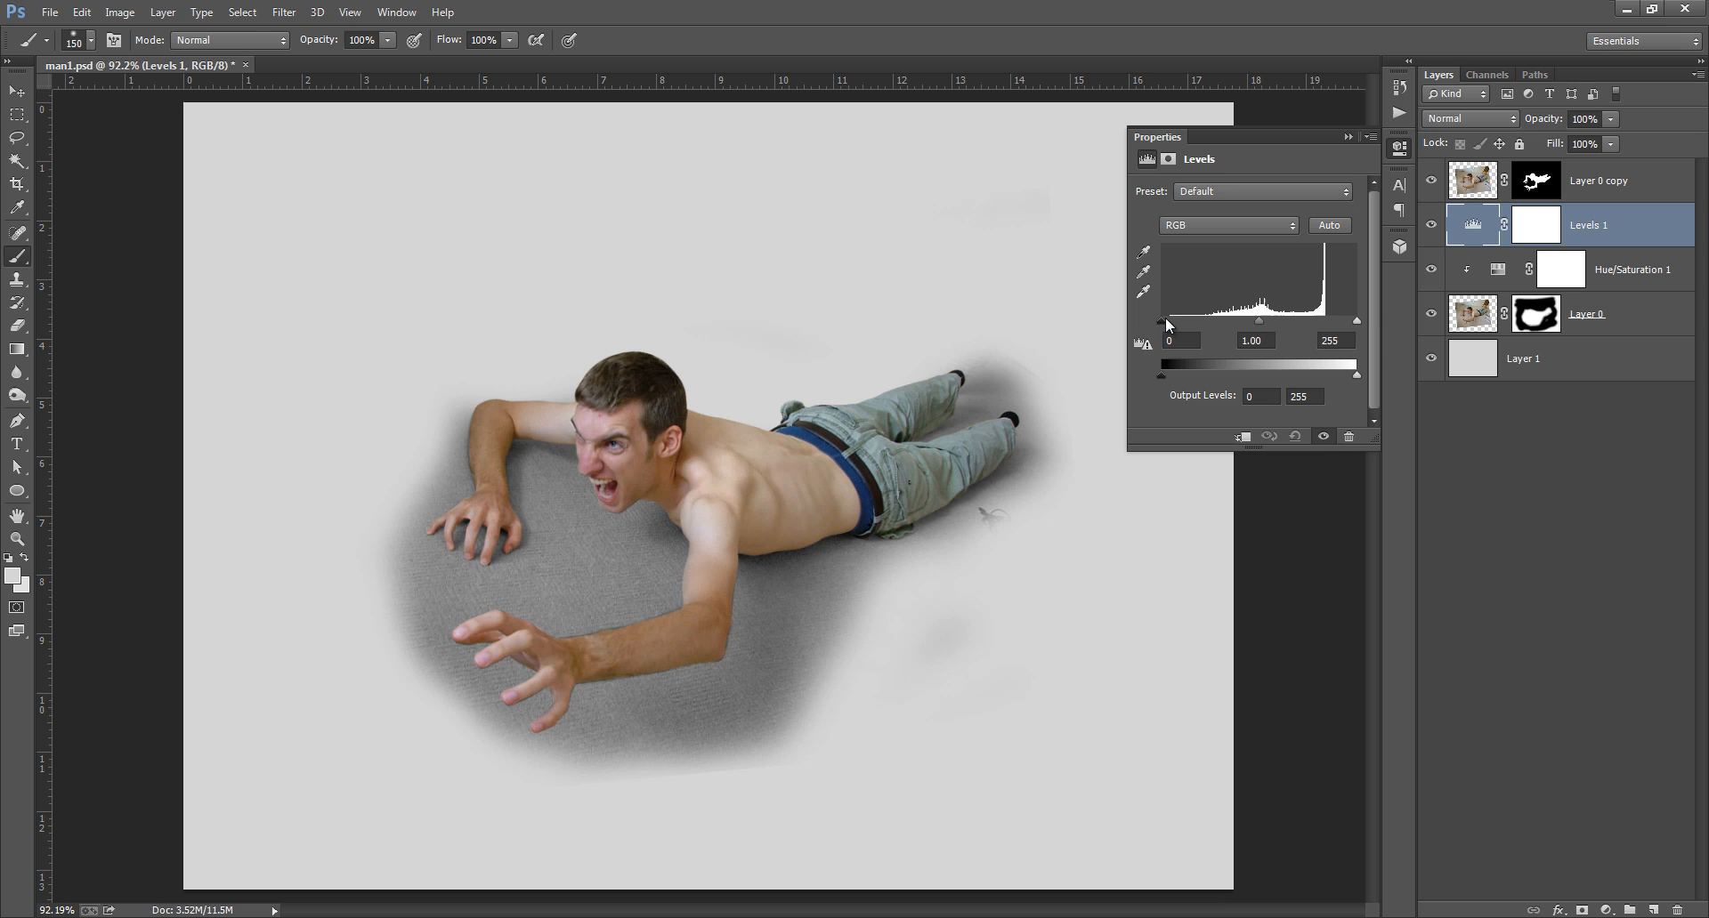
left_click_drag(1356, 321, 1304, 320)
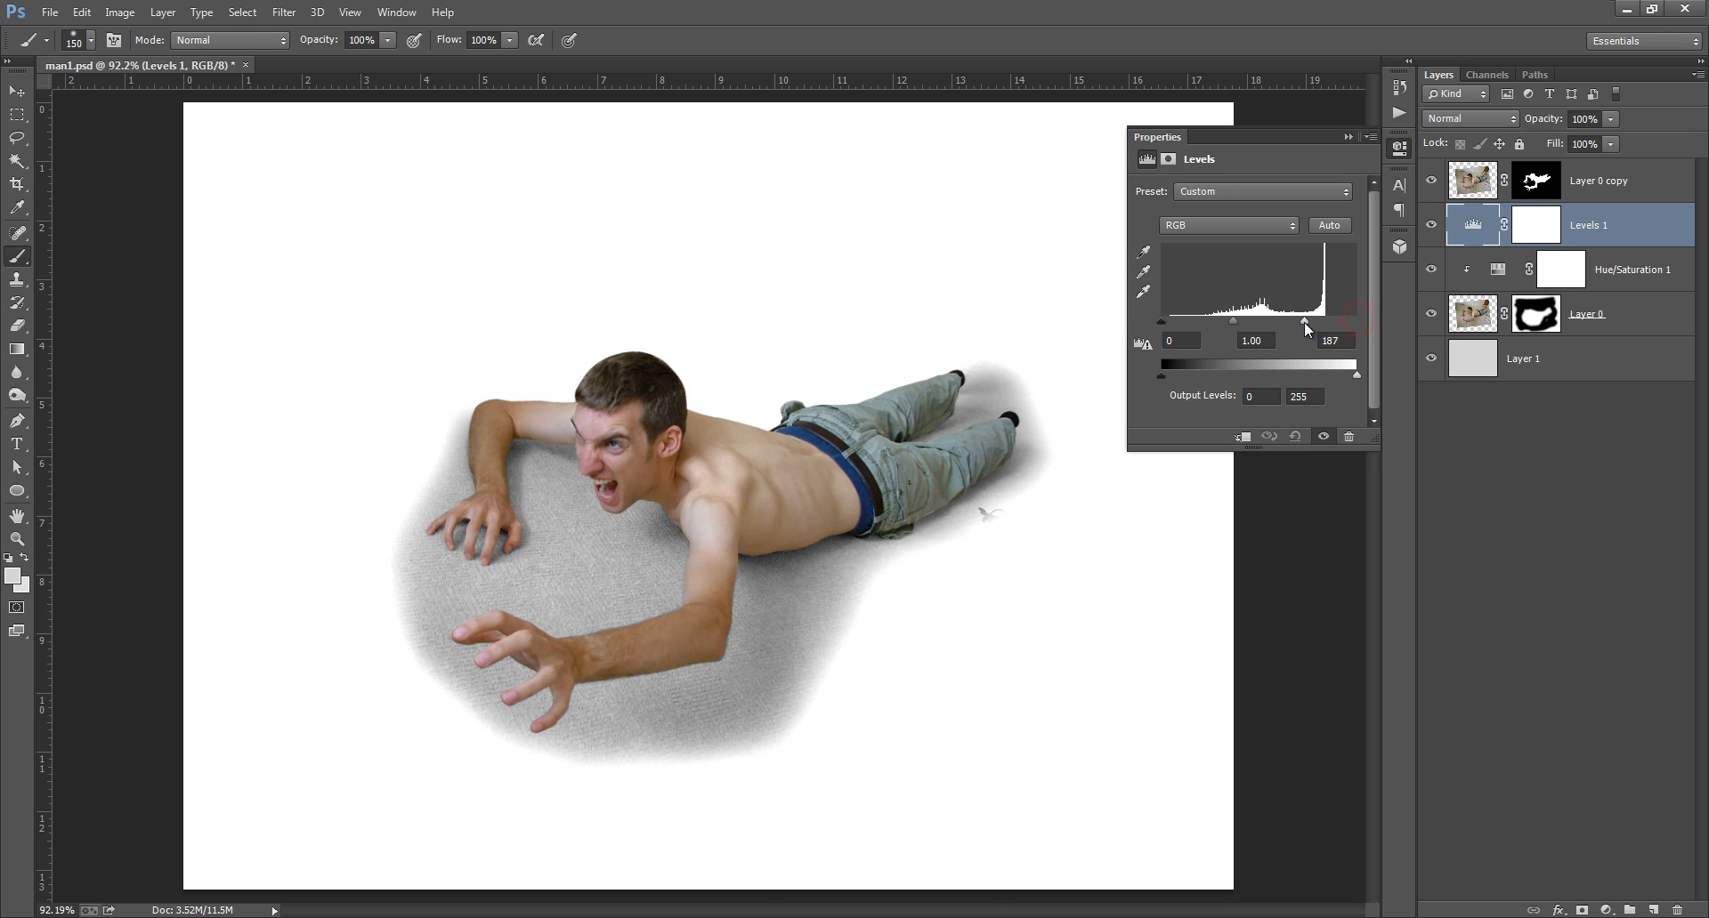
mouse_move(1572, 299)
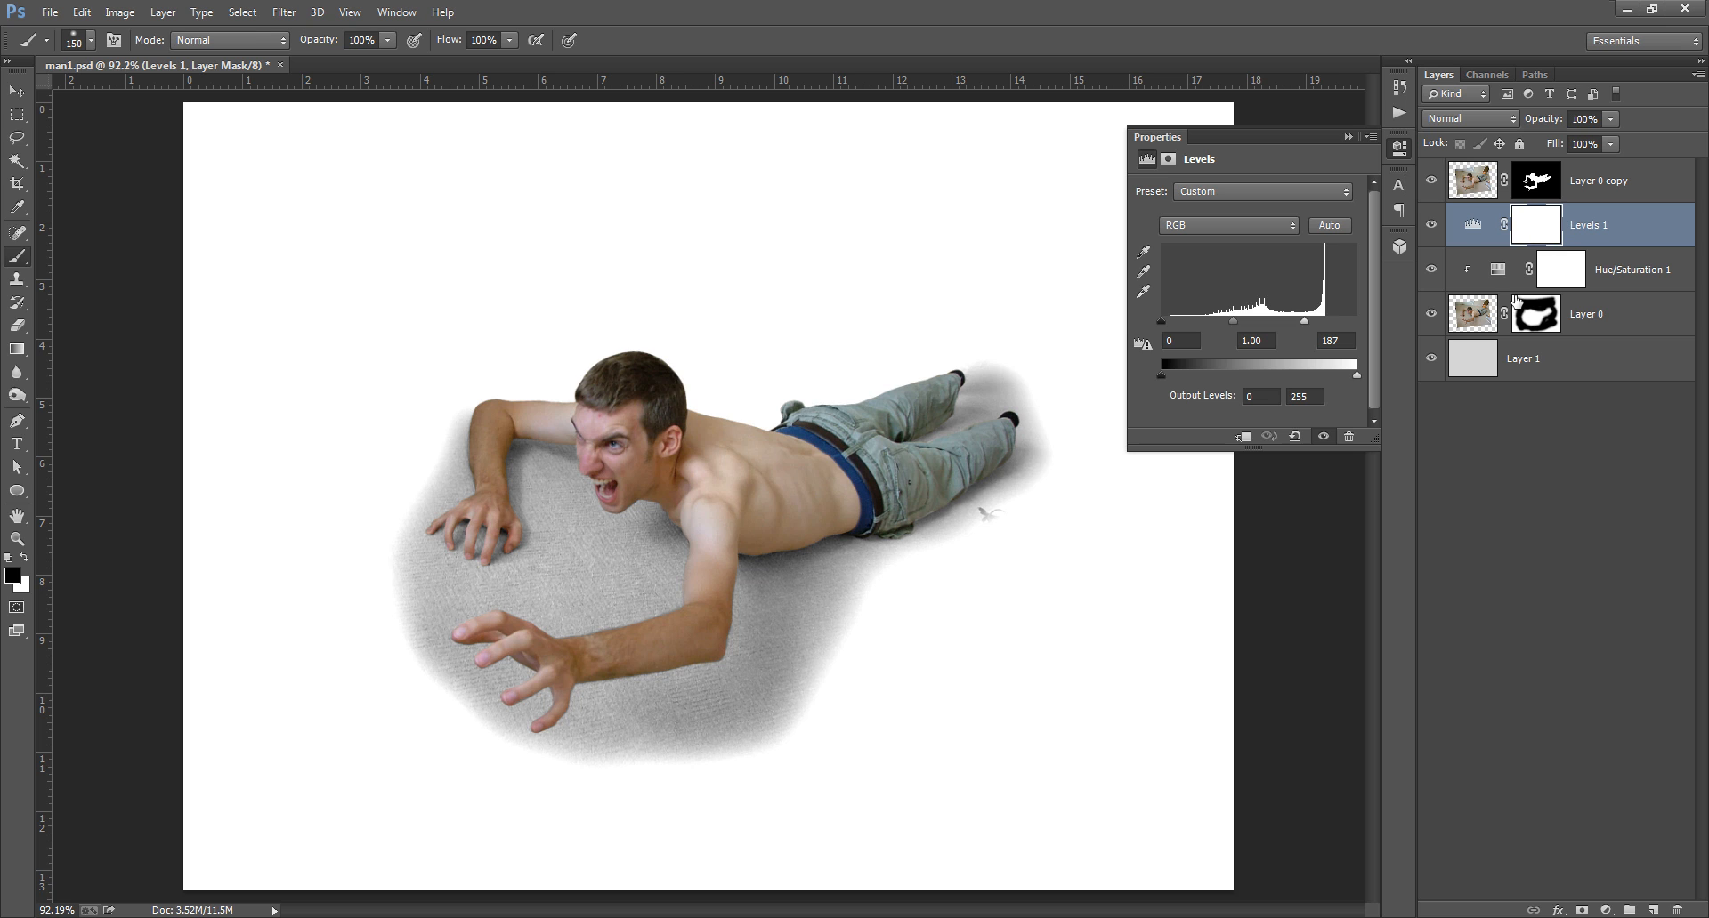
- Clip Levels to the shadow layer and set midtone about 1.26 and white input 204
right_click(1587, 224)
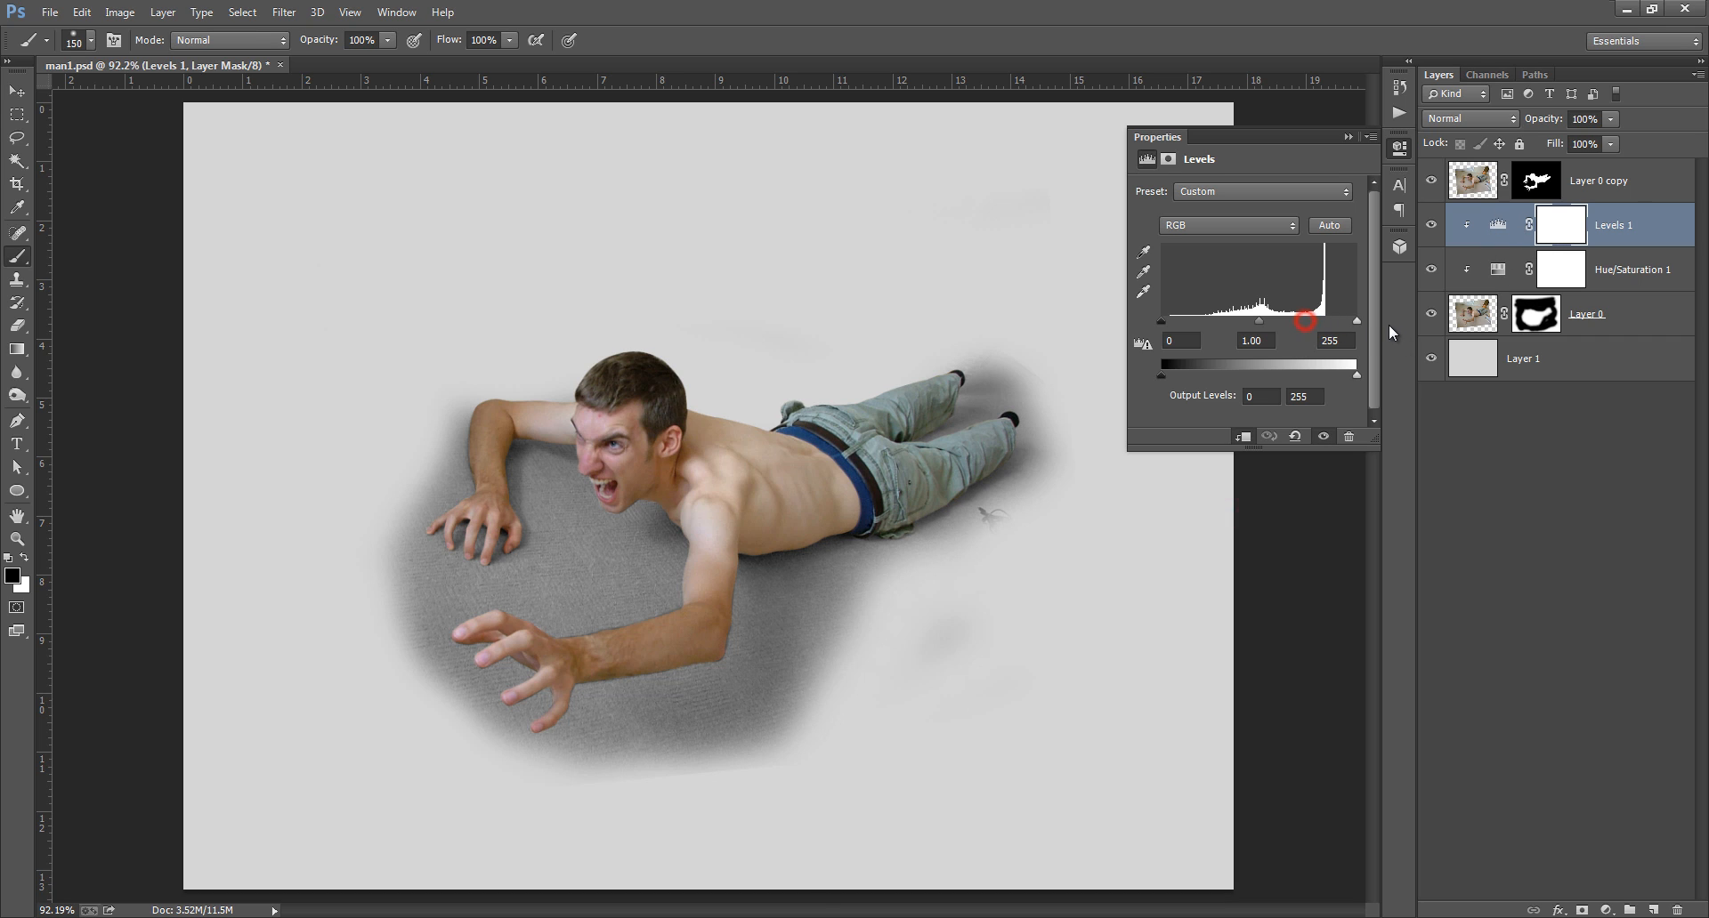
mouse_move(566, 571)
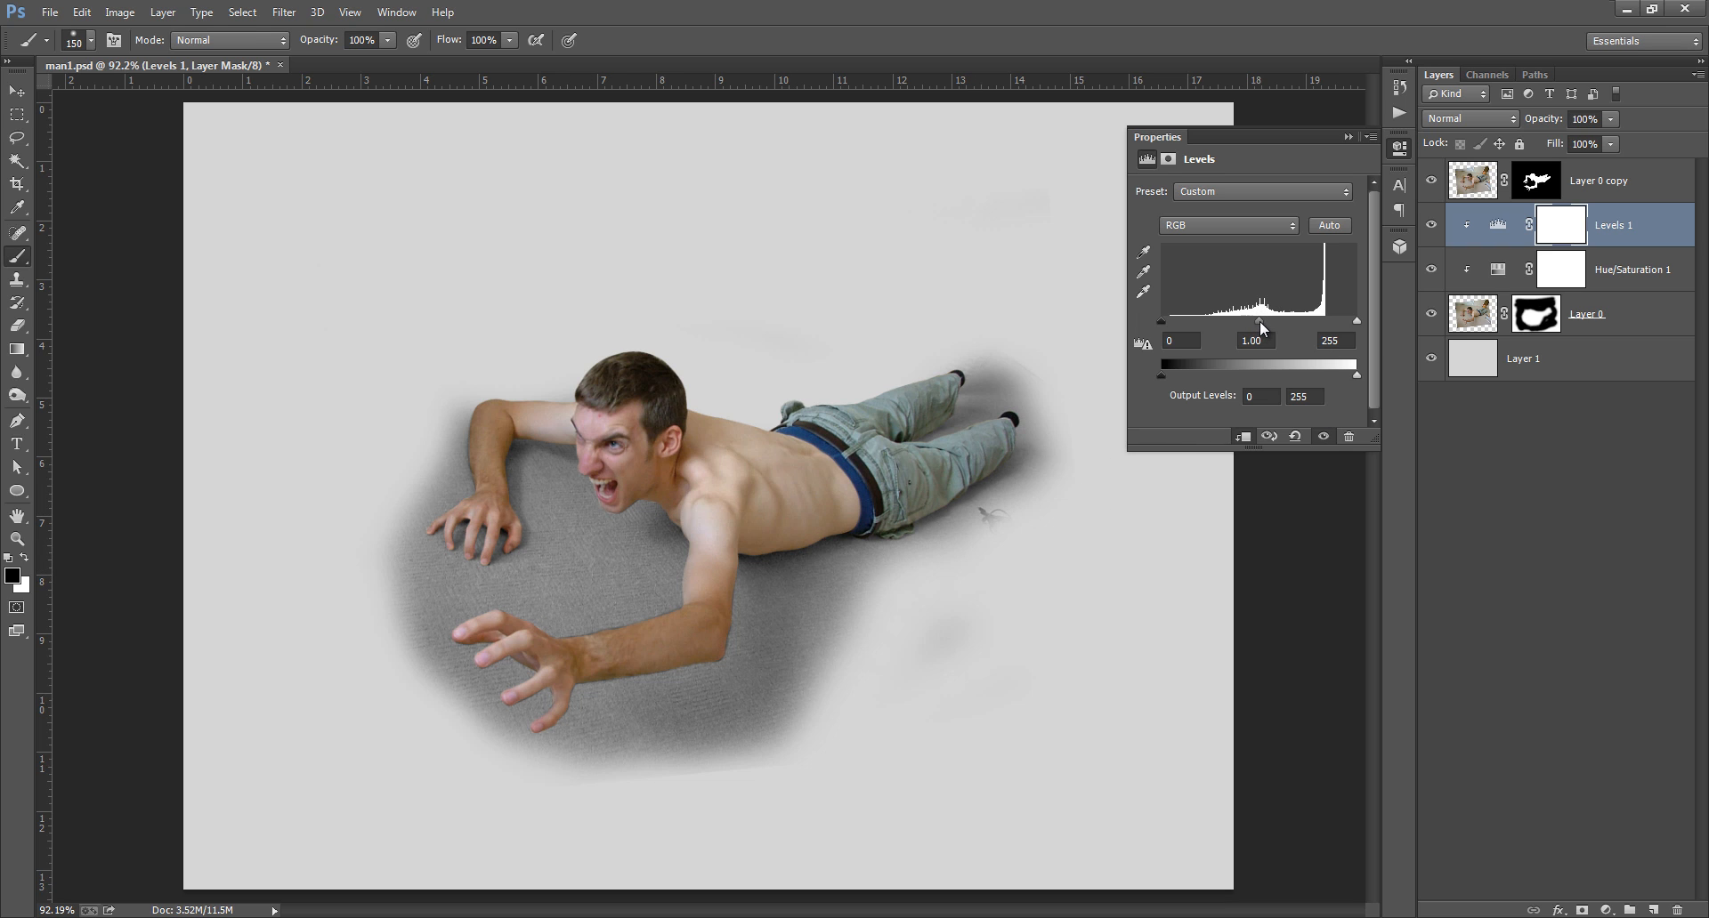
left_click_drag(1253, 322, 1237, 322)
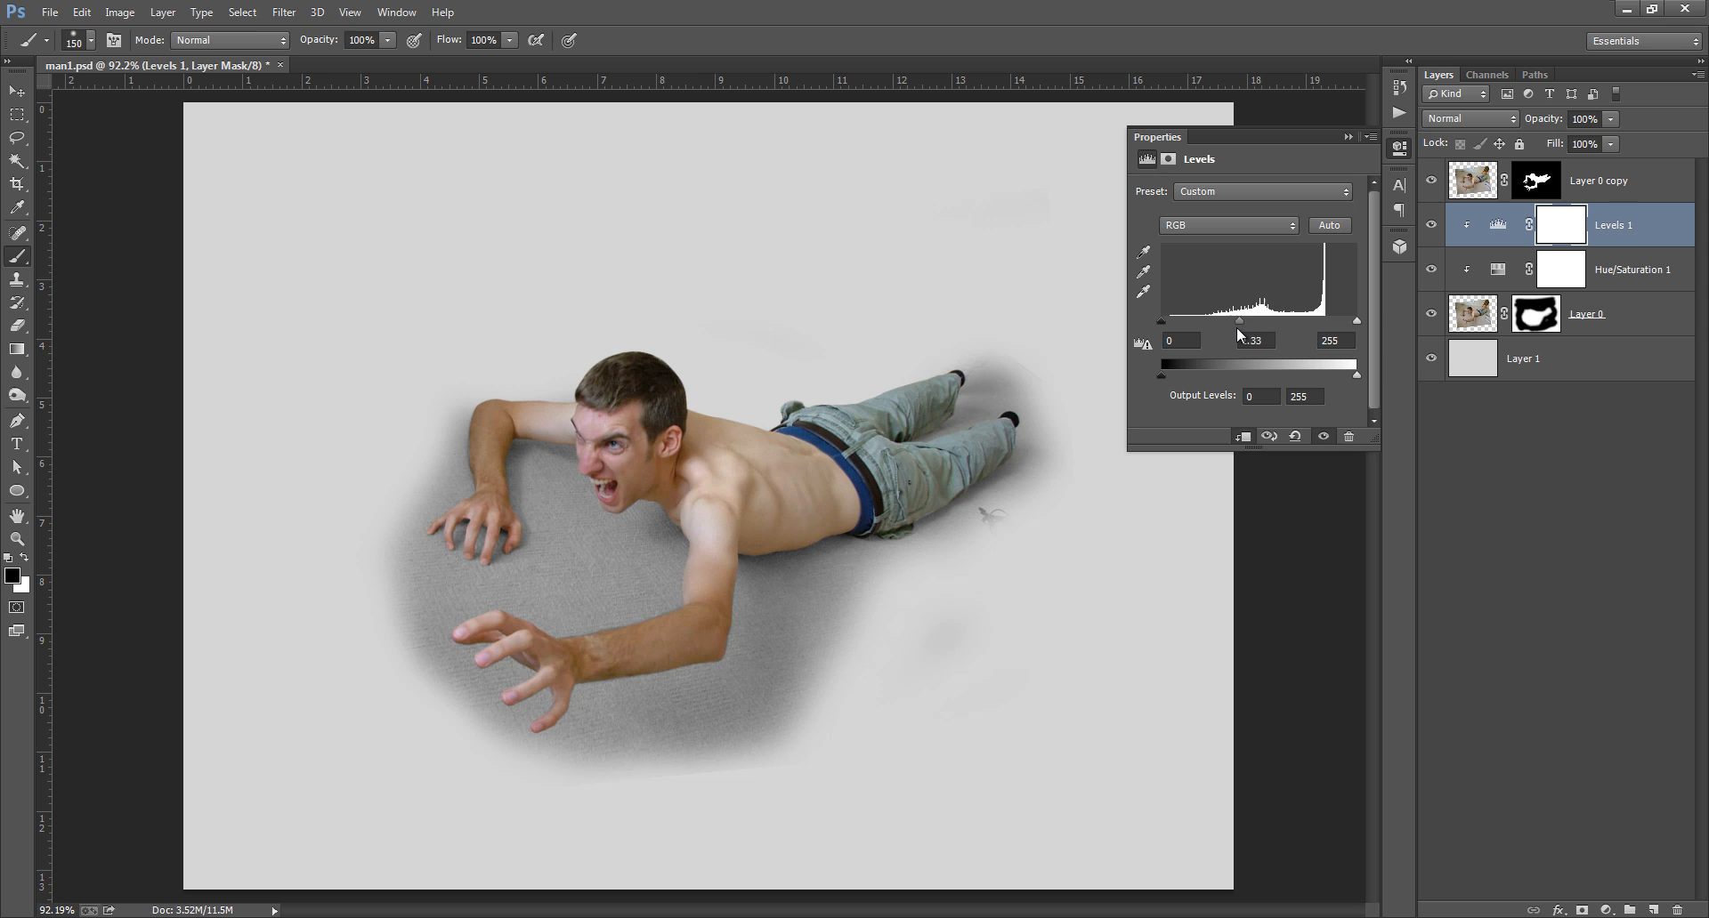
left_click_drag(1239, 321, 1228, 321)
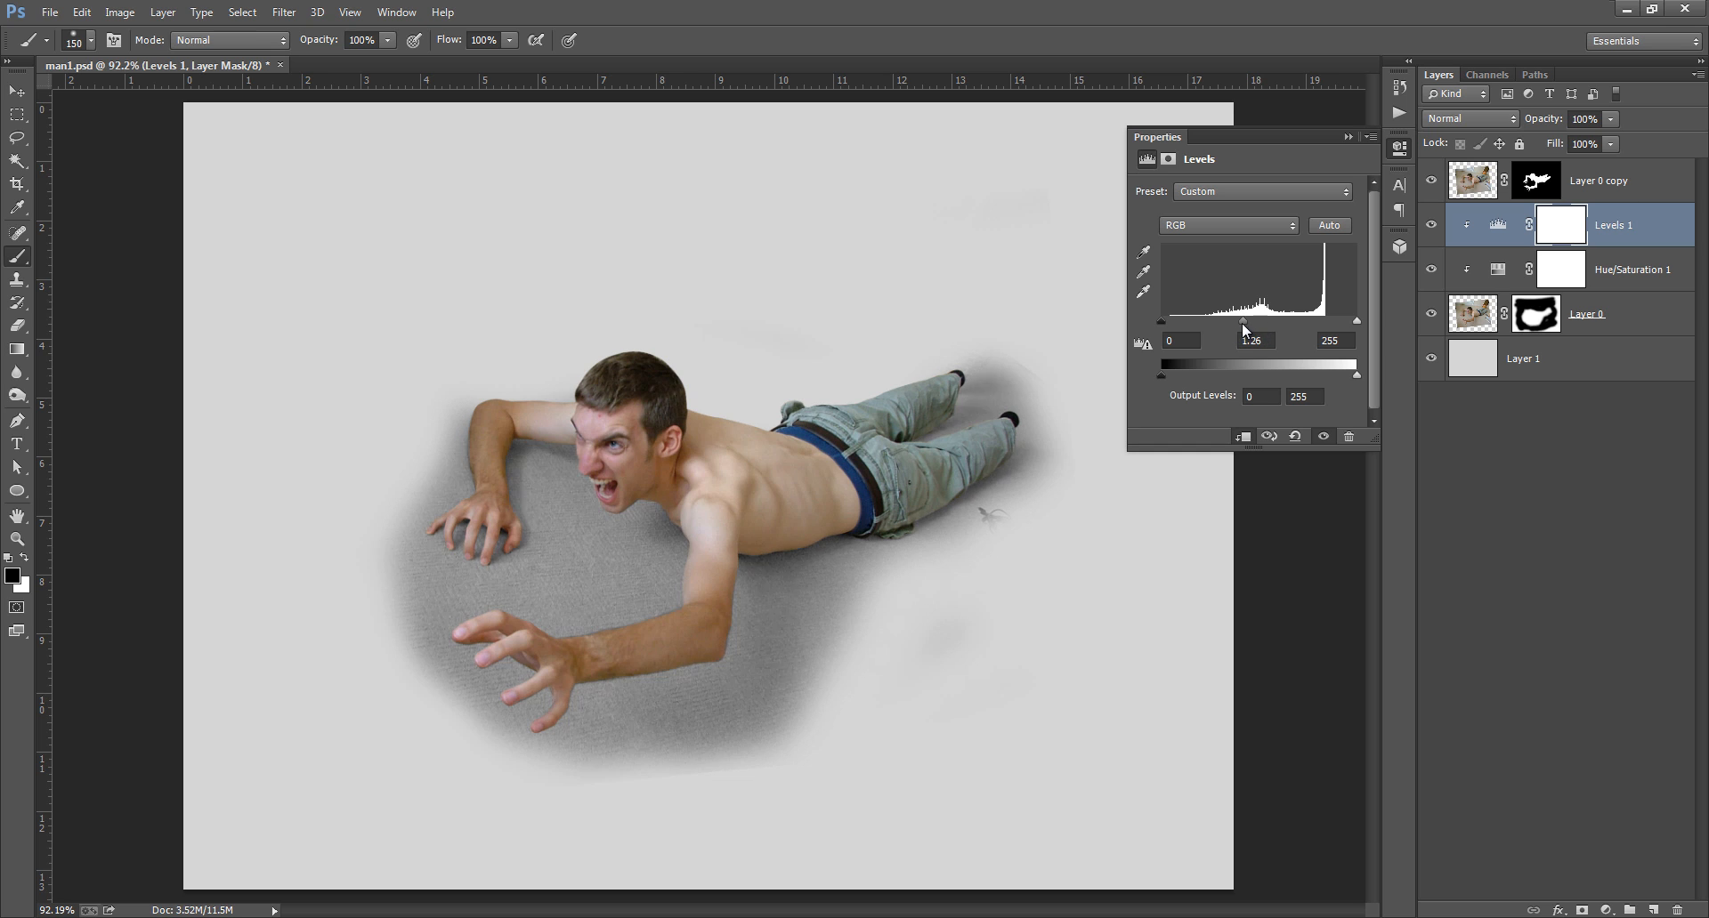
left_click_drag(1356, 319, 1340, 318)
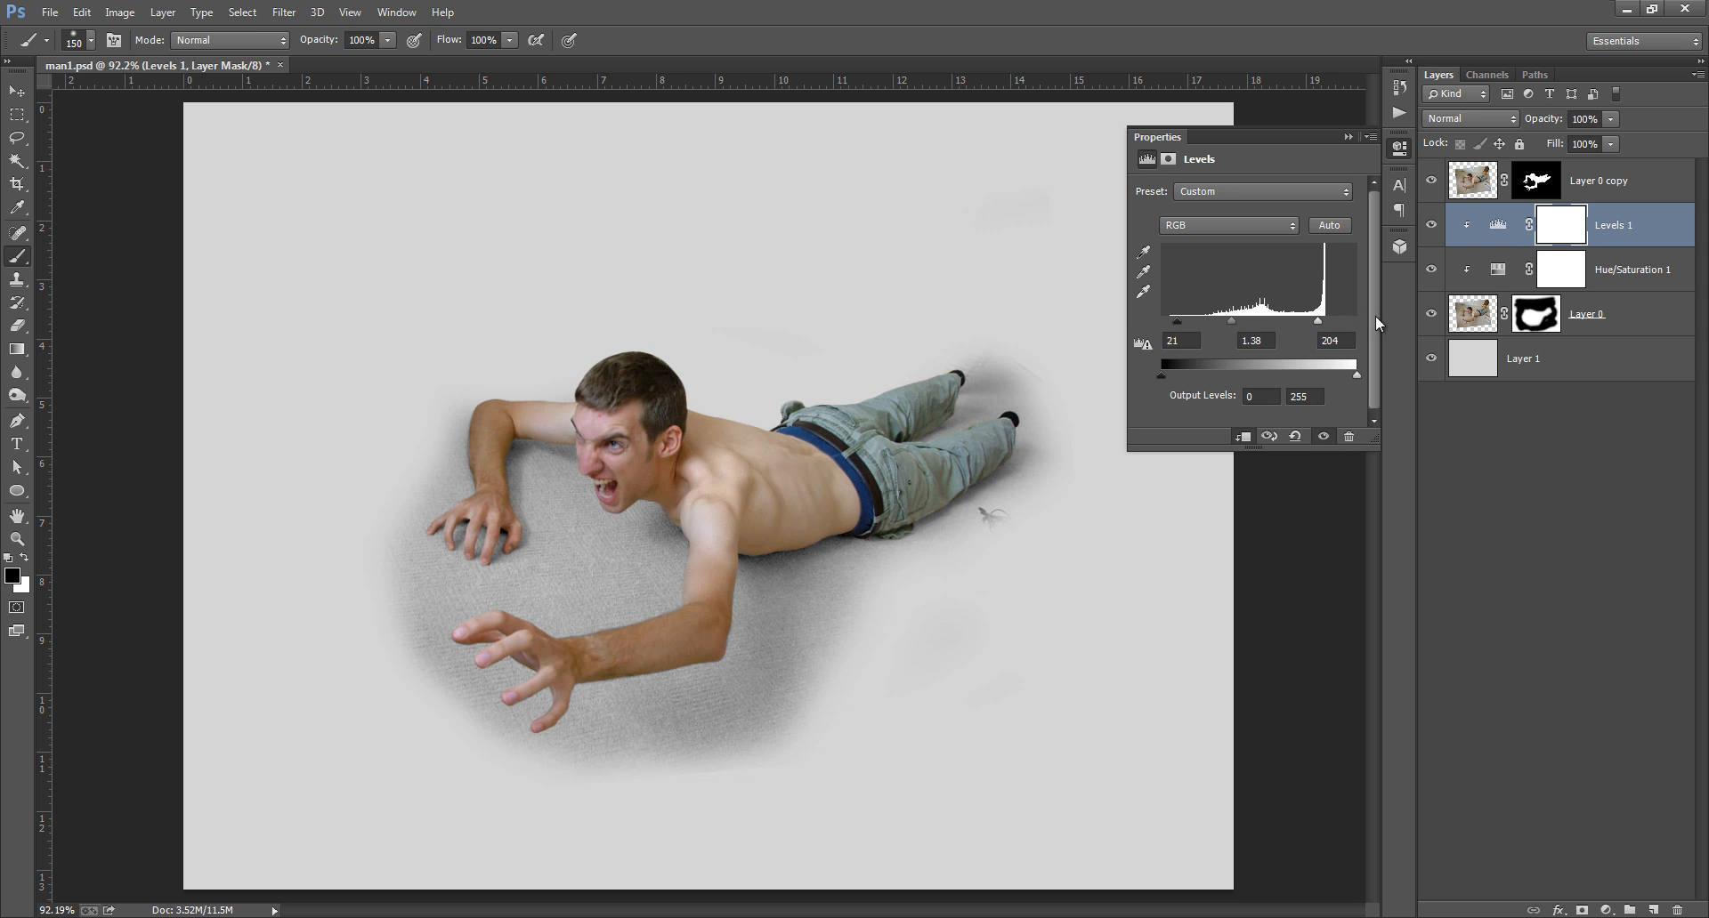
left_click(1586, 313)
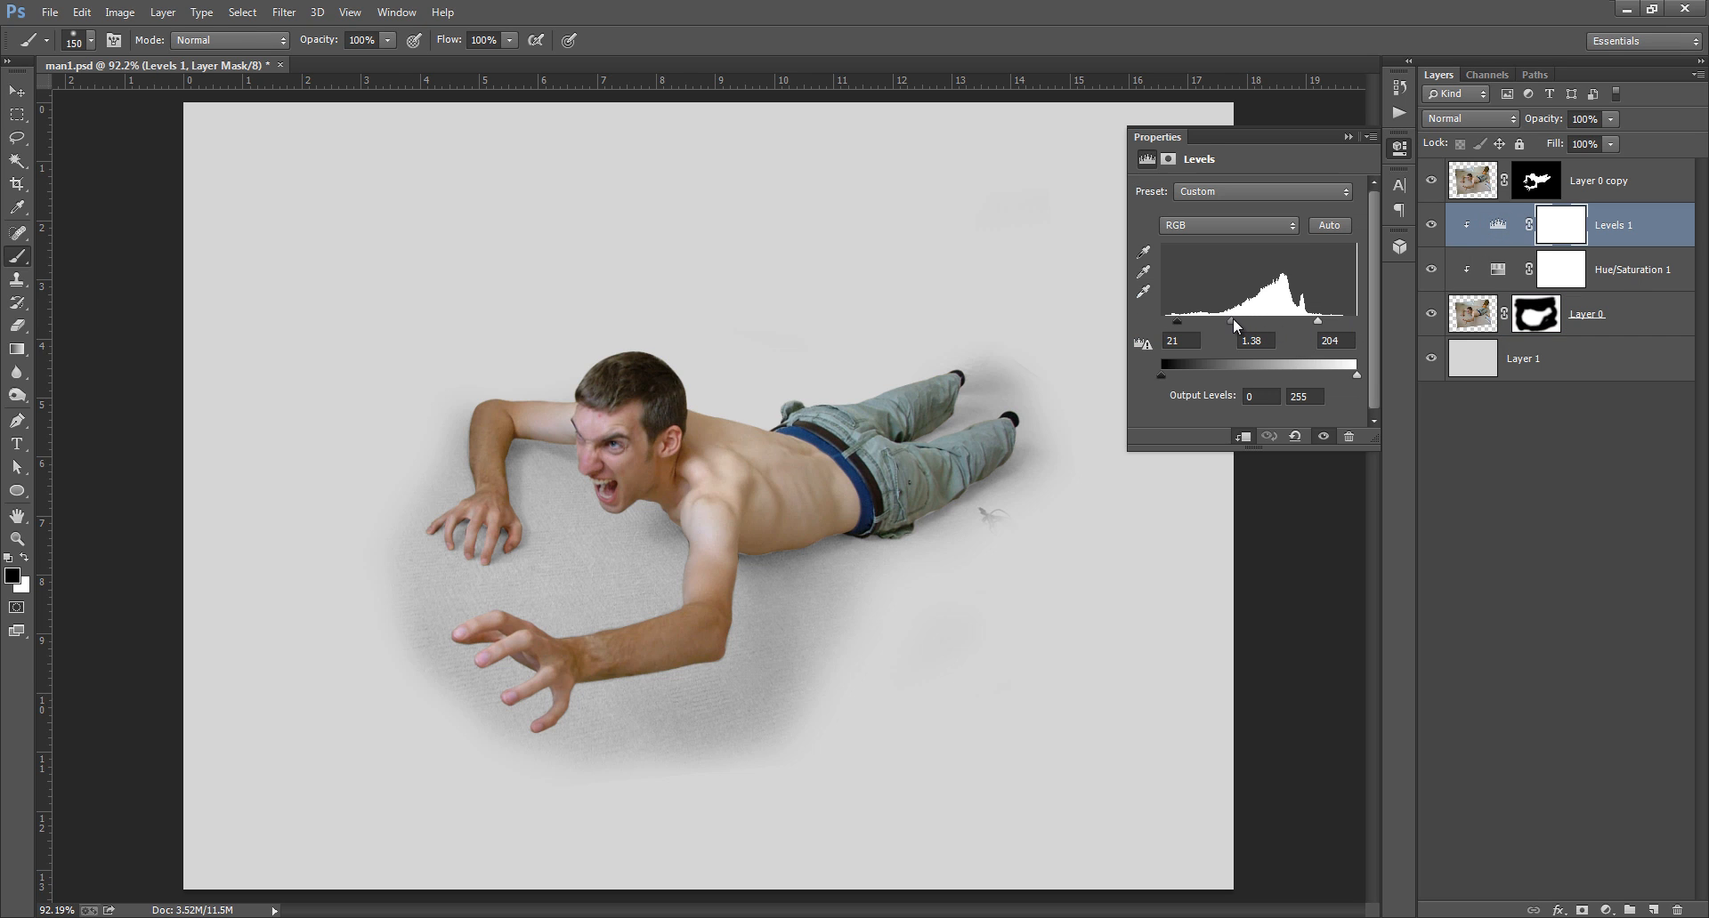
- Refine the Levels inputs to about 21, 1.50 and 202 for a lighter, softer shadow
left_click_drag(1284, 323, 1251, 331)
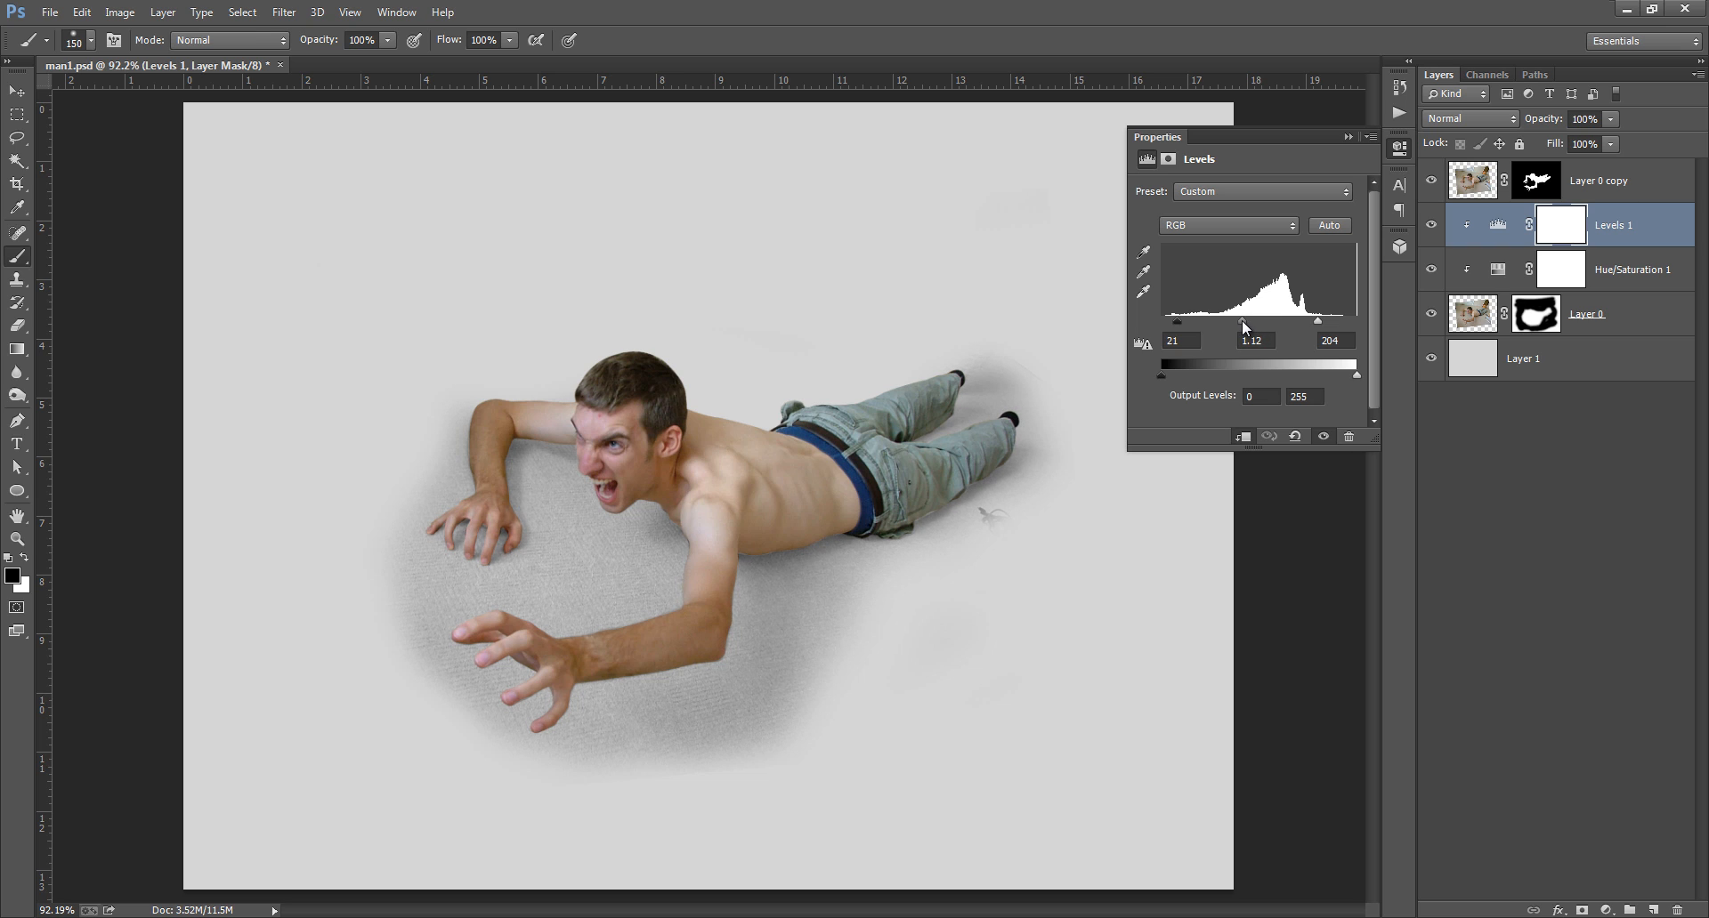
left_click_drag(1253, 322, 1237, 322)
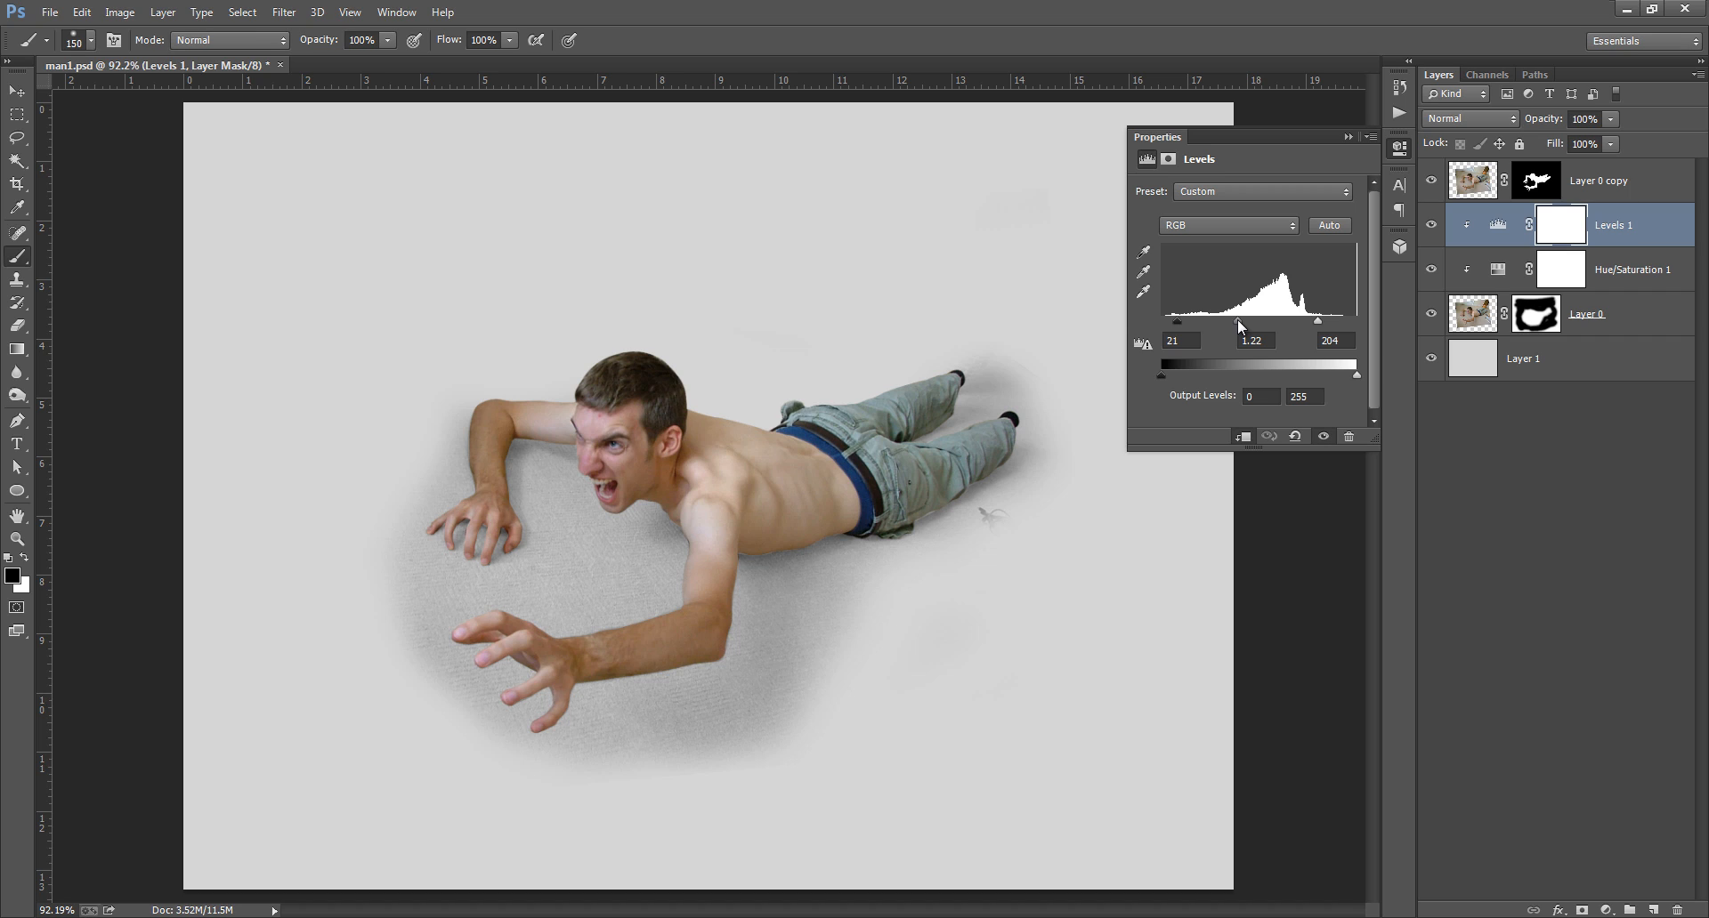
left_click_drag(1255, 323, 1237, 322)
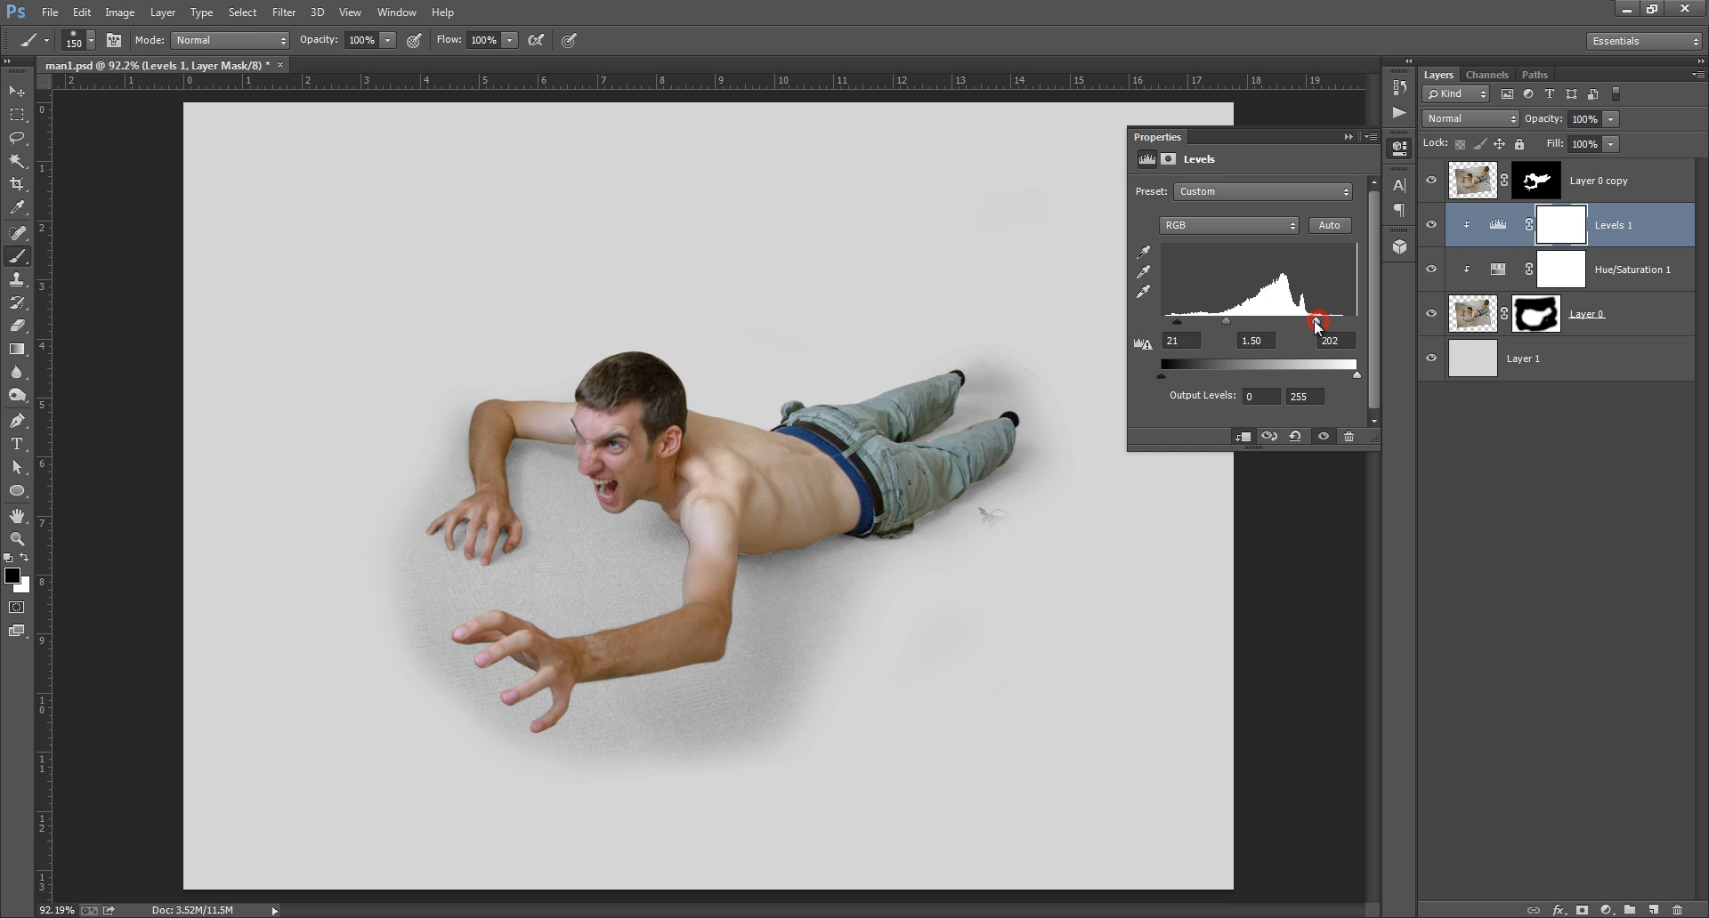
left_click_drag(1319, 322, 1294, 322)
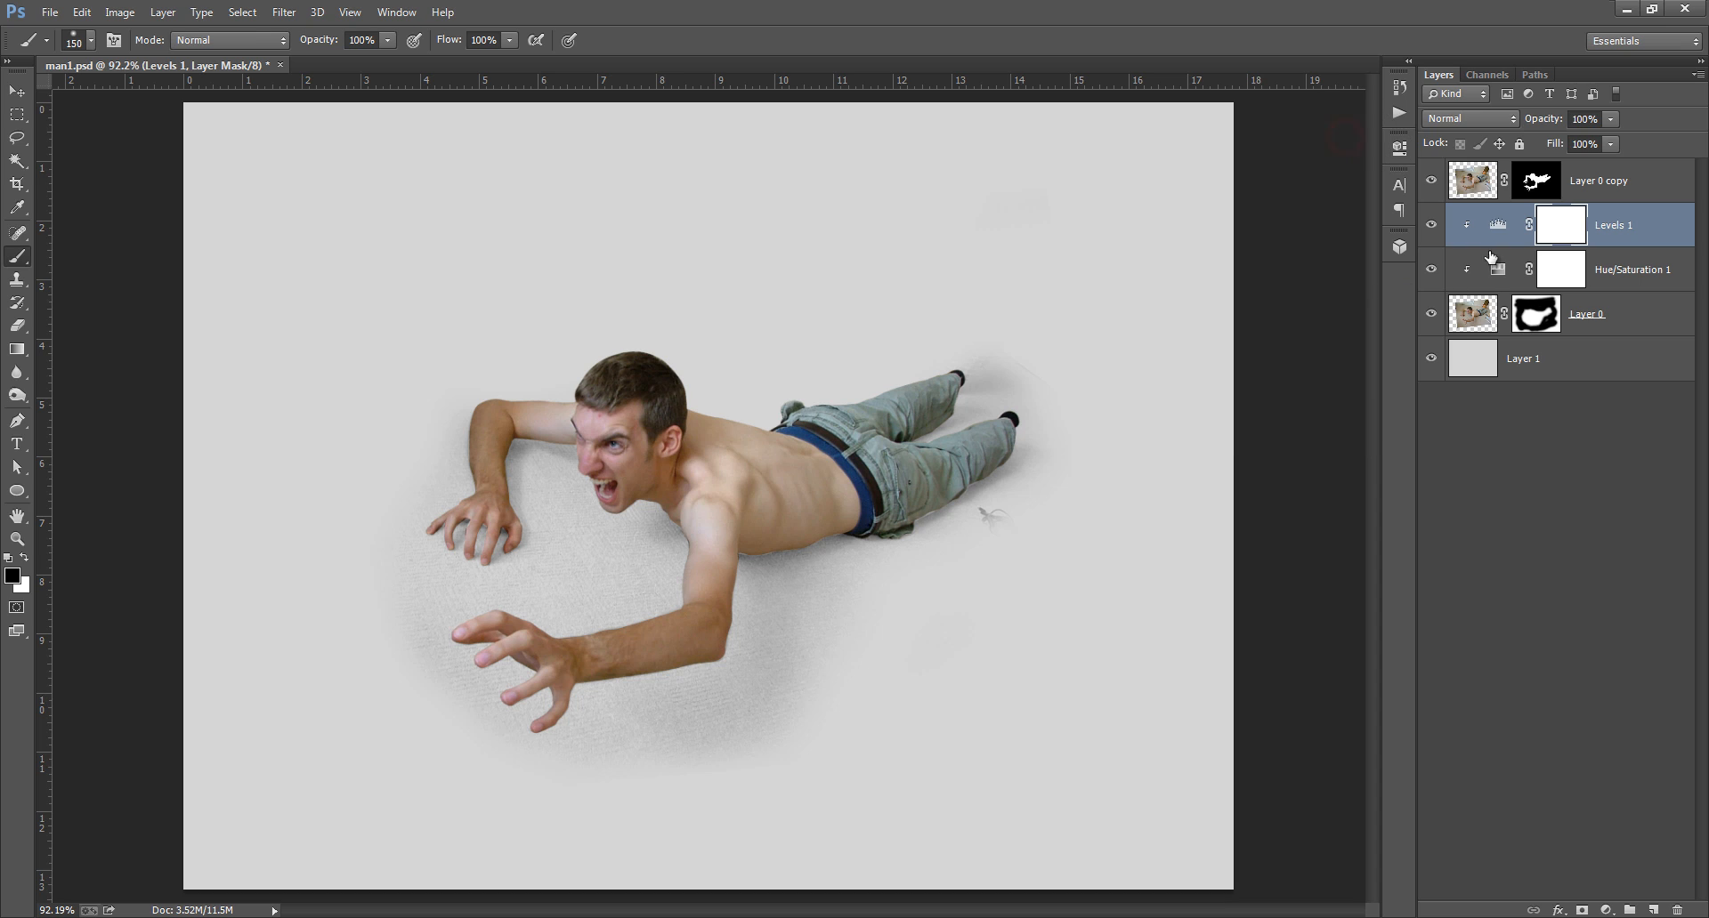
mouse_move(1531, 319)
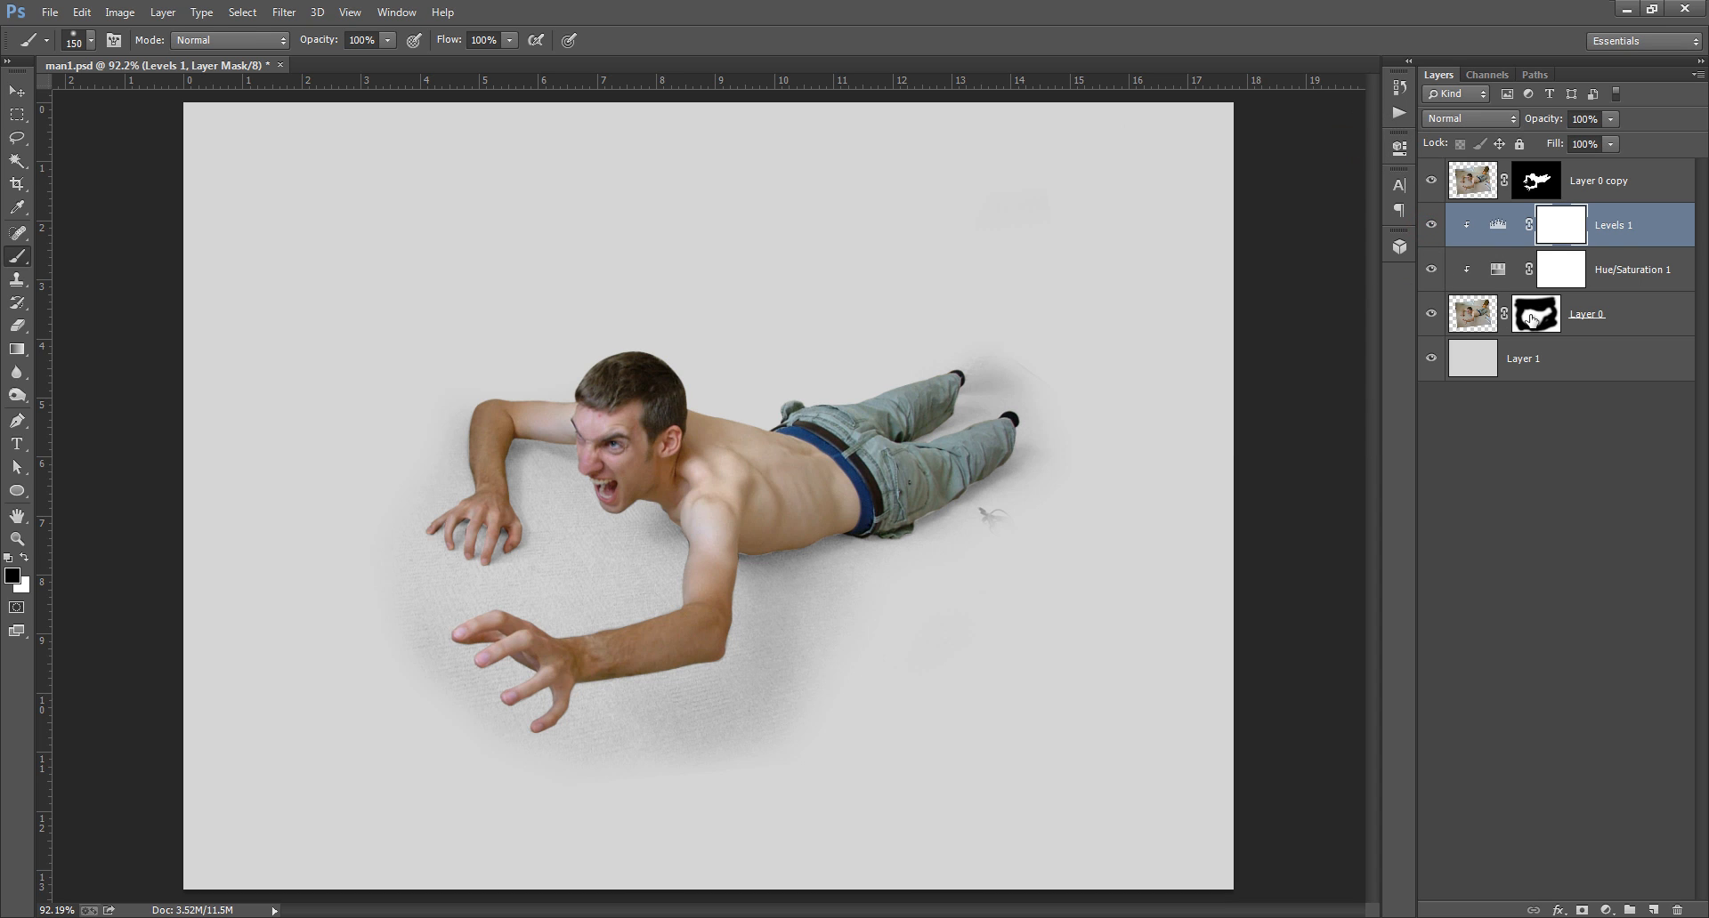
- Set the shadow layer to 84% opacity and paint its mask at 35% below the hand and beside the feet
left_click(1586, 313)
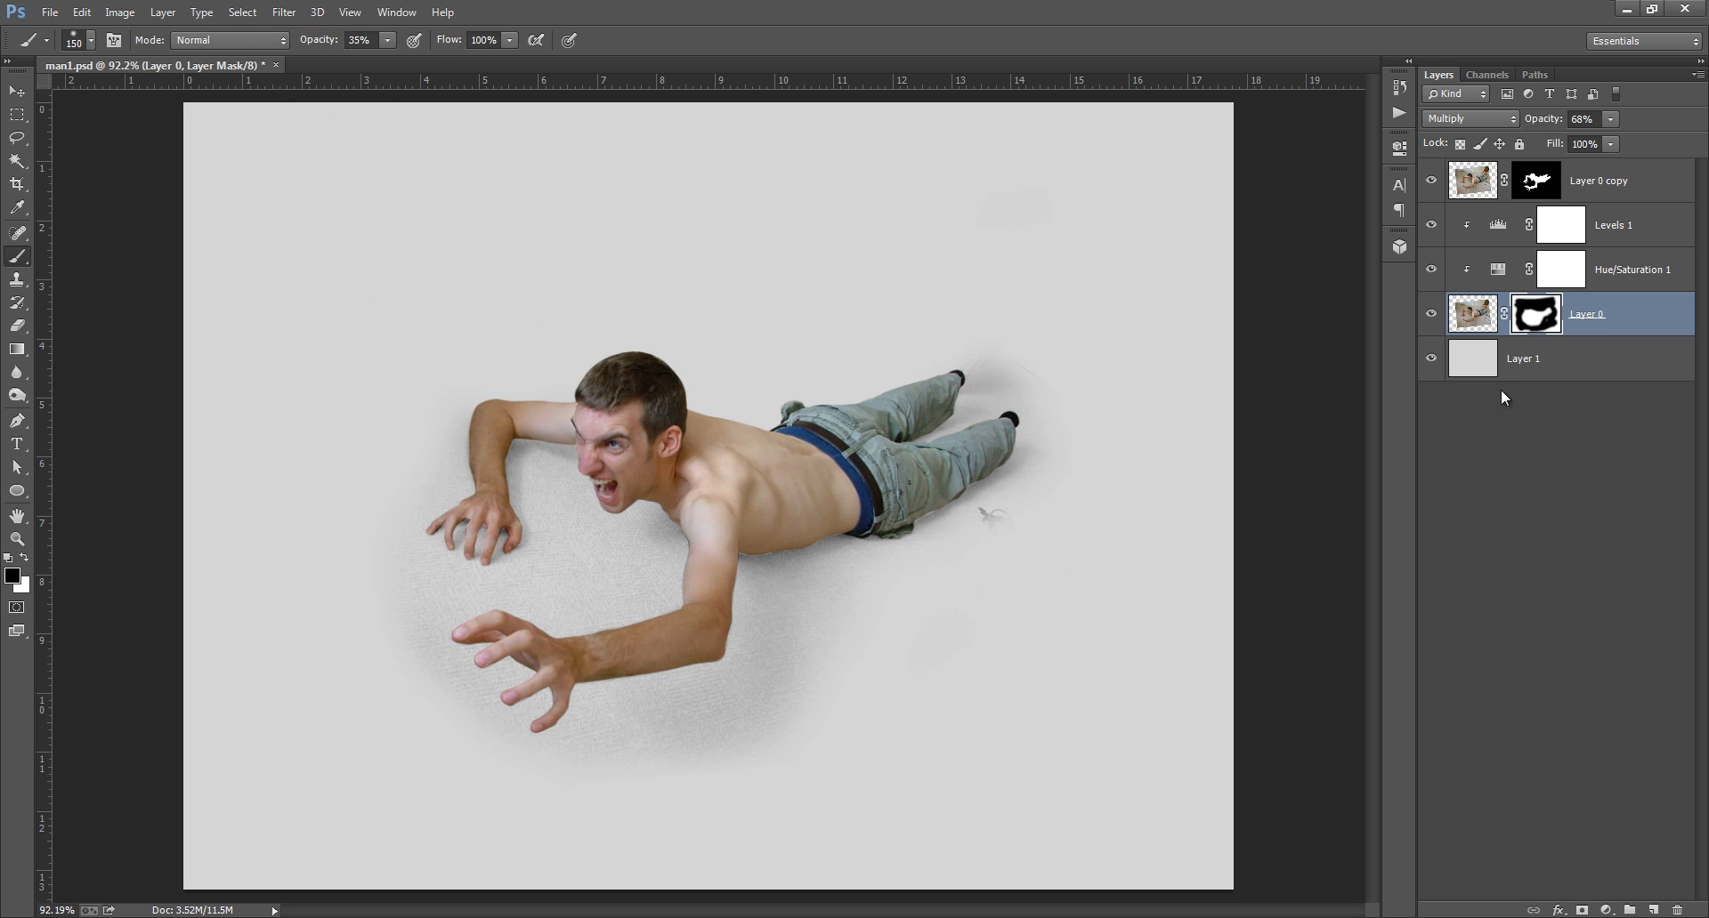
mouse_move(609, 576)
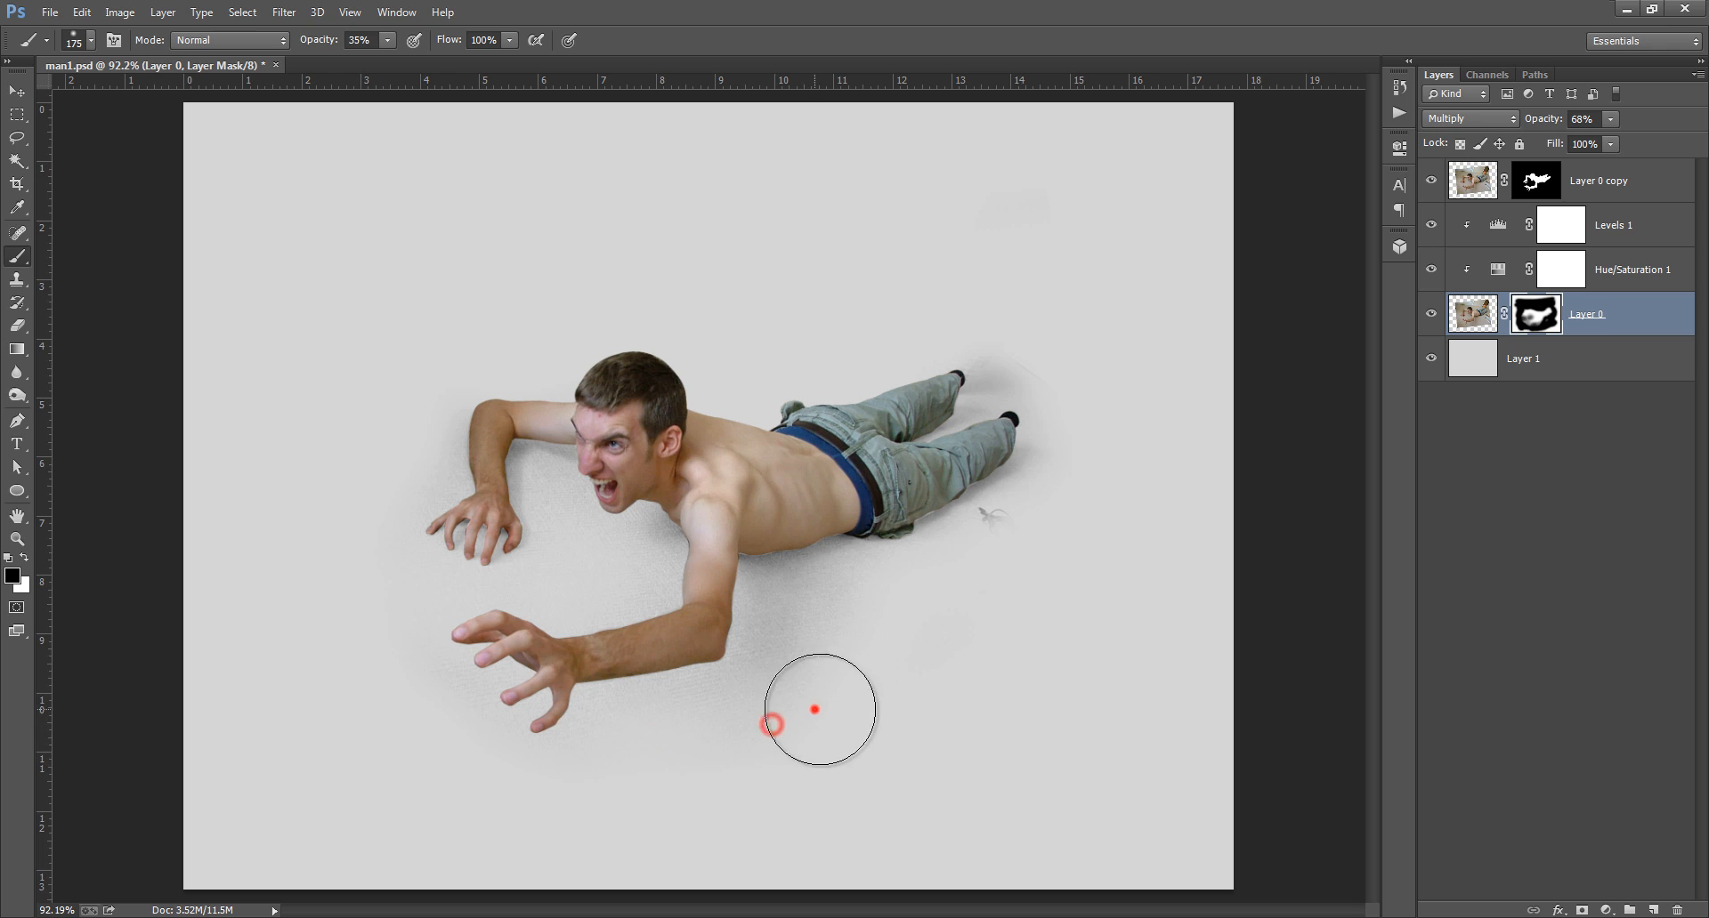
mouse_move(634, 735)
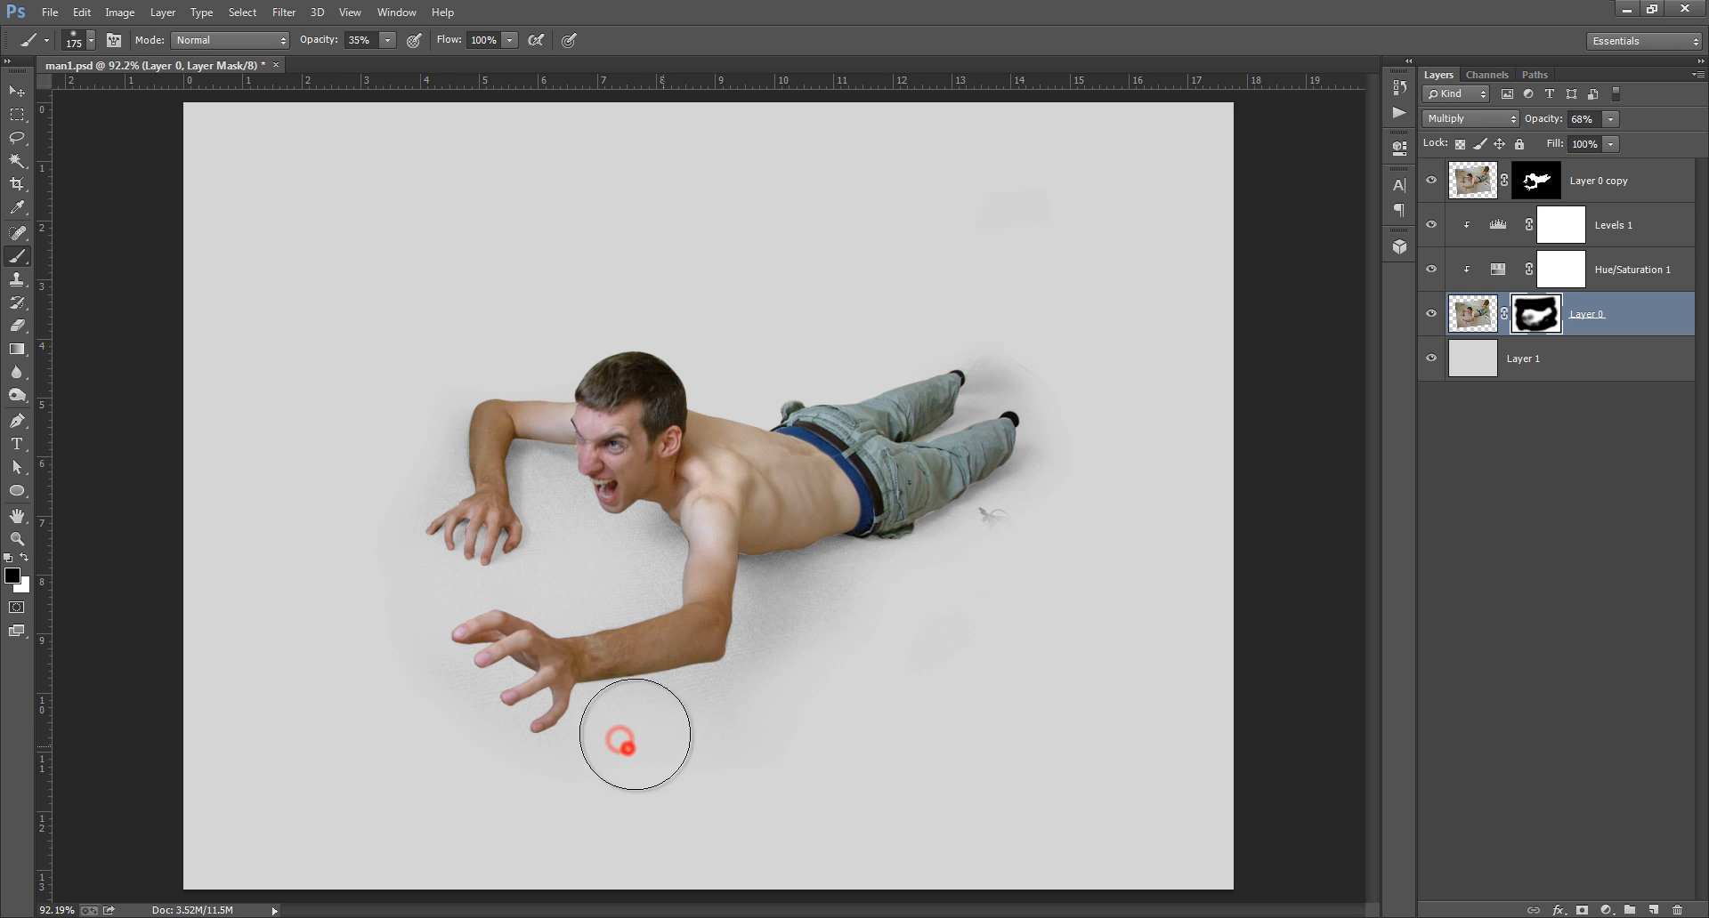
left_click(1581, 119)
type("84")
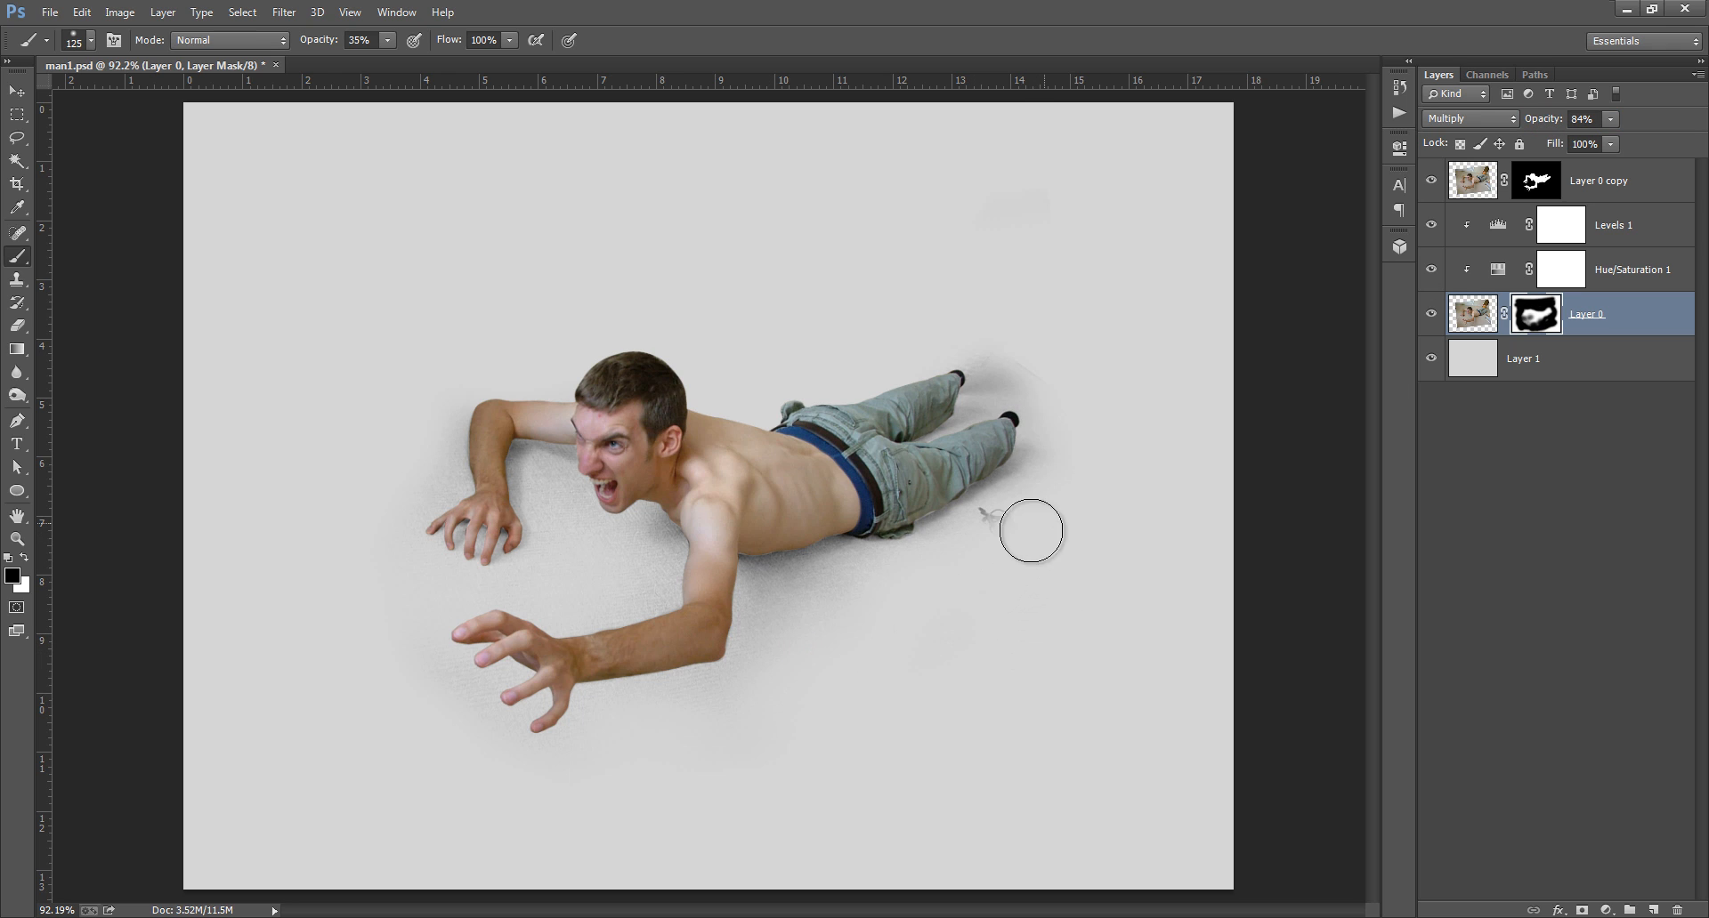
left_click(990, 519)
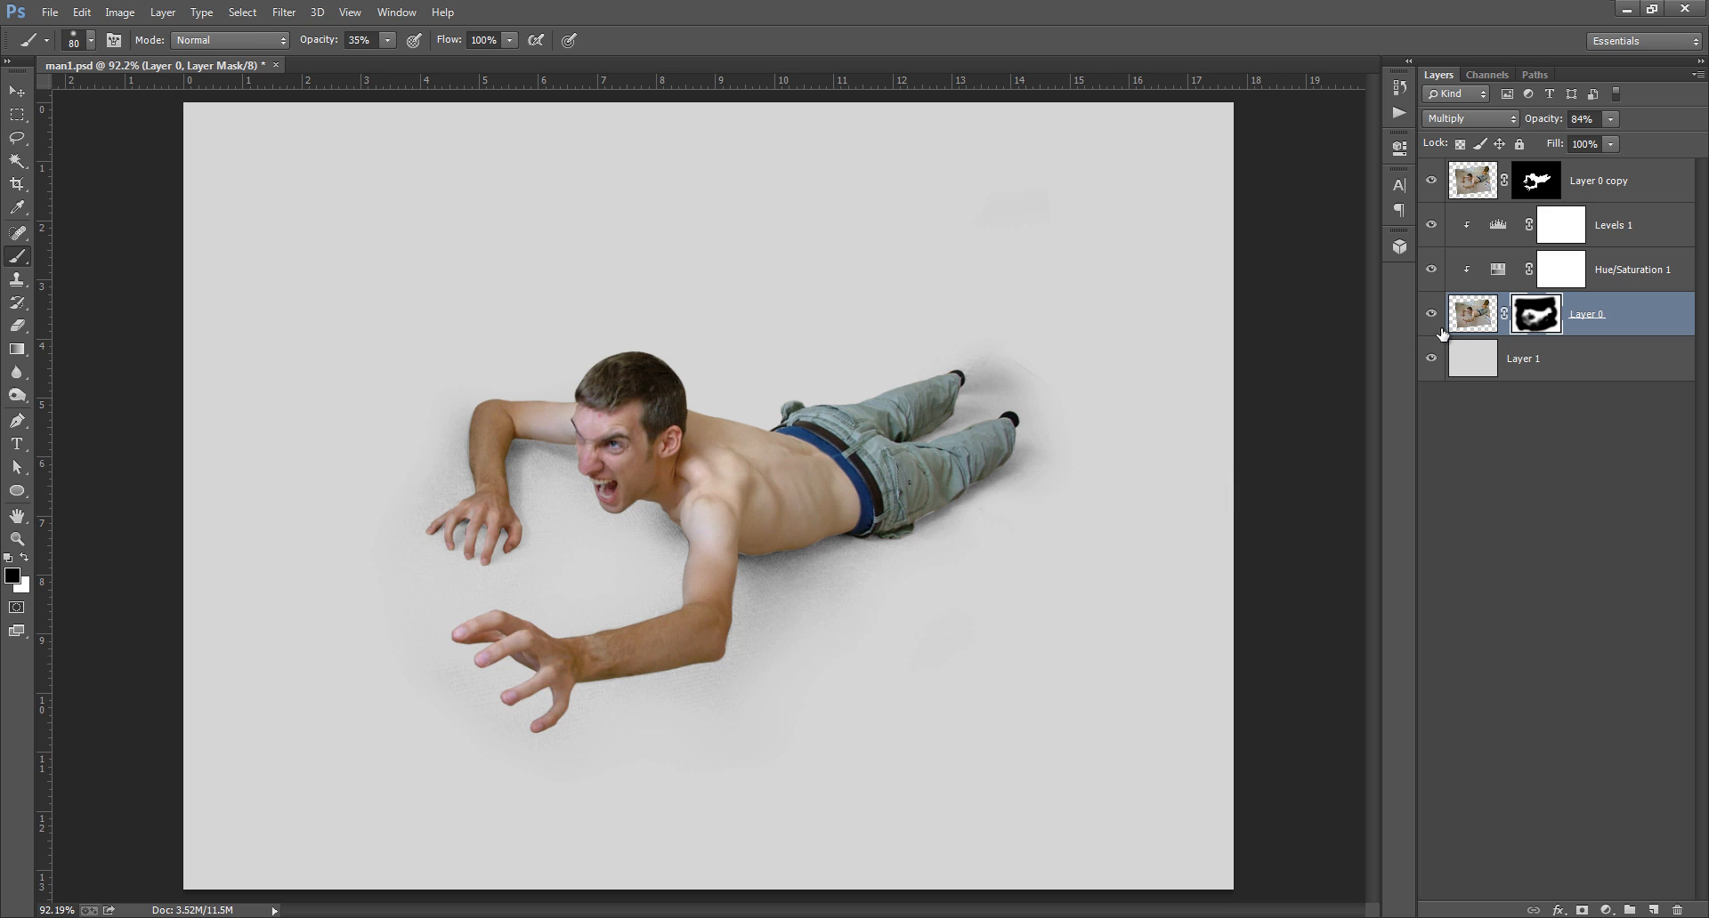
mouse_move(1432, 329)
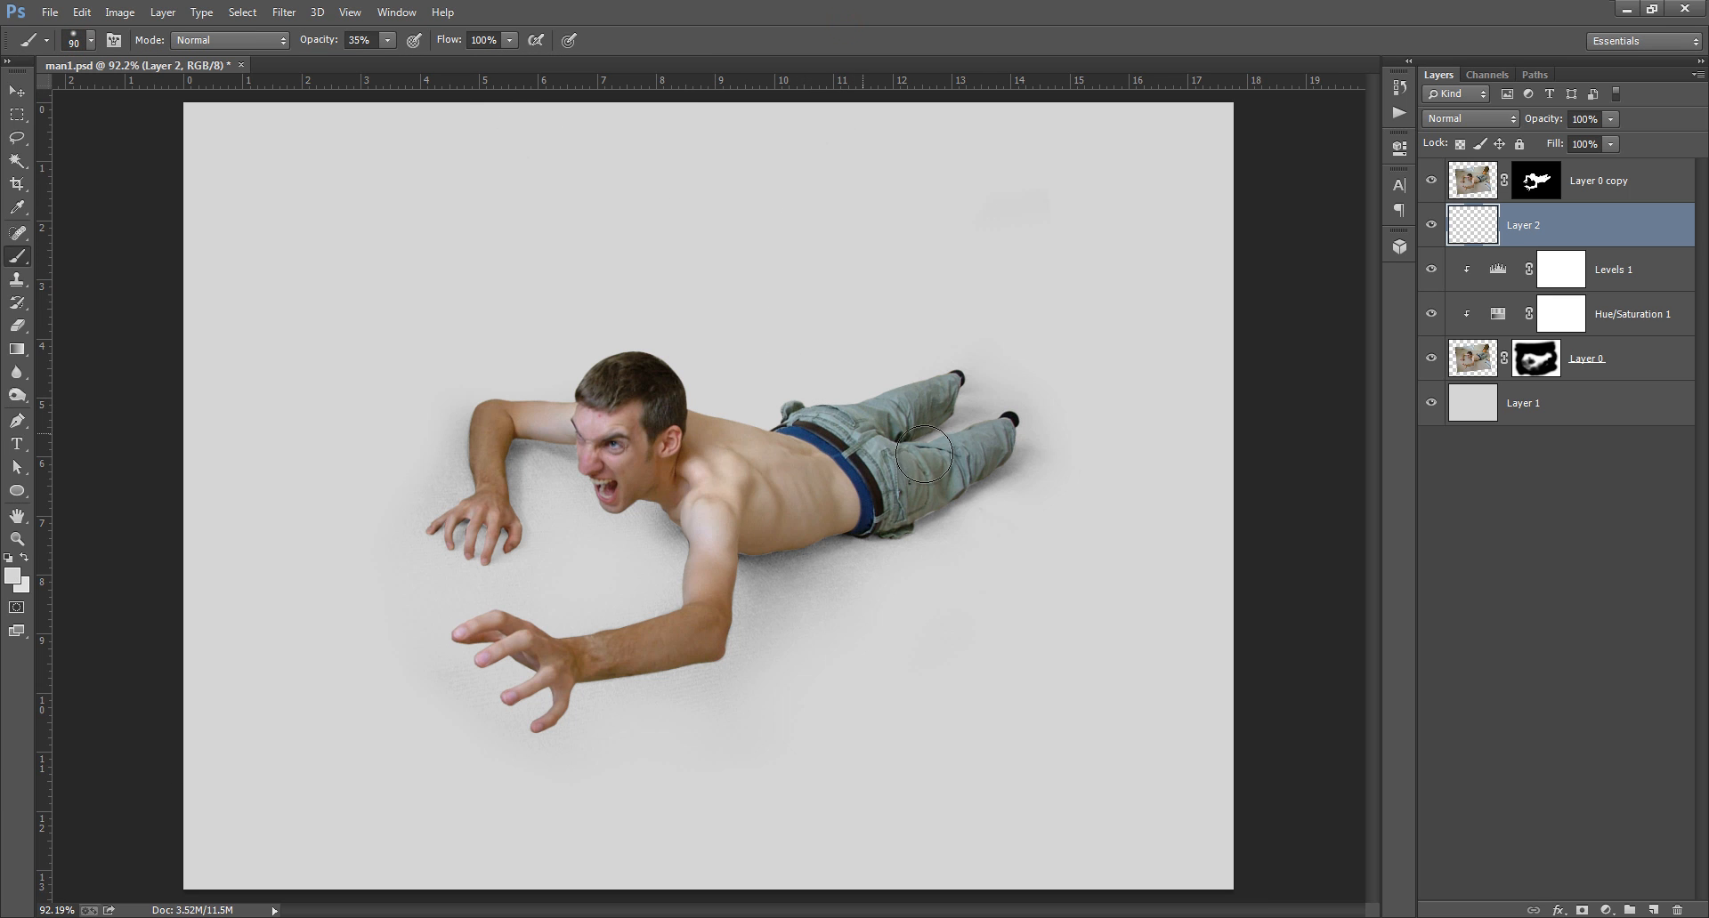
mouse_move(964, 477)
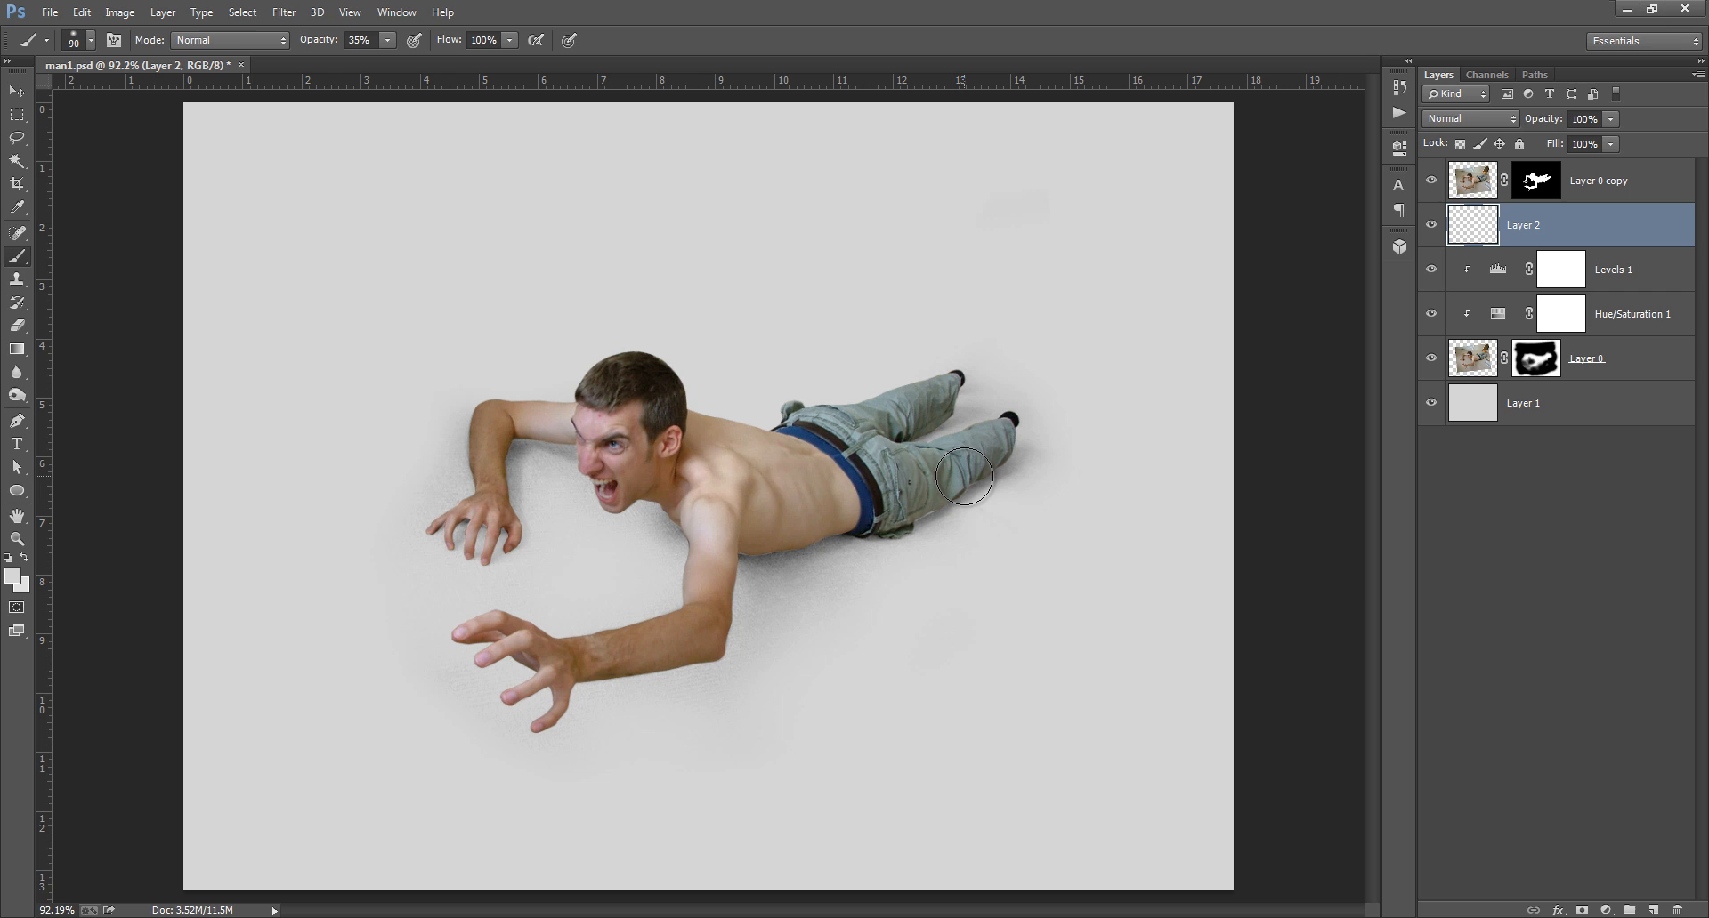
mouse_move(856, 409)
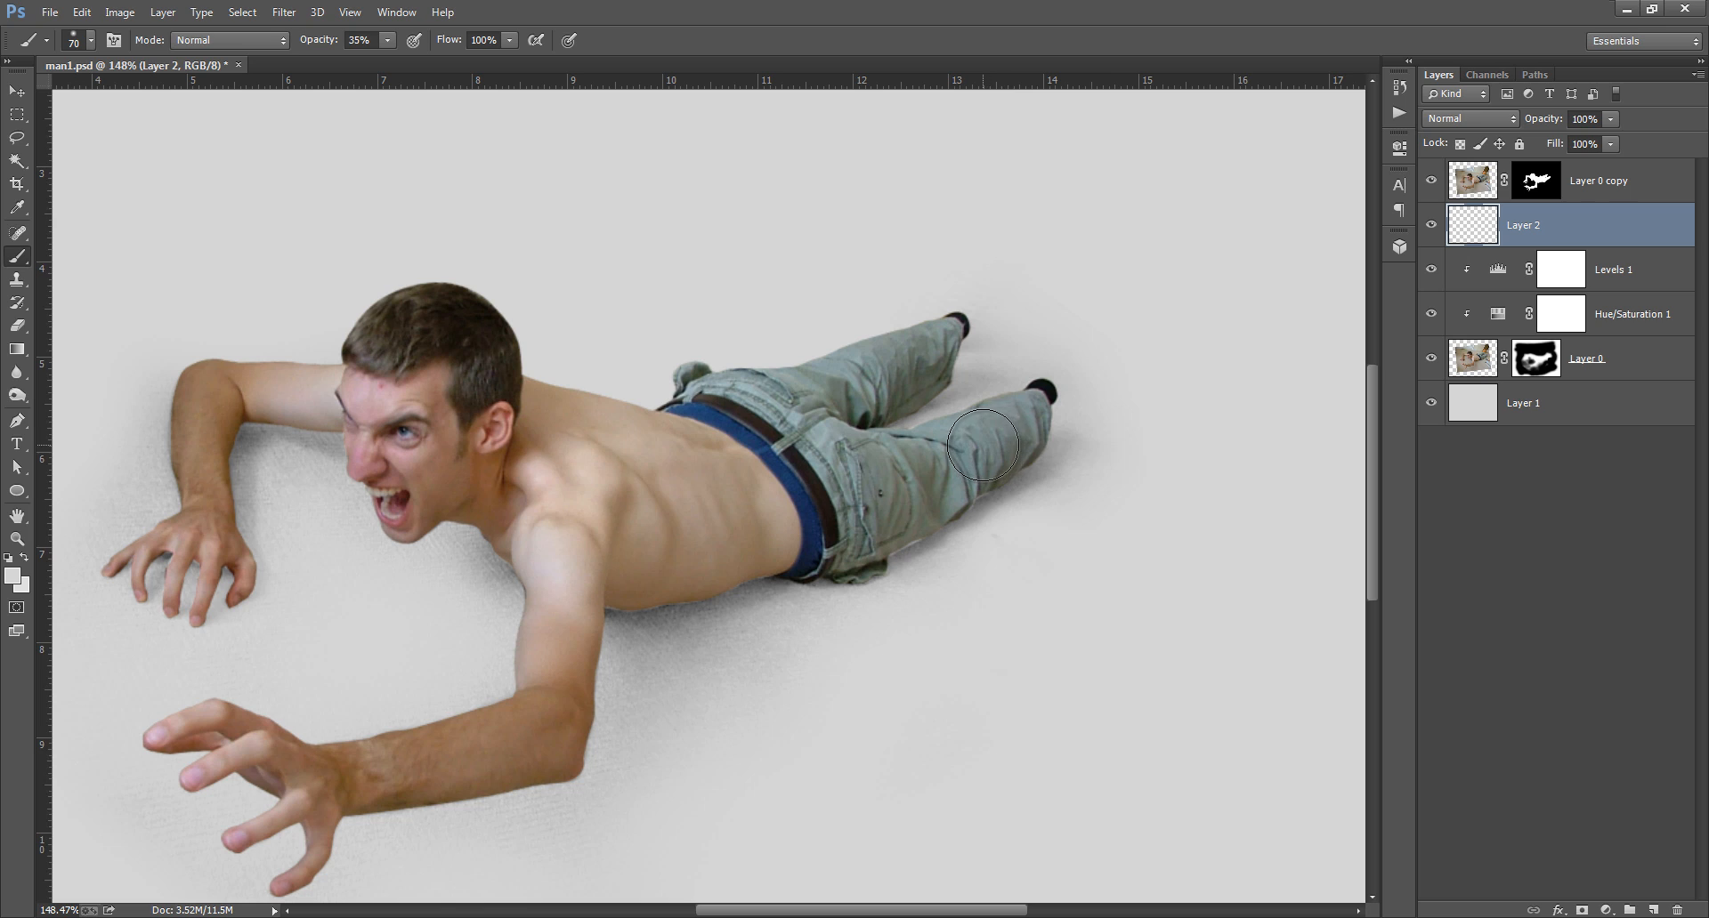
- Brush soft 35% shadow strokes under the trousers, neck, shoulder and reaching arm
left_click_drag(981, 444, 931, 504)
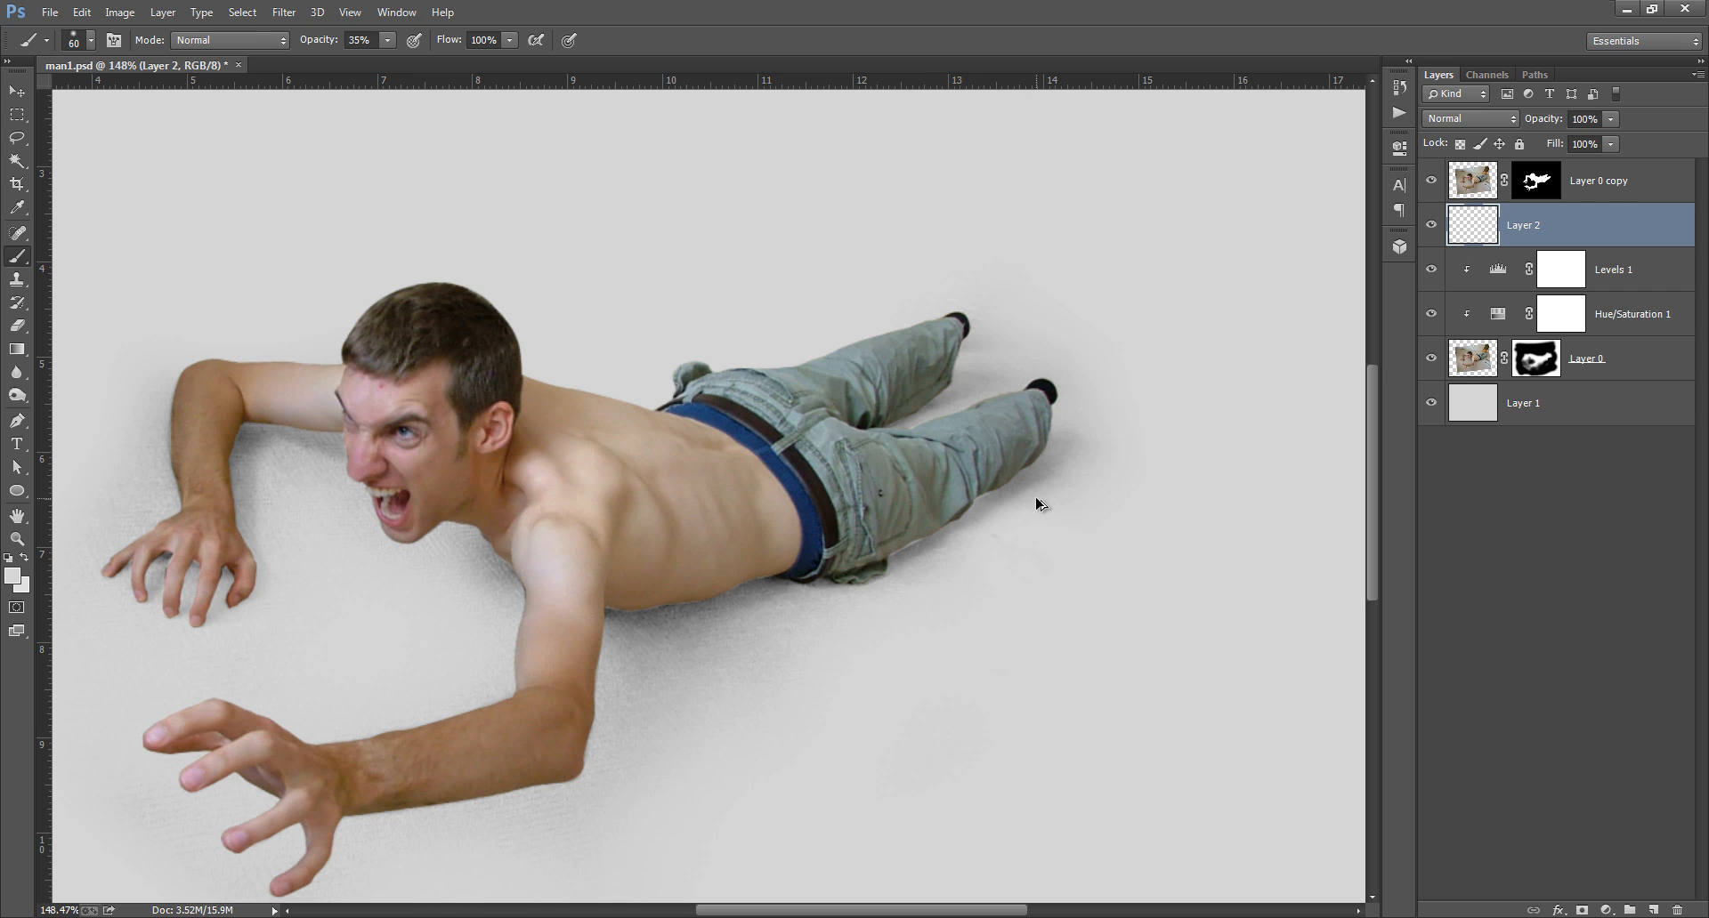
key("ctrl+alt+z")
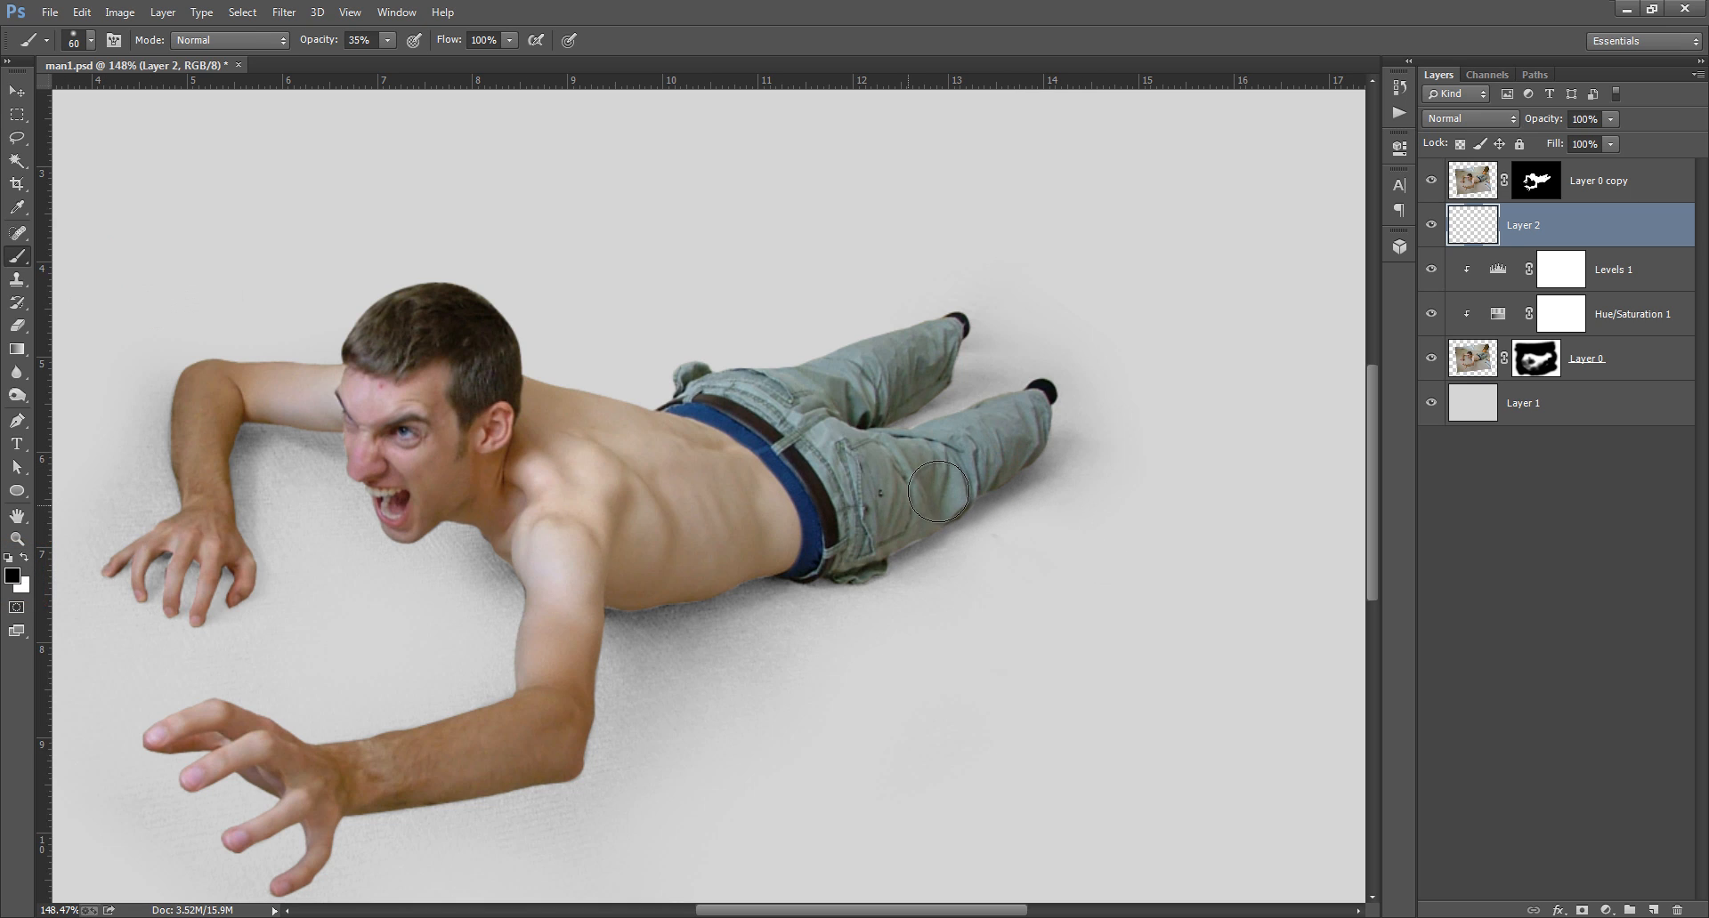
left_click_drag(938, 493, 812, 544)
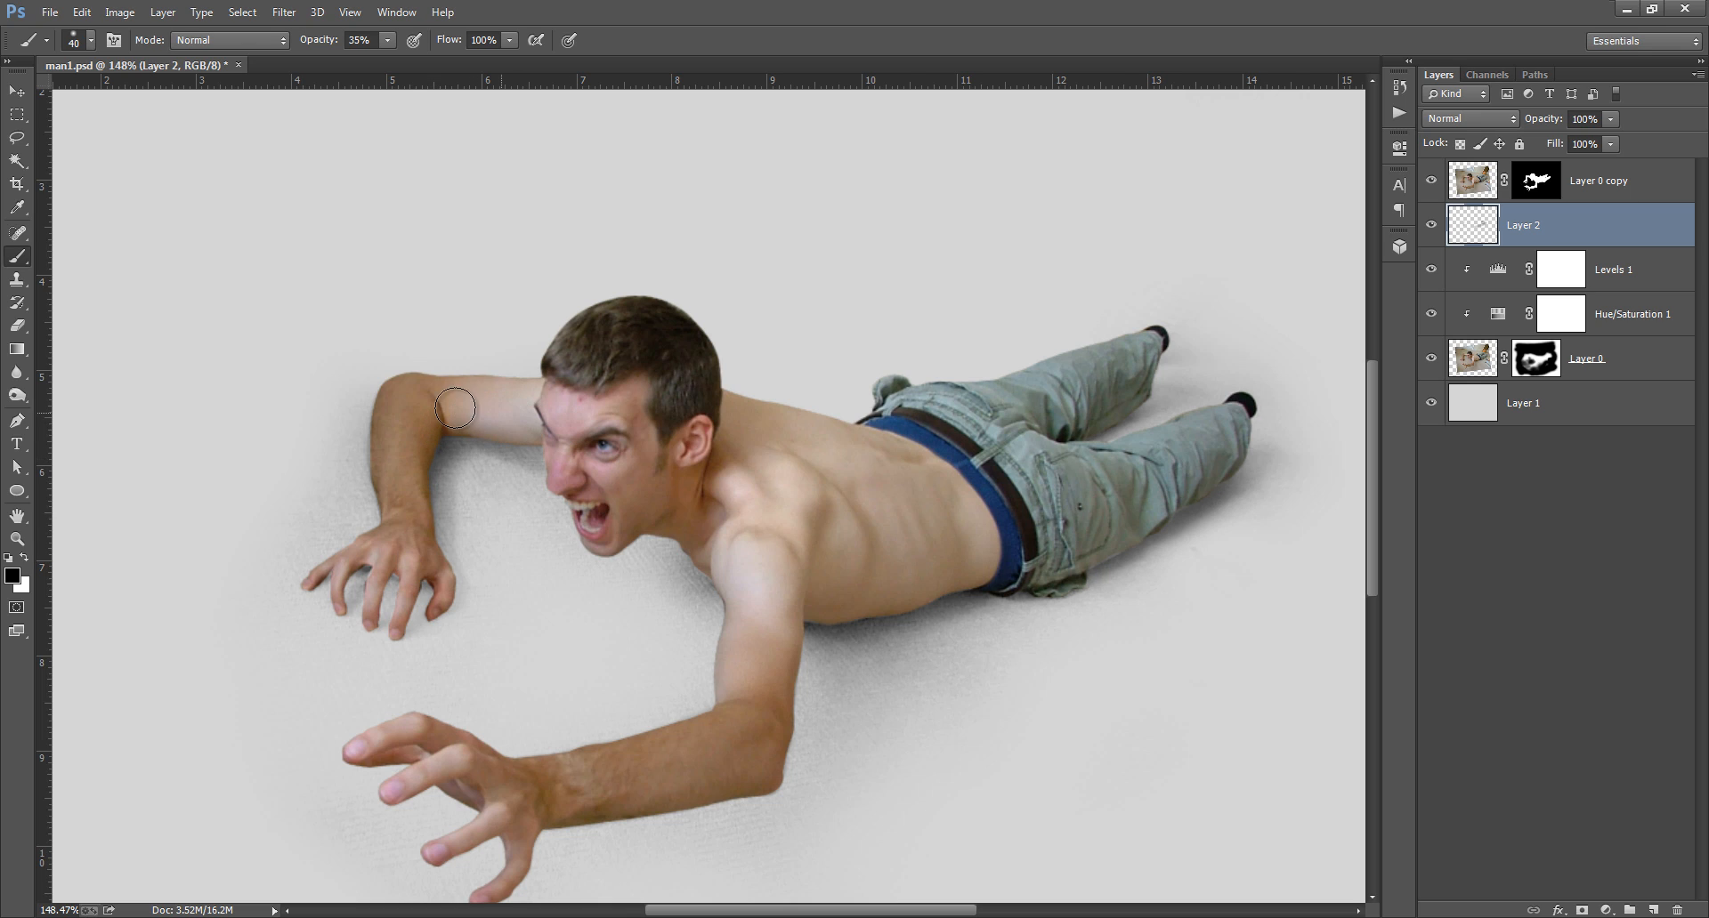
left_click(673, 532)
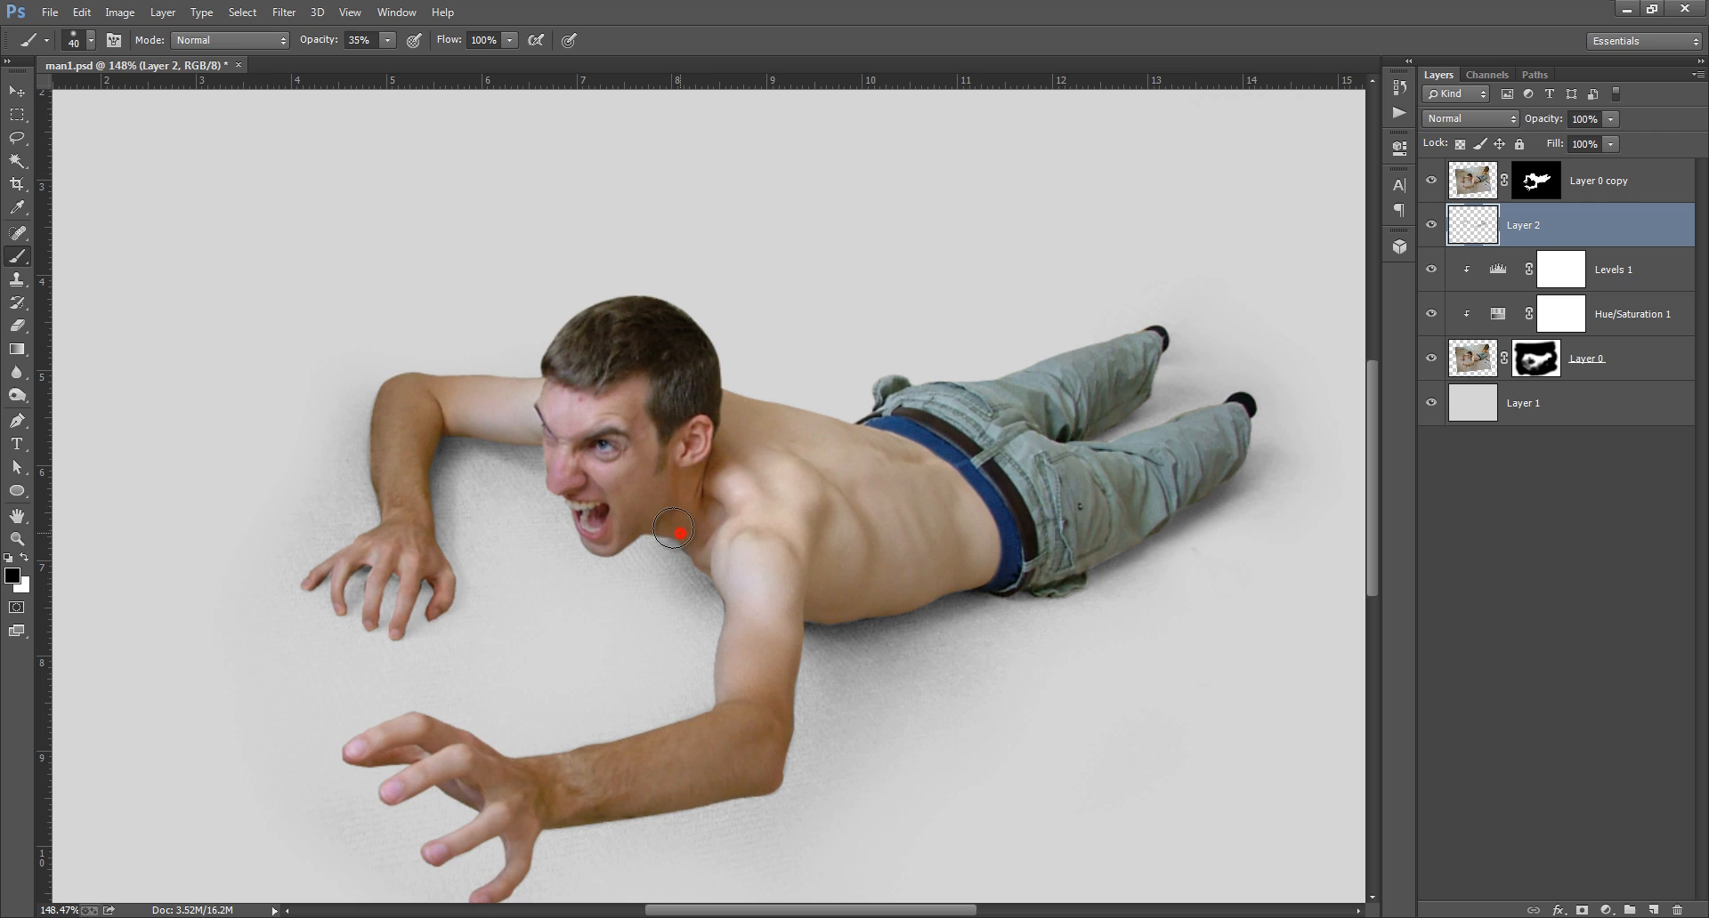
left_click_drag(672, 531, 735, 726)
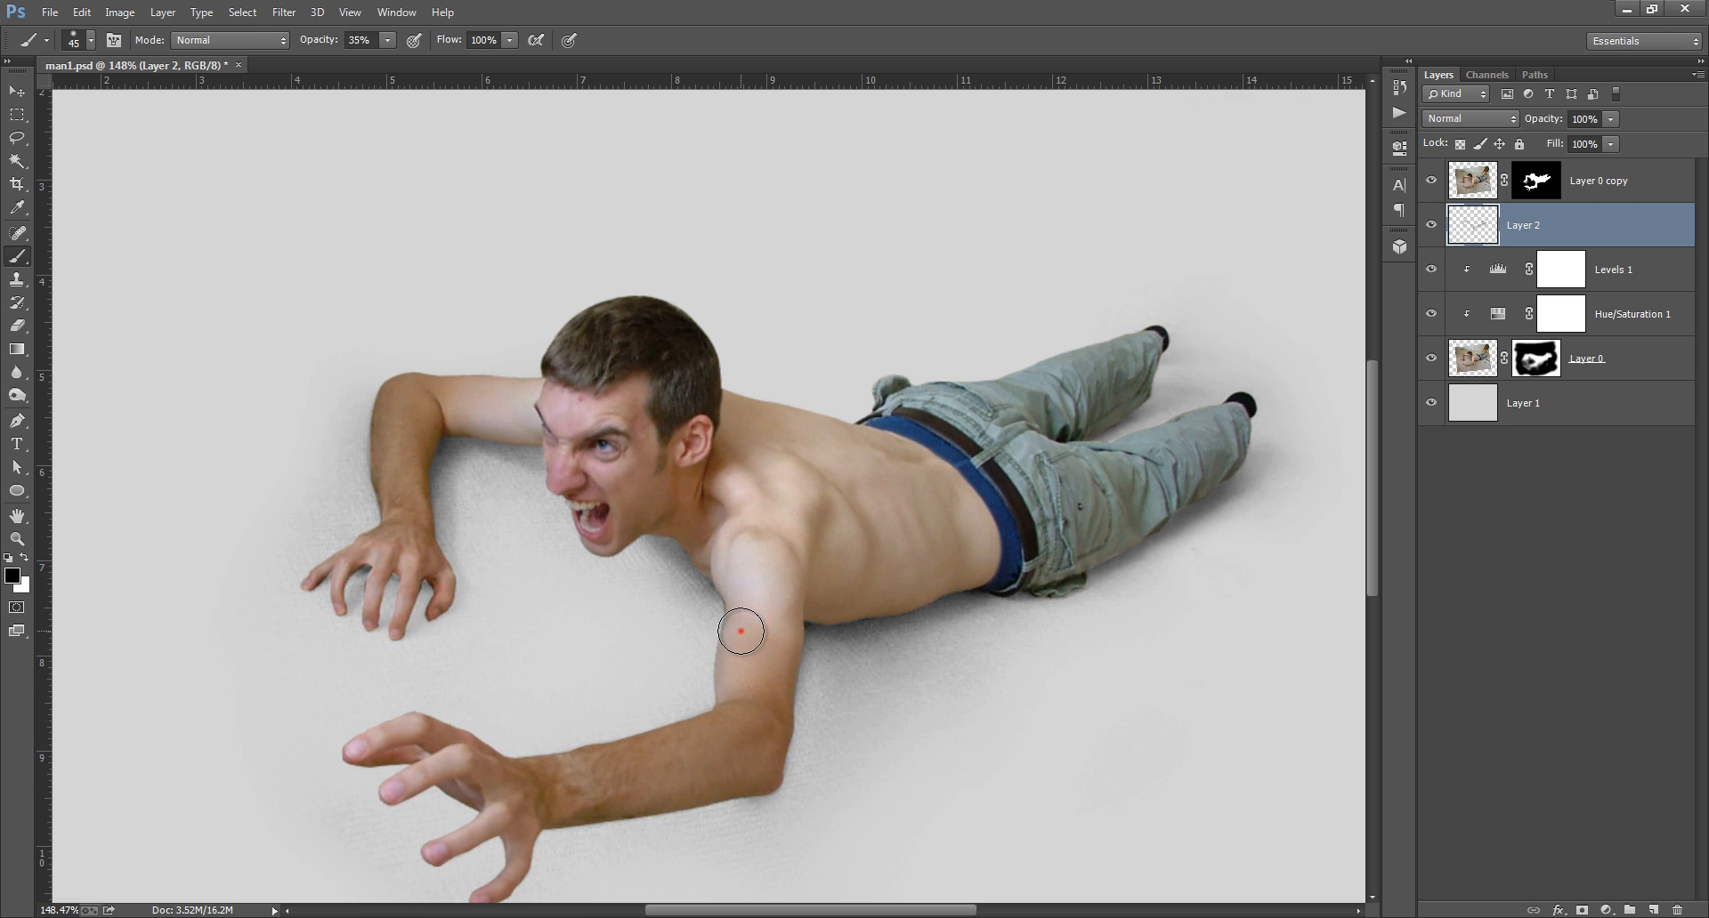
key("ctrl+0")
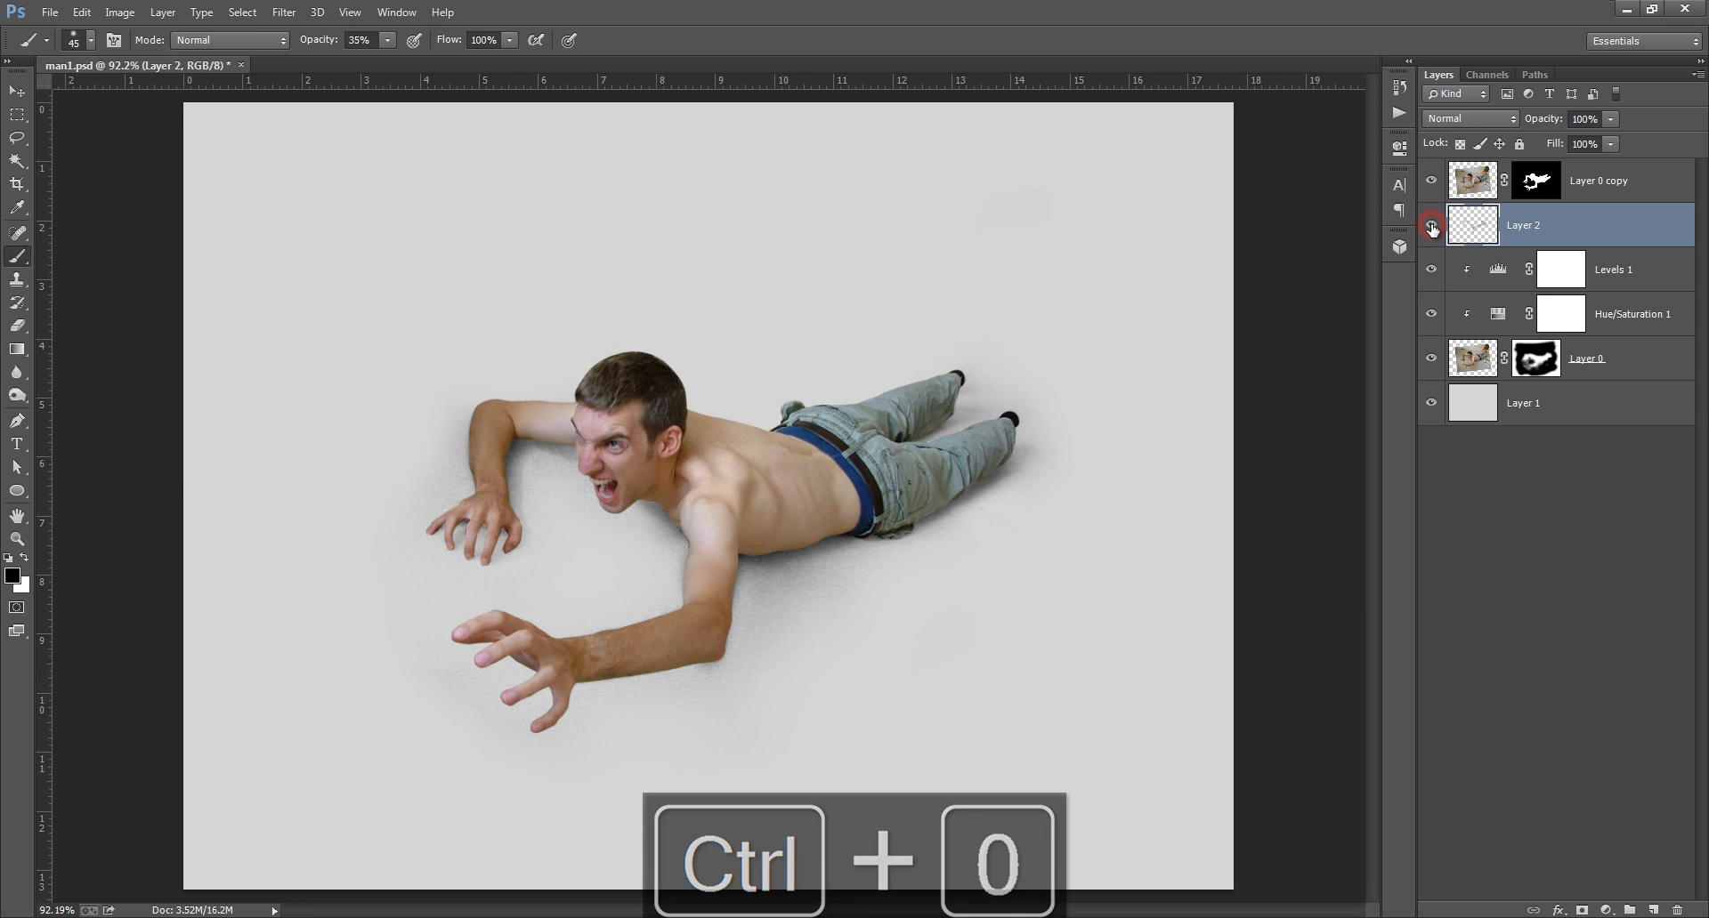
mouse_move(1431, 226)
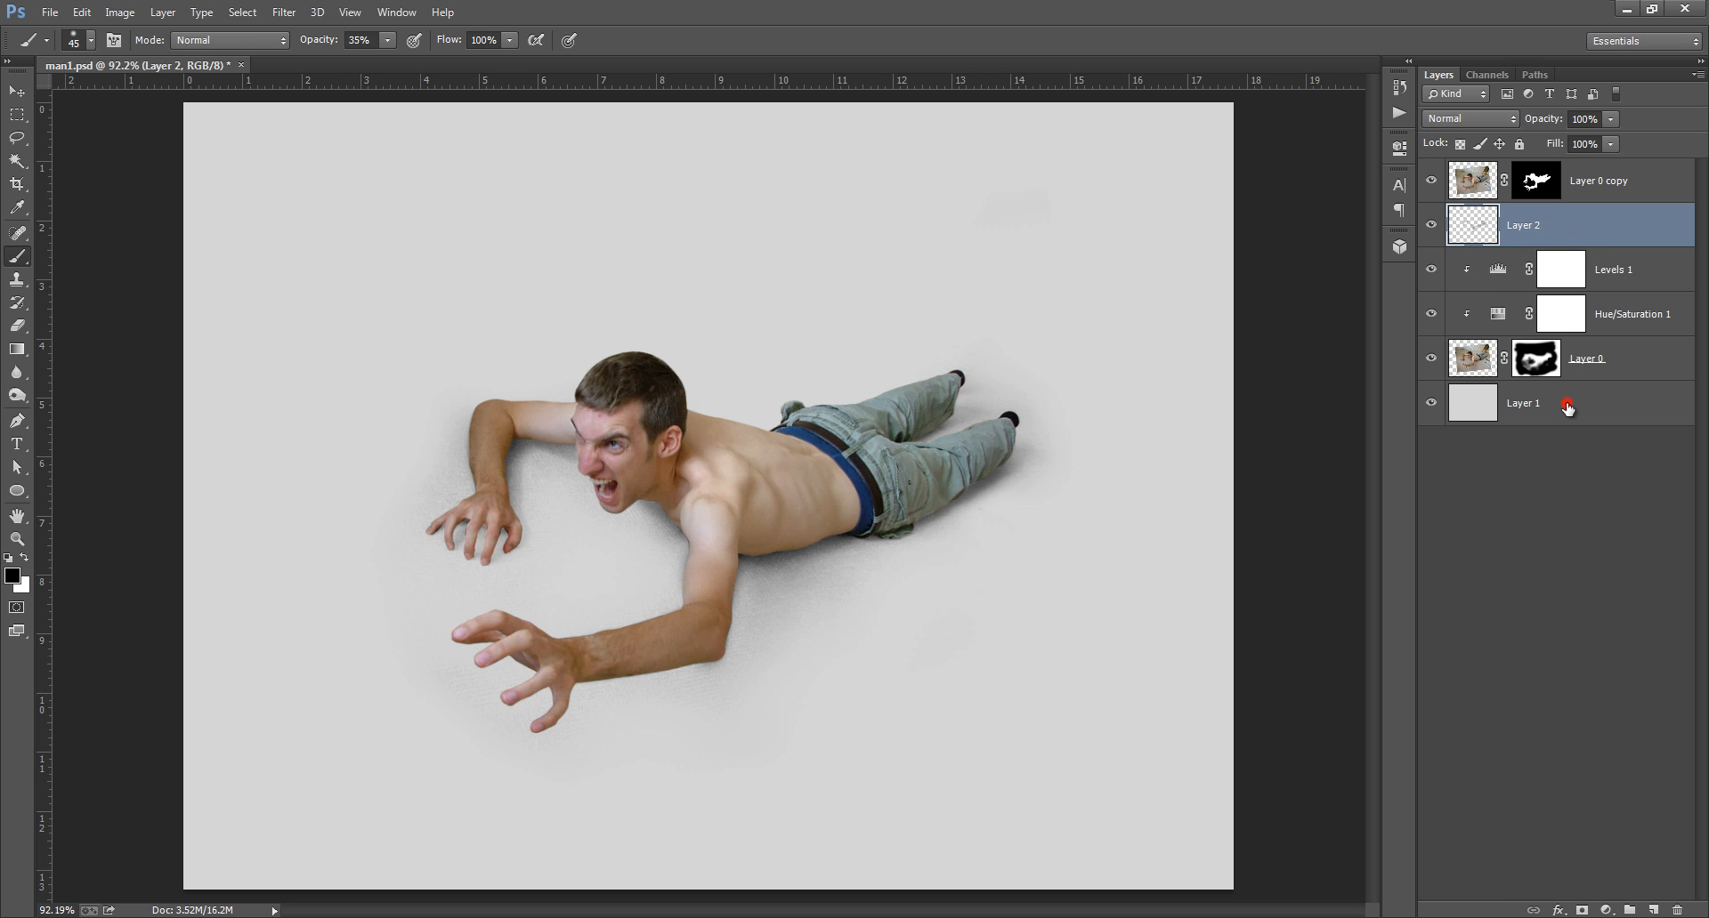
- Give the backdrop layer a black-white-black Gradient Overlay so its edges fade to dark grey
double_click(1522, 402)
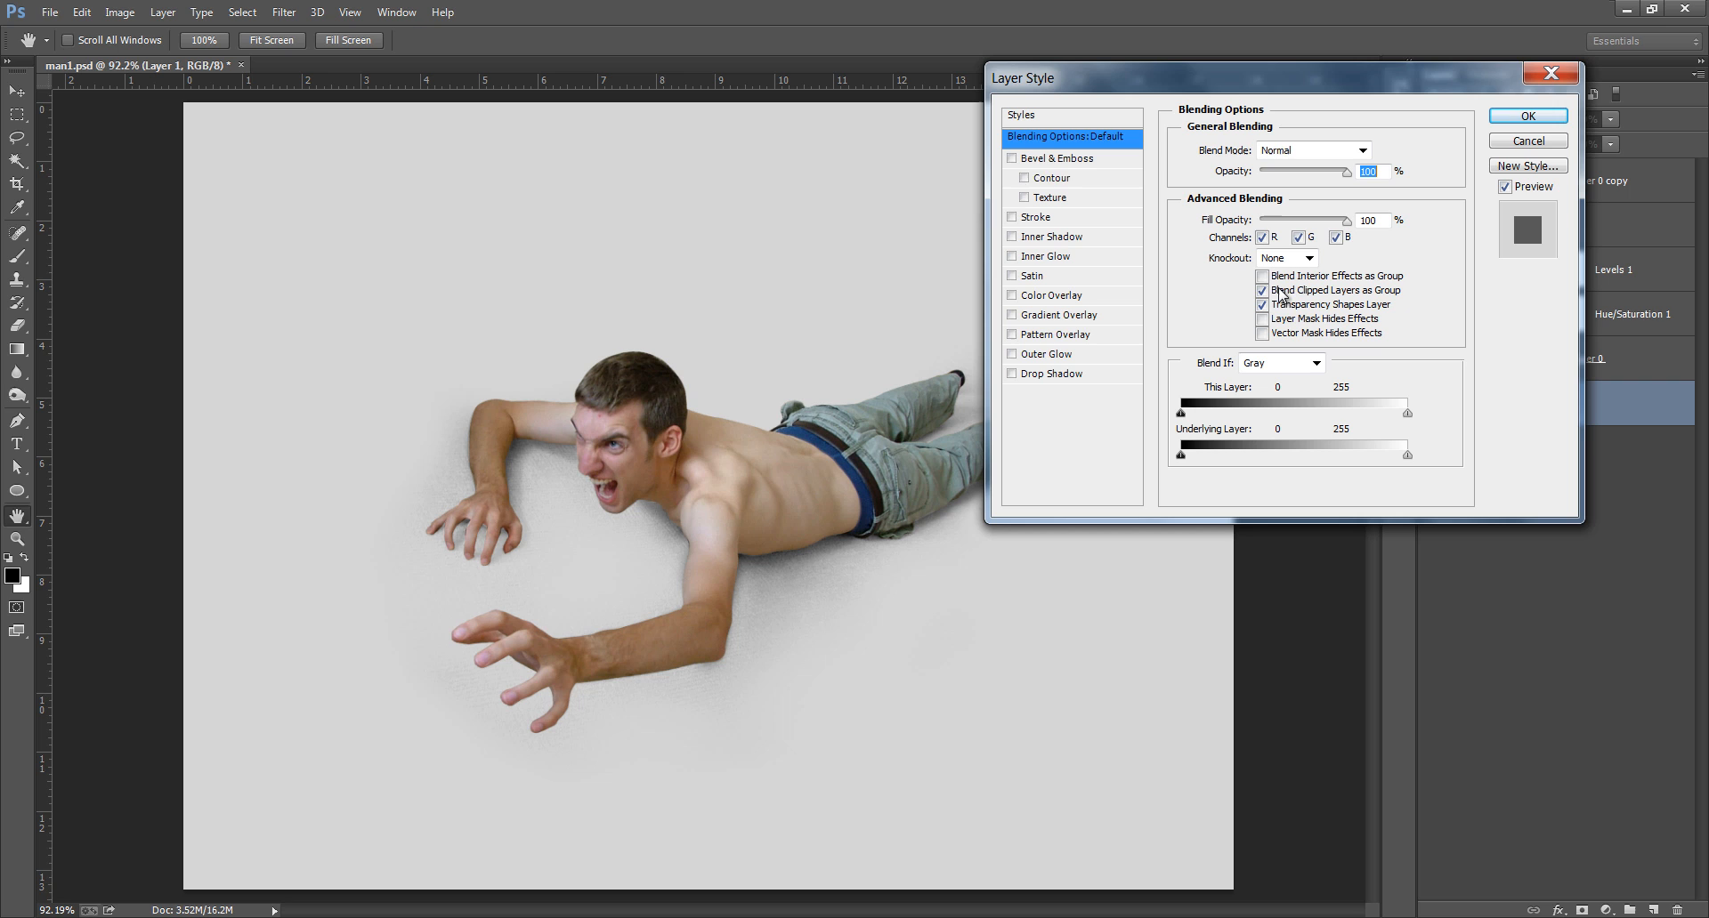
left_click(1057, 315)
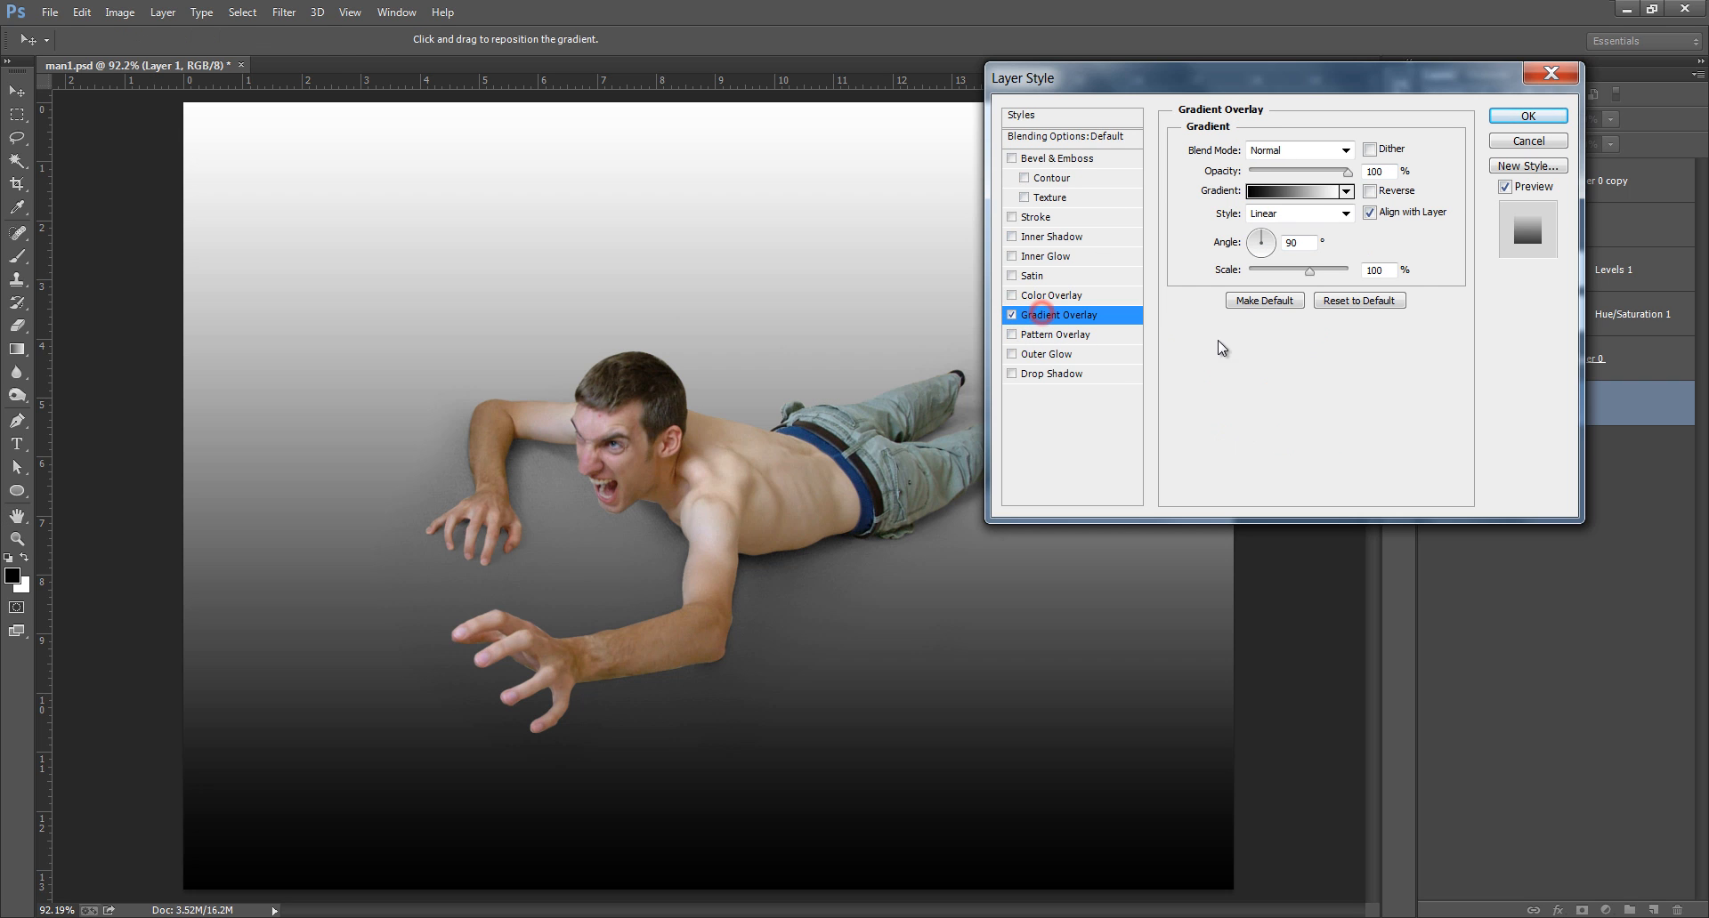
left_click(1292, 190)
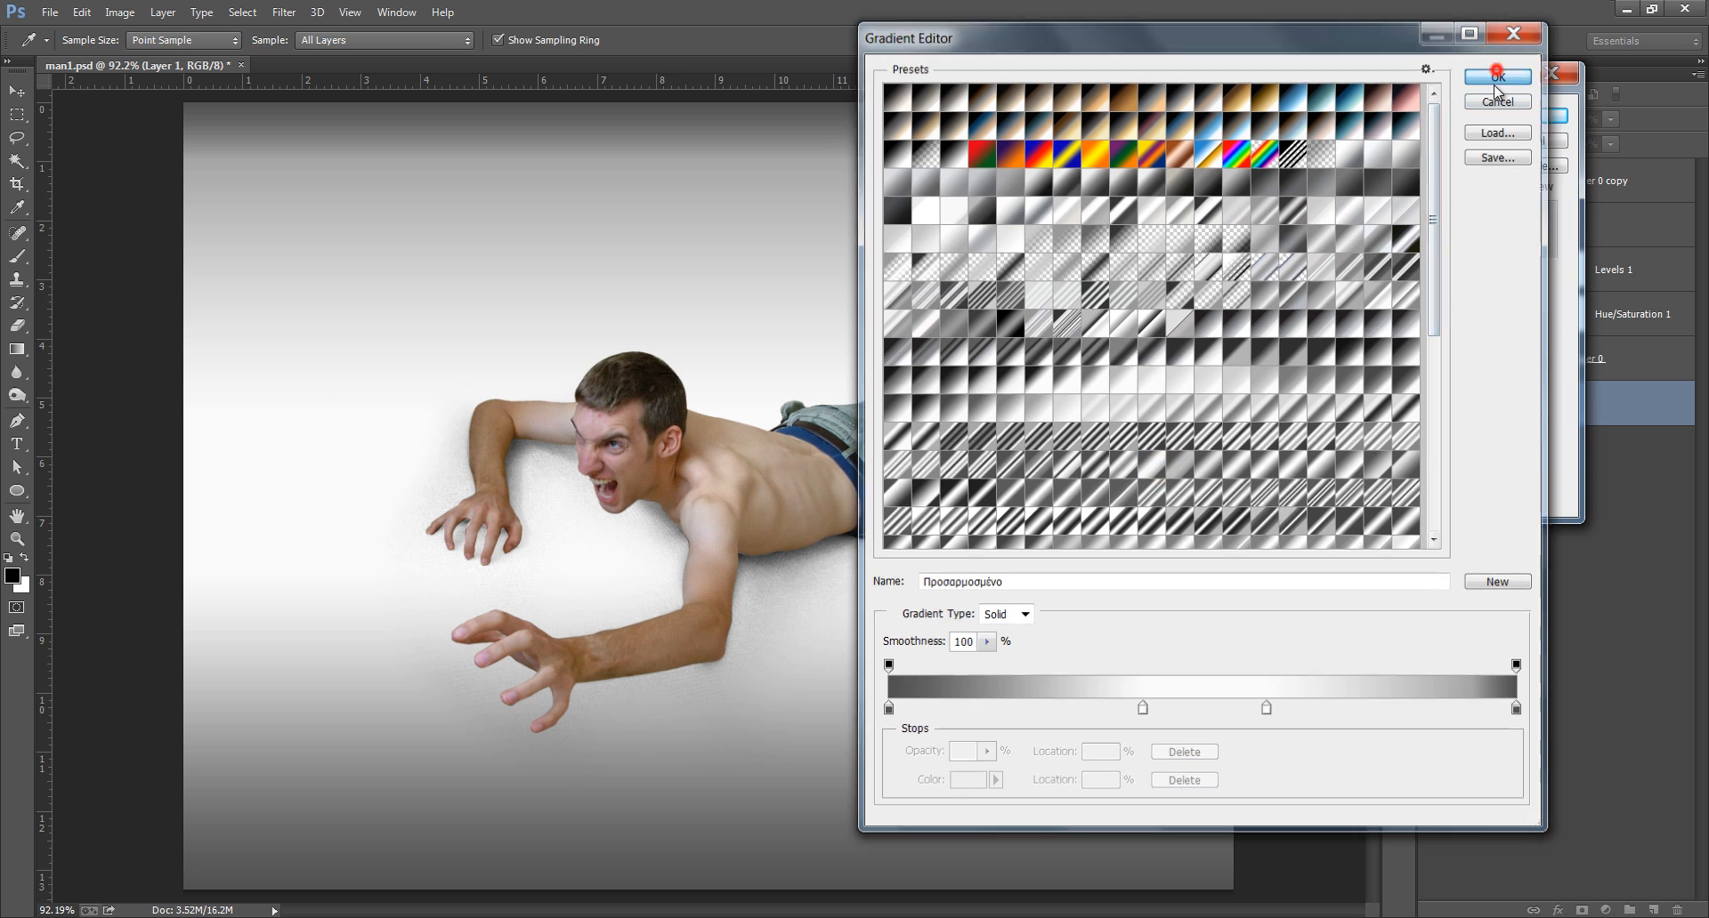
left_click(1497, 77)
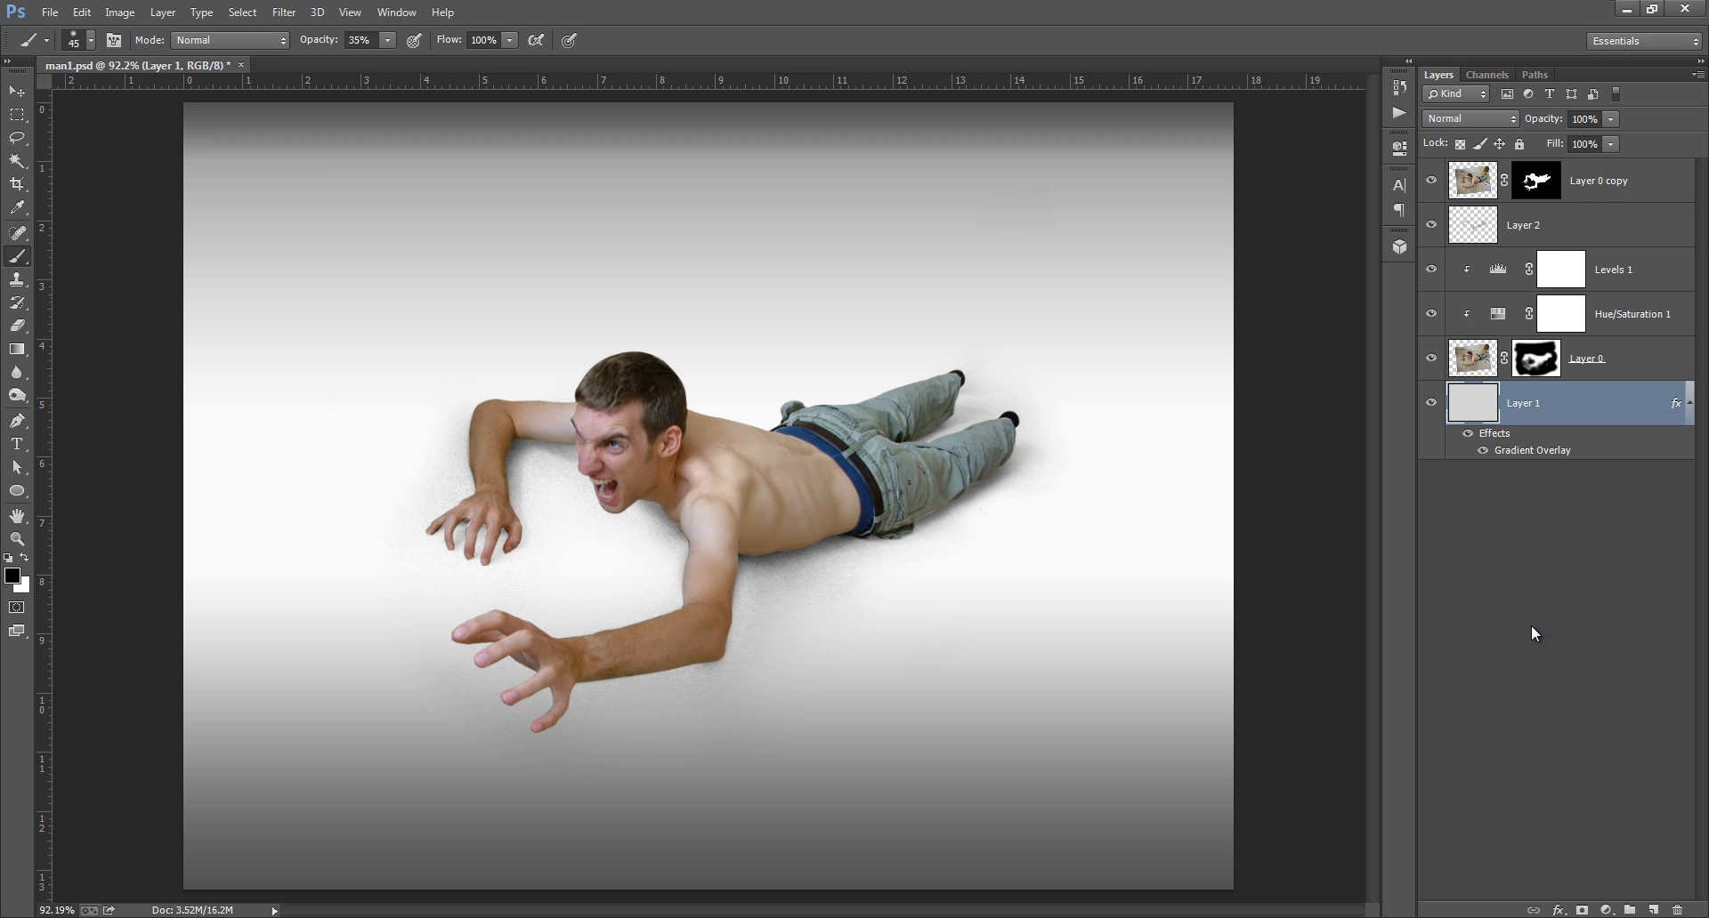
mouse_move(1616, 358)
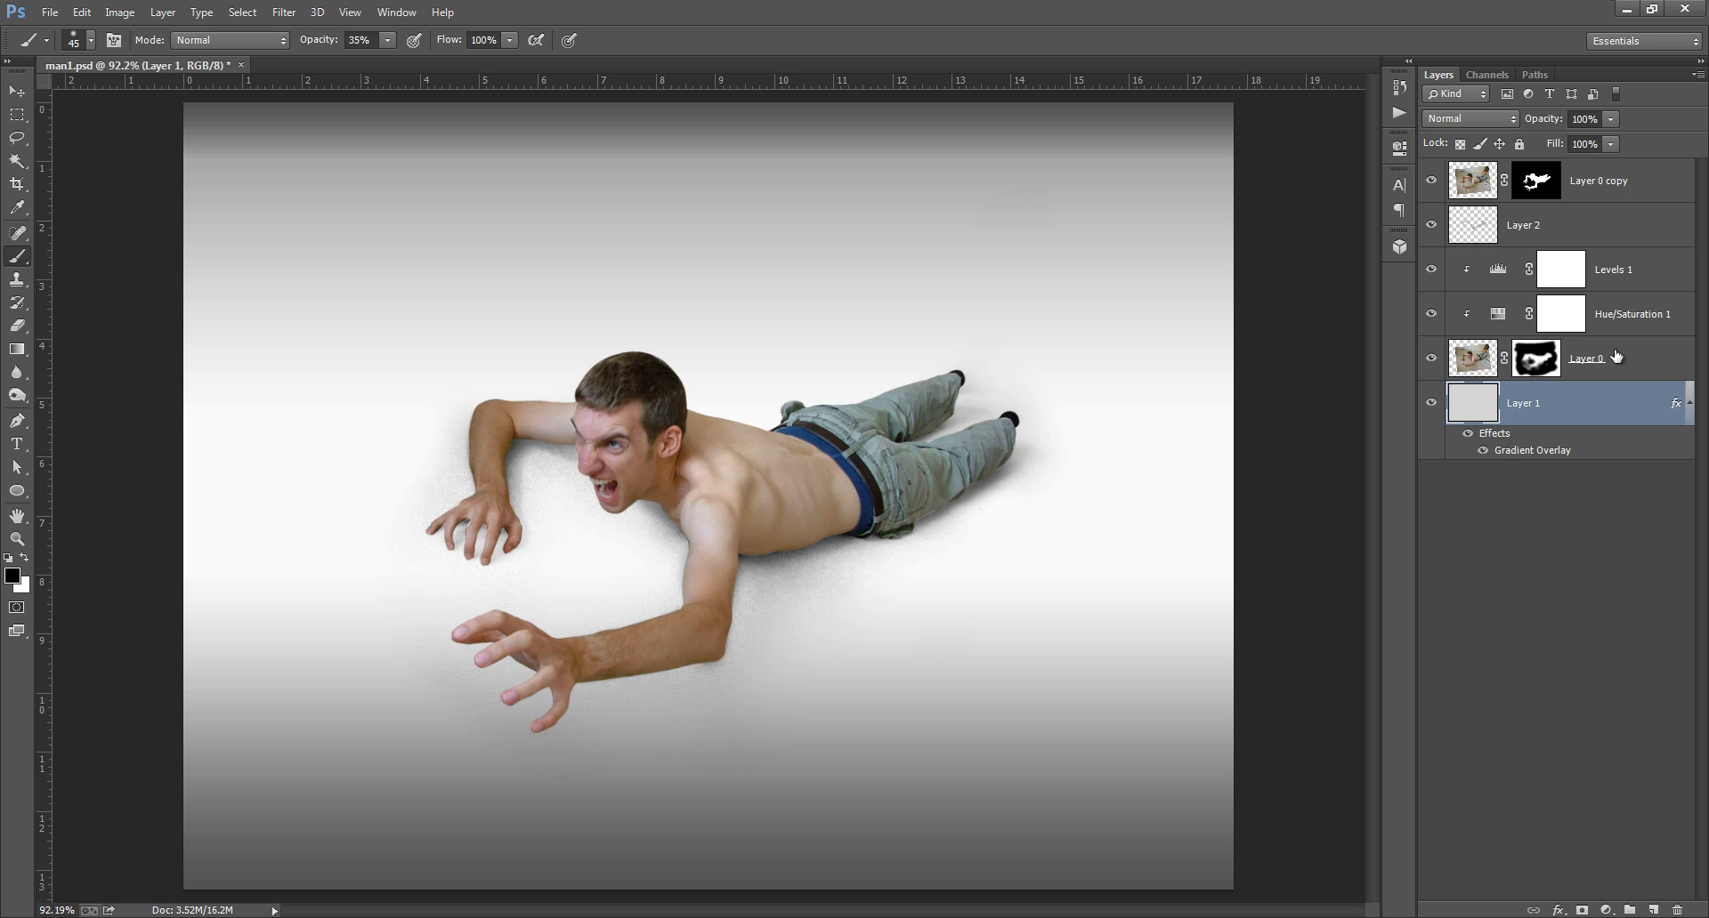
- Open the gravel road photo j.jpg and select the cut-out and shadow layers
left_click(1586, 357)
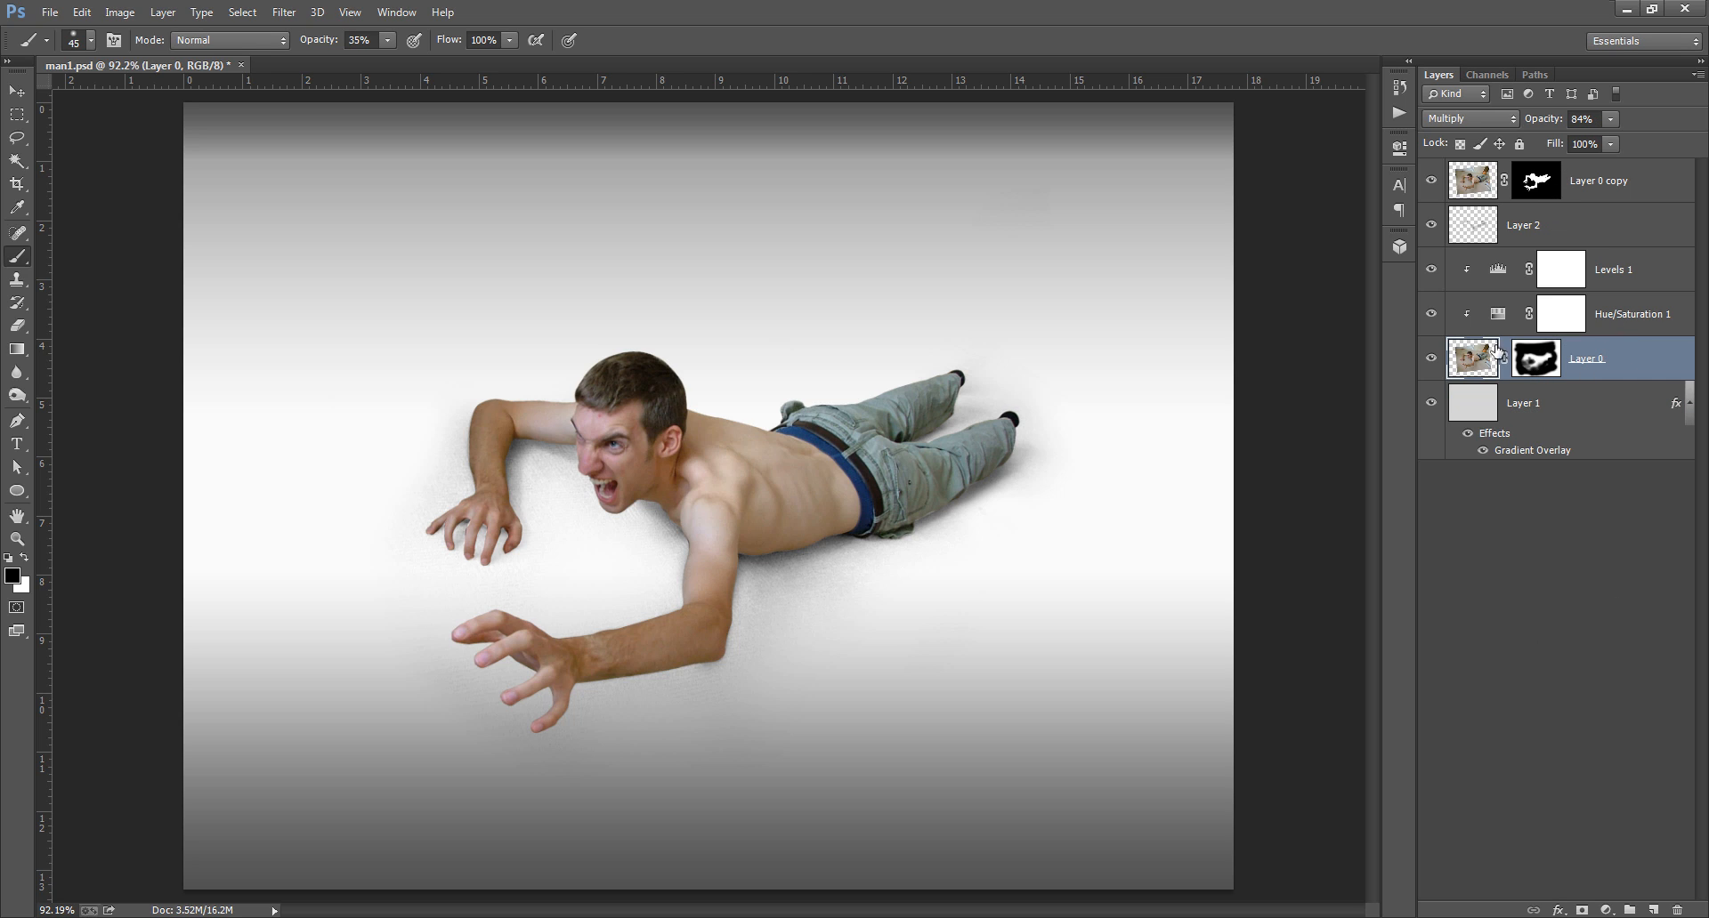
mouse_move(1465, 119)
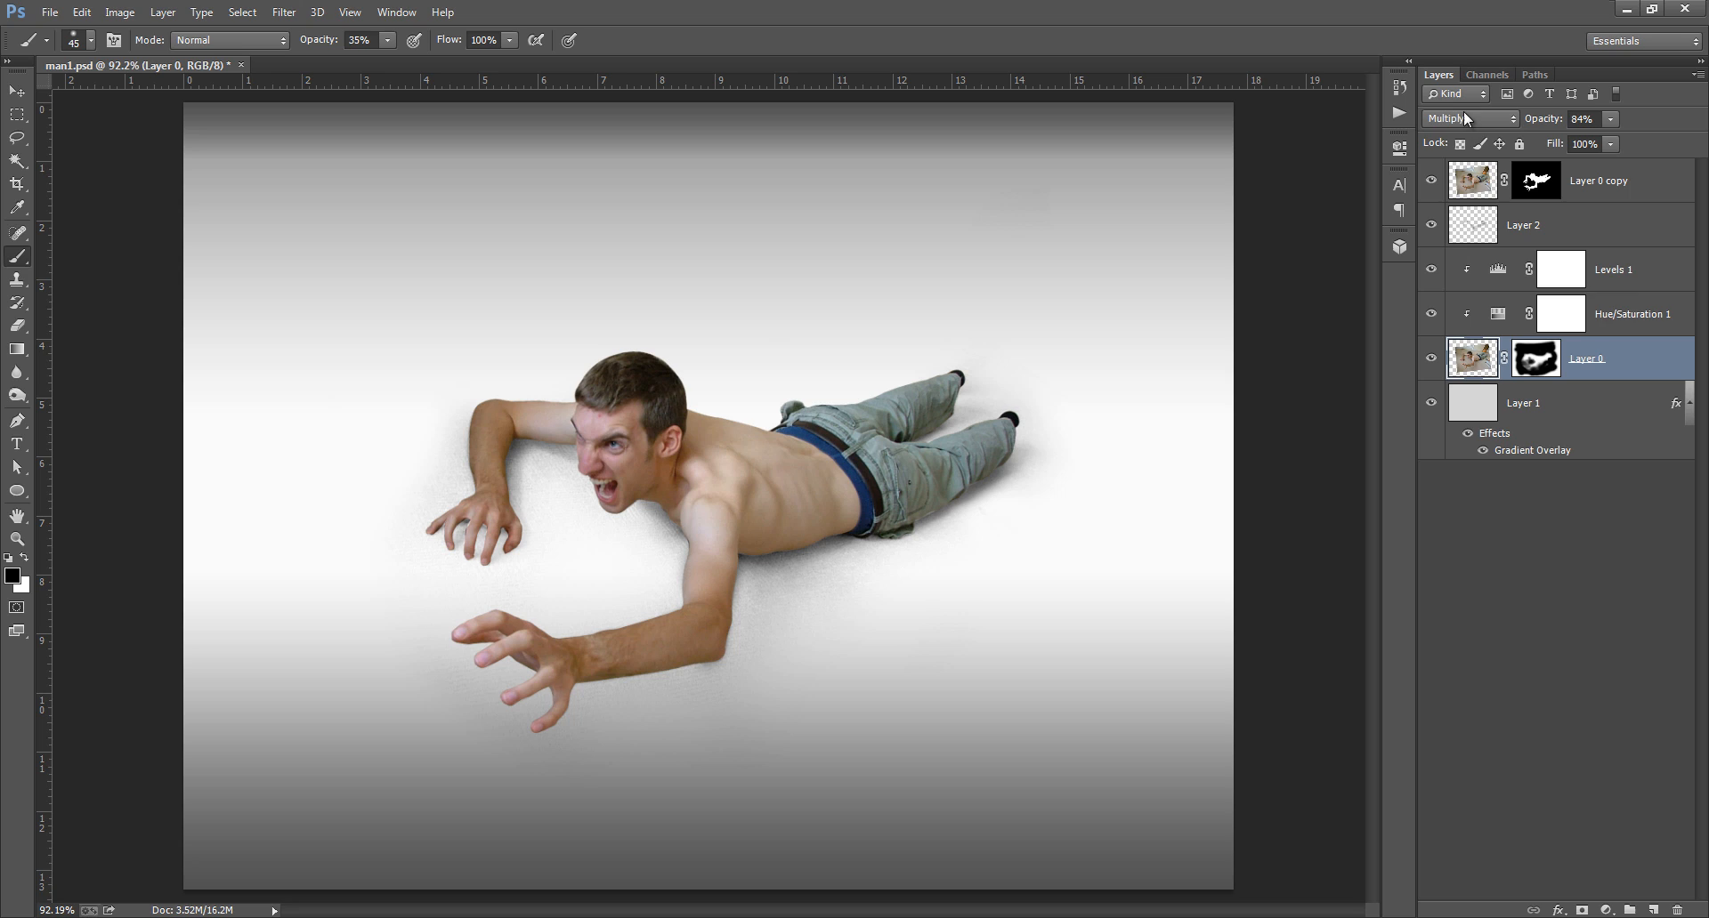
mouse_move(1612, 328)
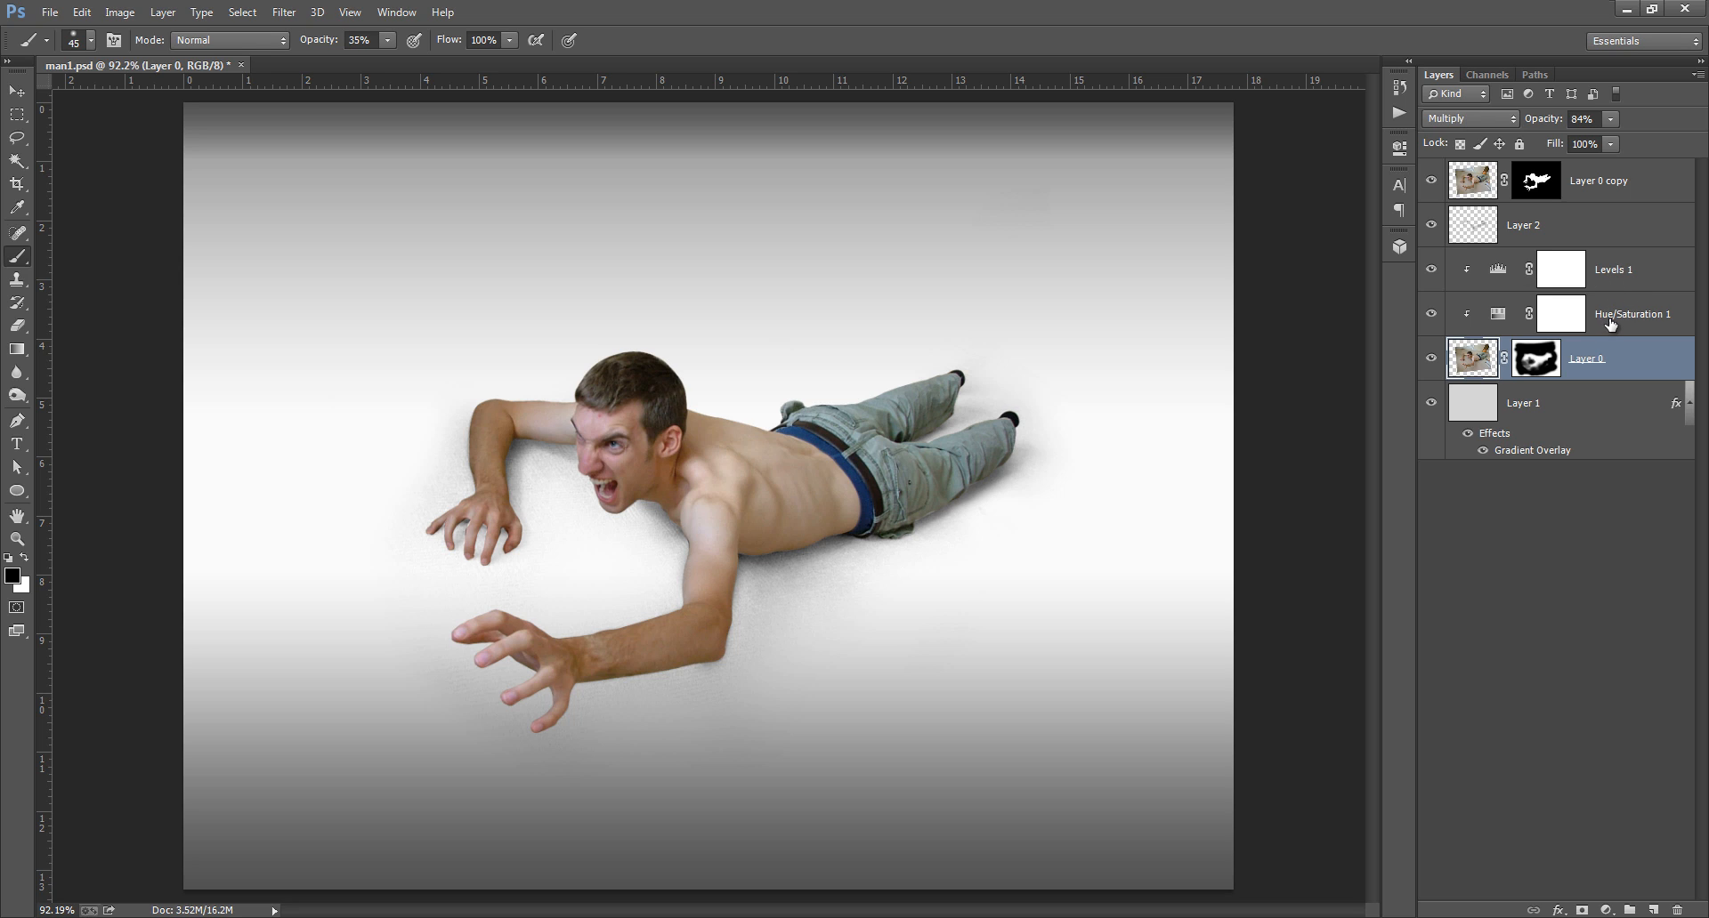
left_click(1547, 224)
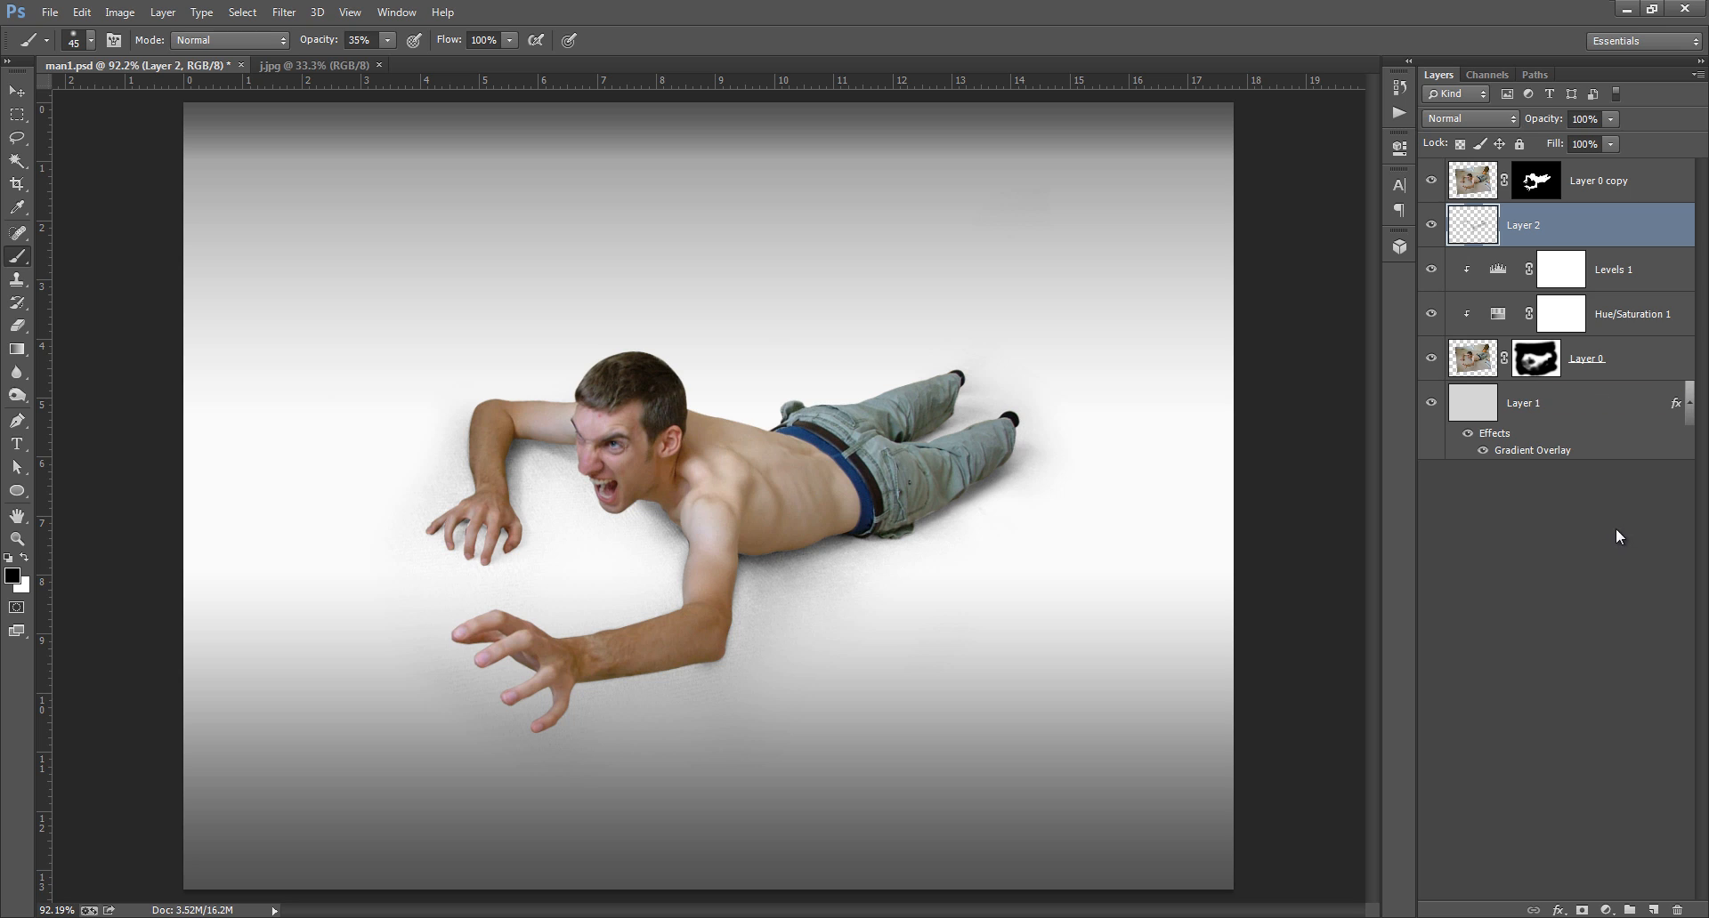
mouse_move(1064, 336)
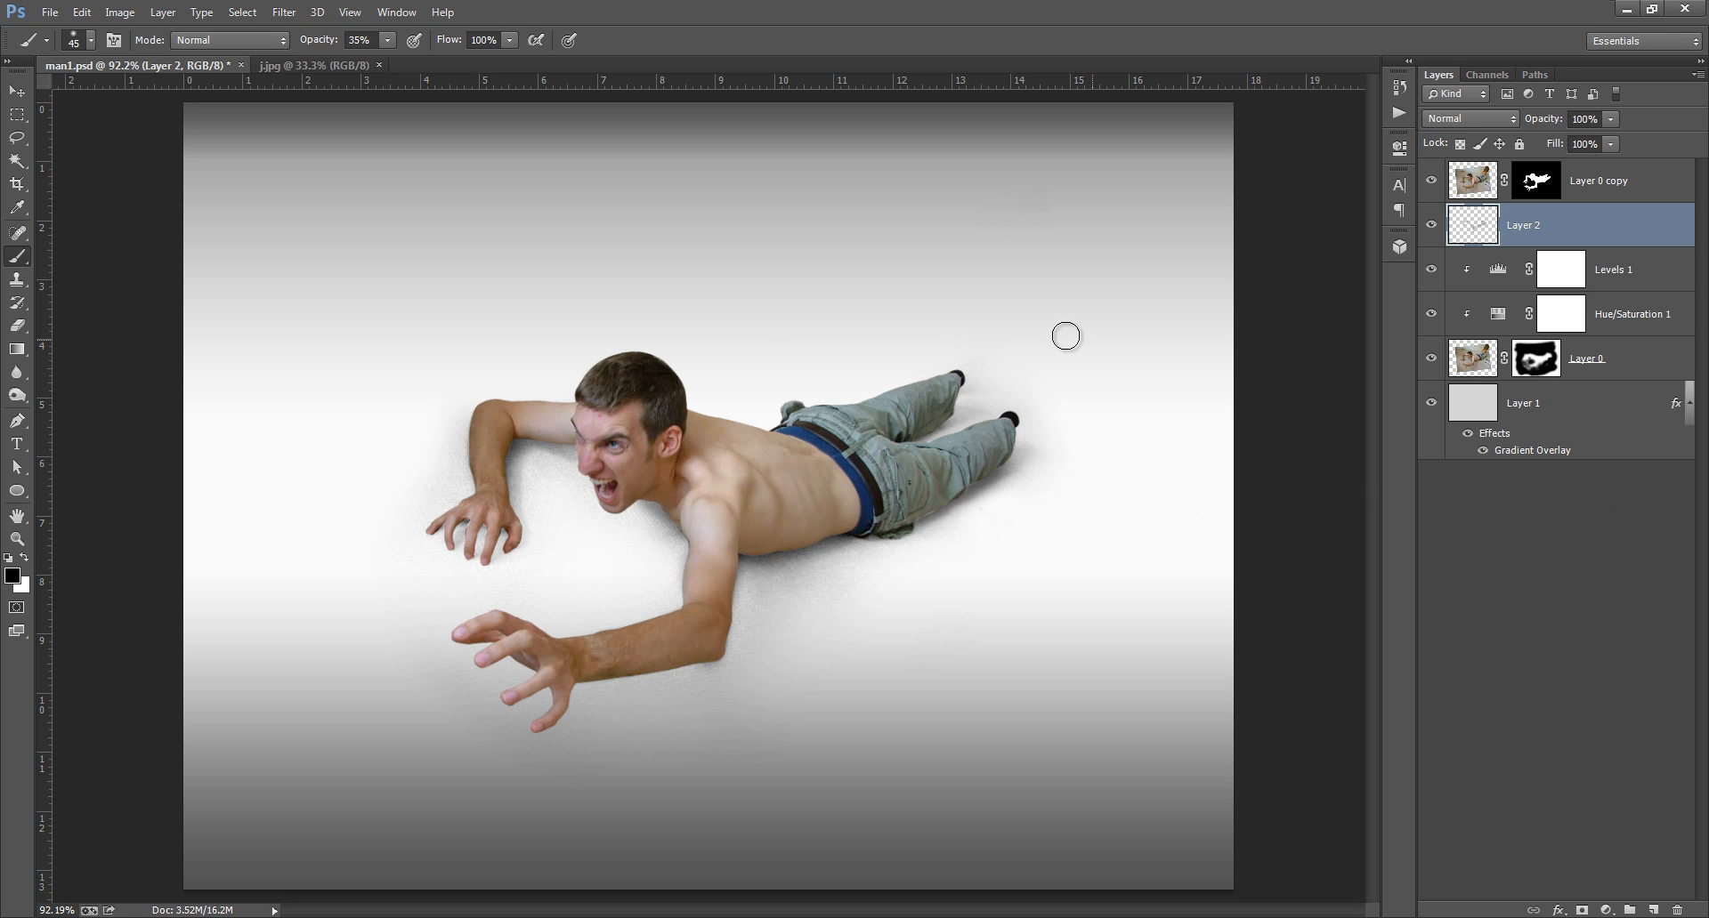
- Drag the man, shadow and adjustment layers with the Move tool onto the j.jpg gravel road document
left_click(1600, 180)
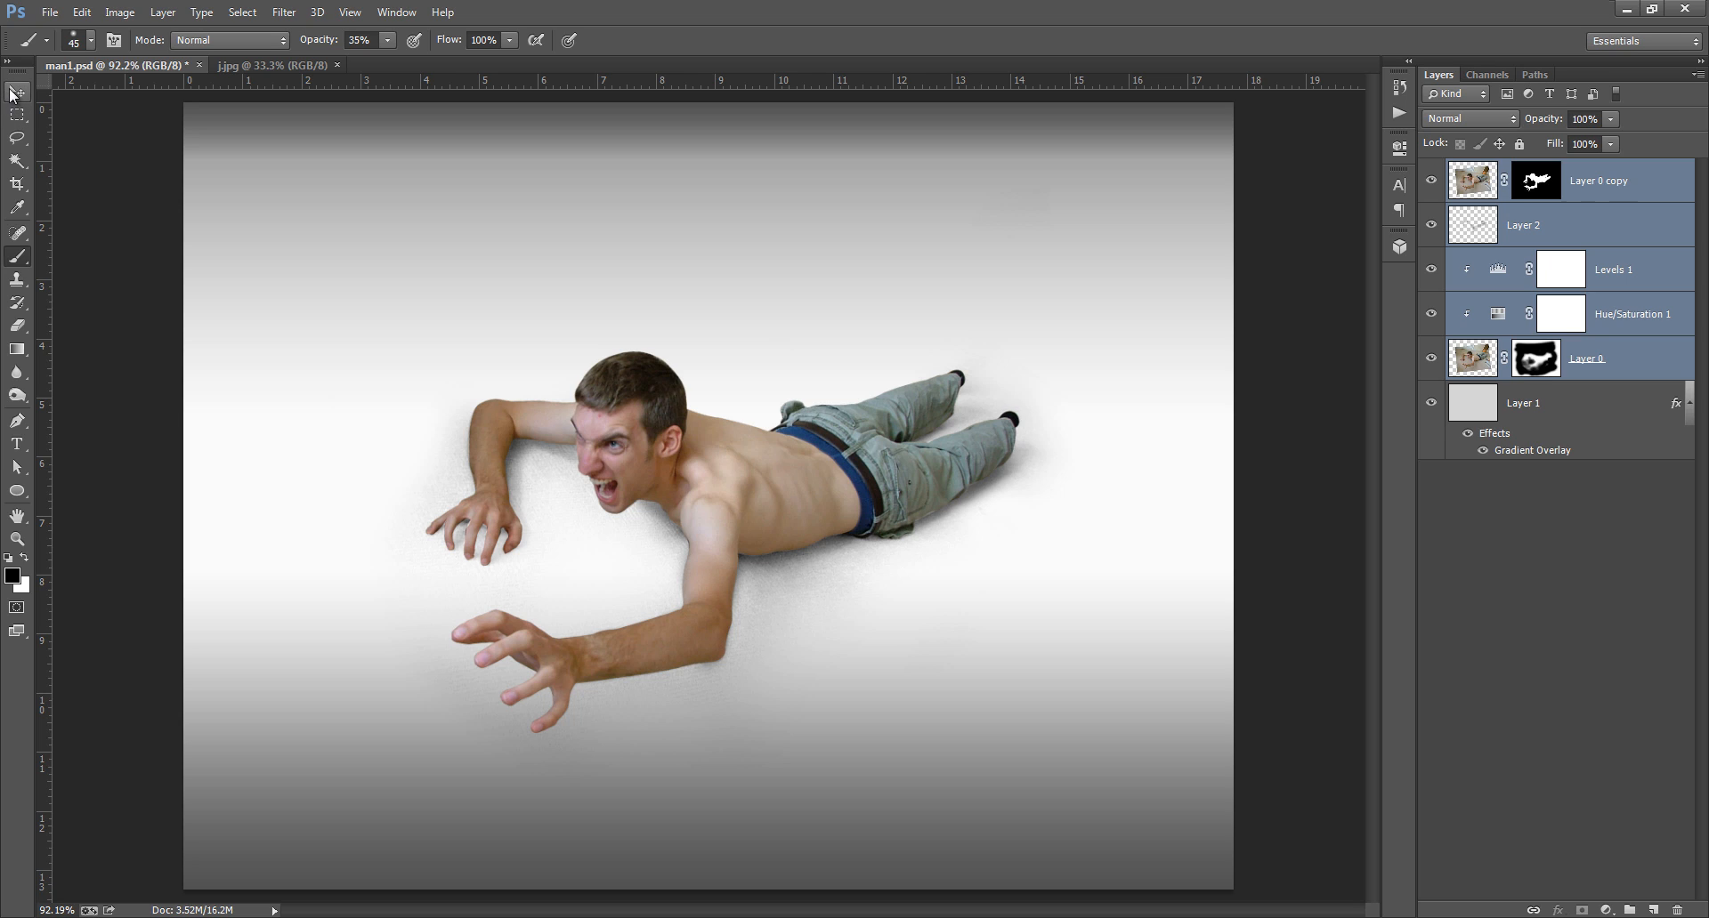
left_click(16, 90)
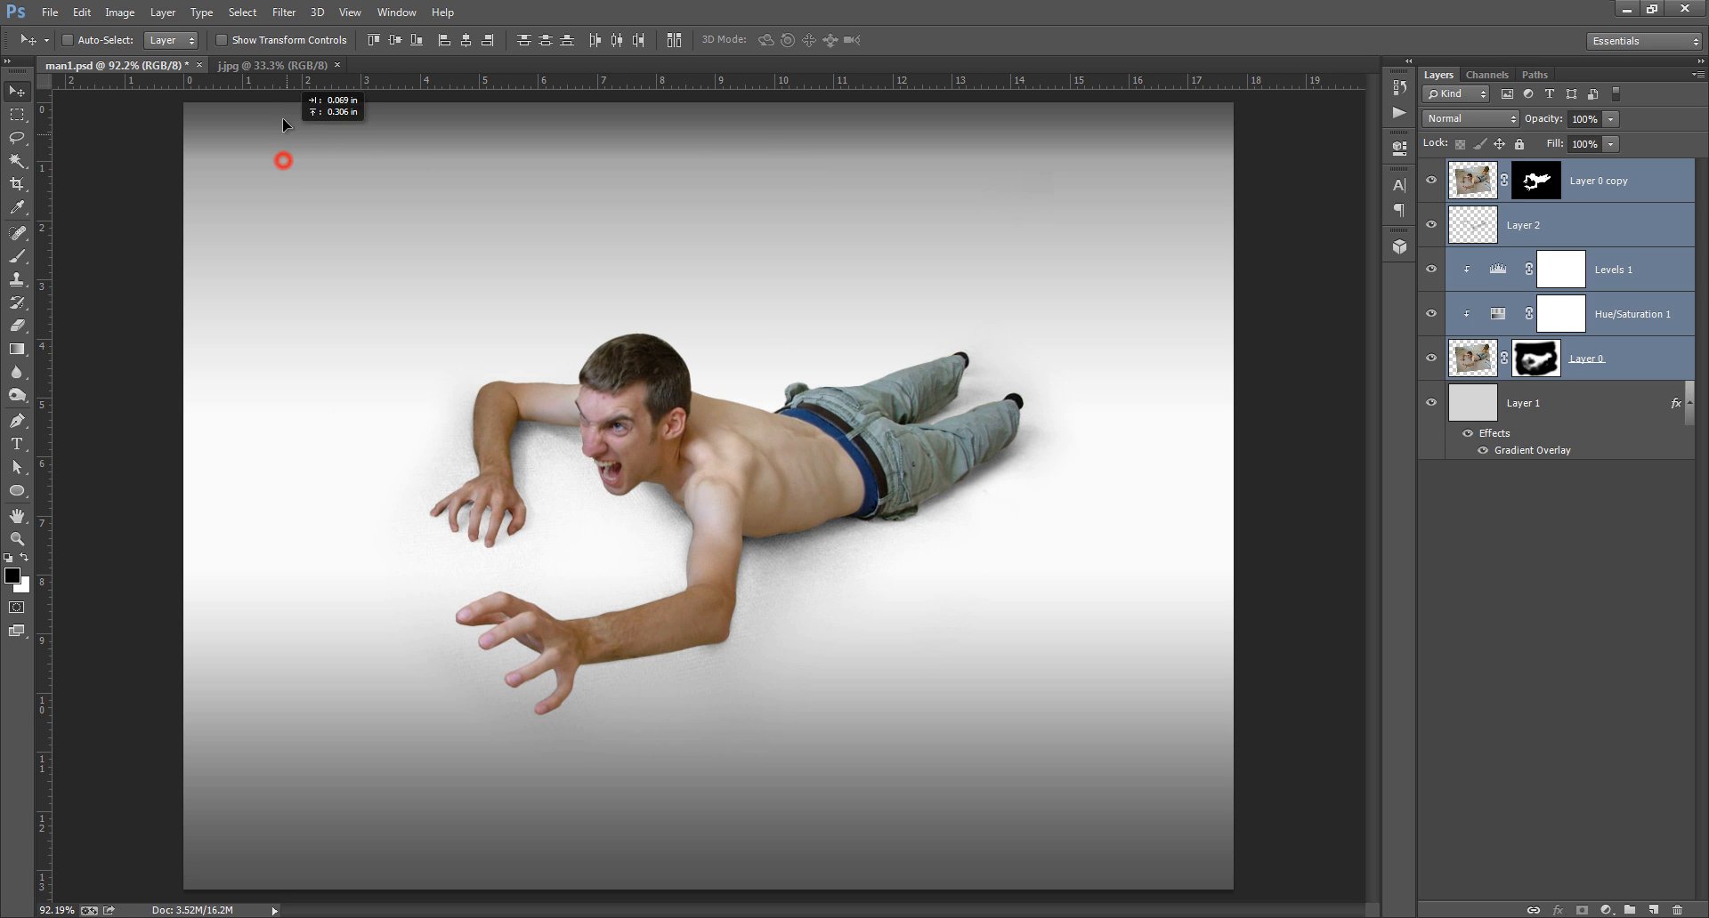
left_click(269, 65)
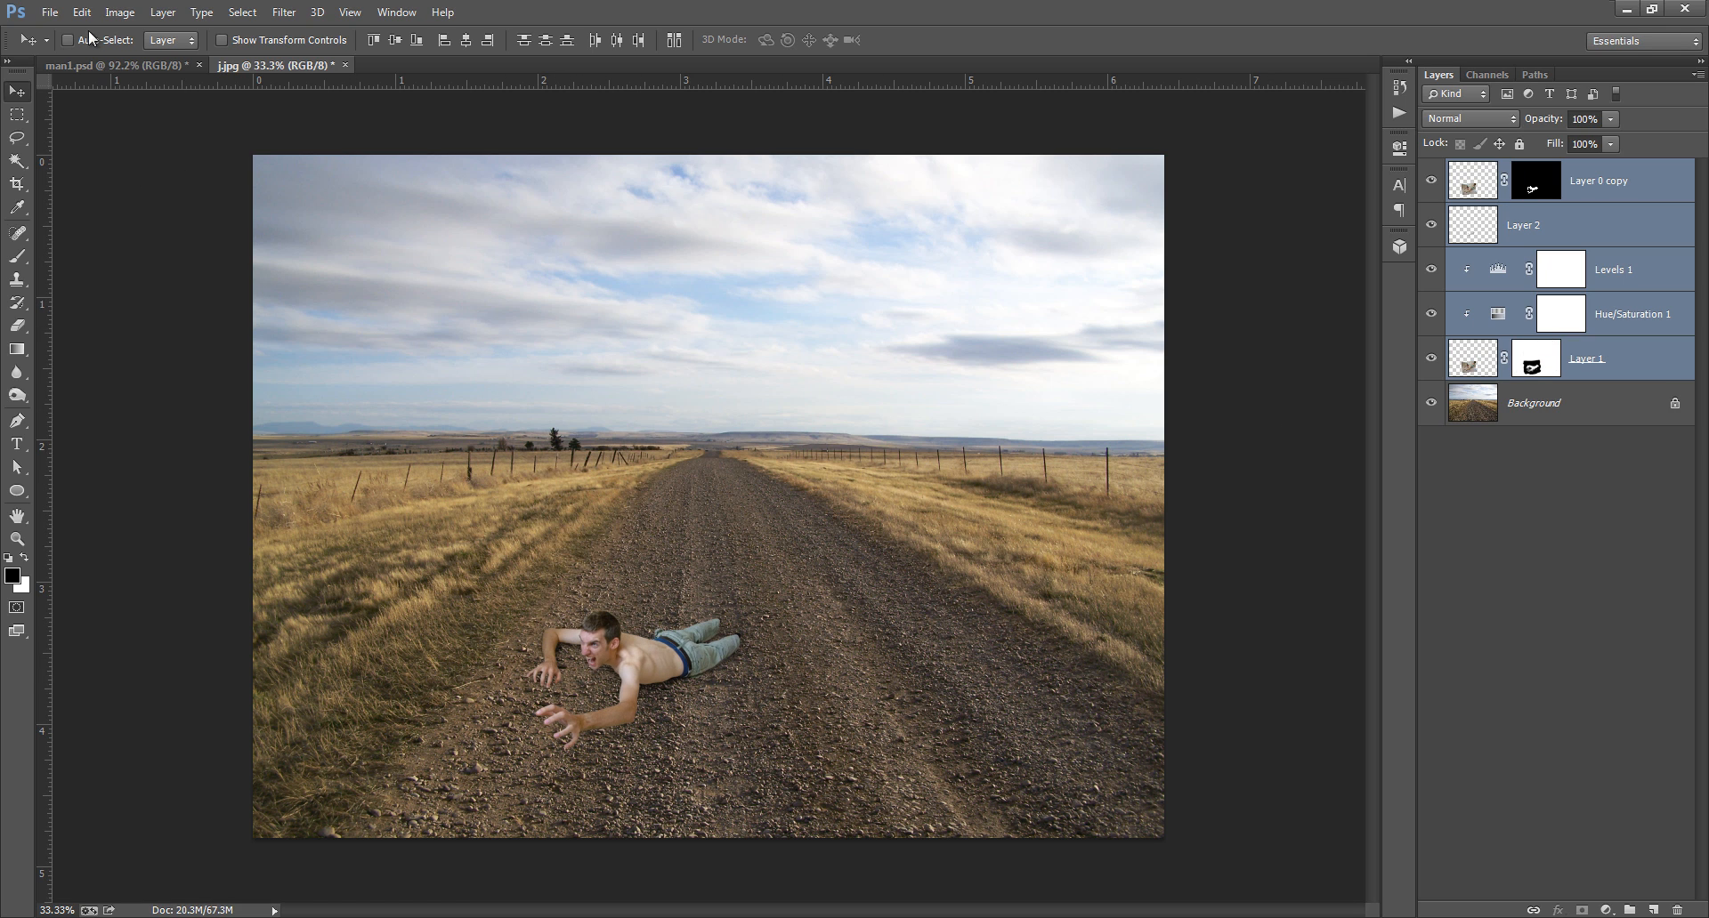
- Flip the man horizontally so he crawls to the right, then start enlarging him
left_click(80, 12)
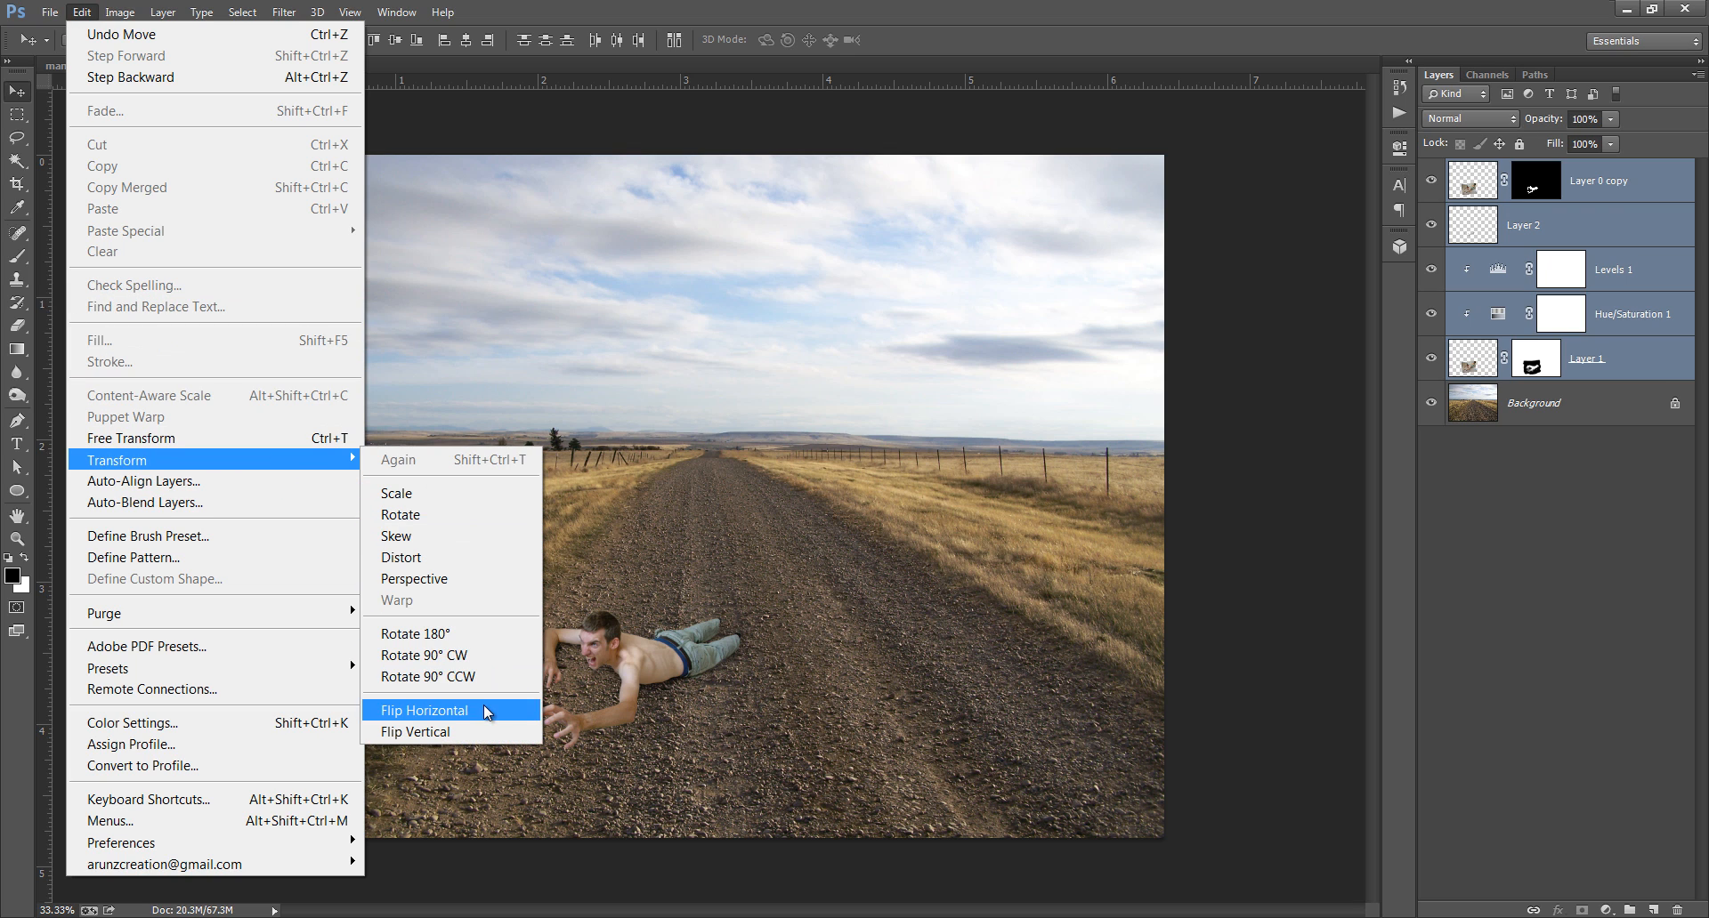
left_click(425, 710)
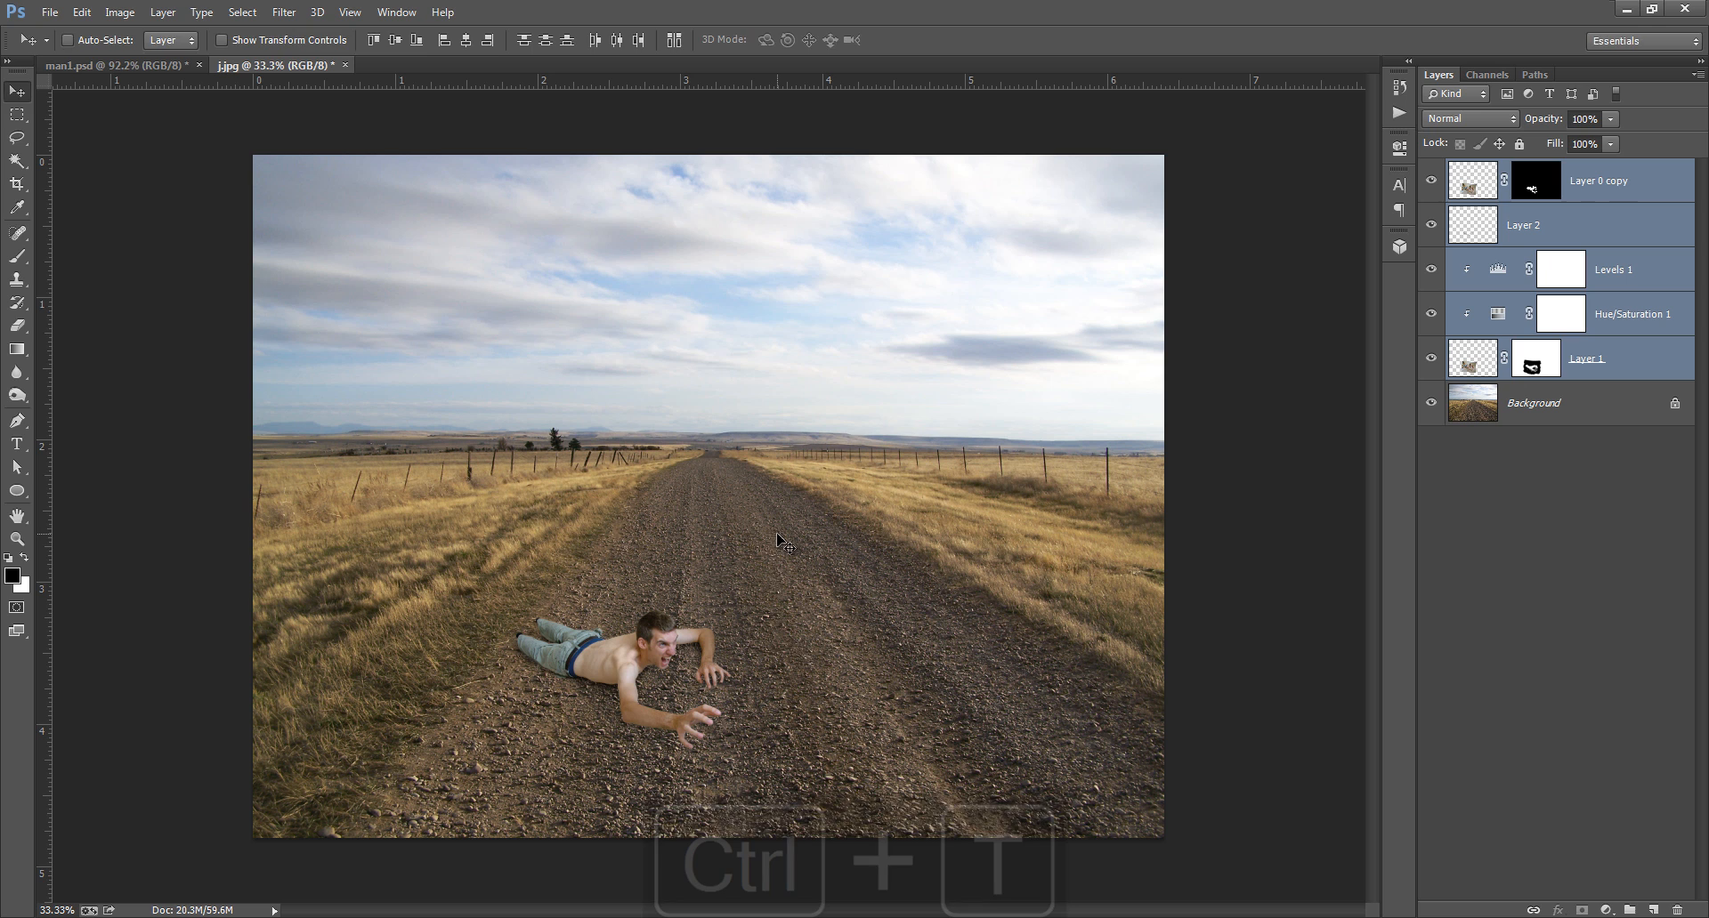
key("ctrl+t")
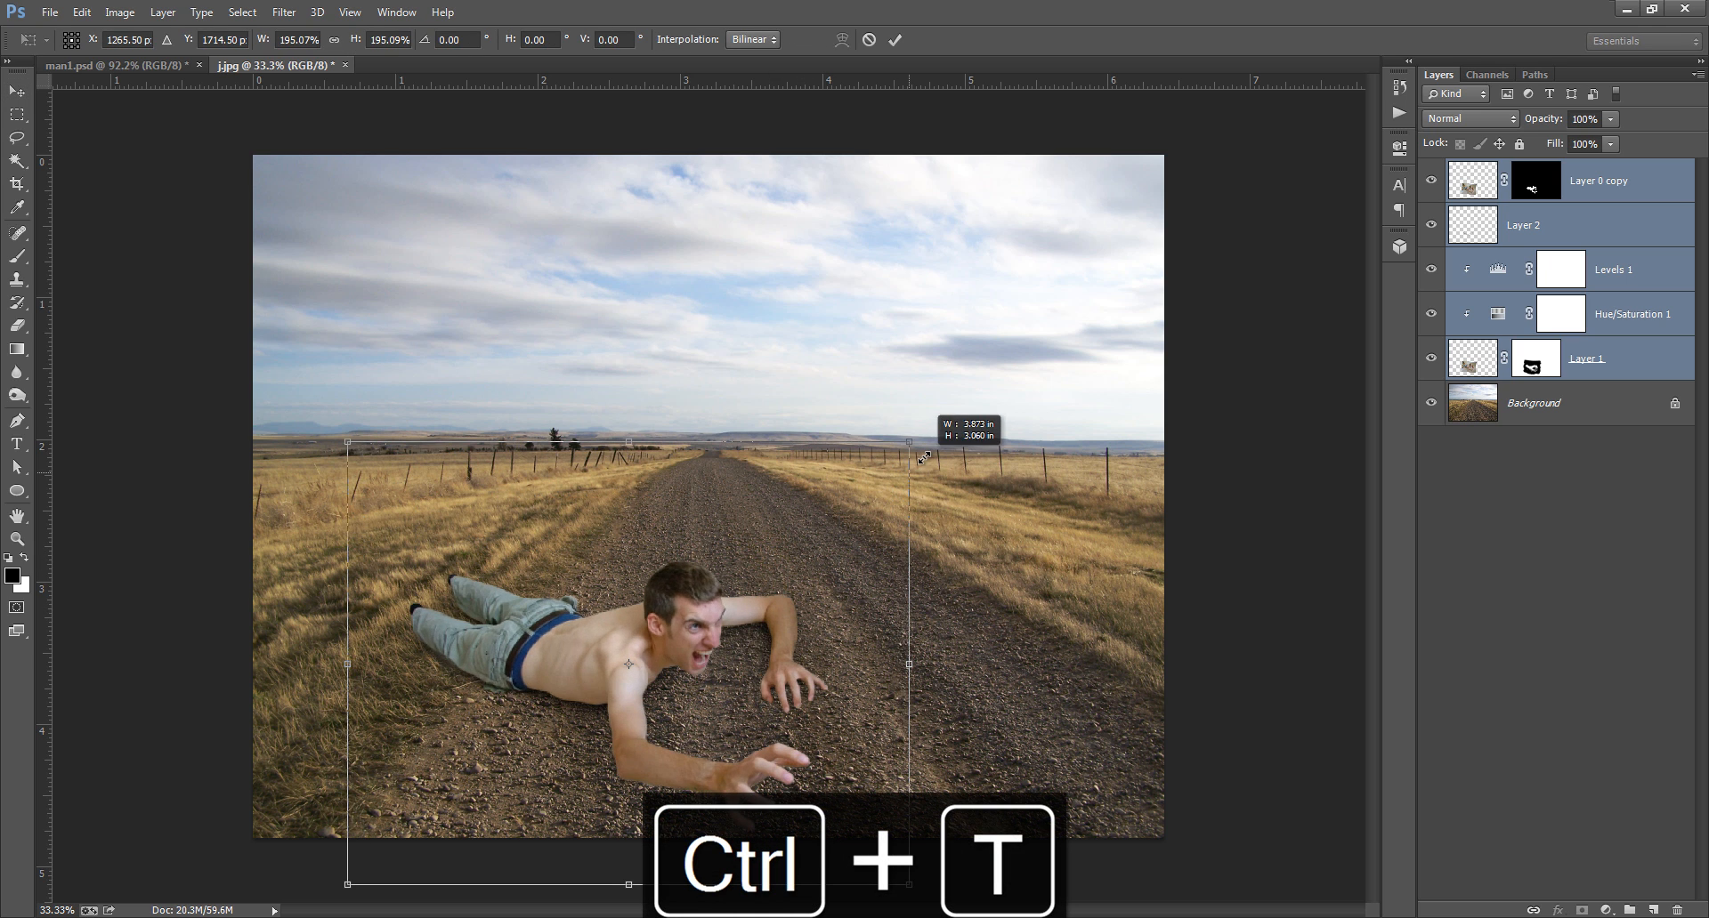